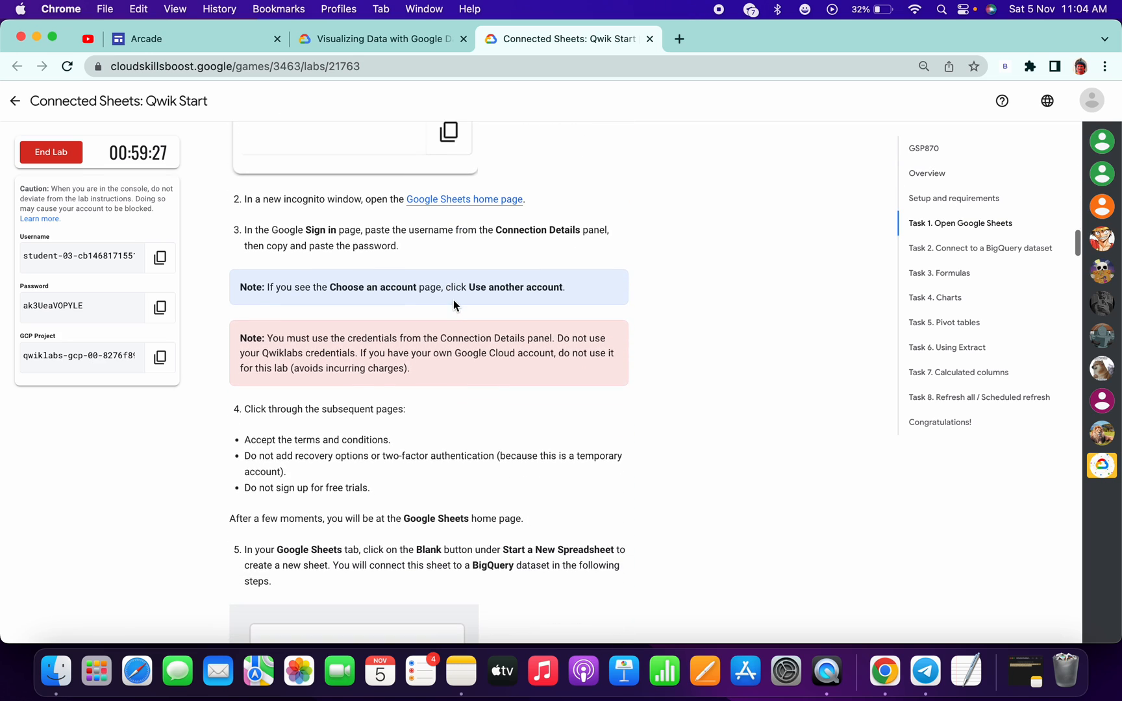
- Open the Google Sheets home page link in an incognito window
right_click(463, 199)
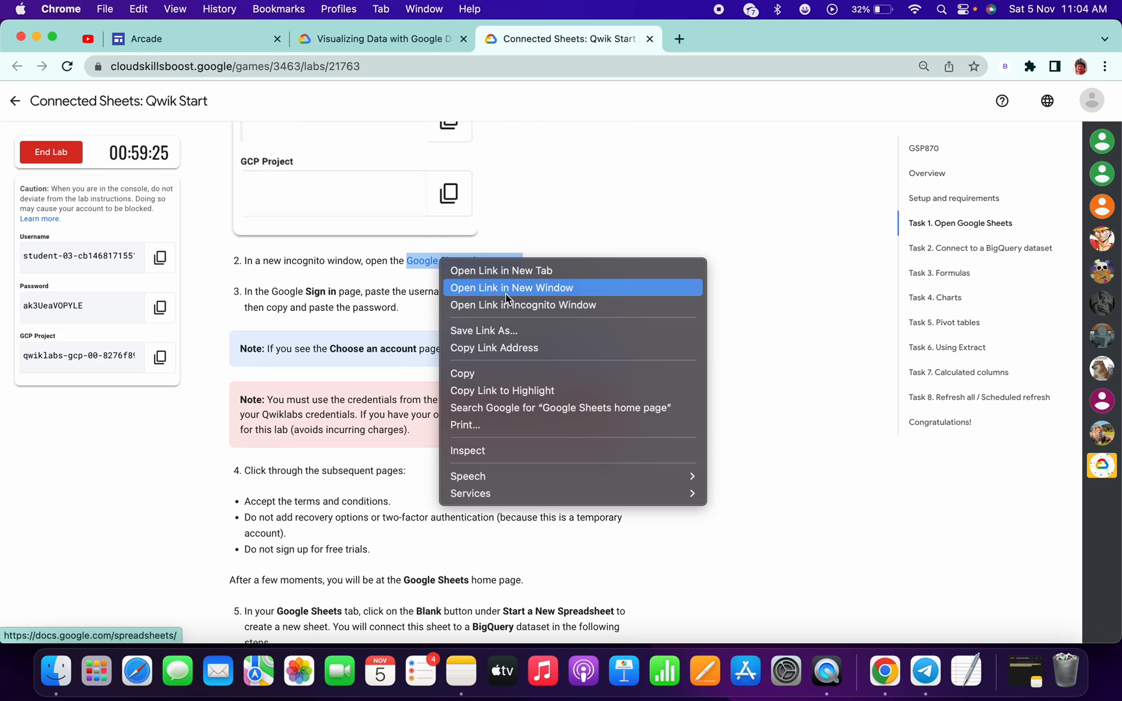
left_click(510, 288)
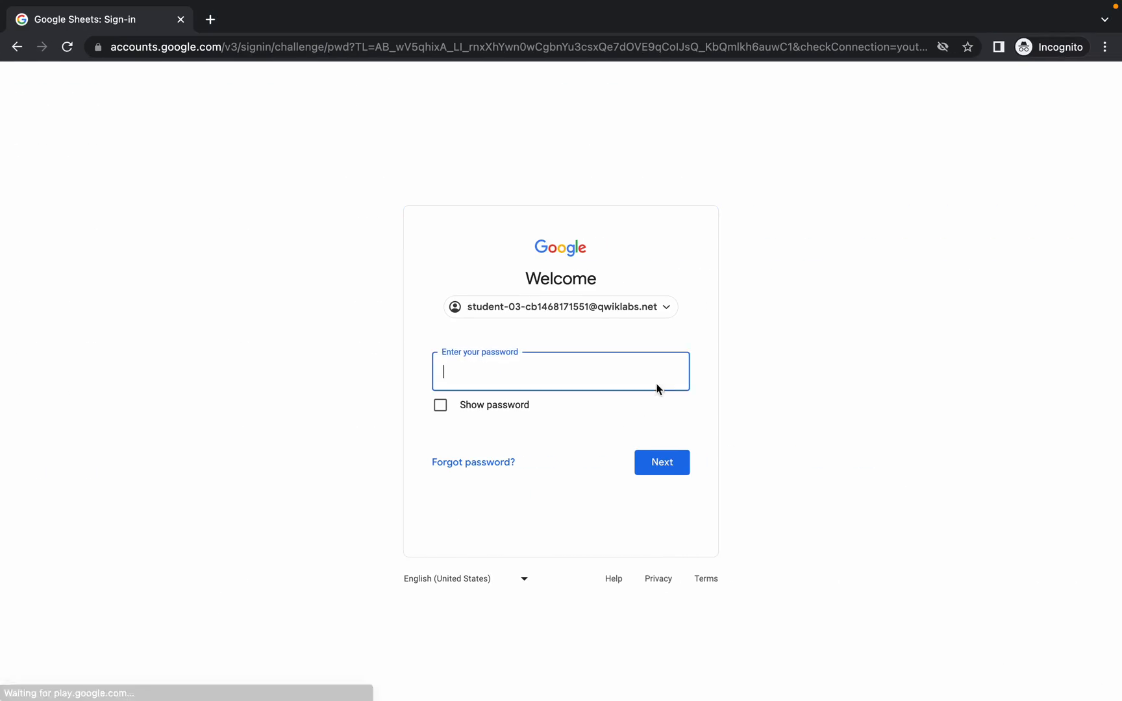
- Sign in with the lab account password and accept the new-account terms
left_click(662, 463)
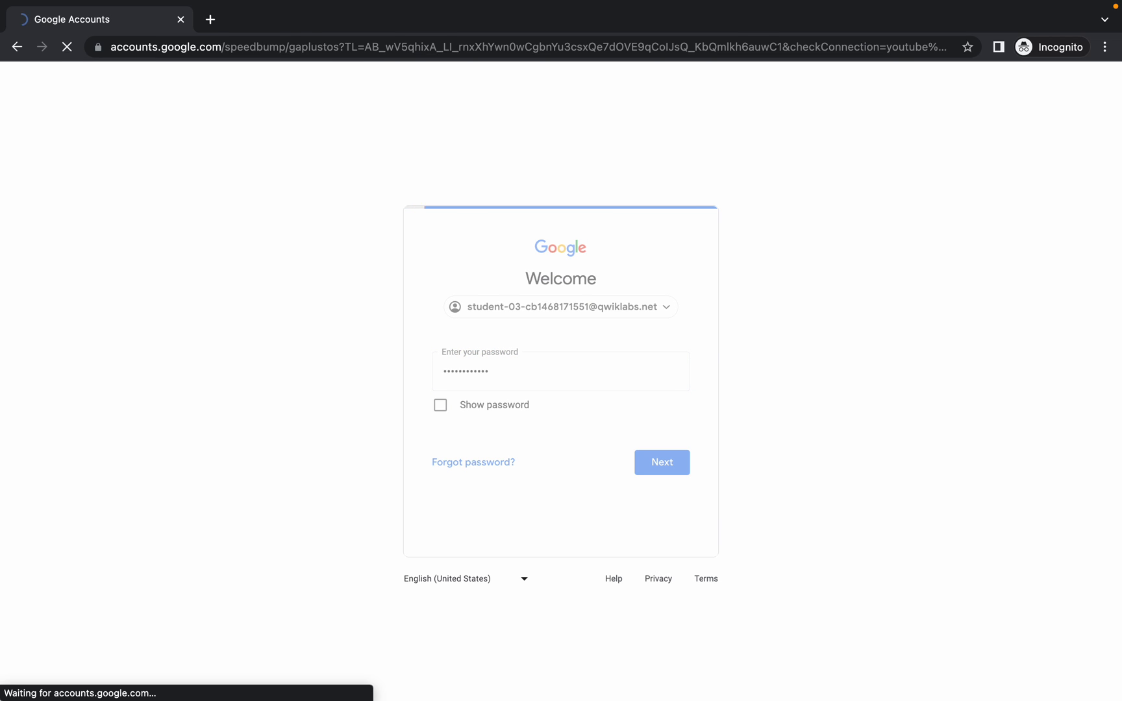
left_click(661, 462)
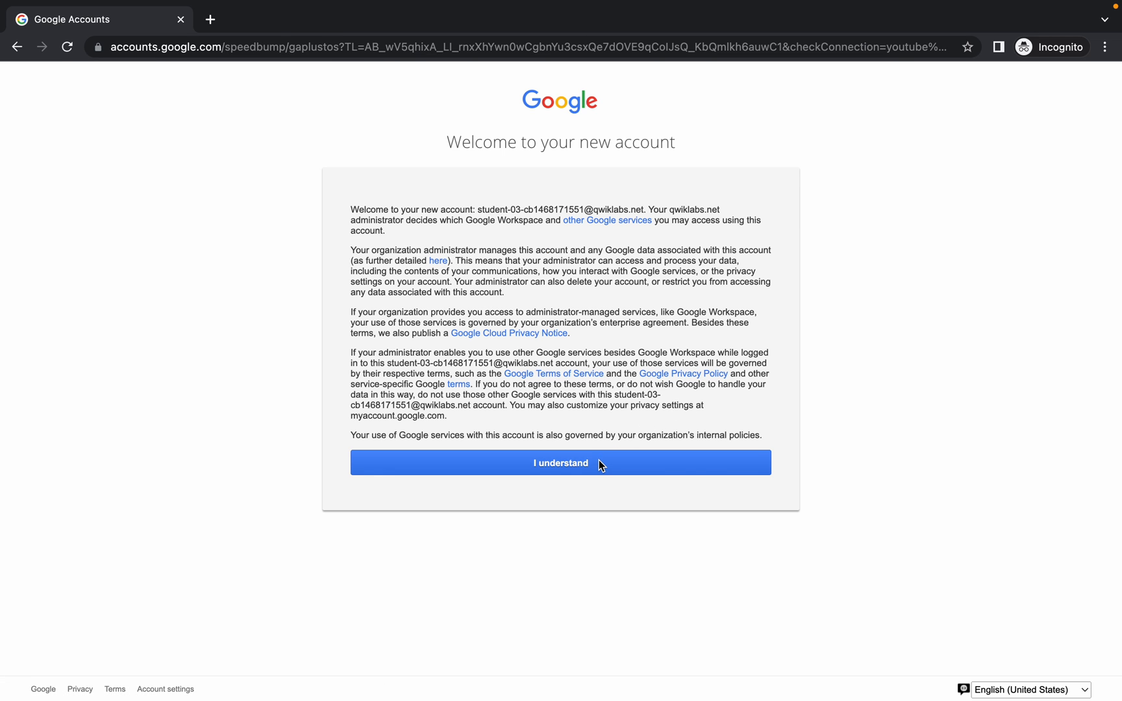
left_click(560, 462)
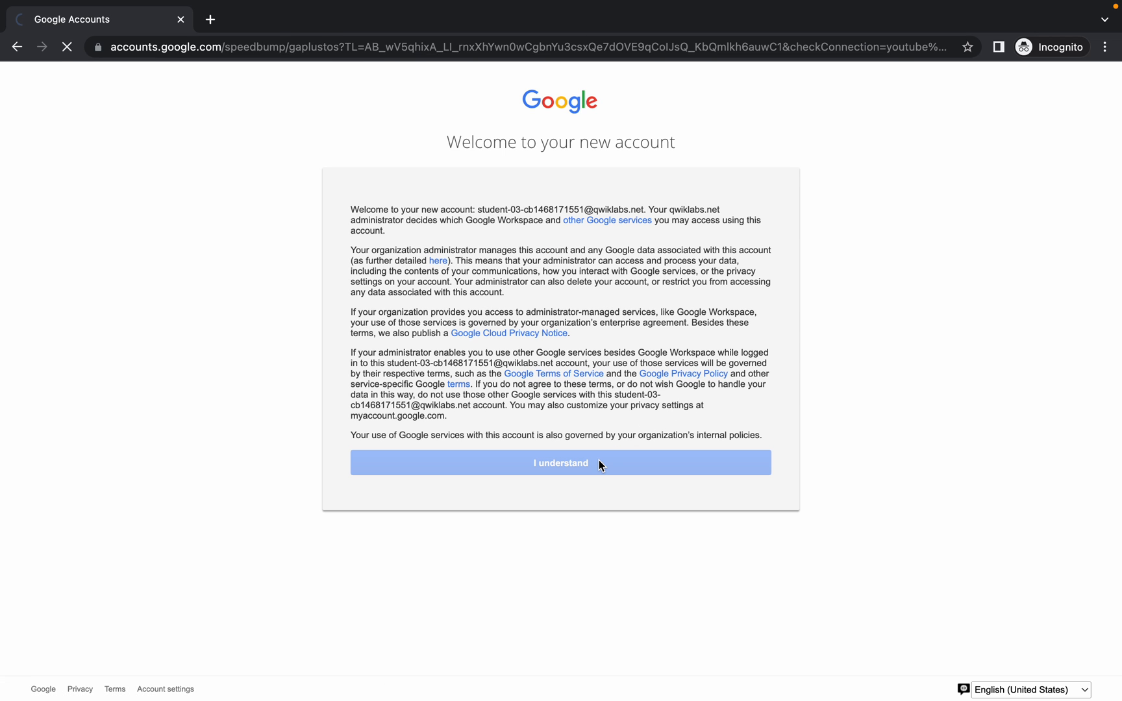
left_click(559, 463)
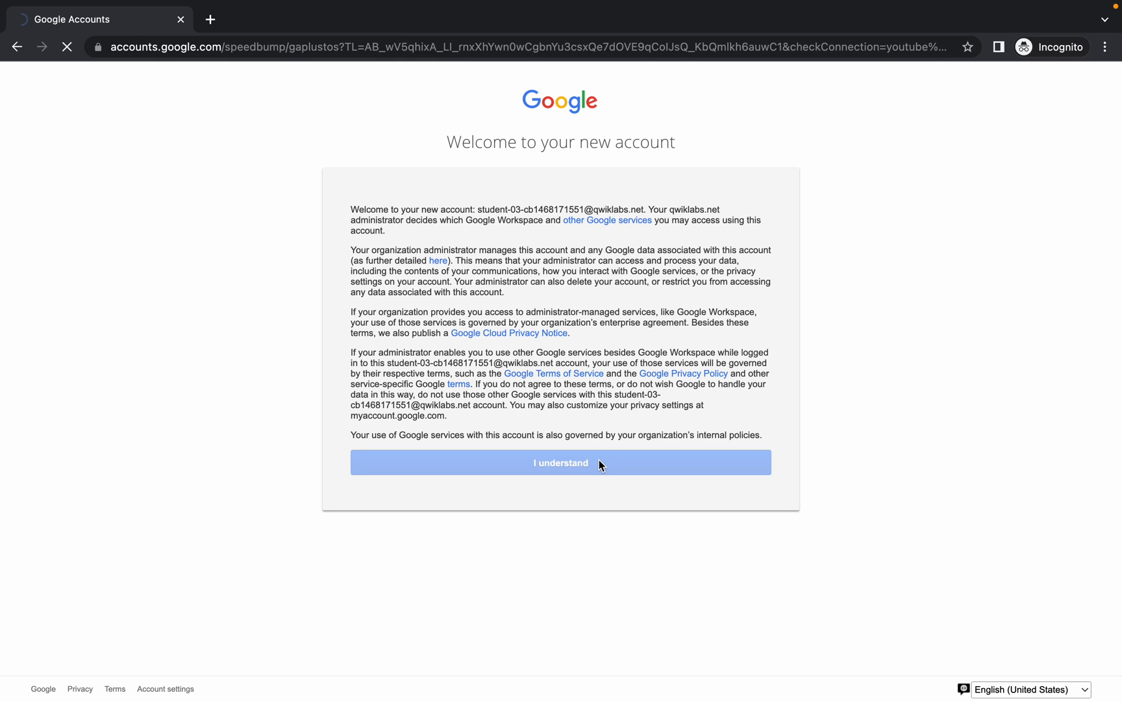
left_click(560, 462)
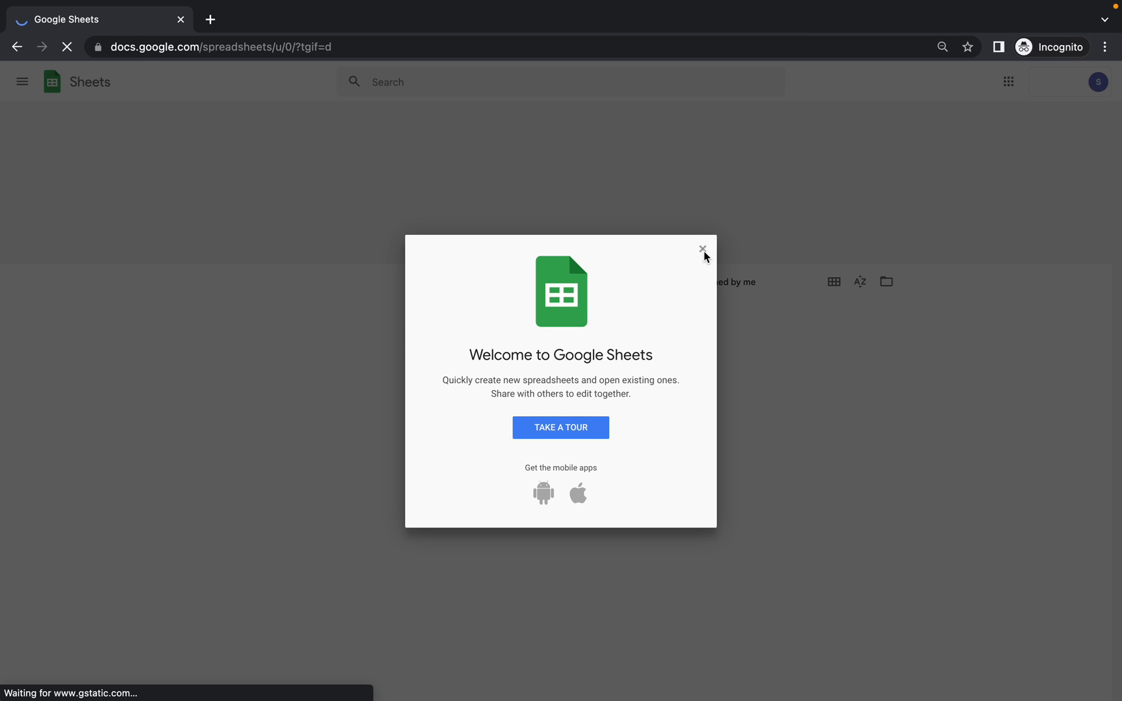
- Dismiss the welcome dialog and create a new blank spreadsheet
left_click(702, 249)
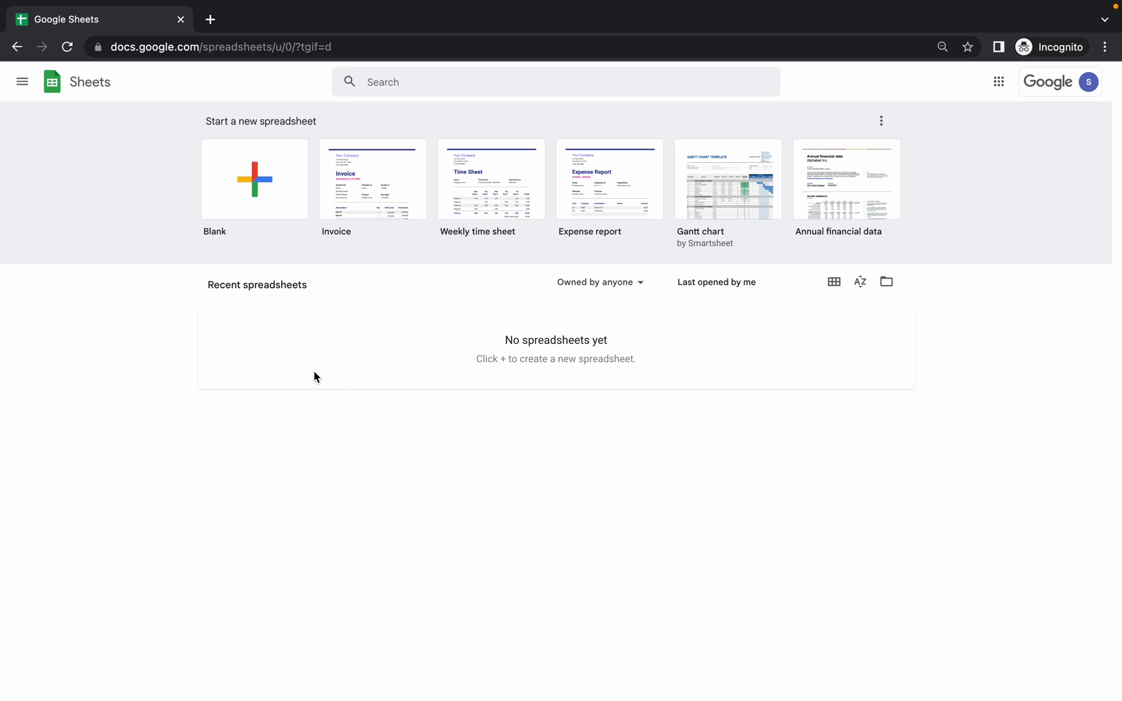
left_click(255, 179)
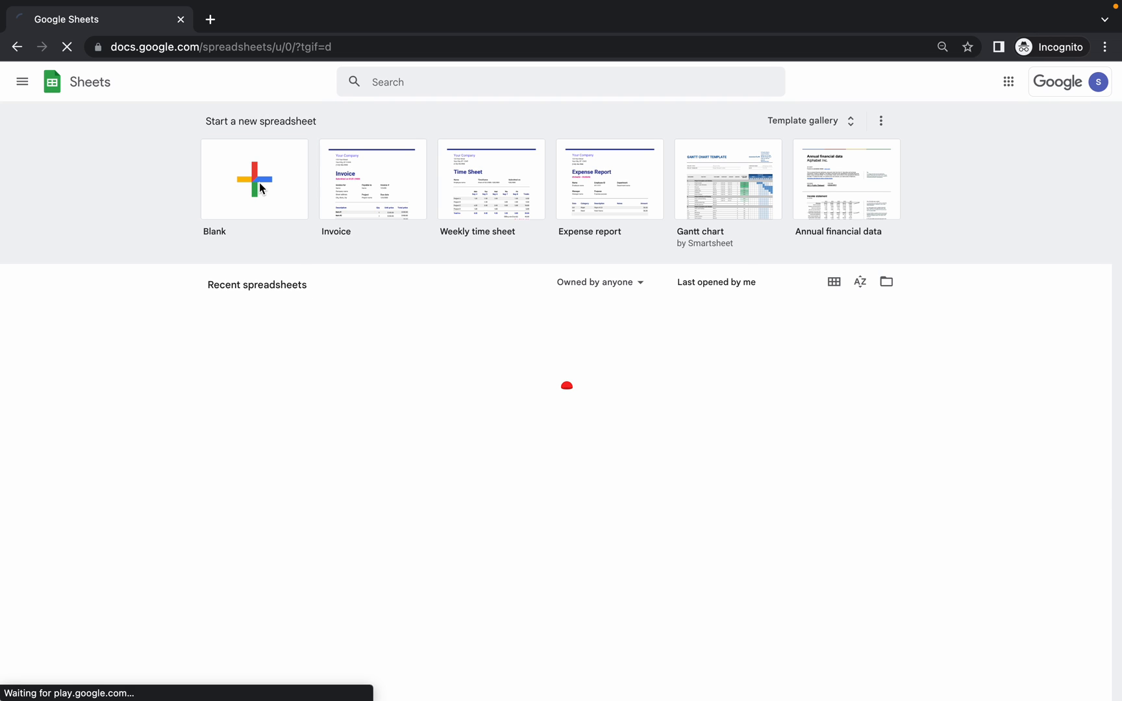
left_click(255, 180)
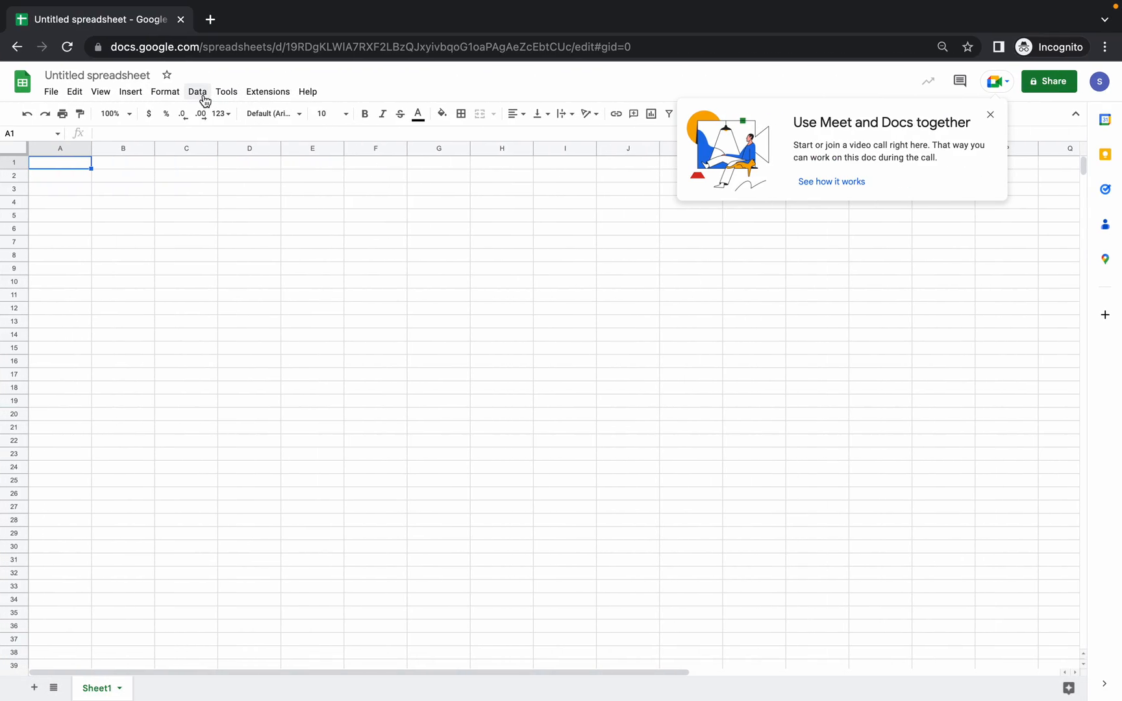
- Start a BigQuery data connection from the Data connectors menu and pick the project
left_click(197, 92)
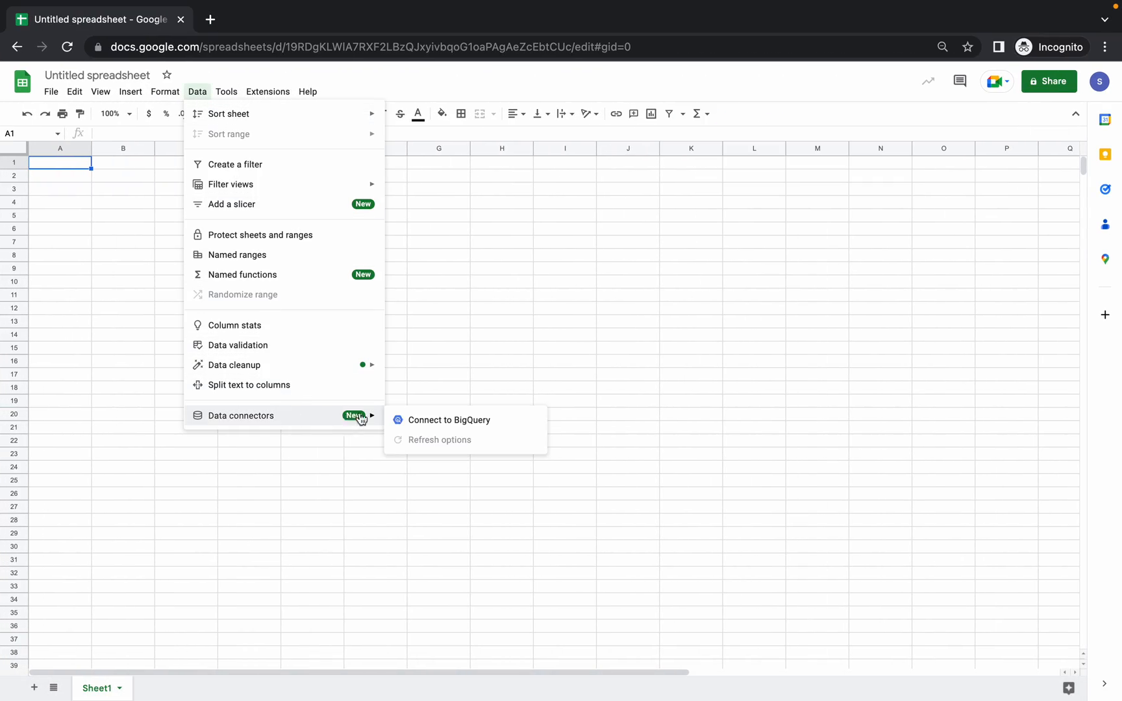
left_click(451, 420)
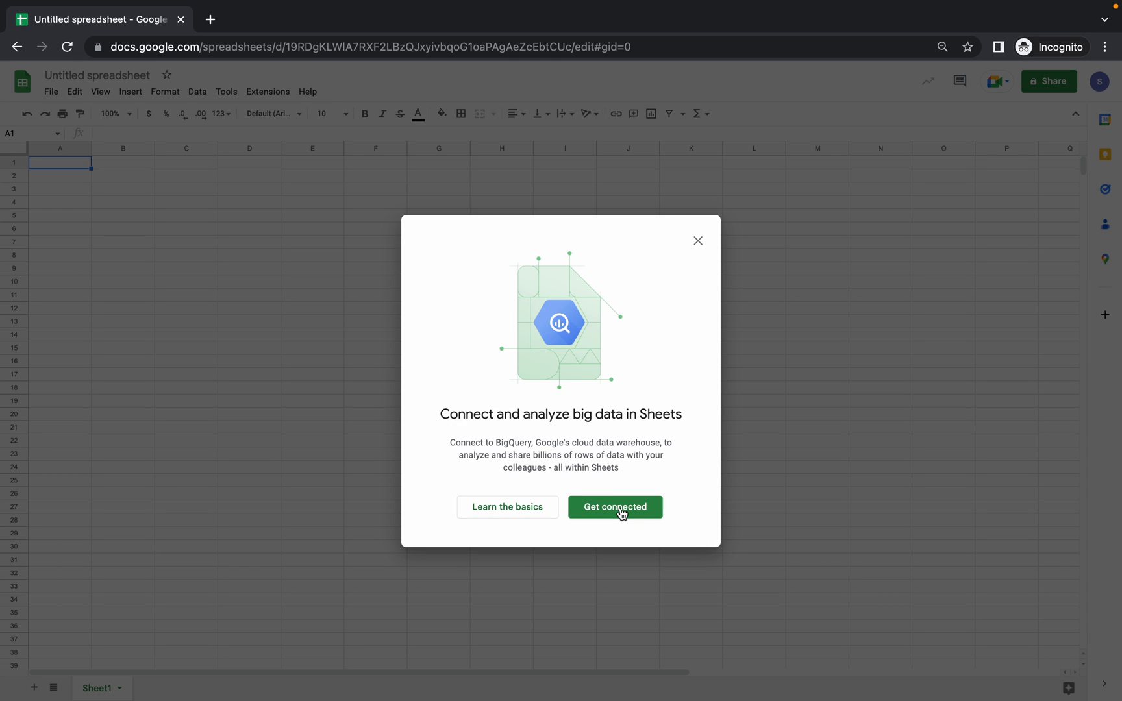
left_click(614, 507)
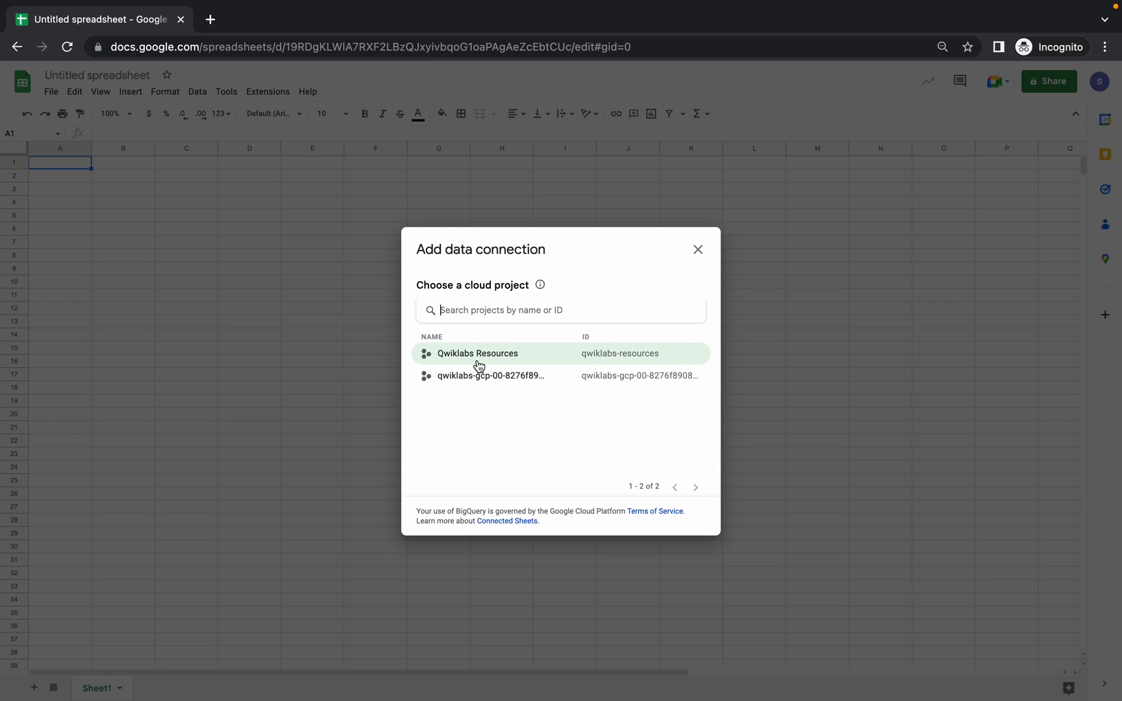
mouse_move(456, 380)
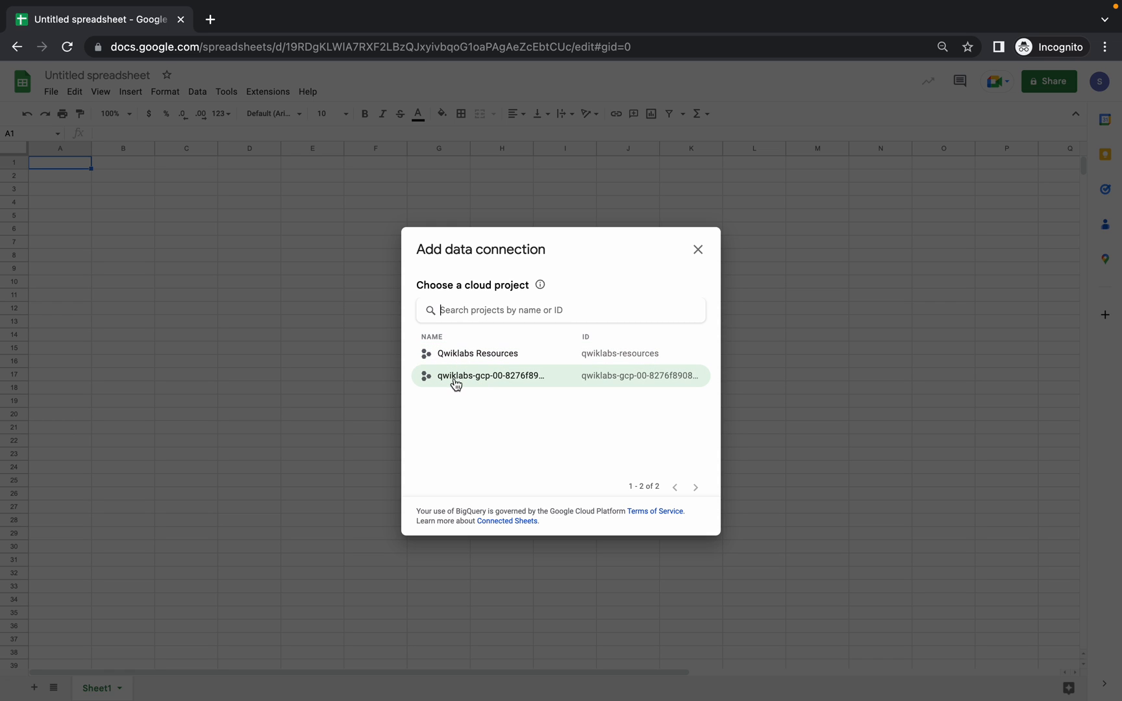
mouse_move(458, 359)
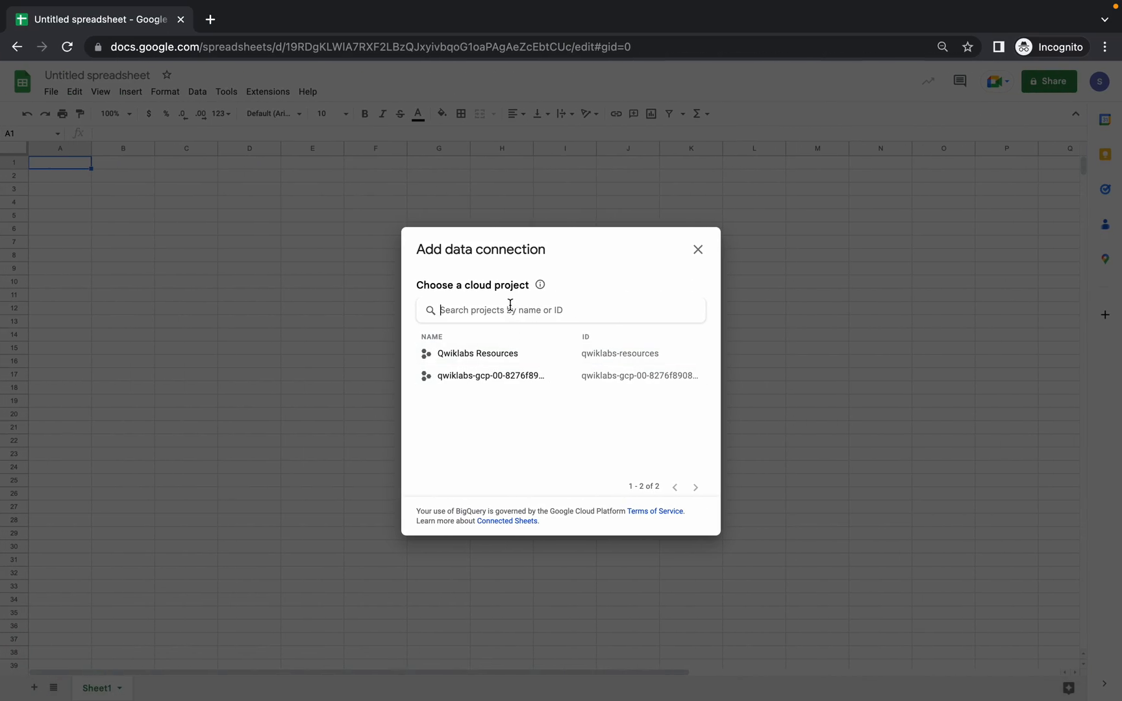
left_click(490, 375)
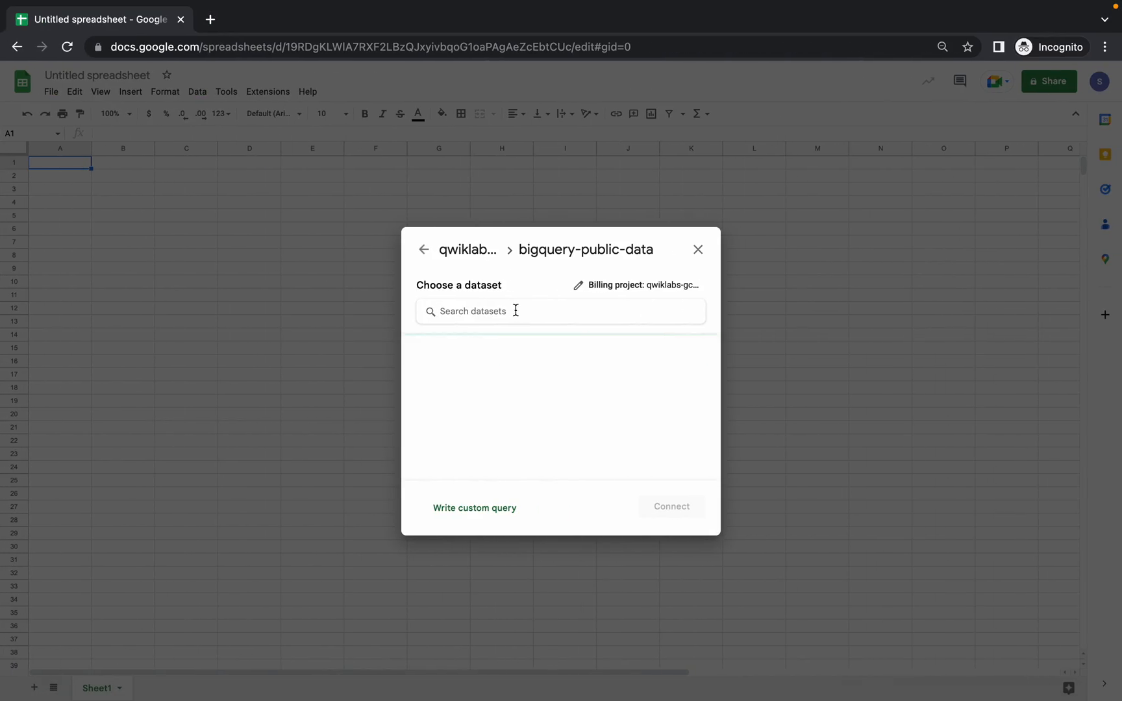
- Connect the sheet to the taxi_trips table of the chicago_taxi_trips public dataset
type("chicago_taxi_trips")
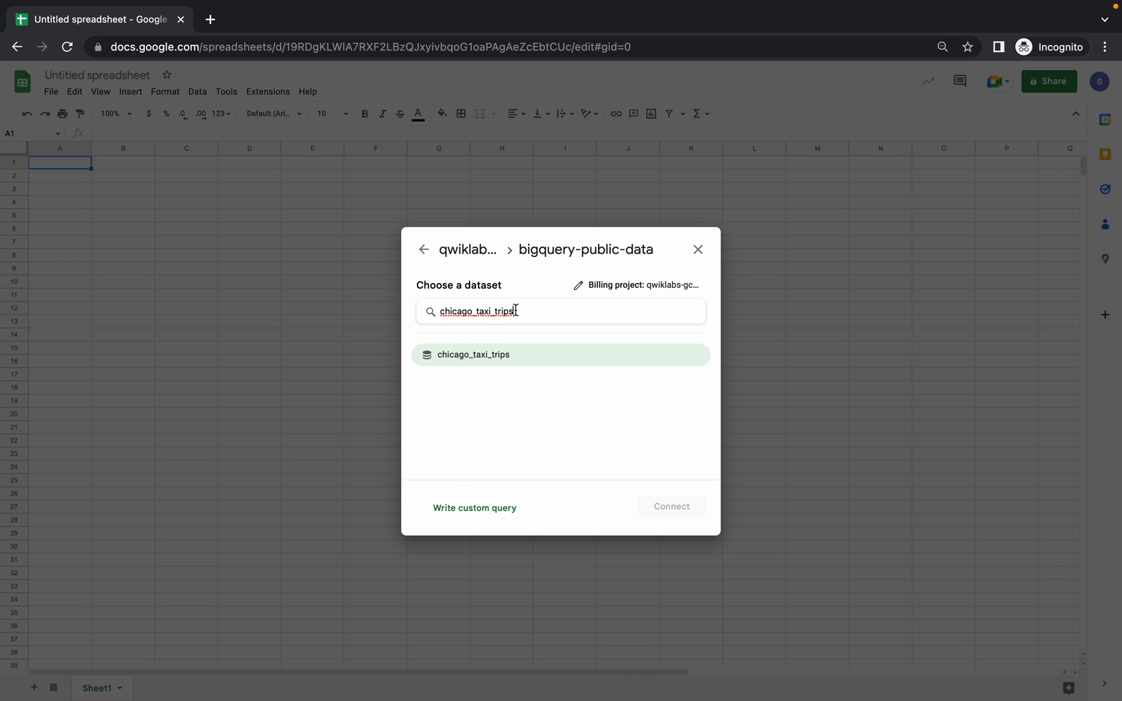
left_click(471, 354)
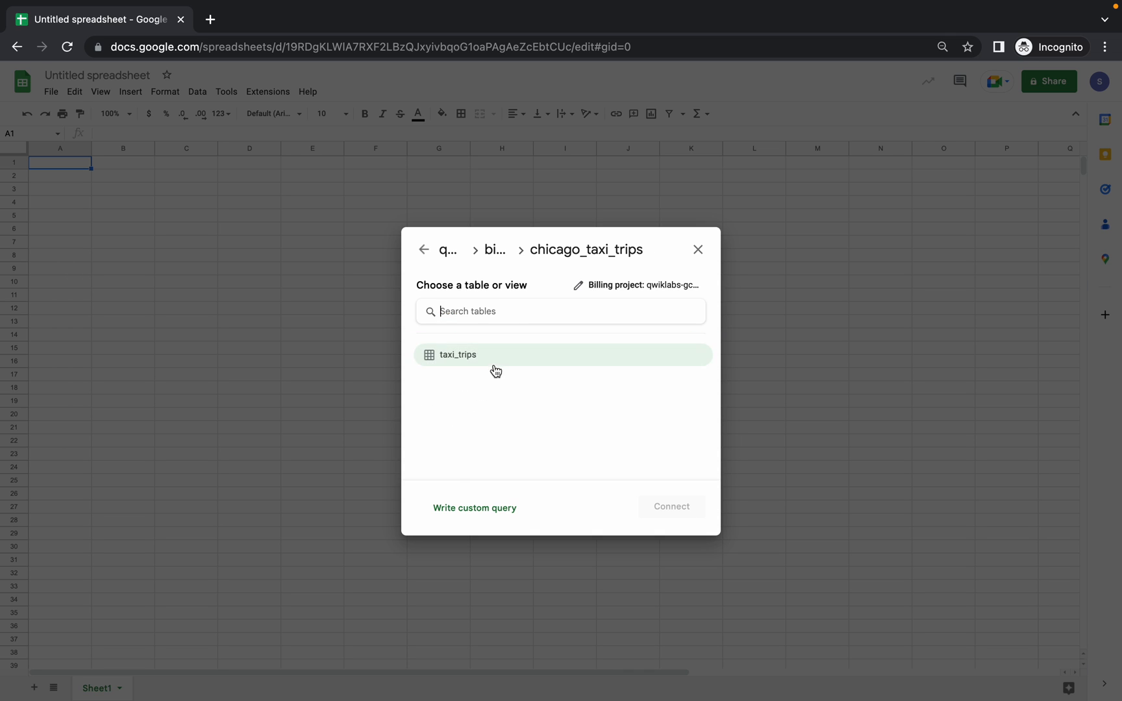
left_click(456, 354)
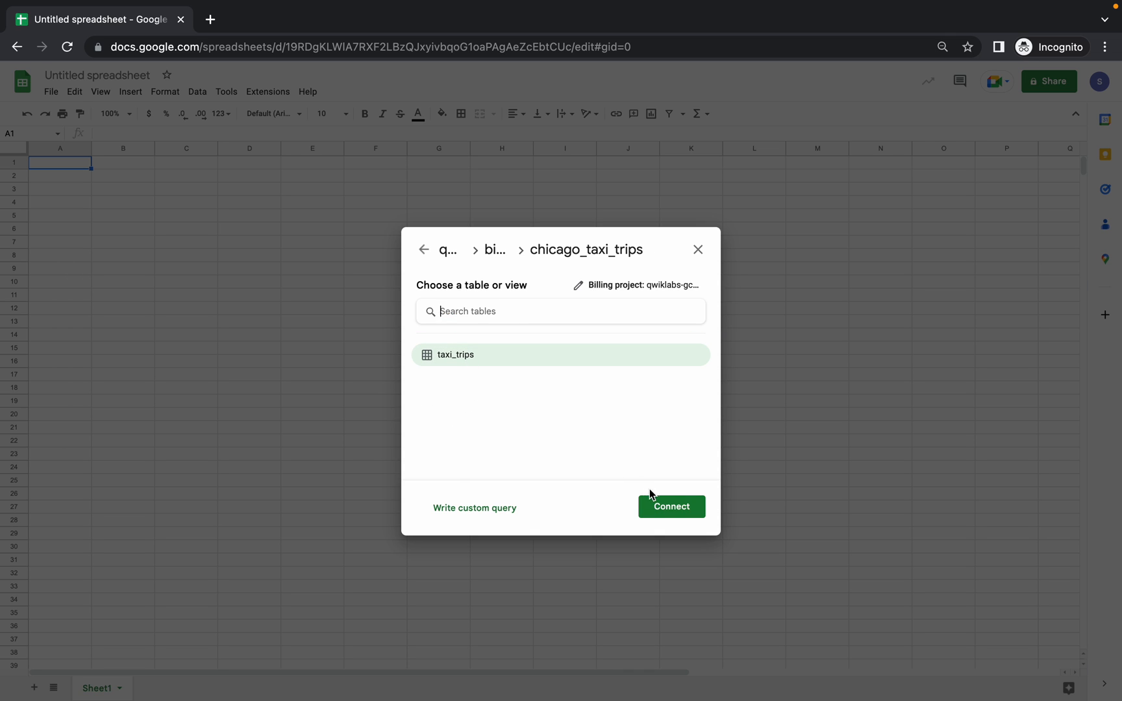
left_click(670, 507)
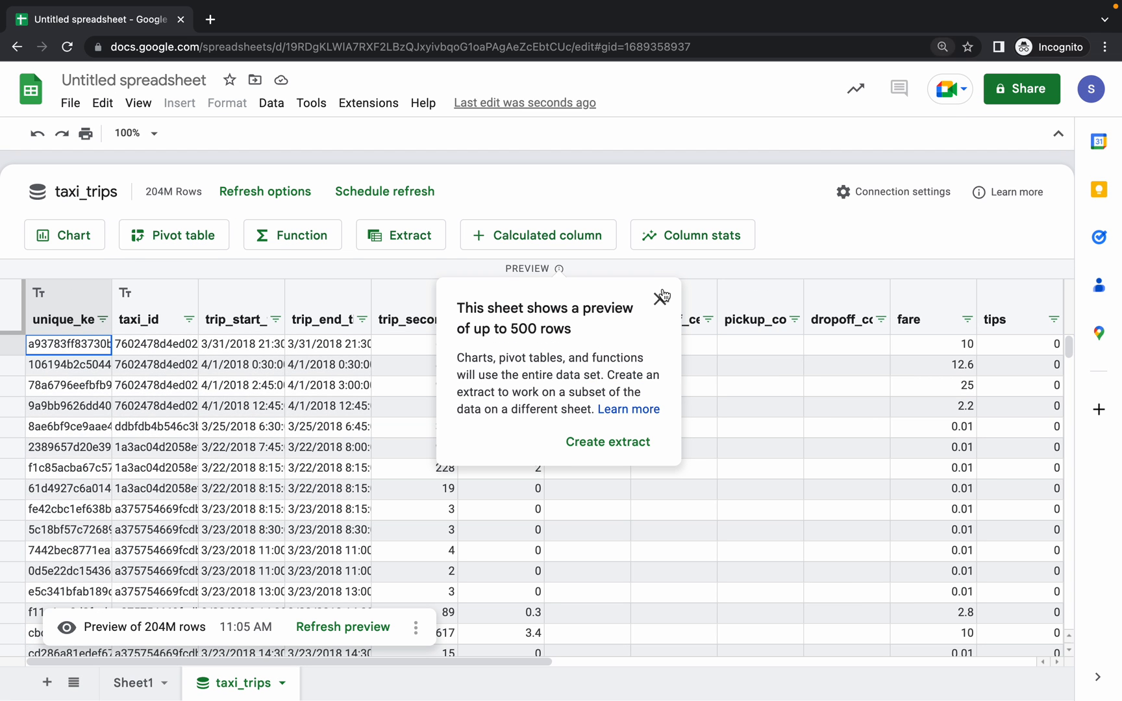
- Insert a COUNTUNIQUE formula on company into a new sheet from the taxi_trips data
left_click(662, 295)
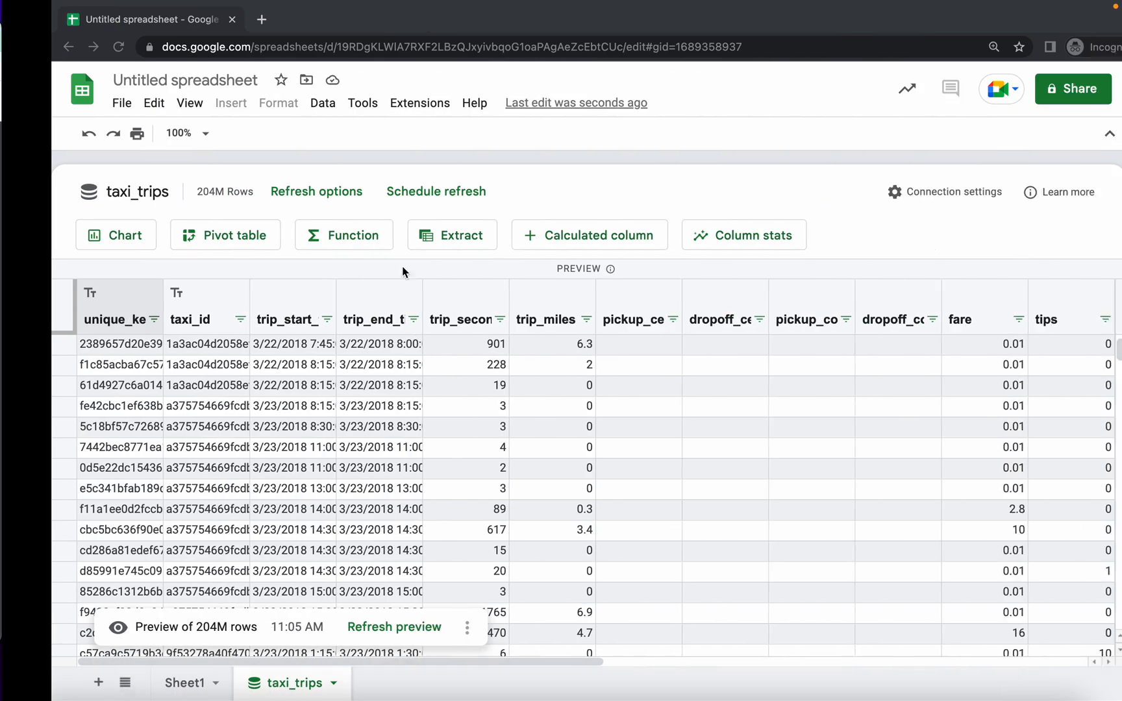
left_click(343, 235)
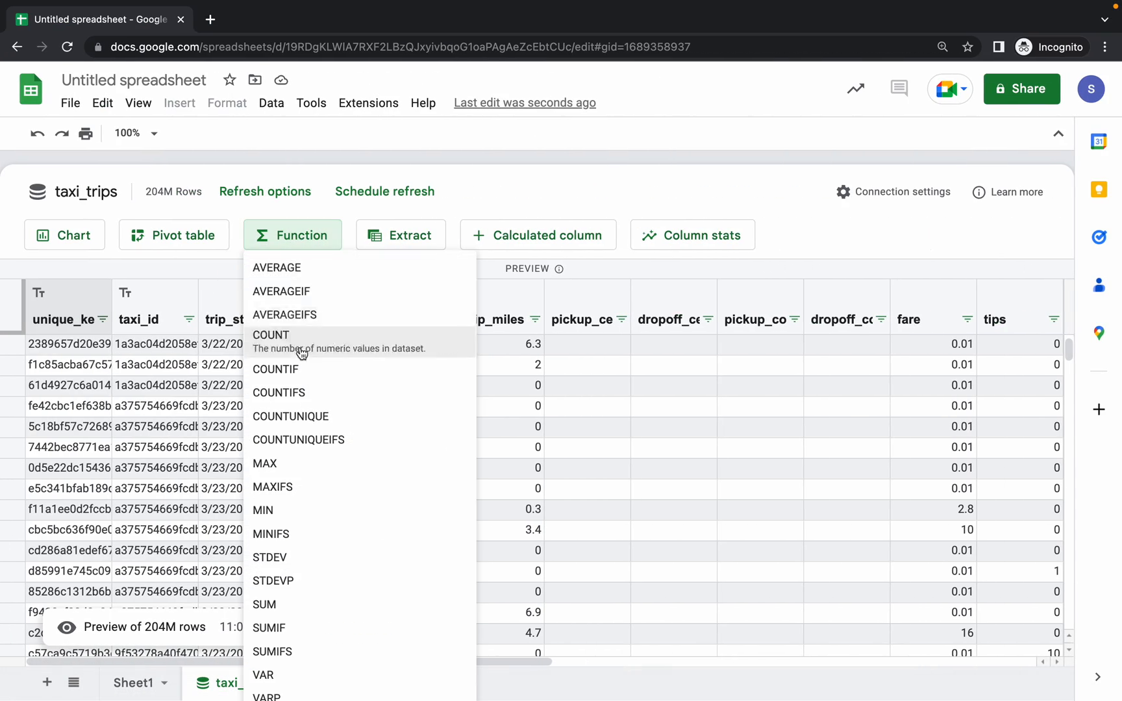
left_click(271, 335)
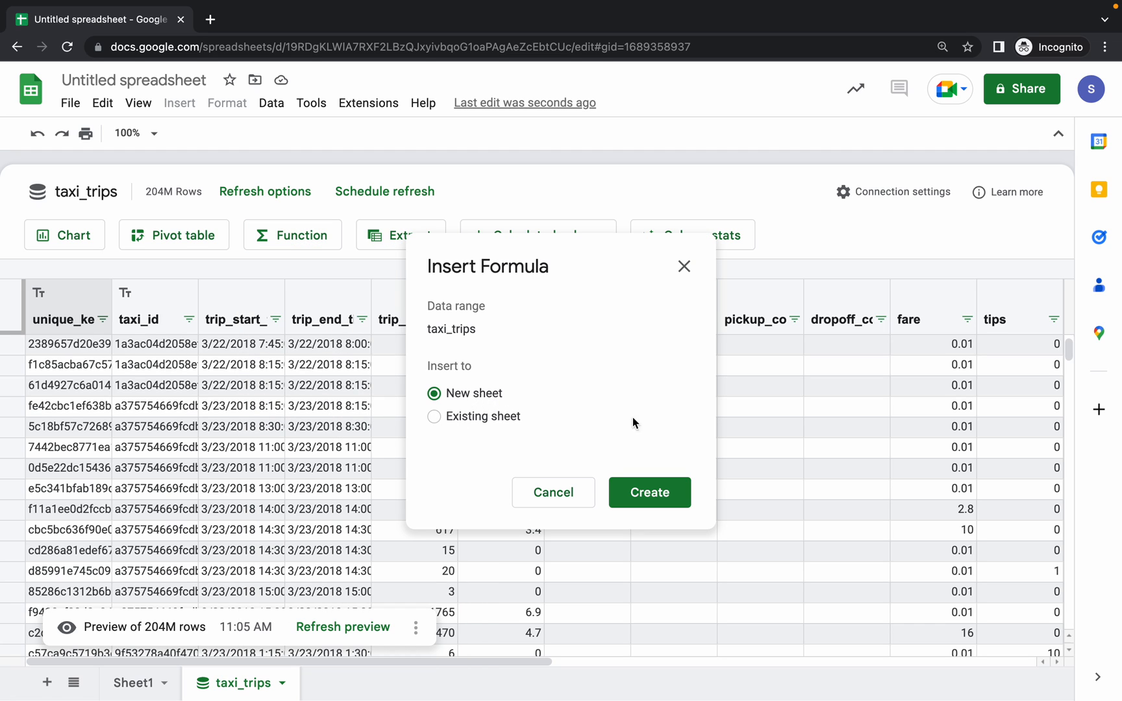
left_click(649, 492)
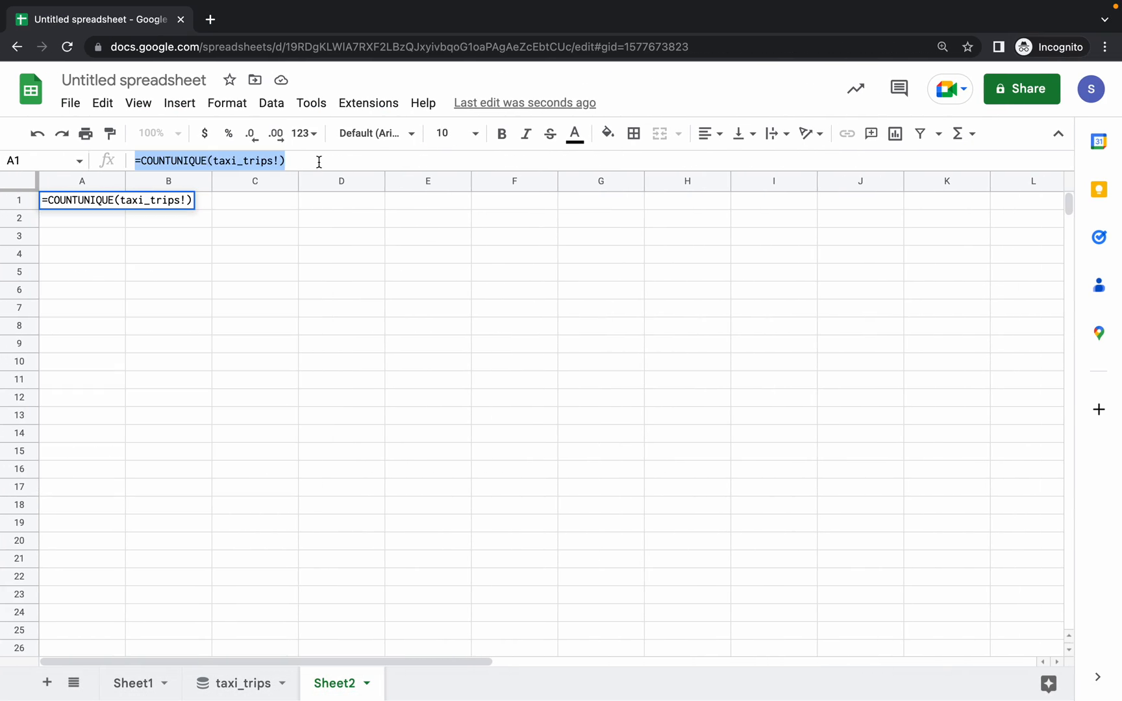
type("company")
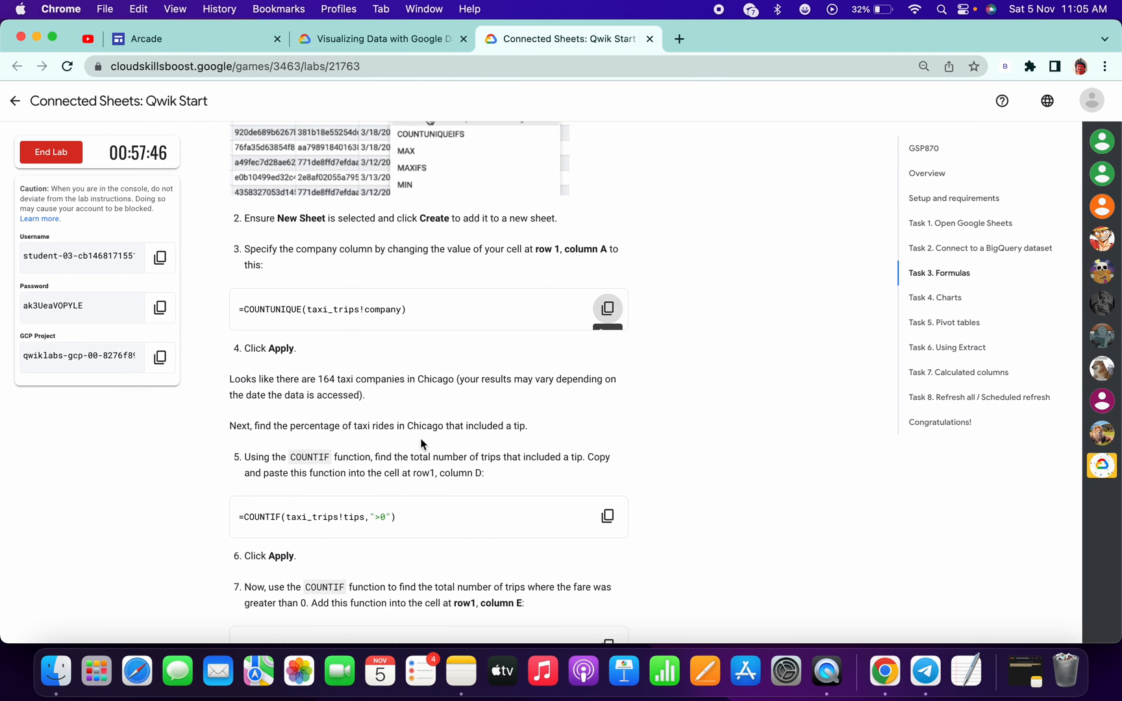
mouse_move(498, 257)
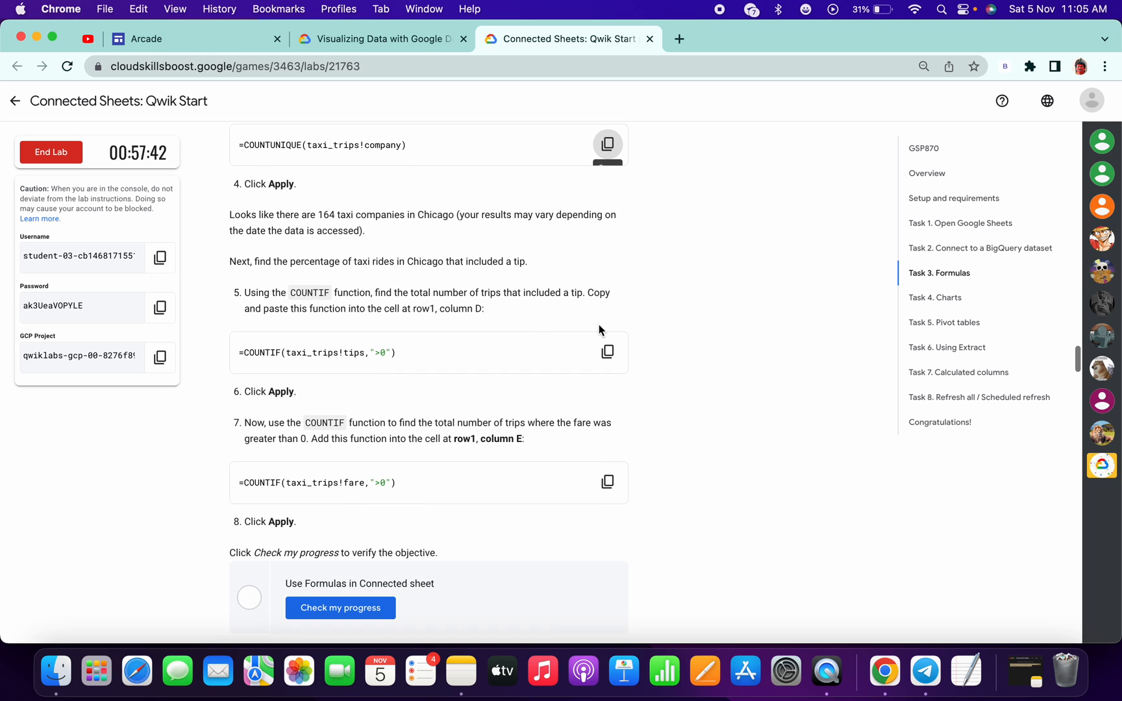
- Enter =COUNTIF(taxi_trips!tips,">0") as the tips-count formula in row 1
left_click(607, 352)
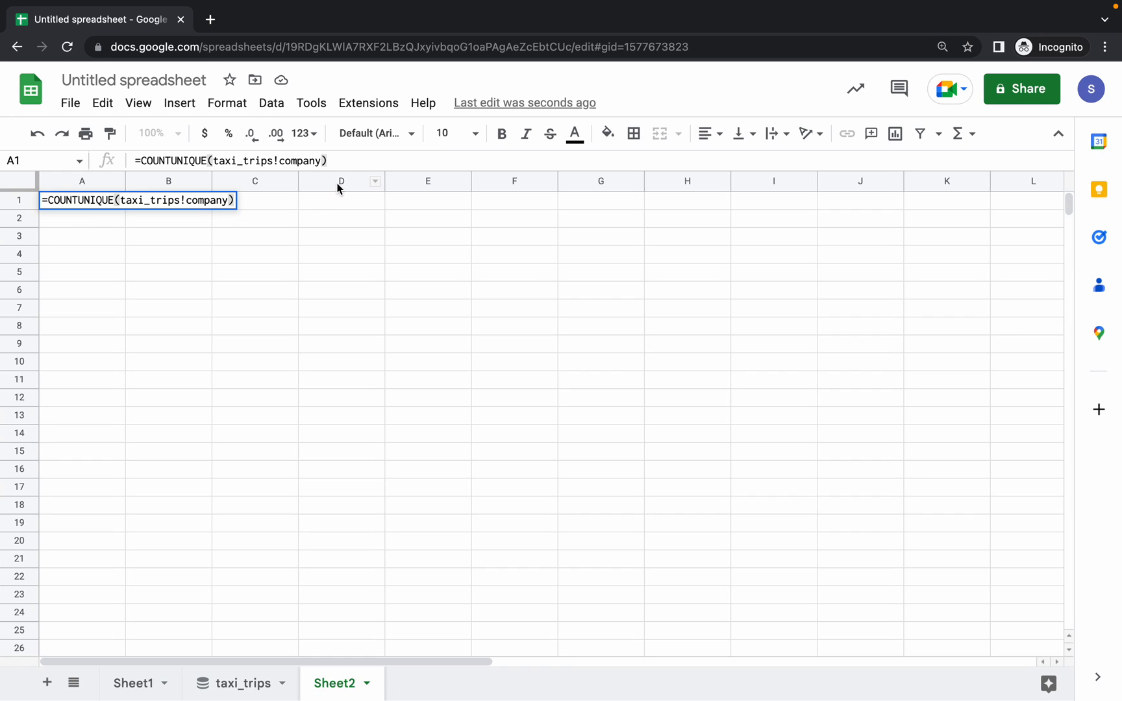
left_click(341, 200)
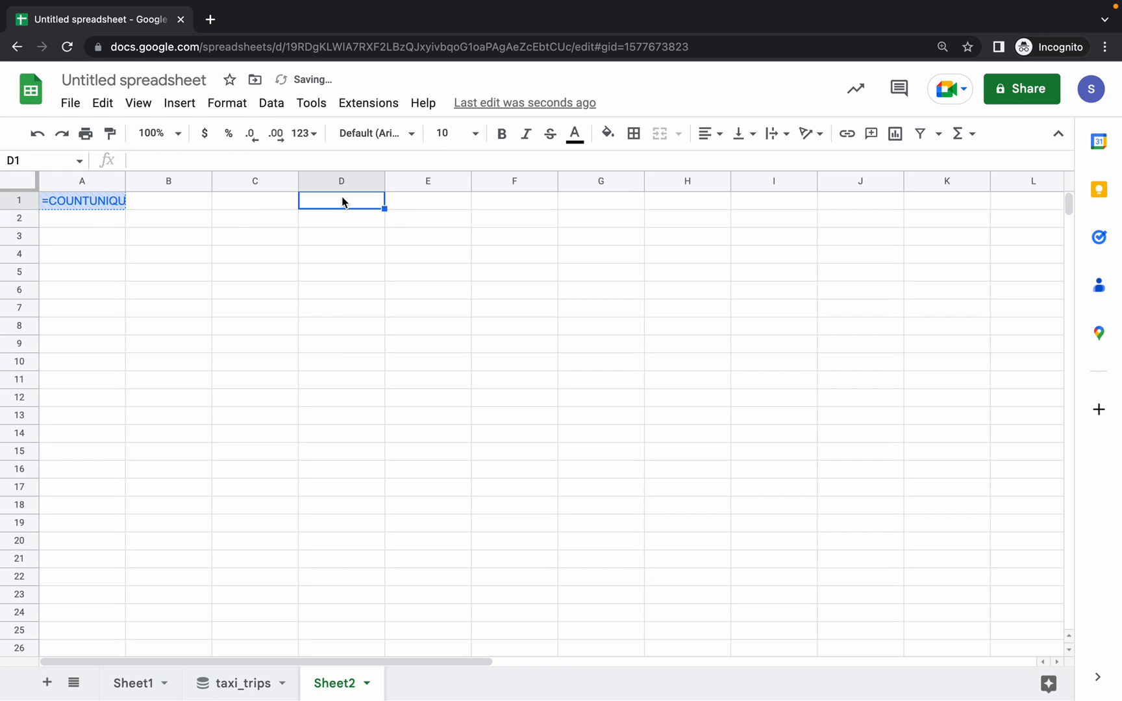
type("=COUNTIF(taxi_trips!tips,\">0\")")
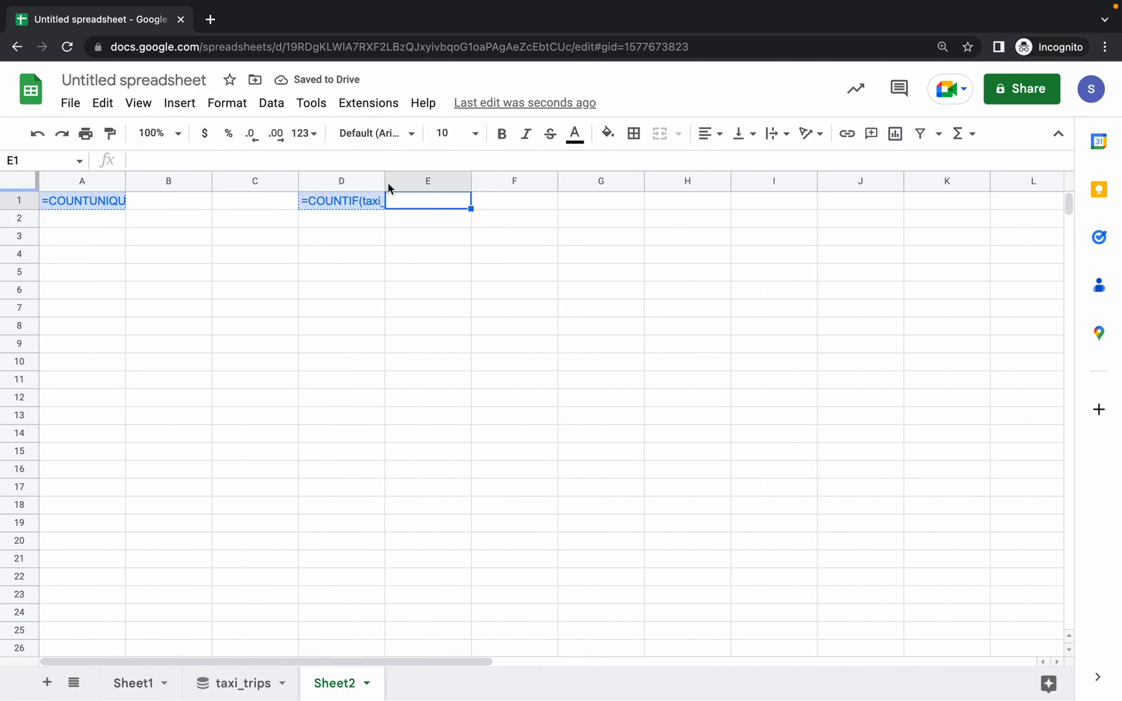
key("enter")
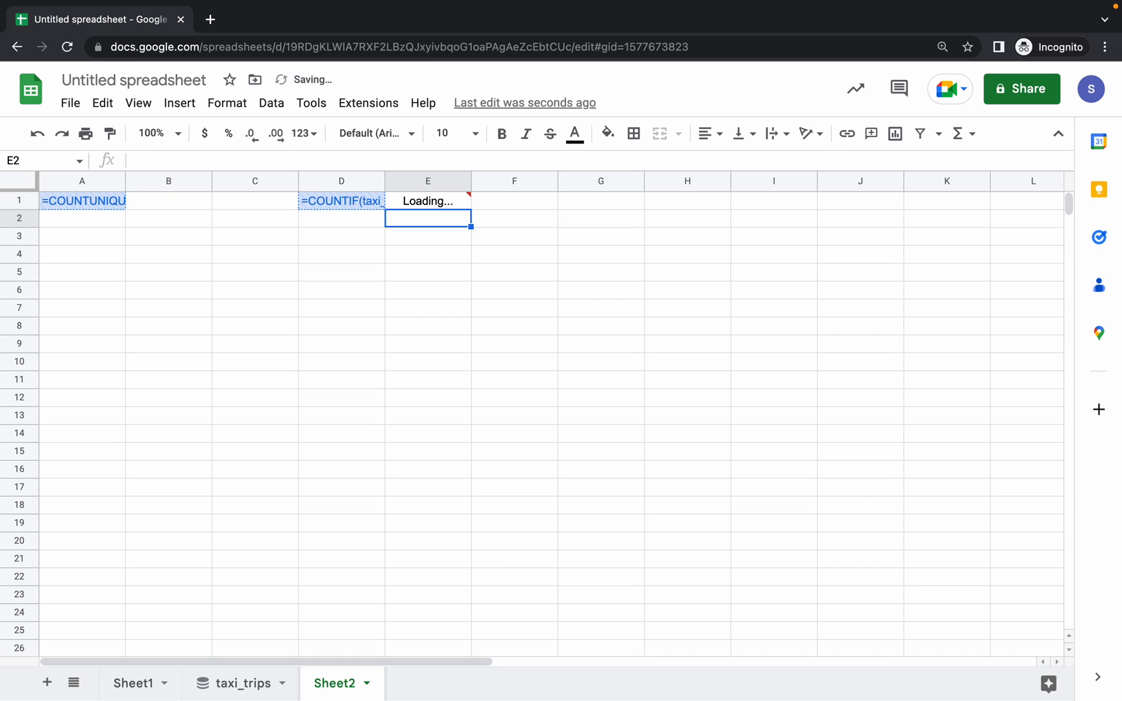
- Enter =D1/E1 in cell F1 to compute the ratio of the two trip counts
left_click(569, 39)
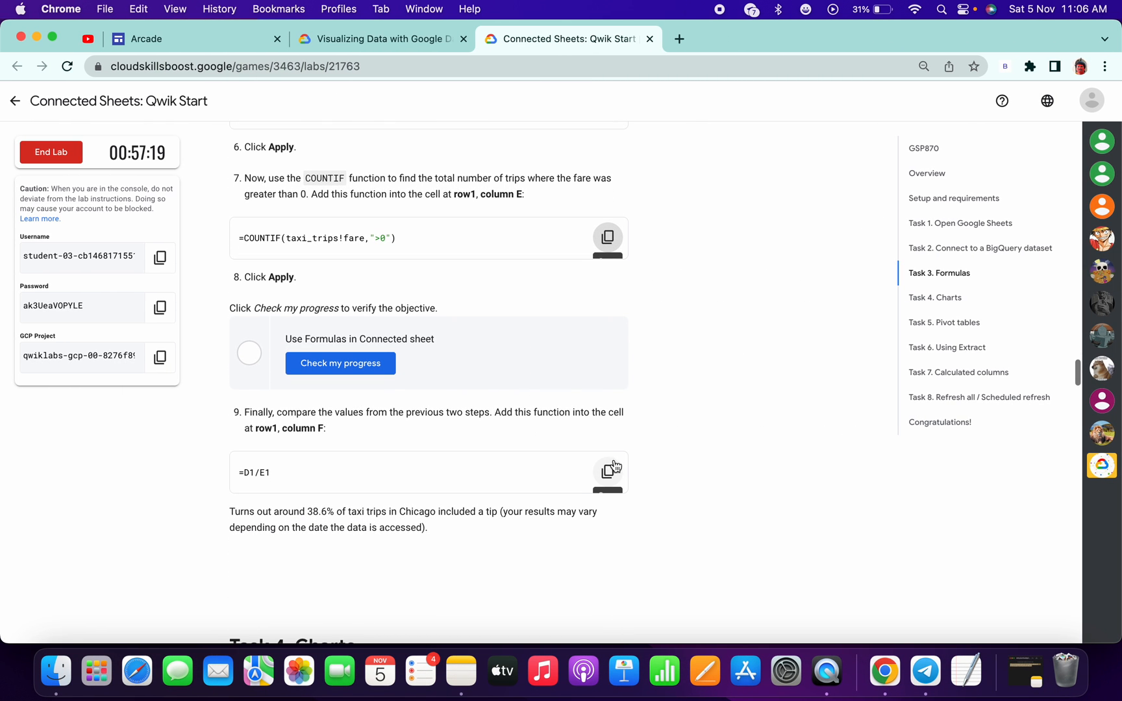
left_click(569, 39)
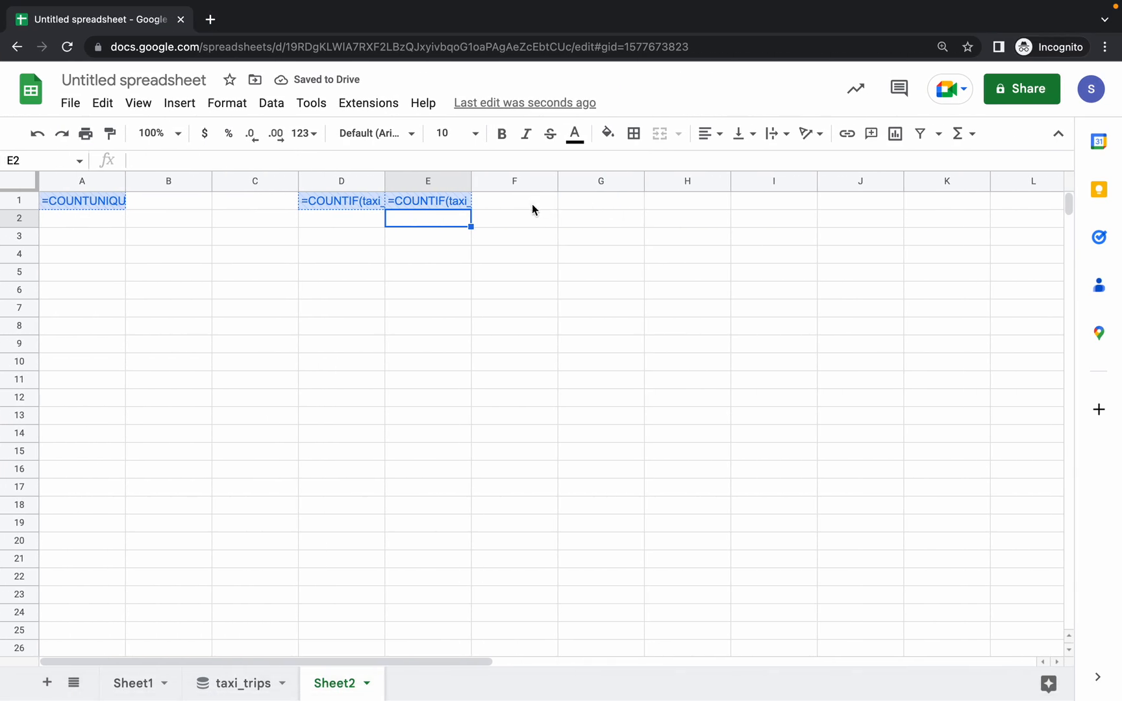
type("=D1/E1")
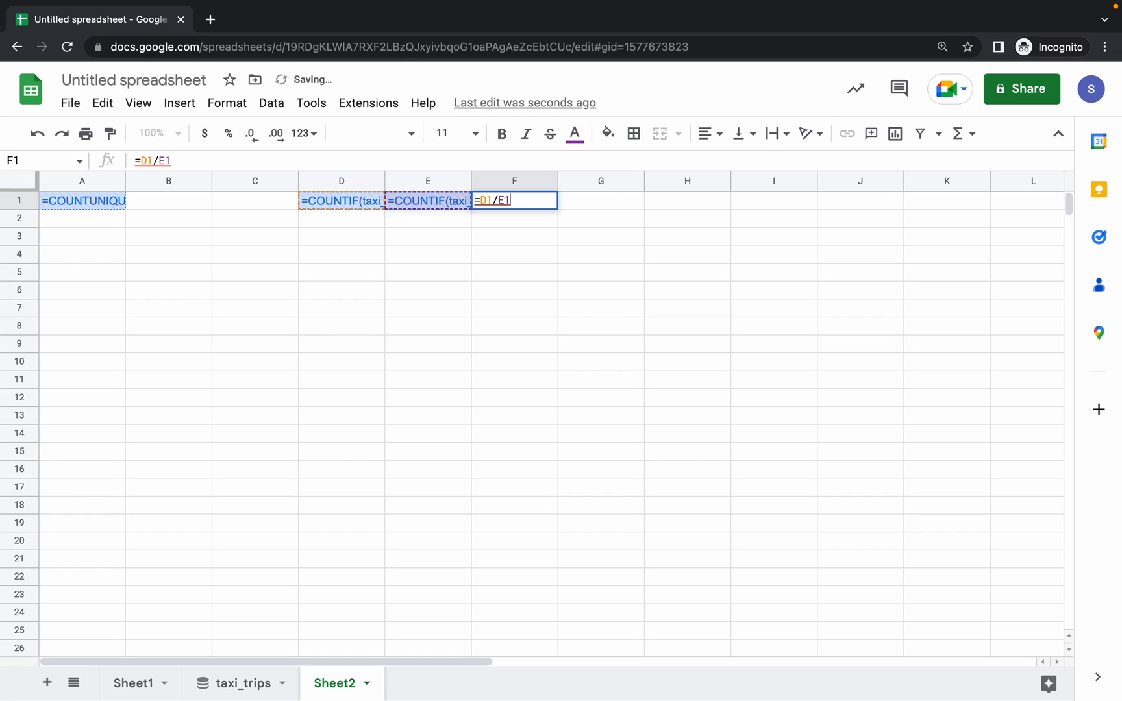
key("enter")
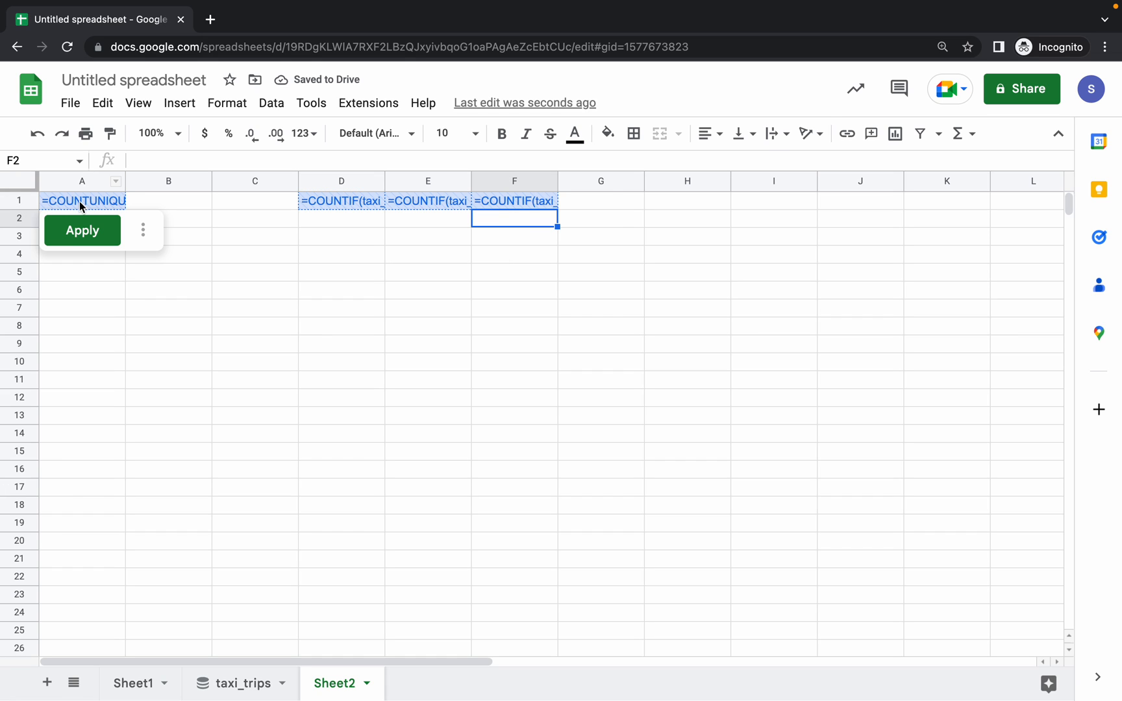
- Apply the row-1 formulas, yielding 174 companies, two trip counts and 0.3889814688
left_click(82, 230)
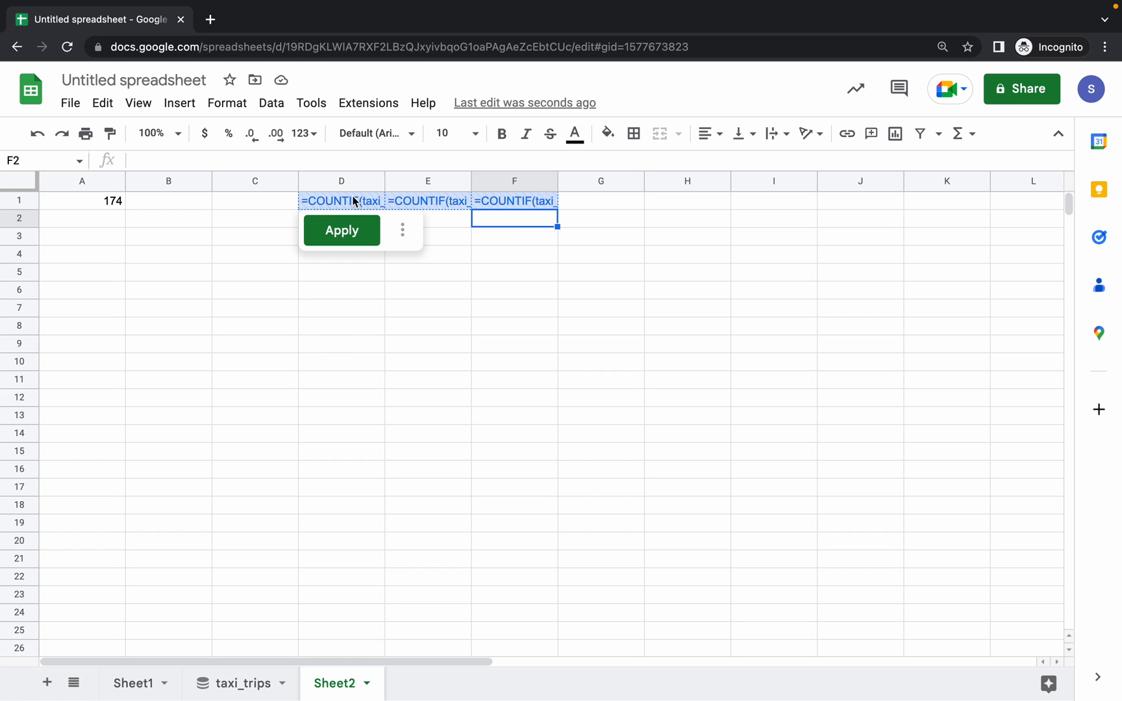
left_click(342, 230)
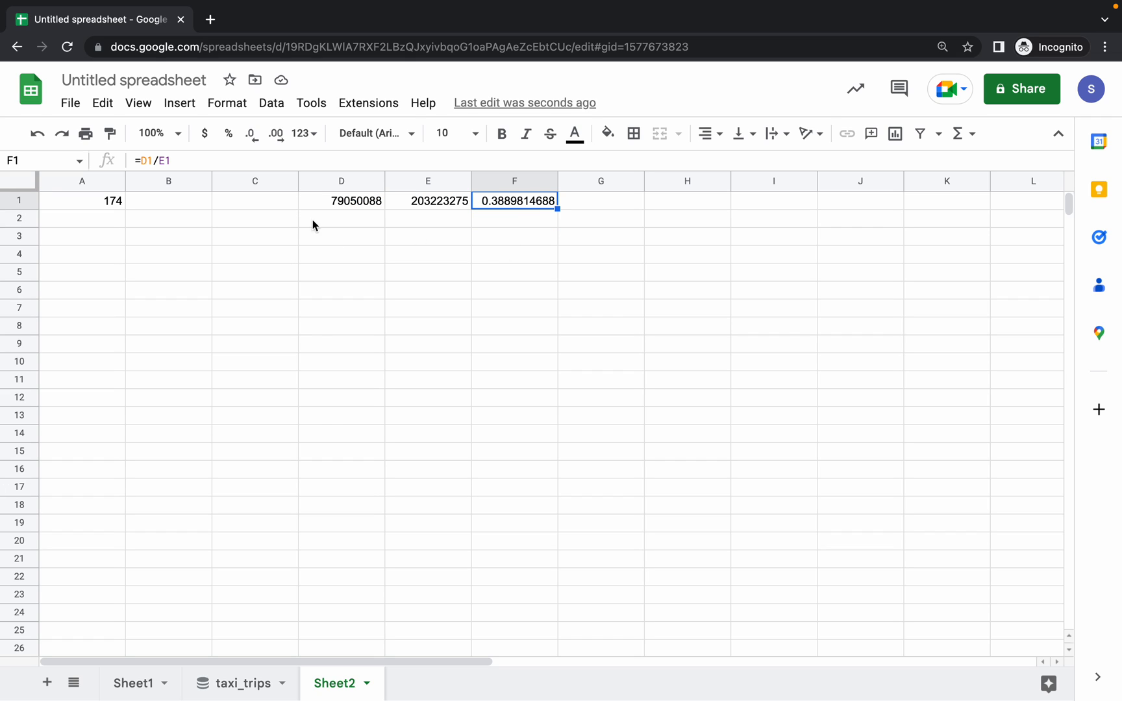
mouse_move(460, 272)
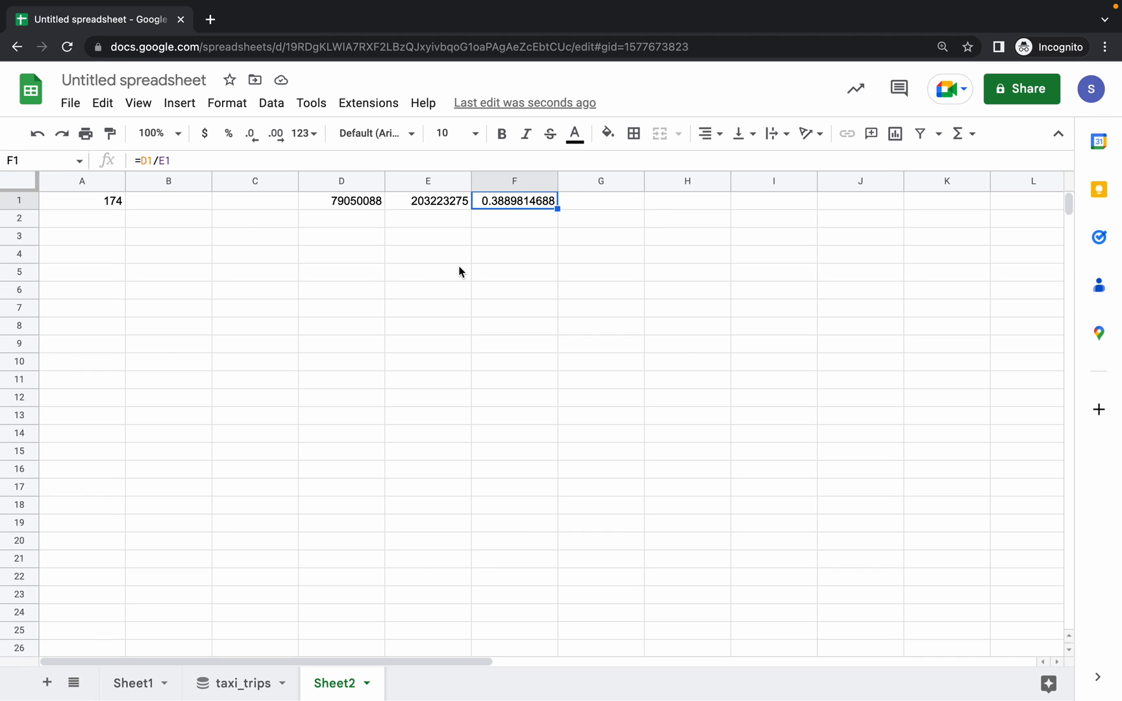
- Check progress on the formulas objective and bring up the Task 4 Charts instructions
left_click(567, 39)
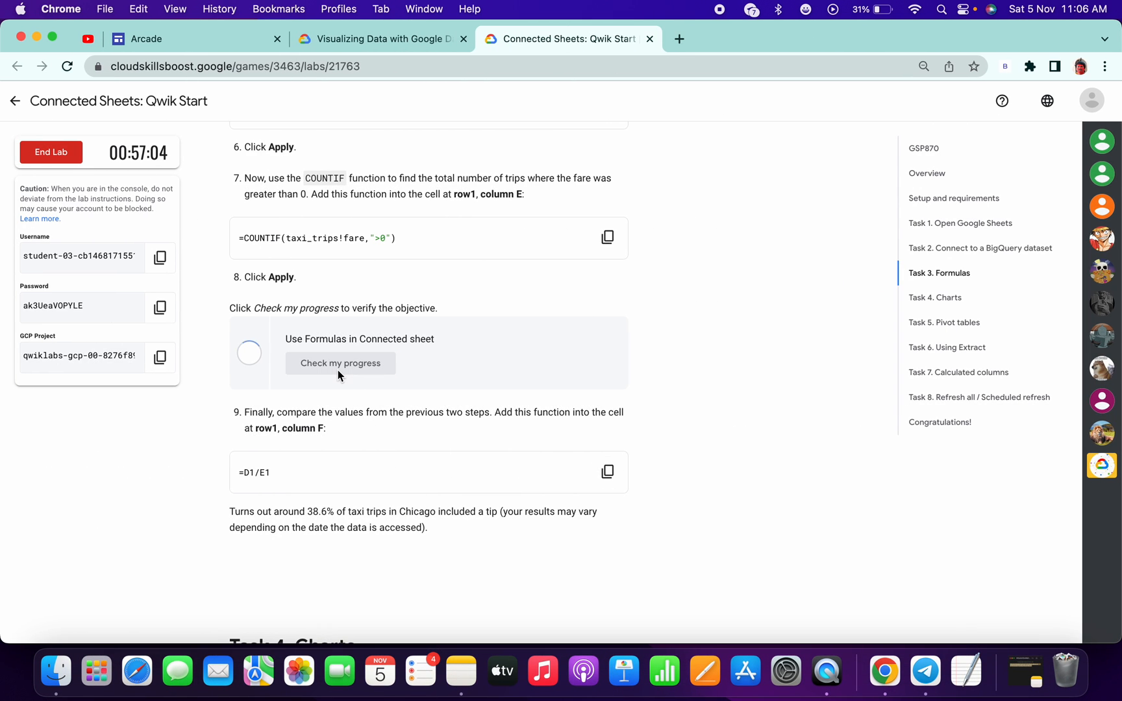
left_click(341, 362)
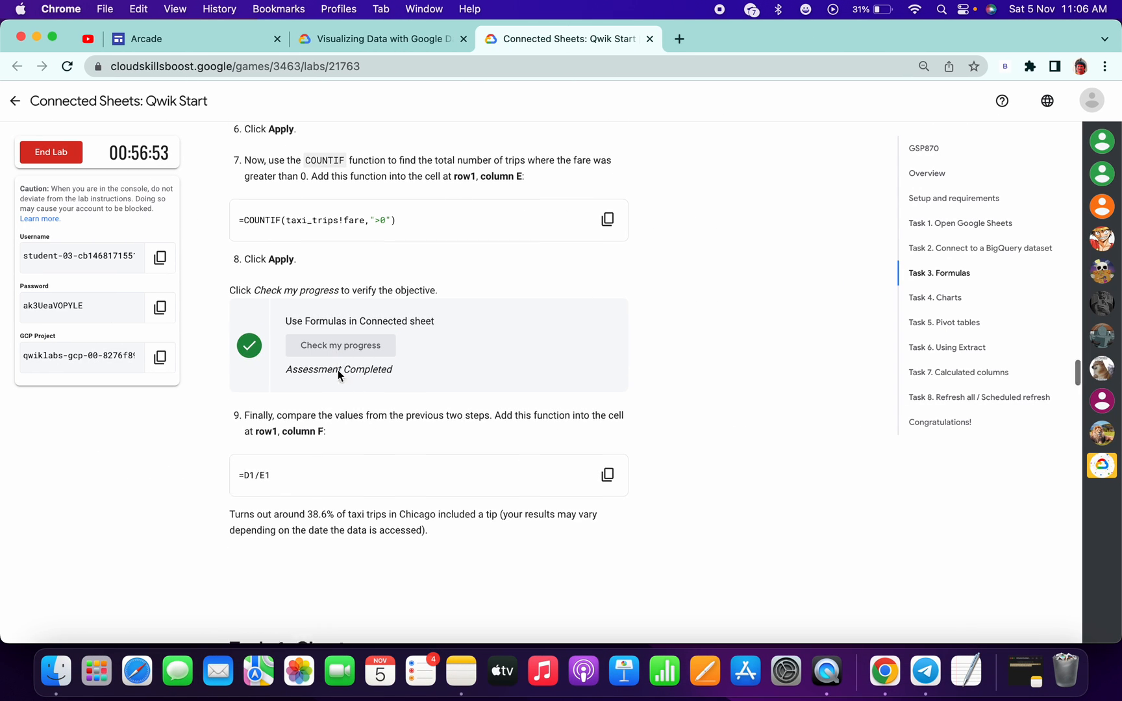
left_click(935, 298)
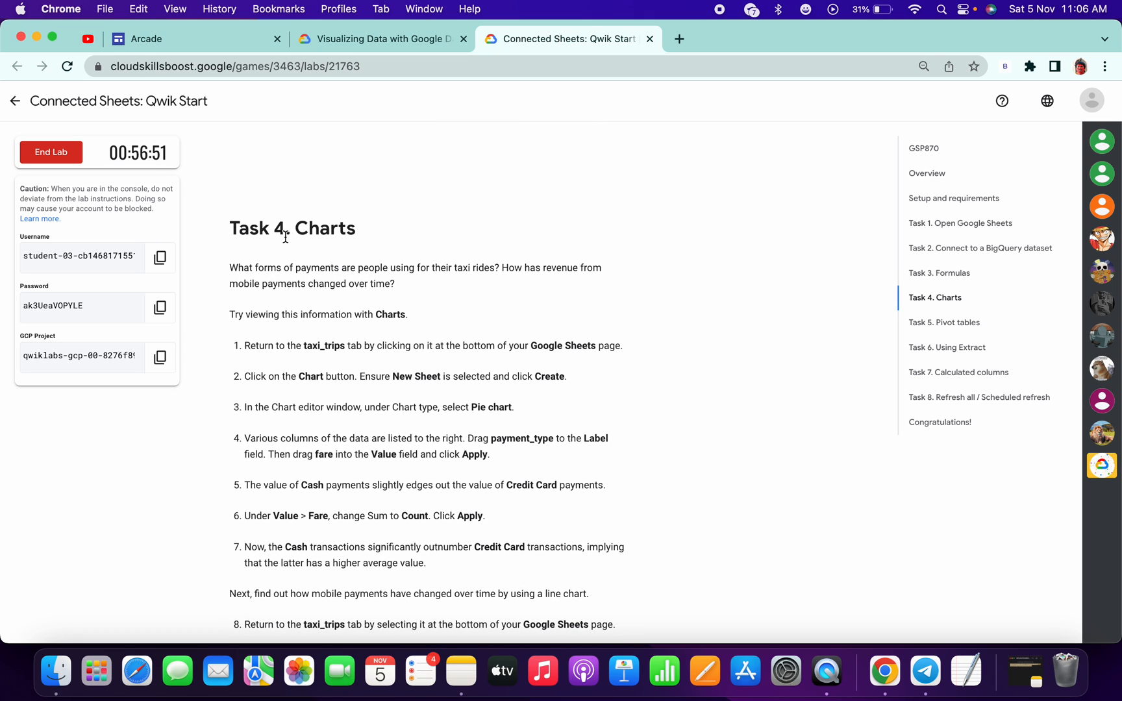
scroll("down", 3)
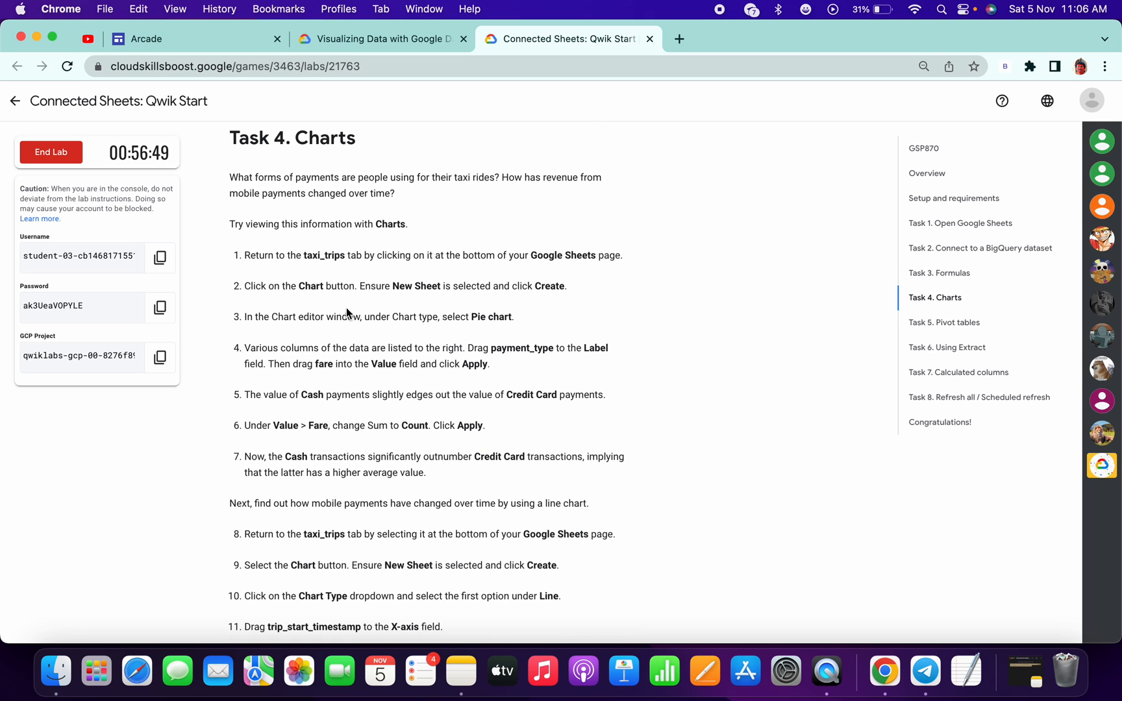
mouse_move(472, 330)
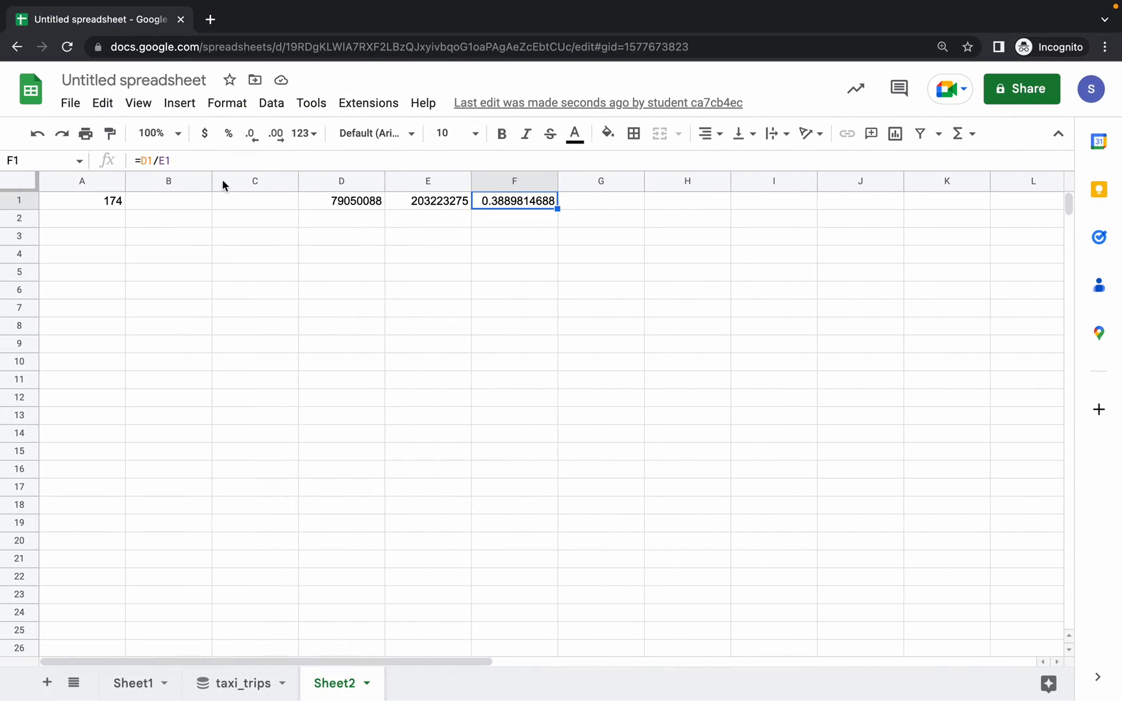
- Create a new-sheet chart from taxi_trips and make it a pie chart
left_click(232, 684)
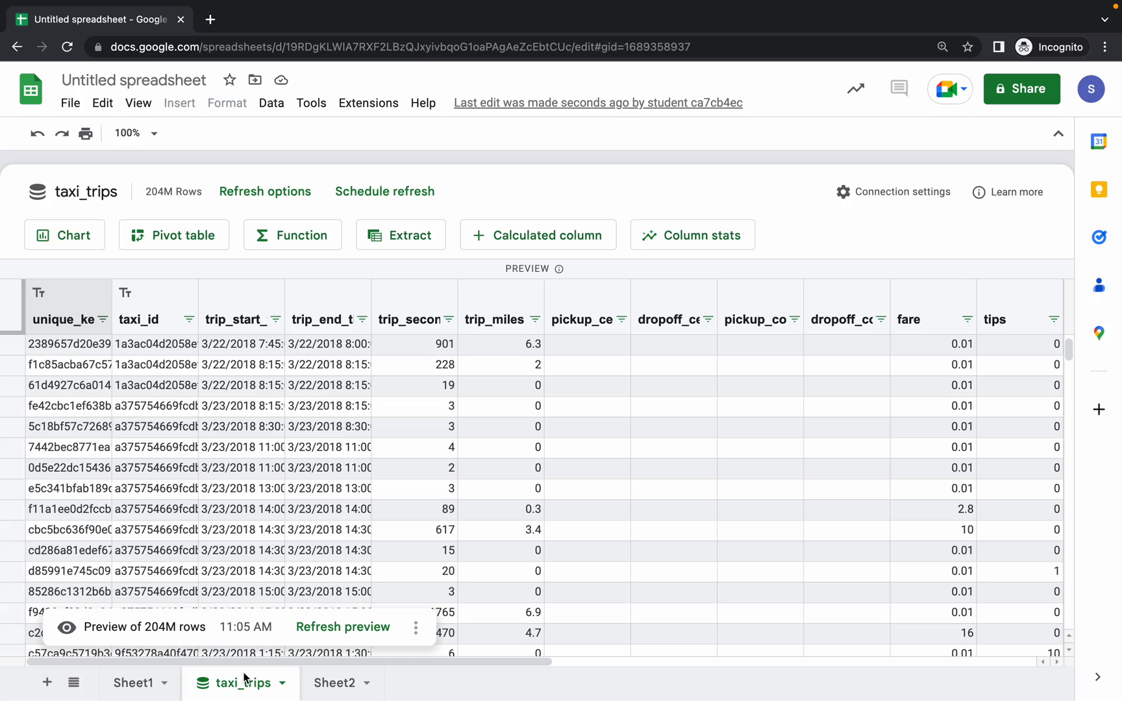
mouse_move(64, 235)
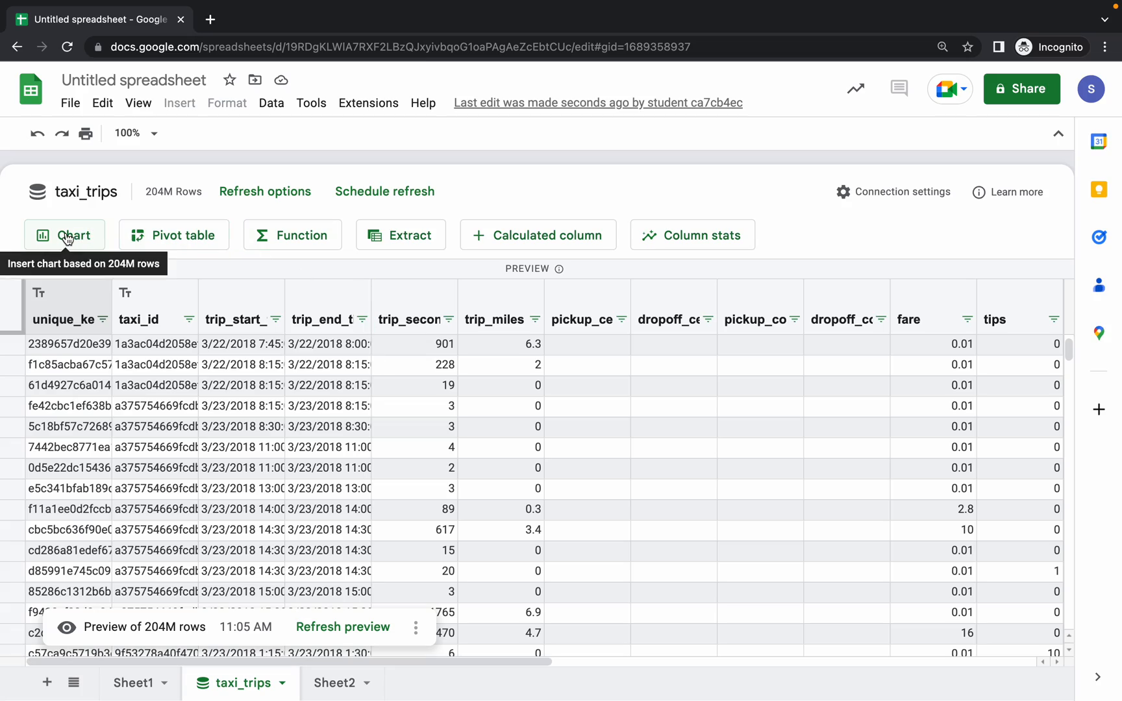
left_click(64, 235)
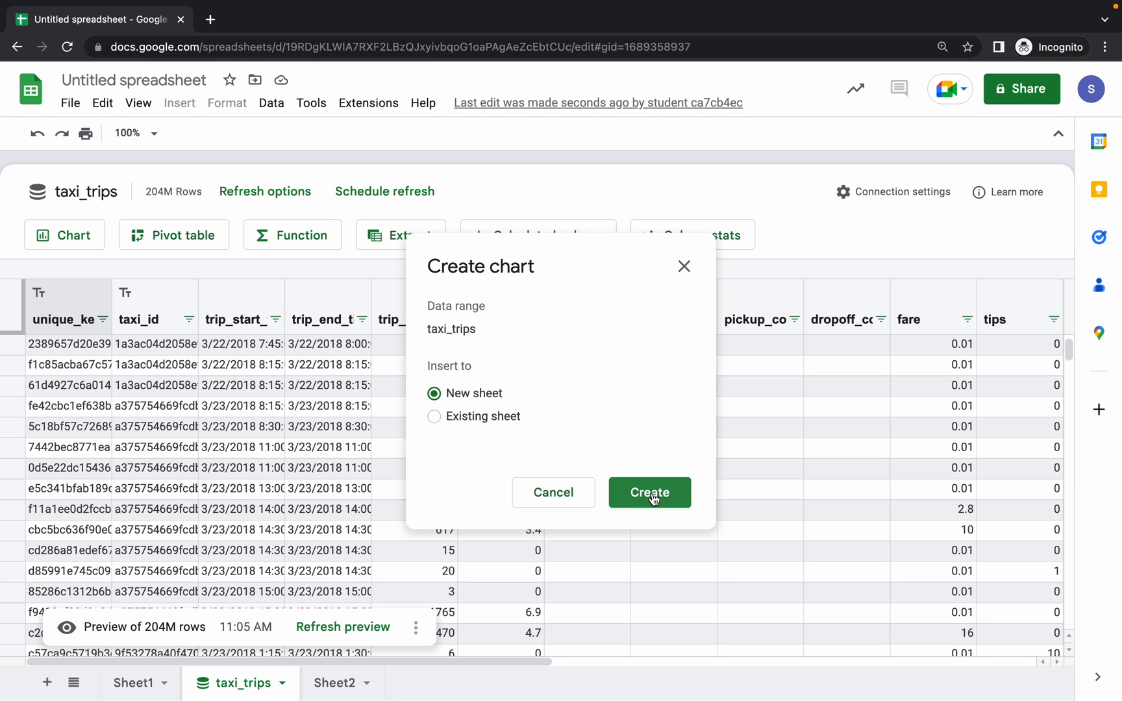
left_click(648, 492)
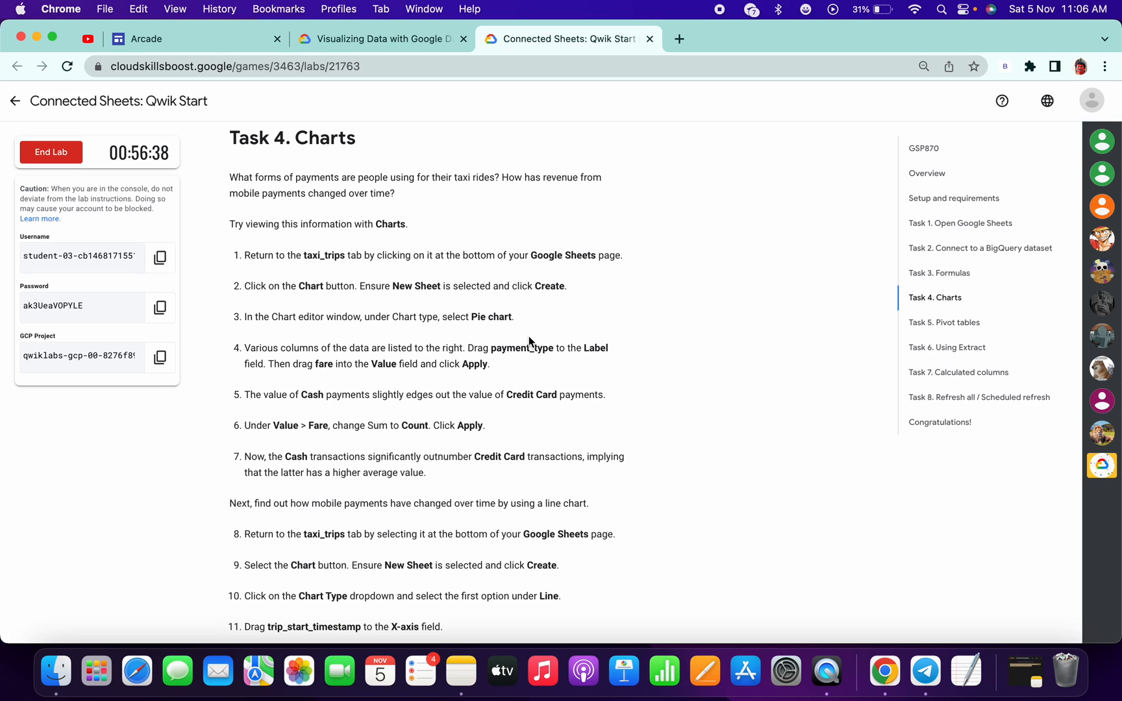
mouse_move(546, 343)
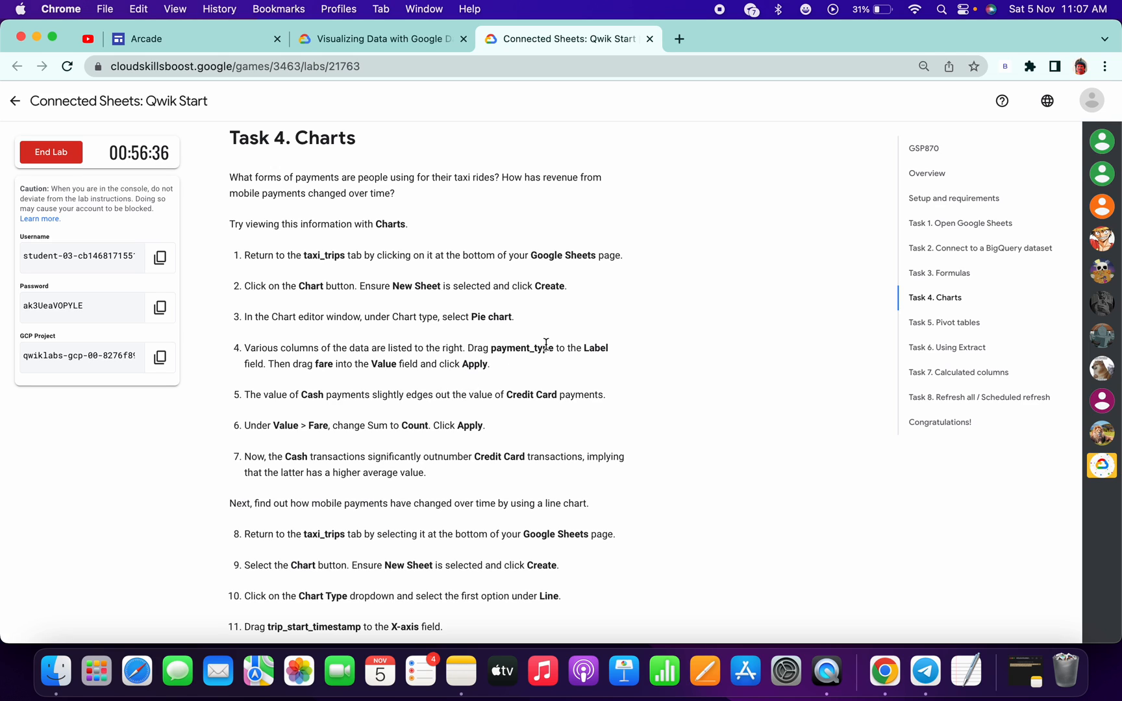
mouse_move(504, 351)
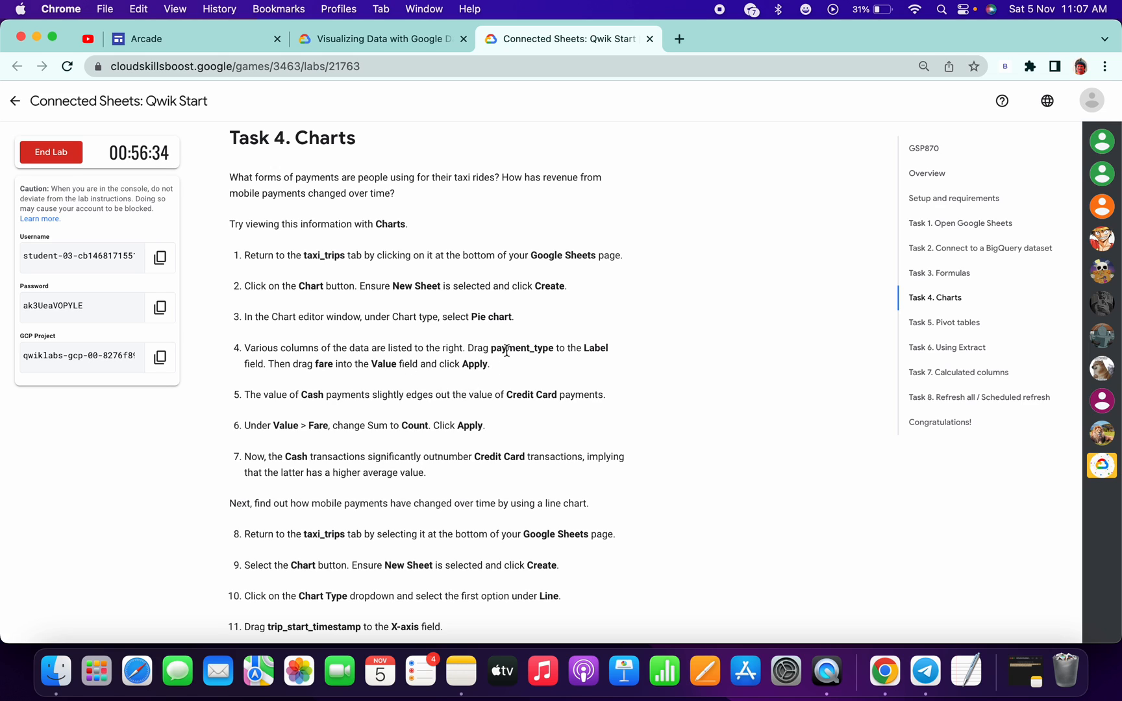
double_click(463, 348)
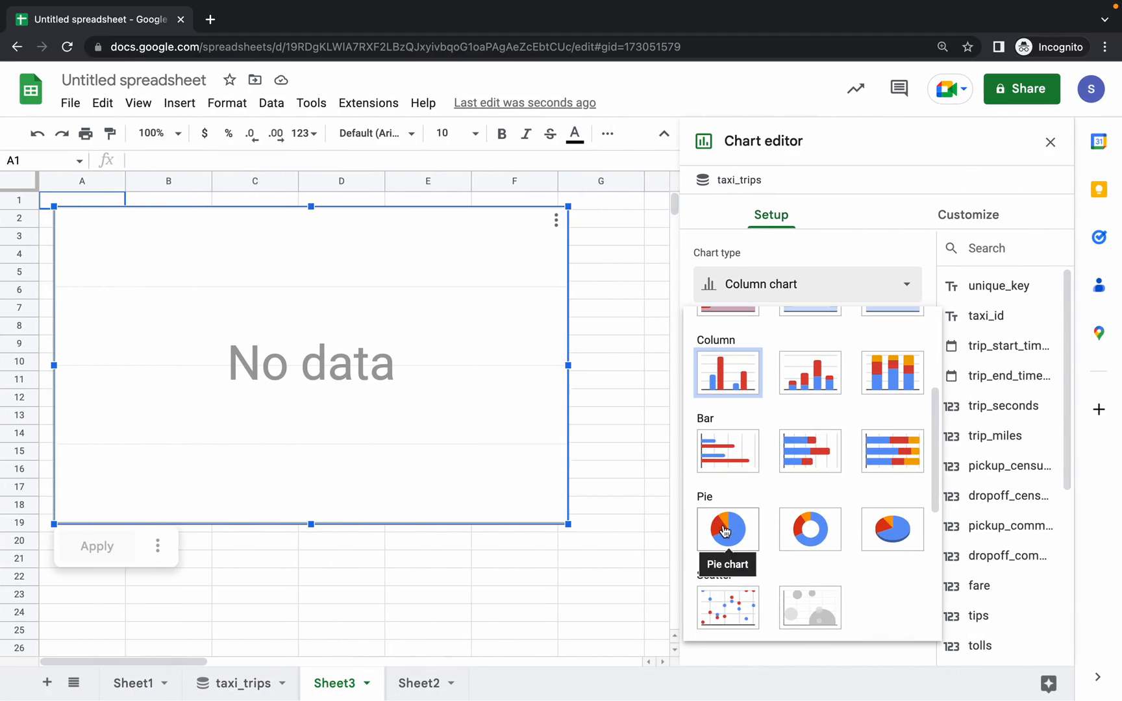
left_click(727, 530)
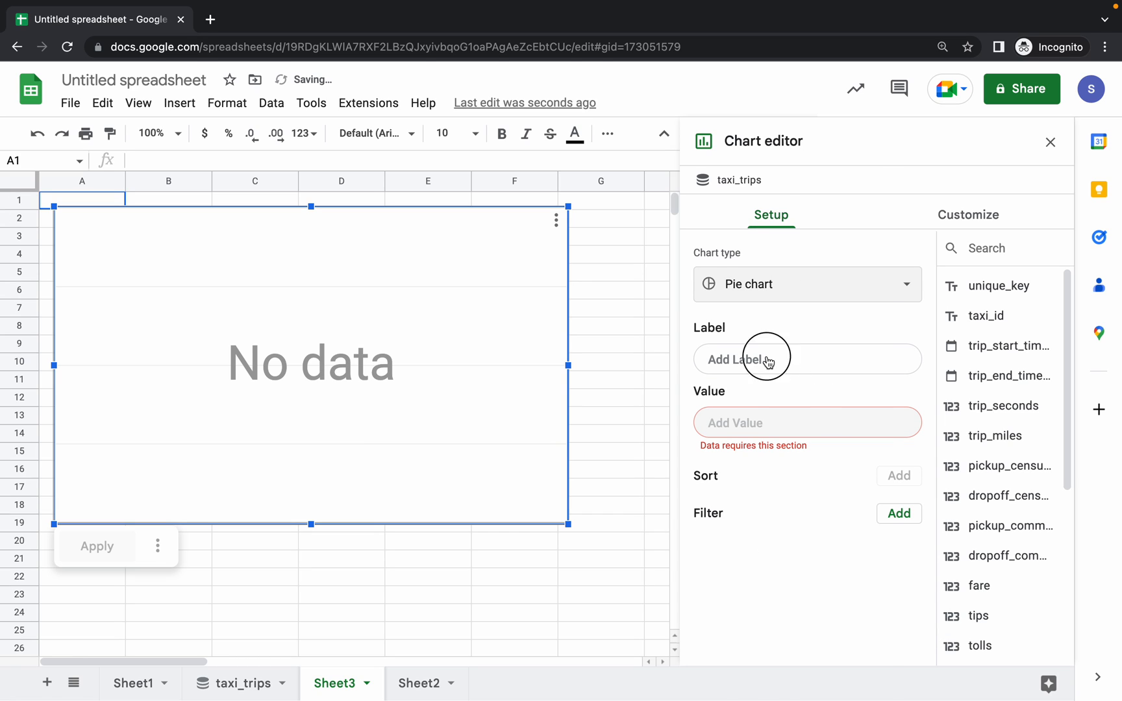
- Set payment_type as the pie labels and fare as the value
type("payment_type")
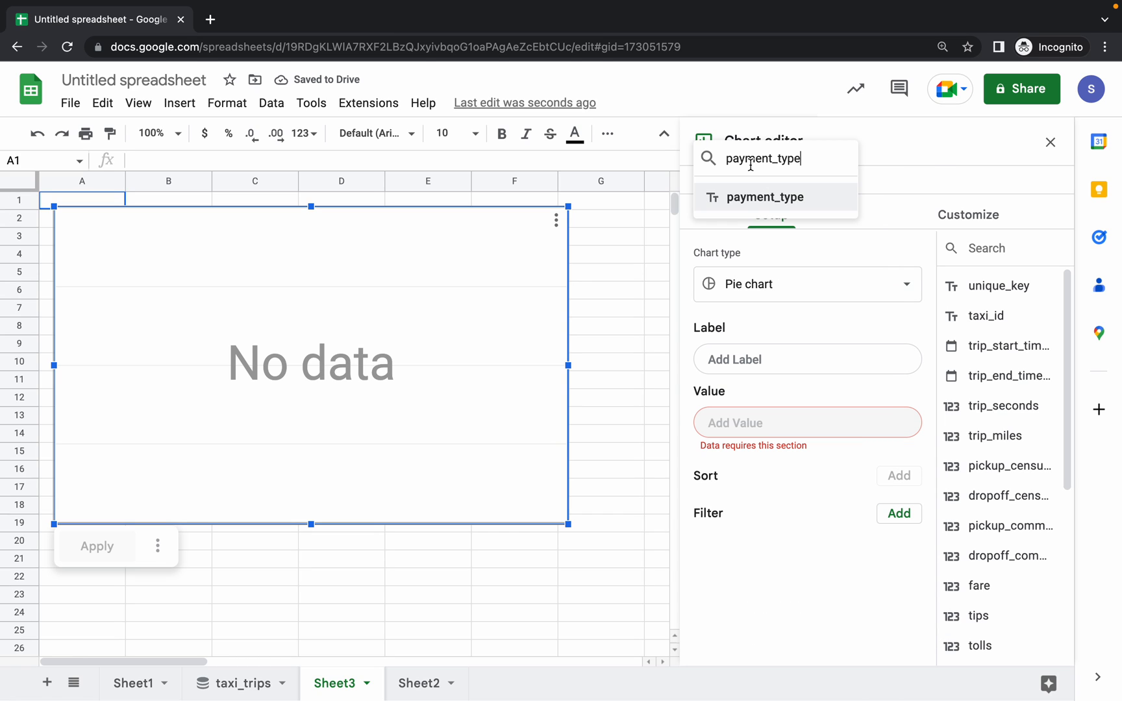
left_click(765, 198)
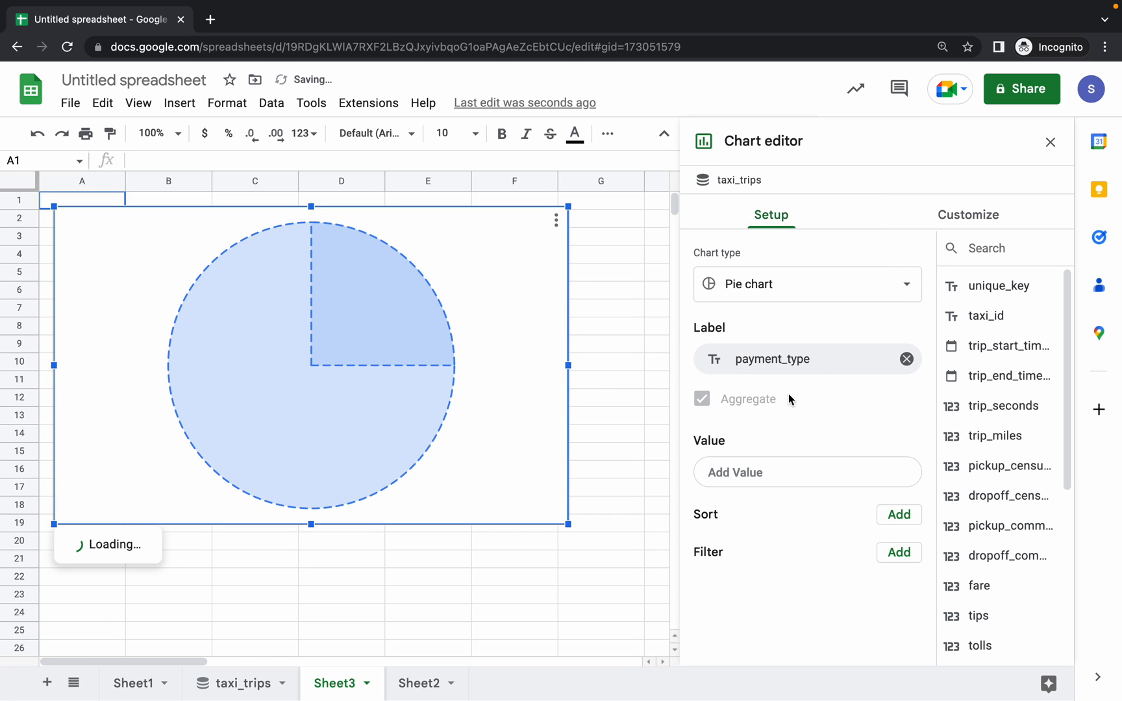
left_click(569, 39)
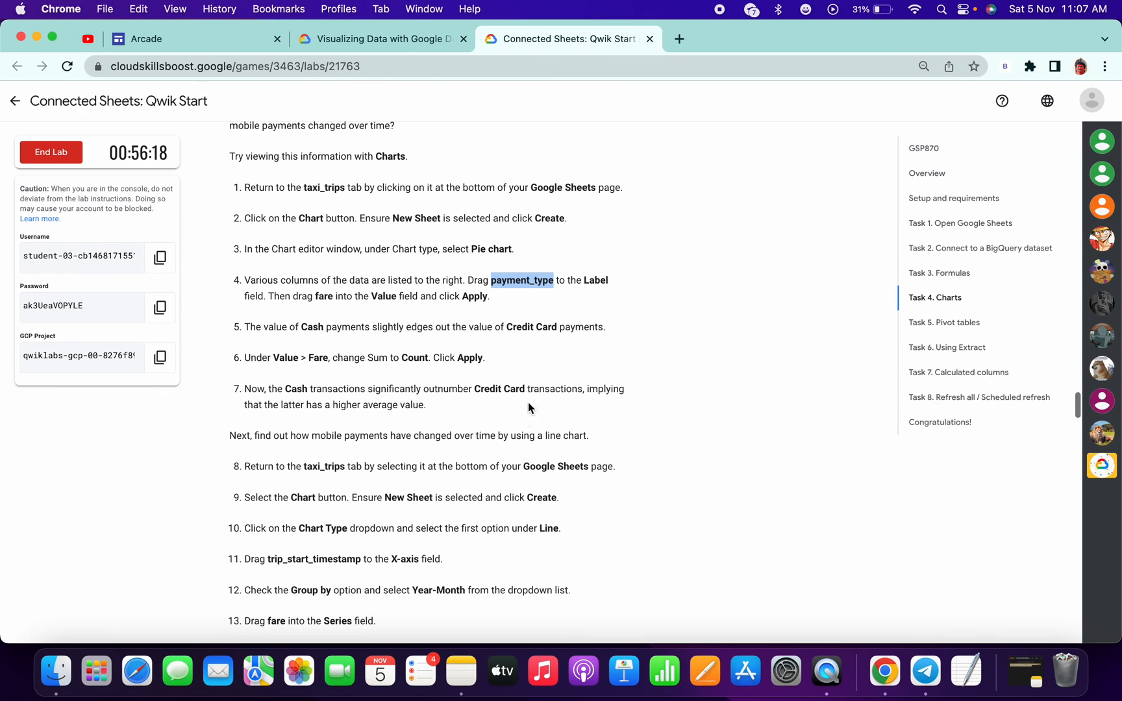
mouse_move(321, 300)
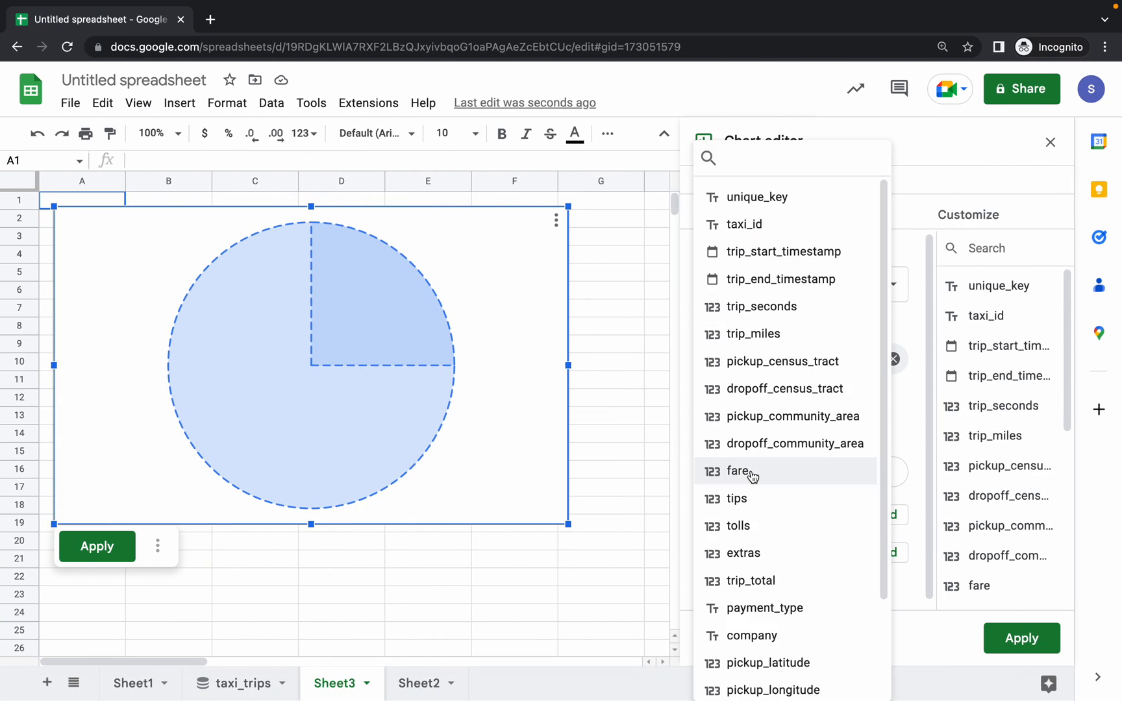
type("fare")
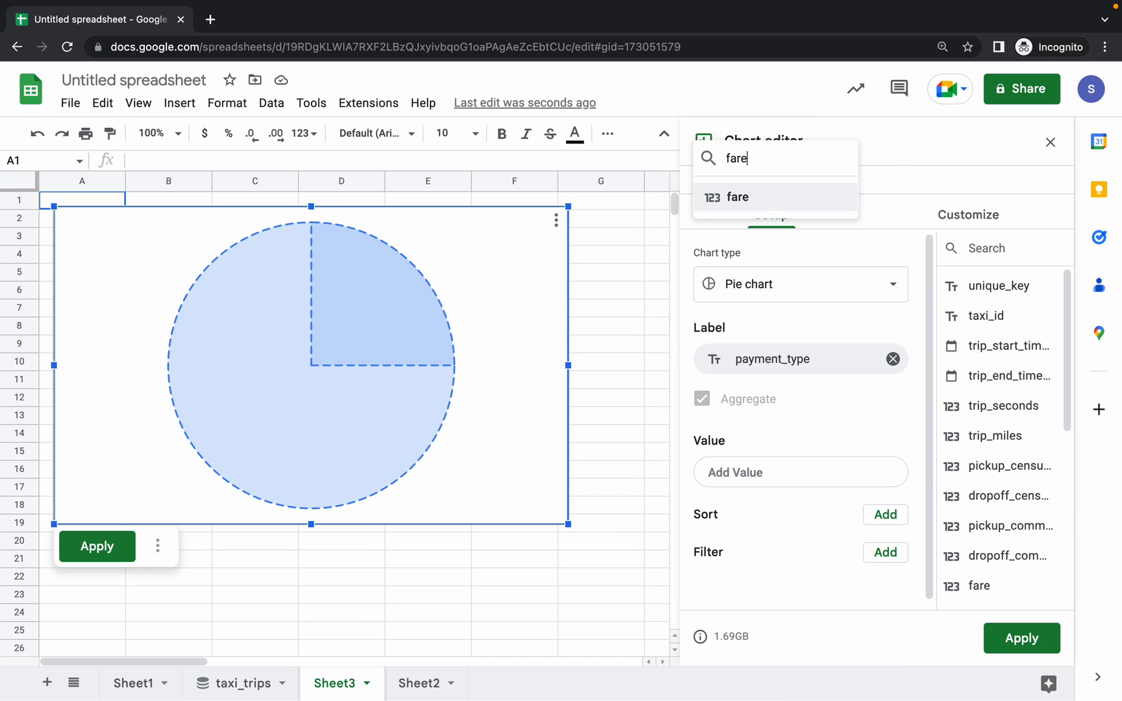
left_click(736, 198)
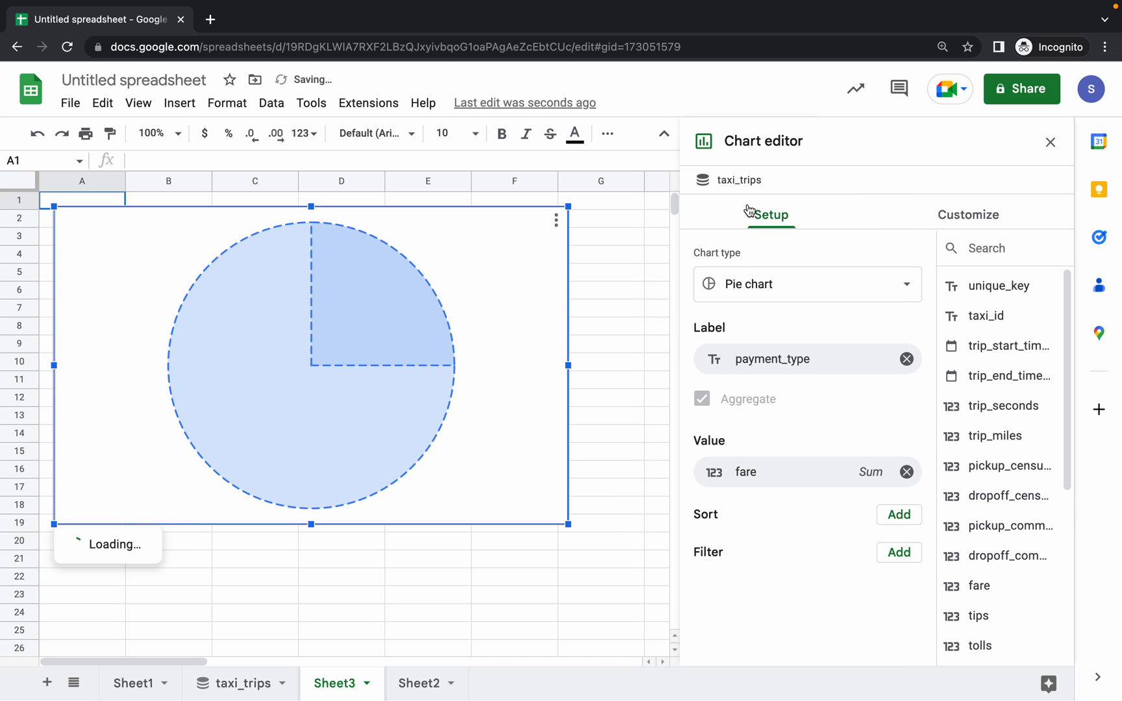
left_click(563, 39)
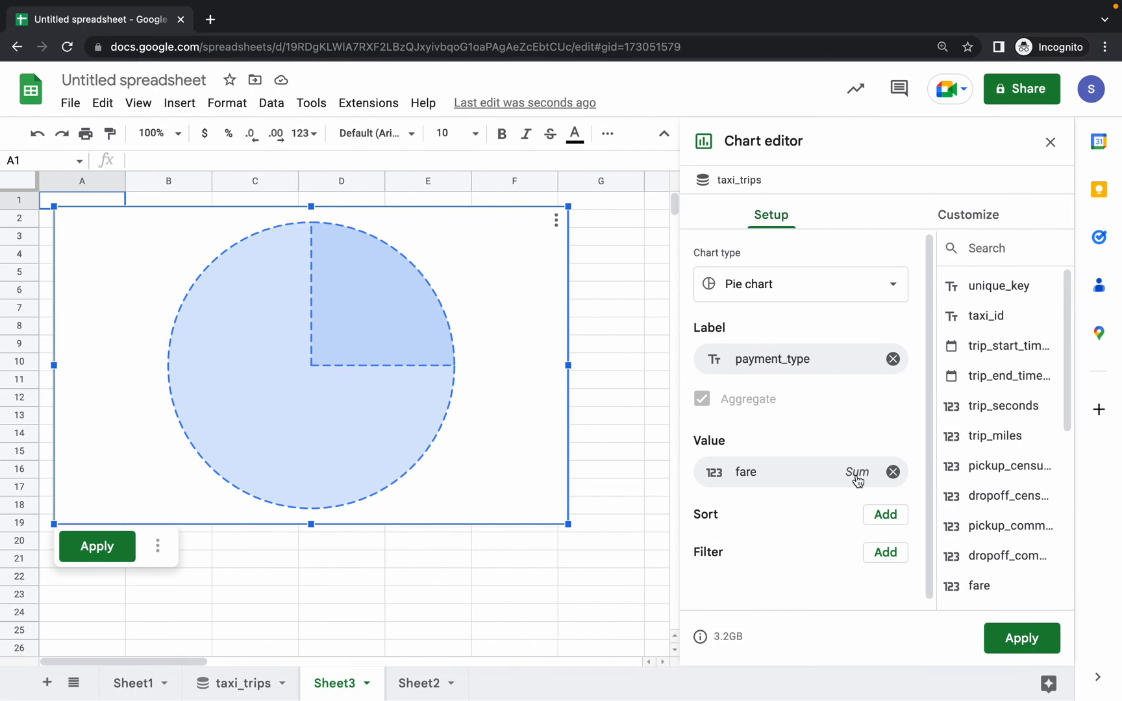
- Change the fare aggregation from Sum to Count and apply, showing Cash 57.2% and Credit Card 40.4%
left_click(857, 472)
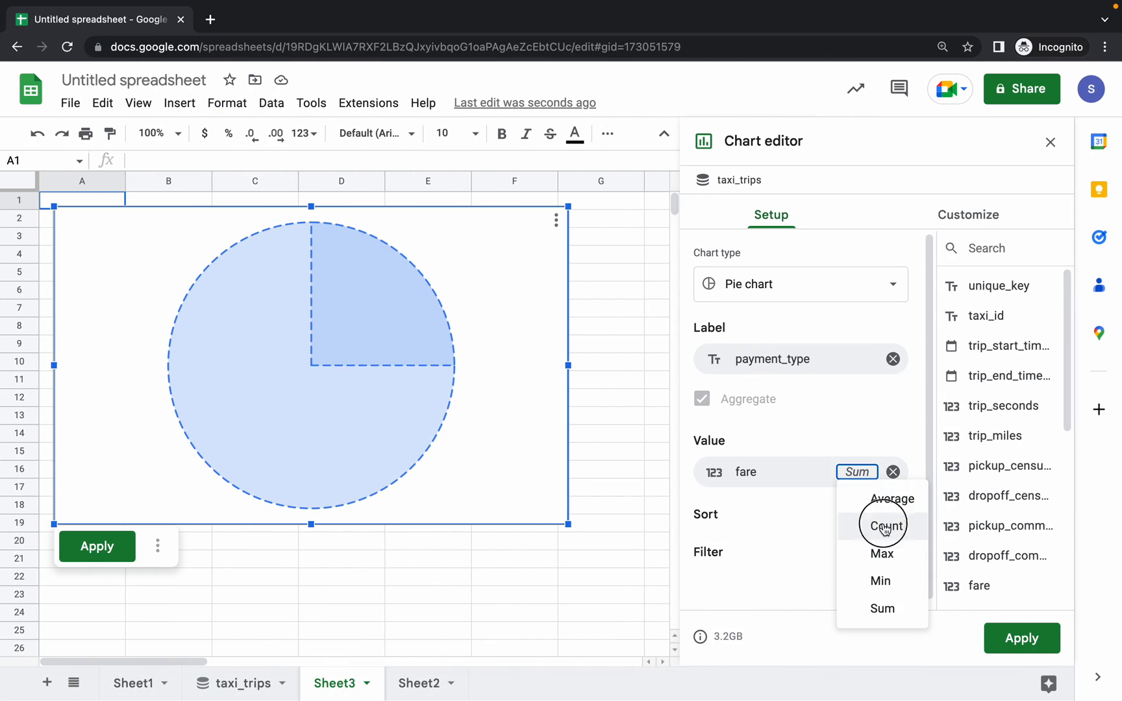
left_click(882, 526)
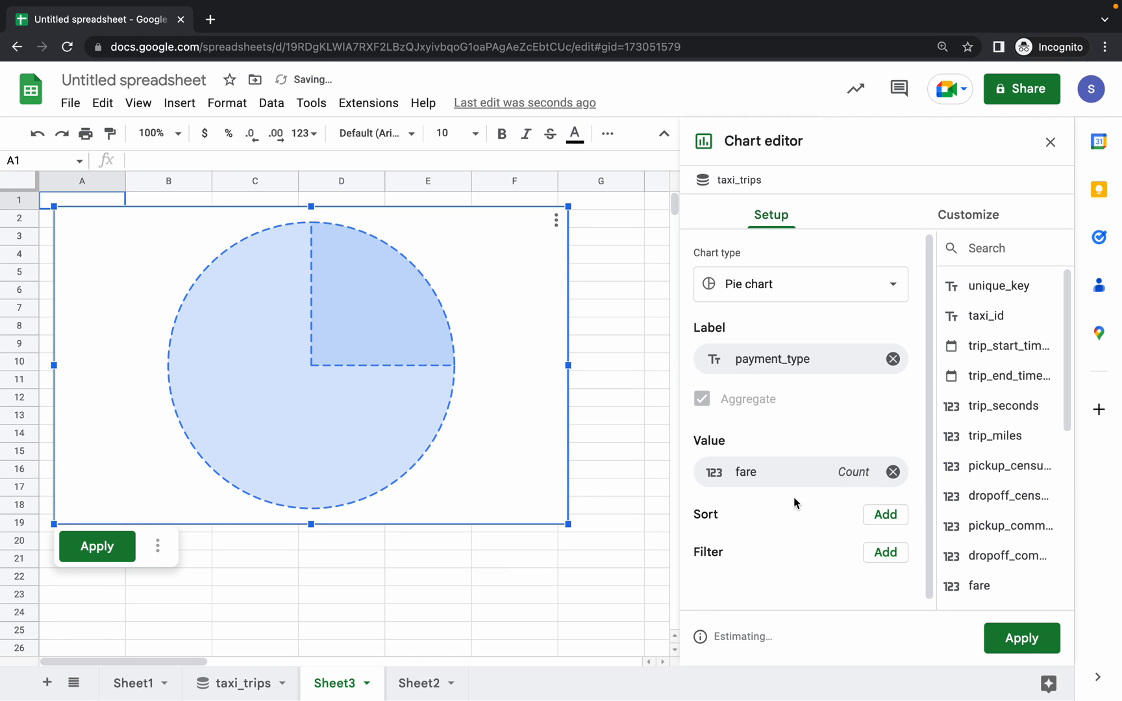
left_click(568, 39)
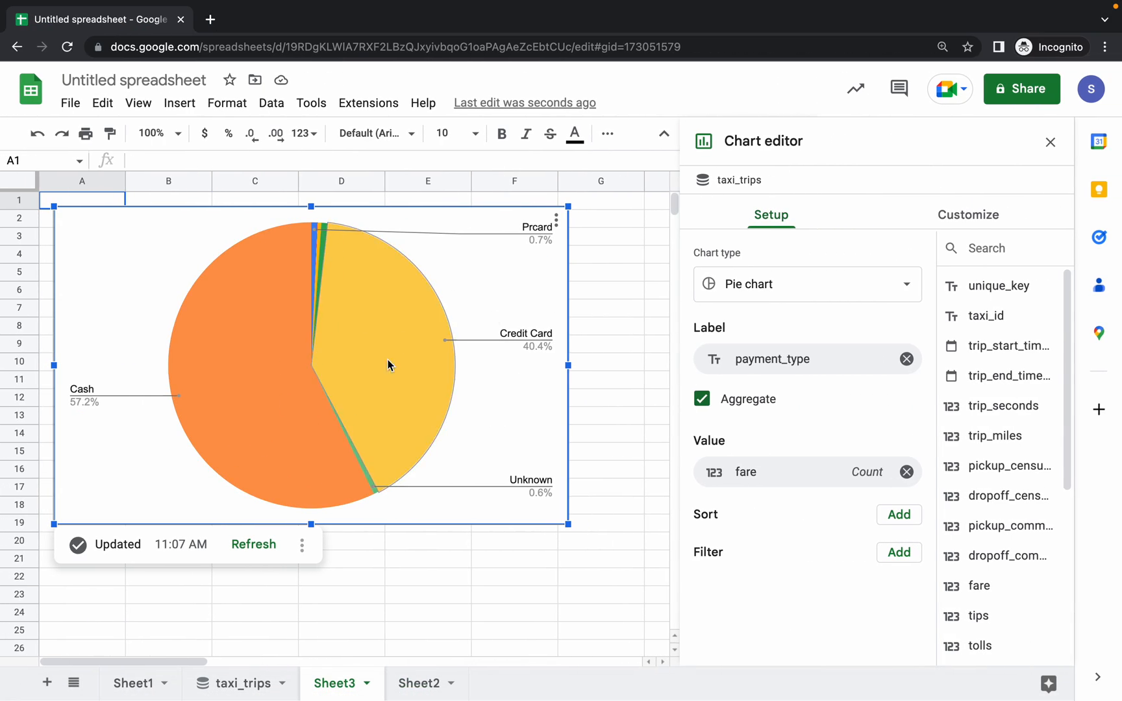
left_click(569, 39)
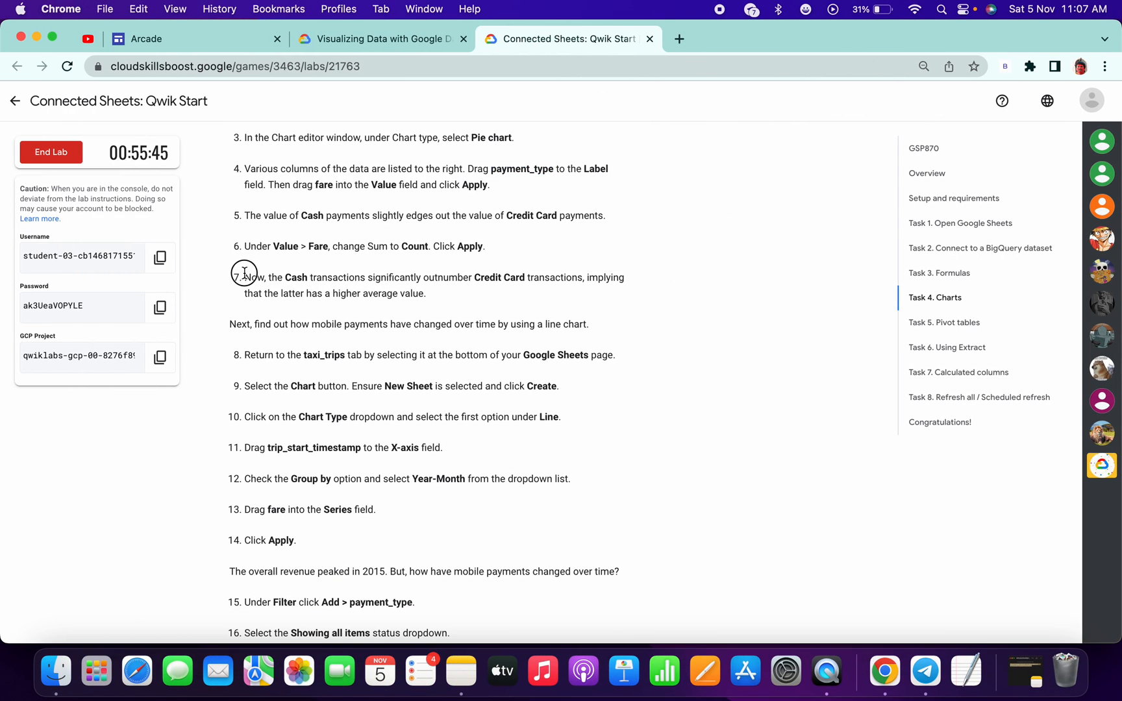
- Review the lab's line-chart steps and start a new chart from the taxi_trips sheet
scroll("down", 3)
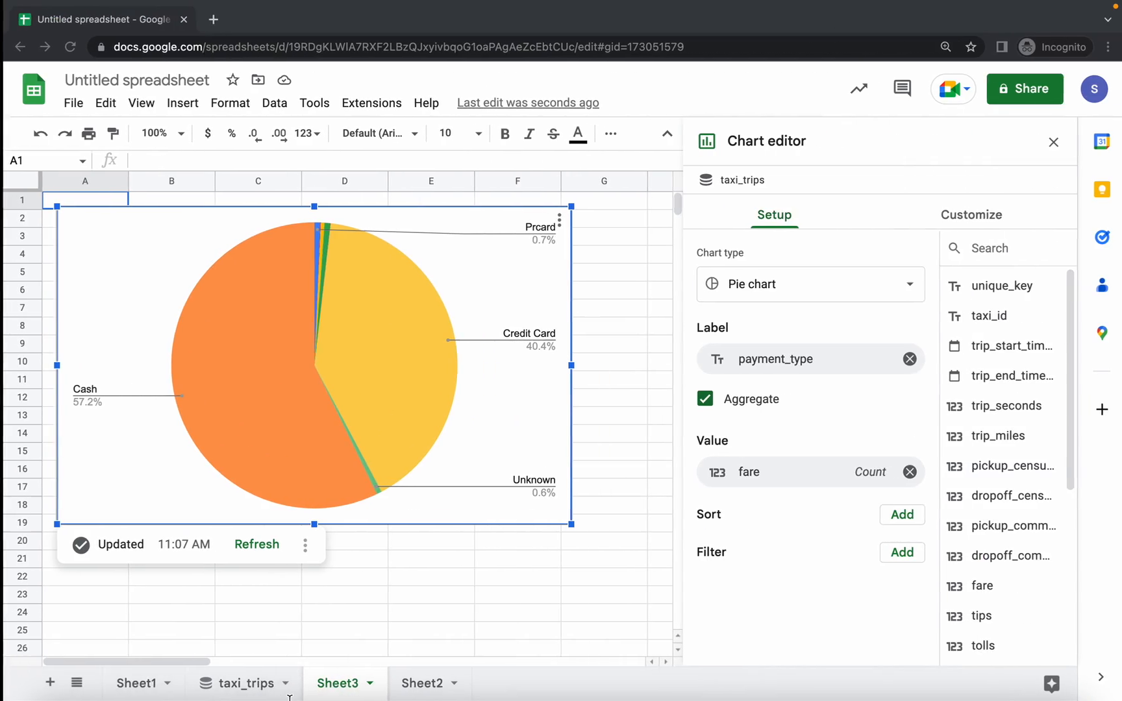
left_click(239, 683)
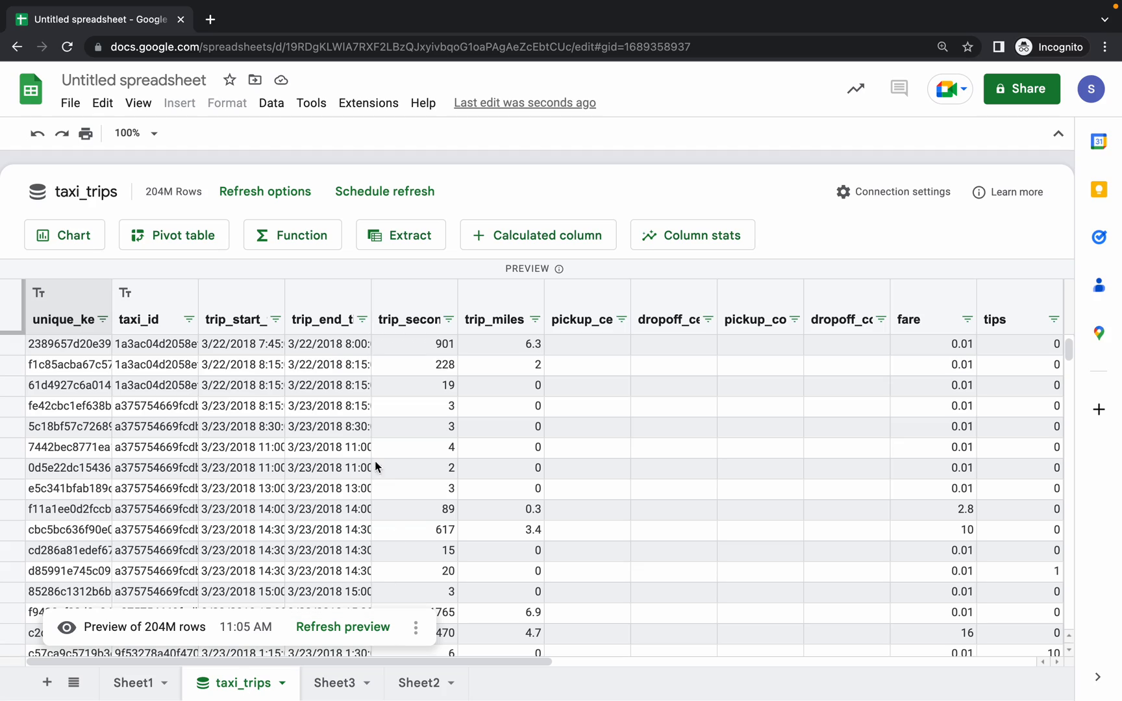
left_click(565, 39)
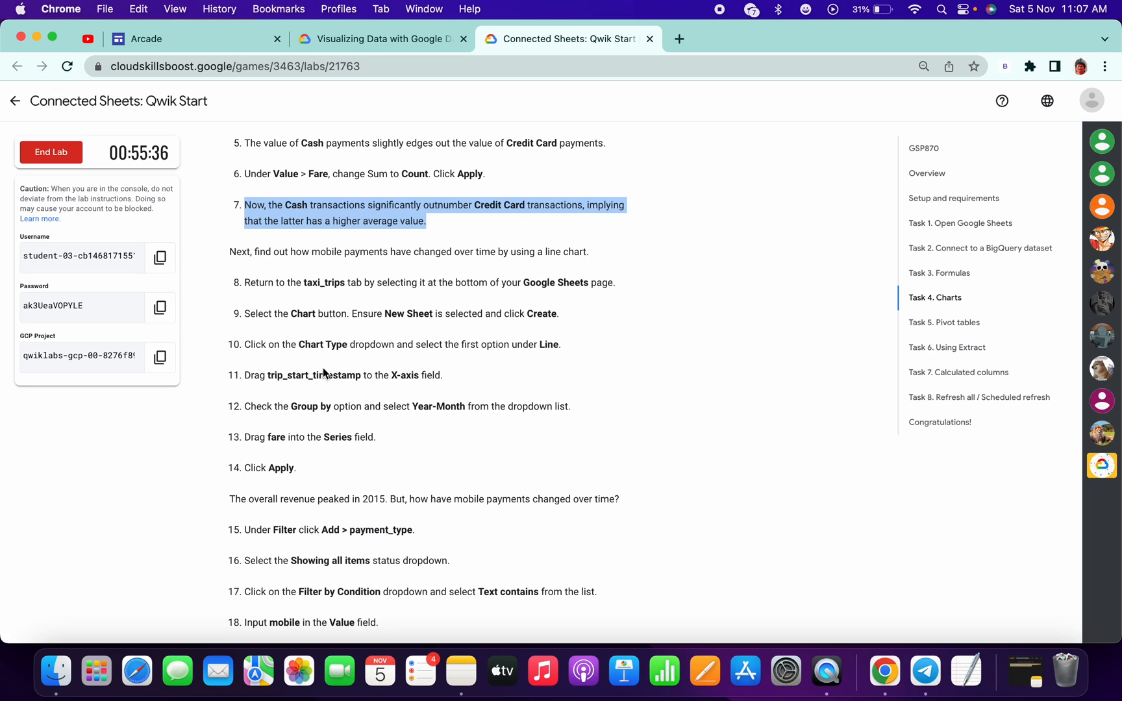
double_click(313, 375)
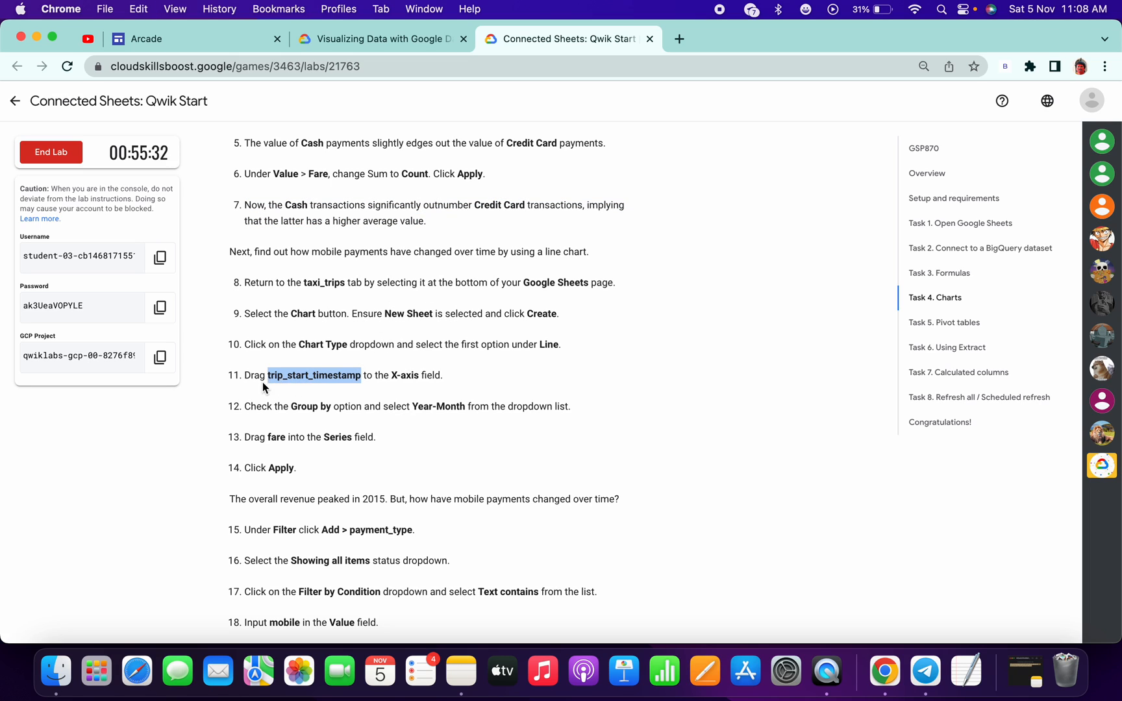
mouse_move(321, 379)
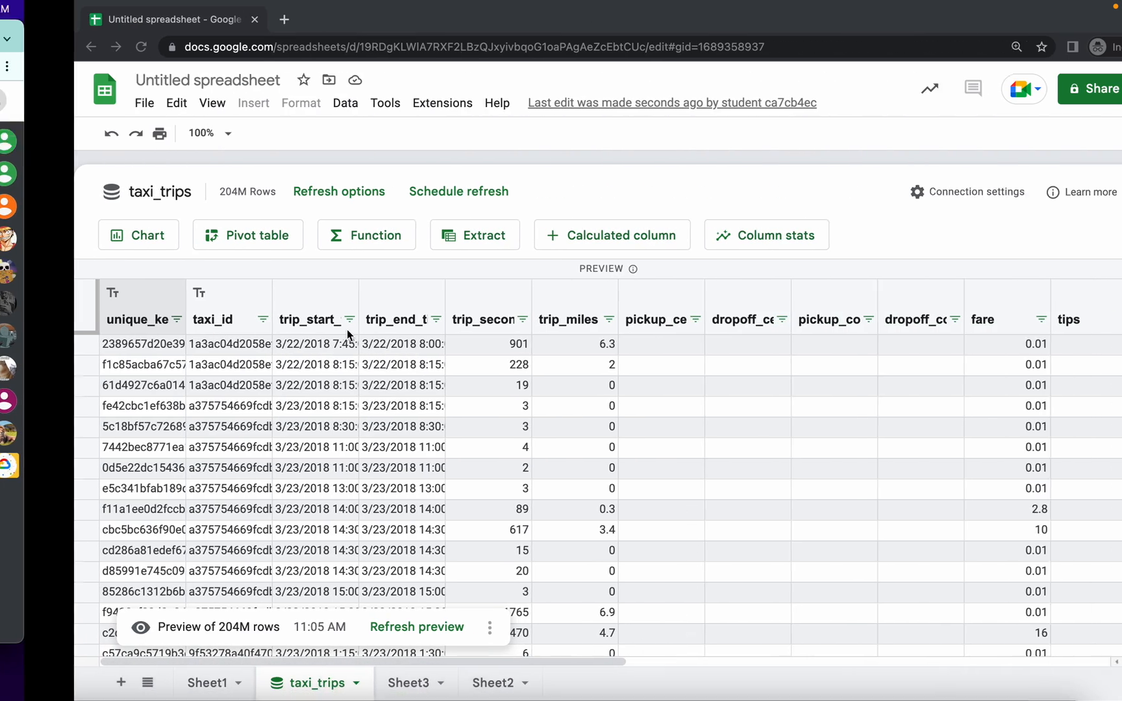
left_click(138, 235)
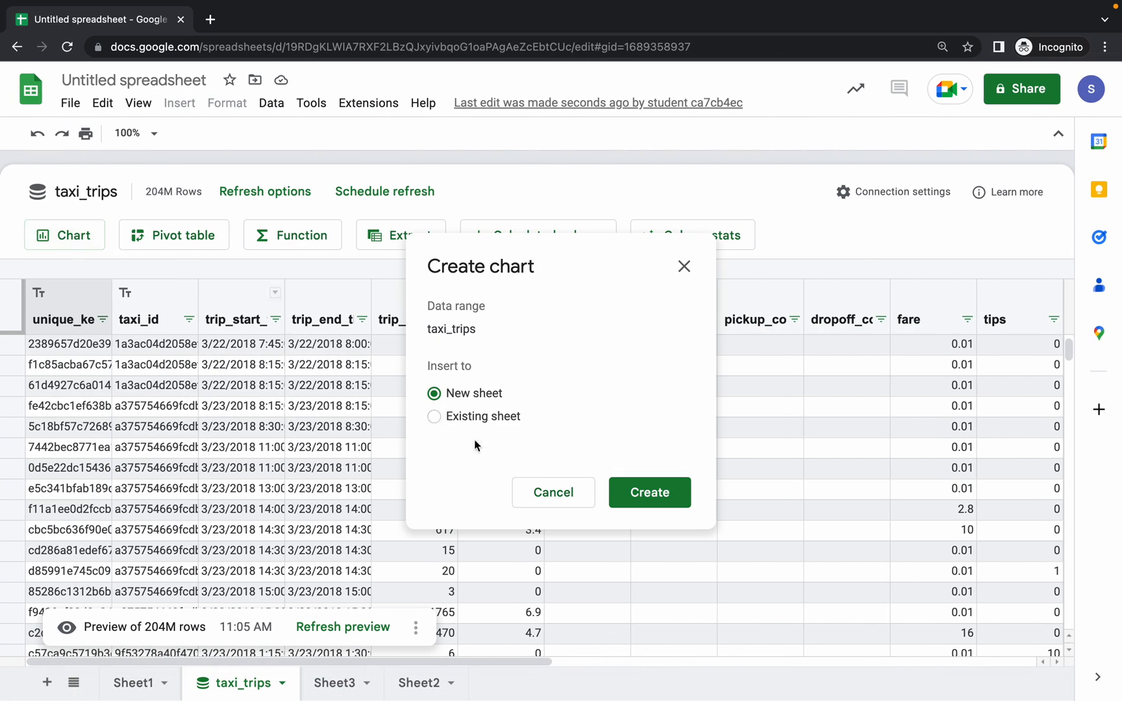
- Create a new-sheet line chart with trip_start_timestamp on the X-axis grouped by Year-Month
left_click(648, 492)
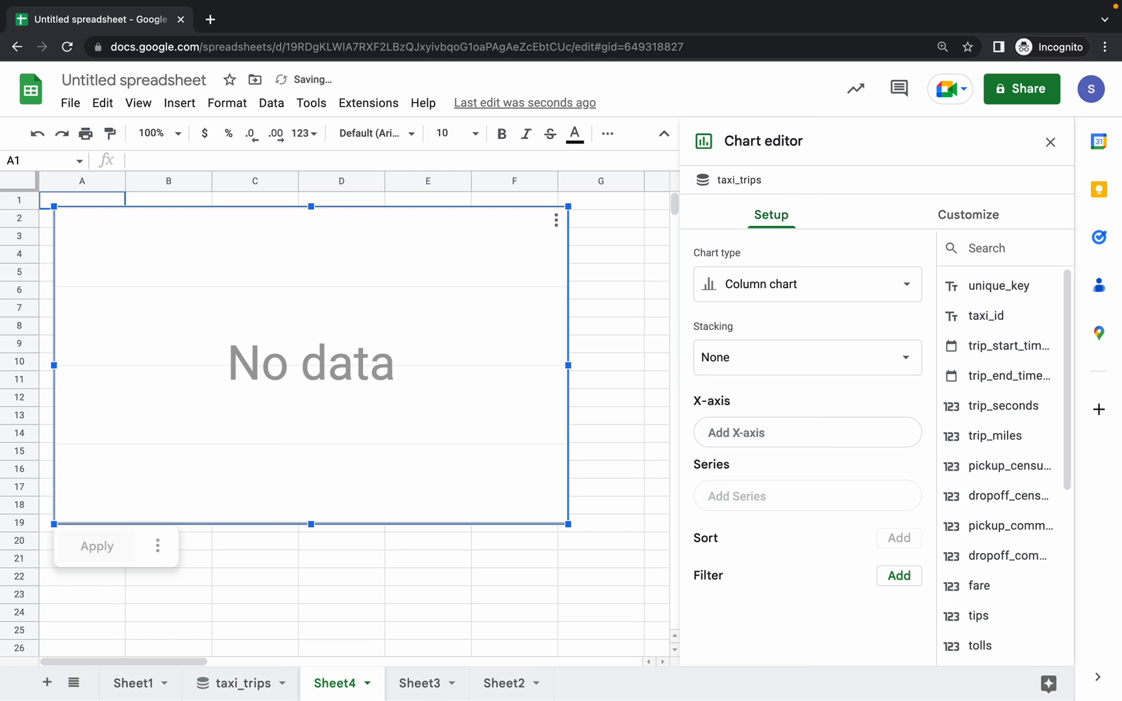
left_click(805, 285)
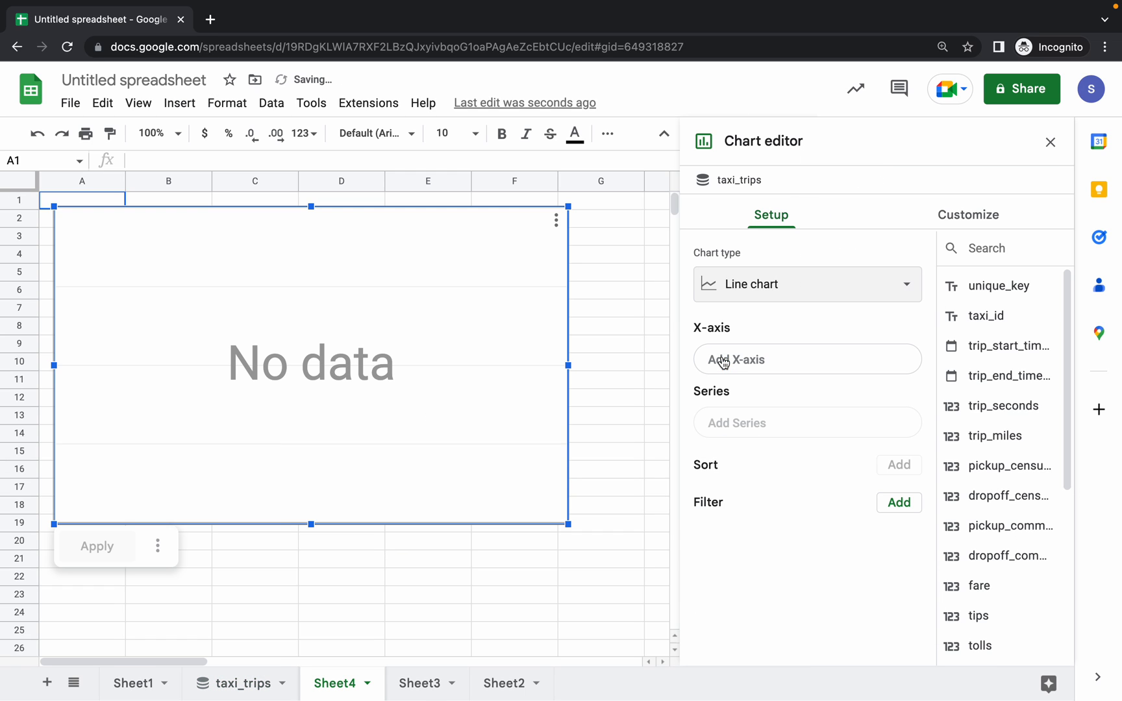
mouse_move(725, 337)
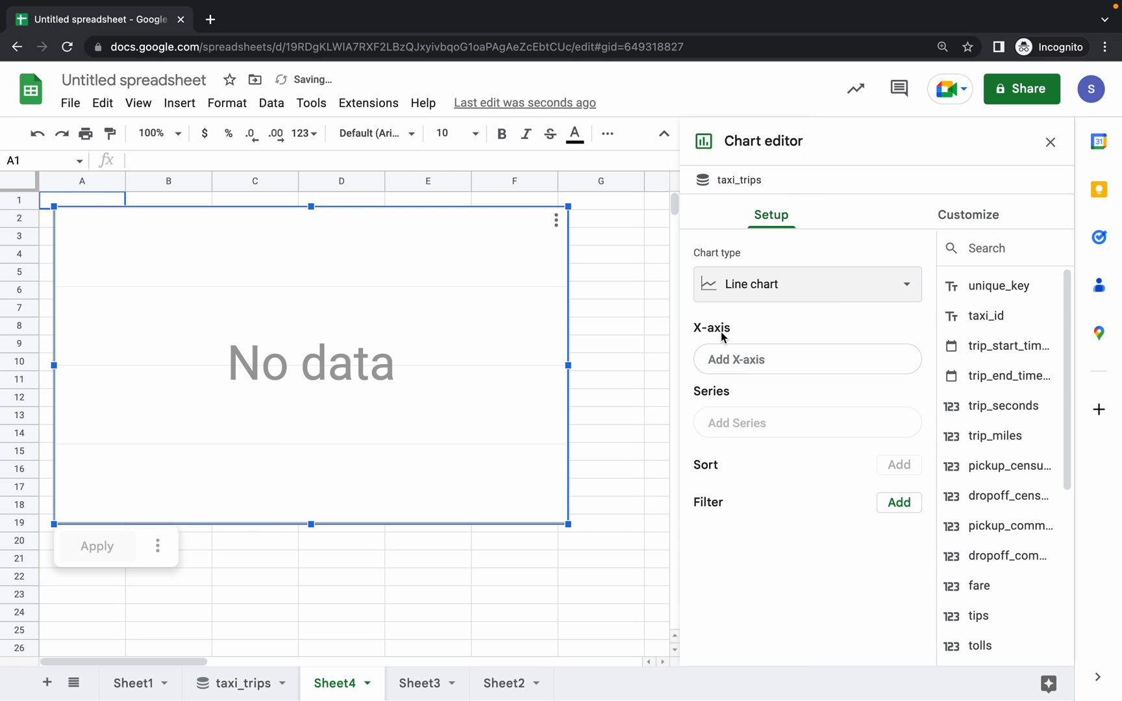
left_click(806, 360)
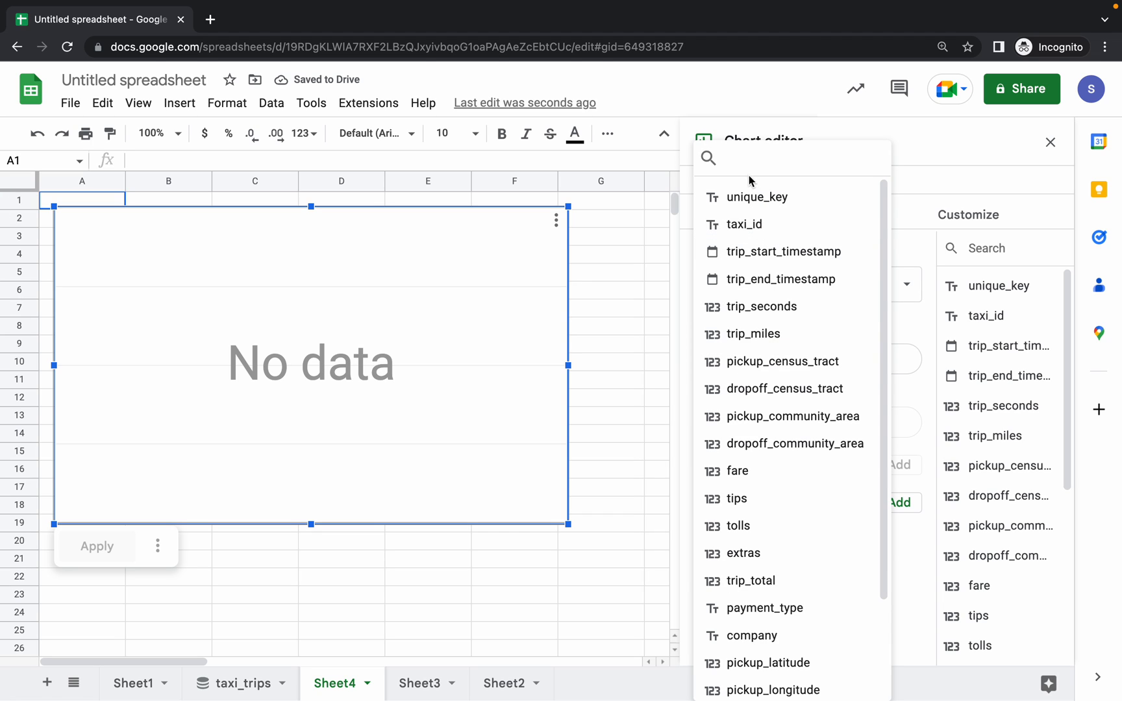
type("trip_start_timestamp")
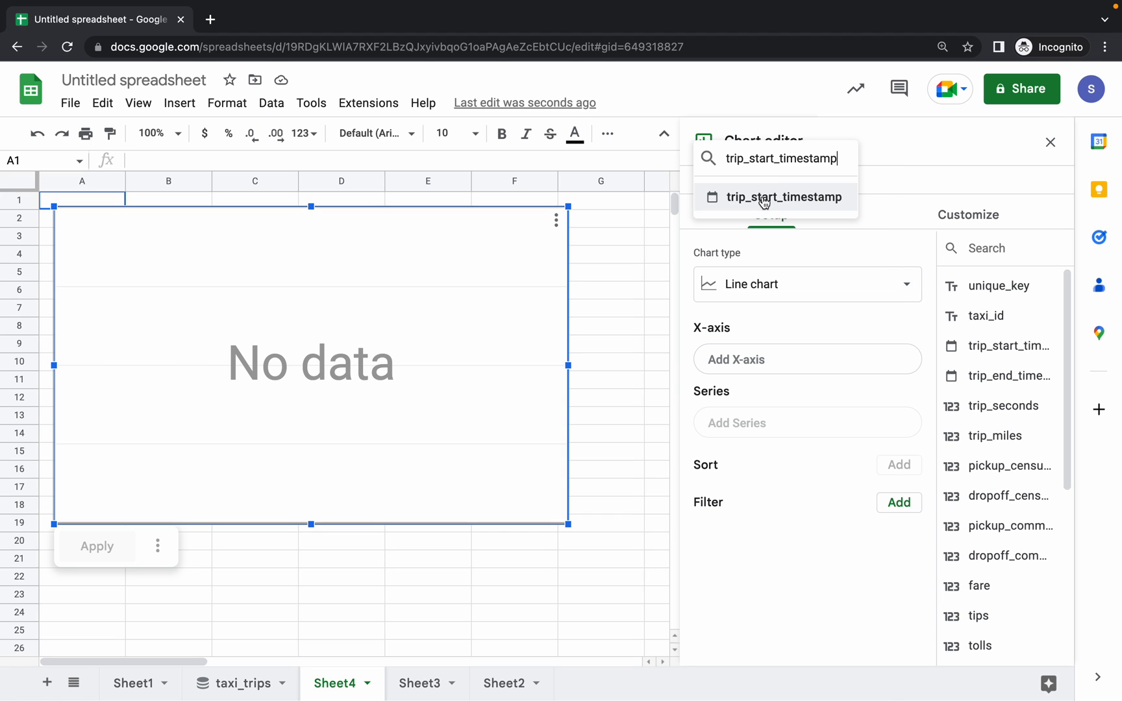
left_click(785, 197)
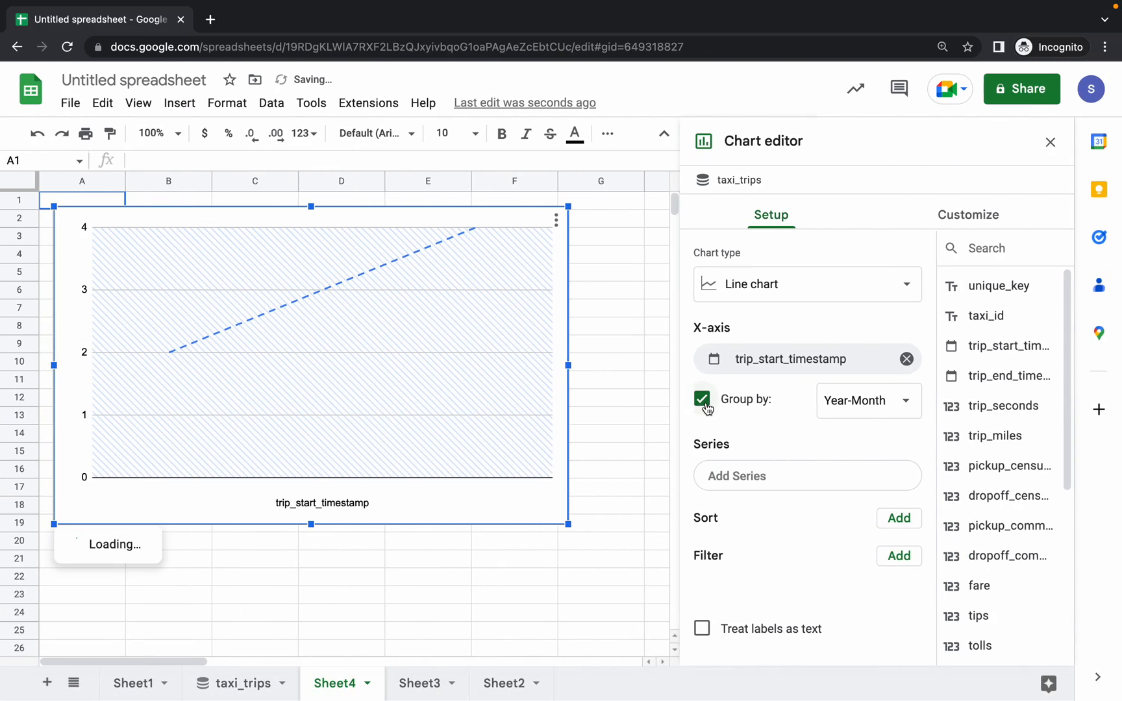
left_click(568, 39)
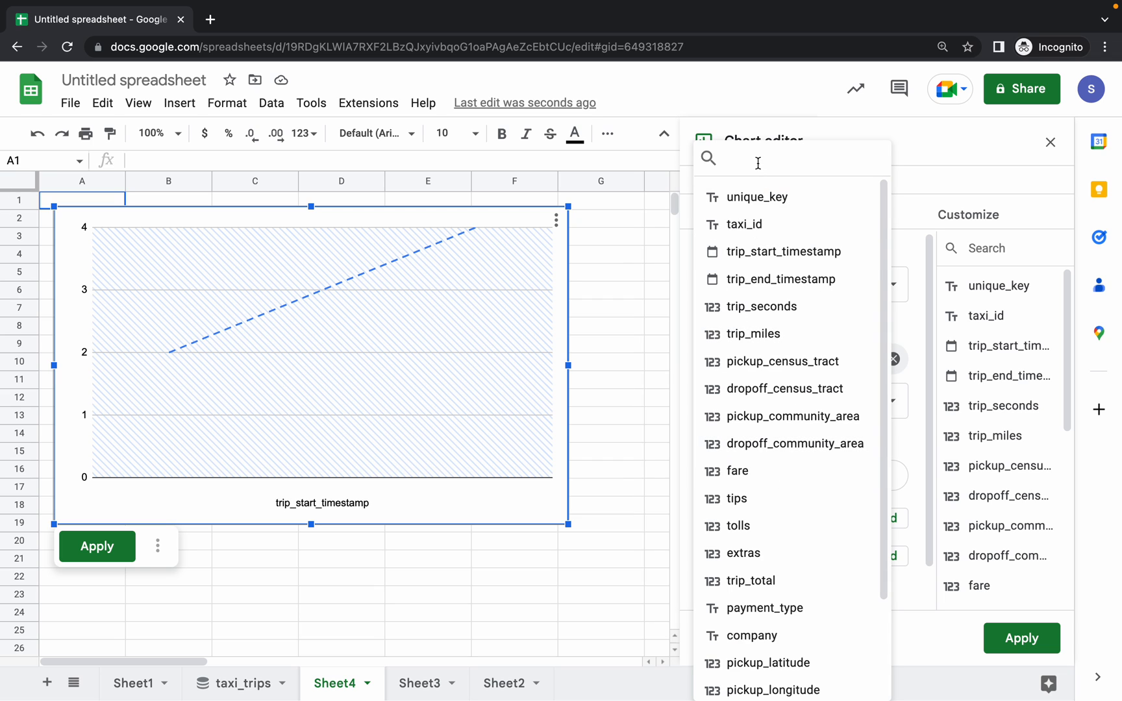
- Add fare as the chart series and apply, plotting summed fare from 2014 through 2022
type("fare")
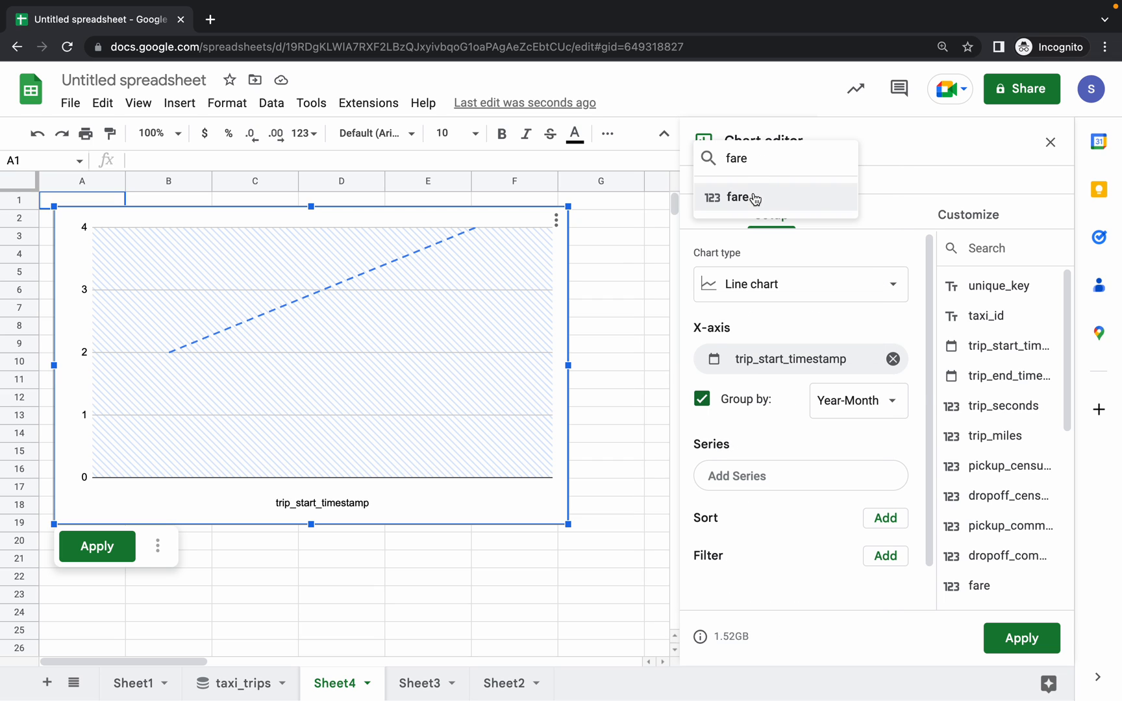
left_click(569, 39)
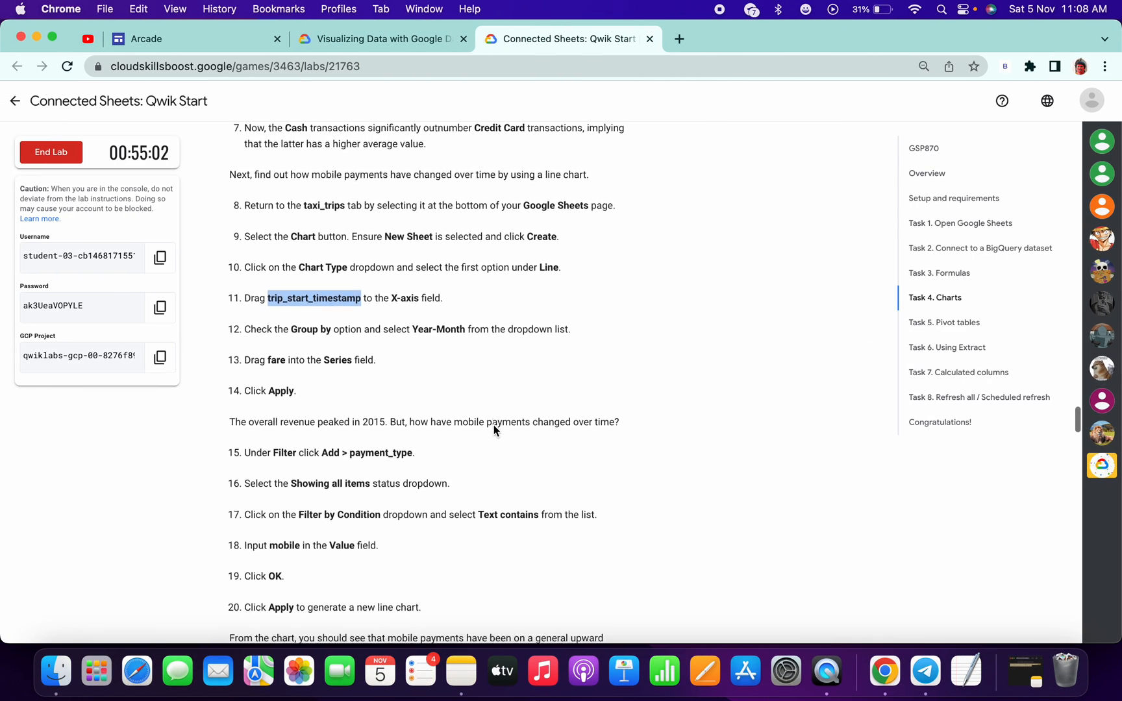
scroll("down", 3)
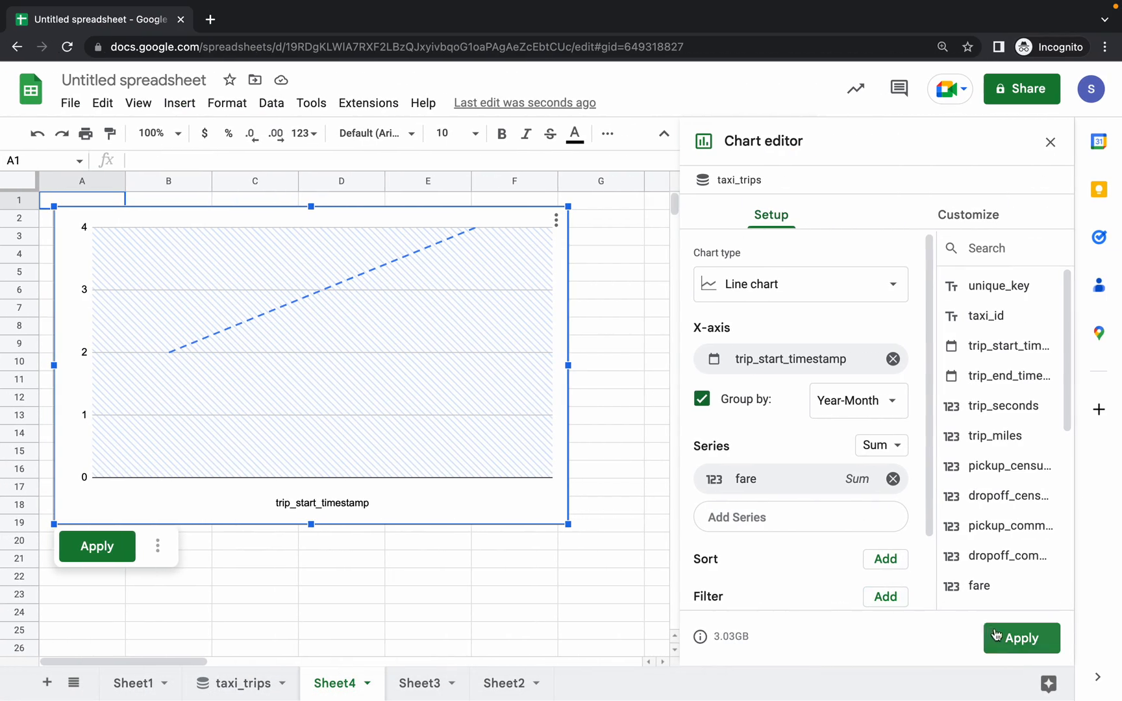
left_click(560, 39)
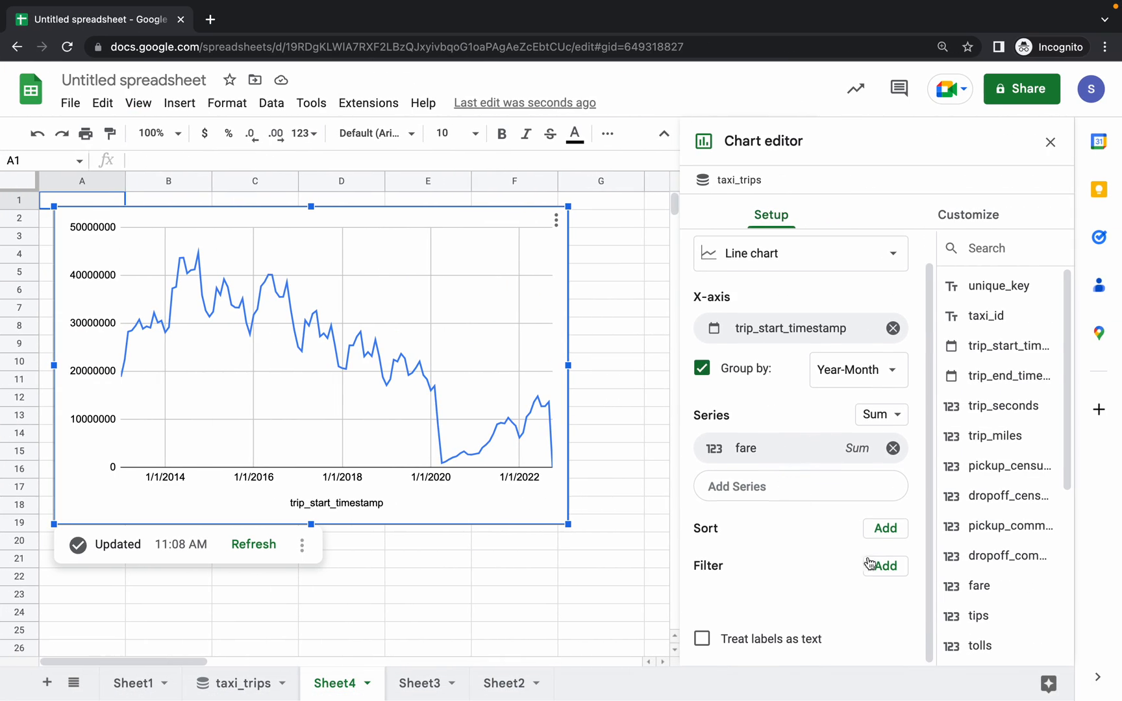
- Add a payment_type filter to the line chart and review its condition choices
left_click(1005, 248)
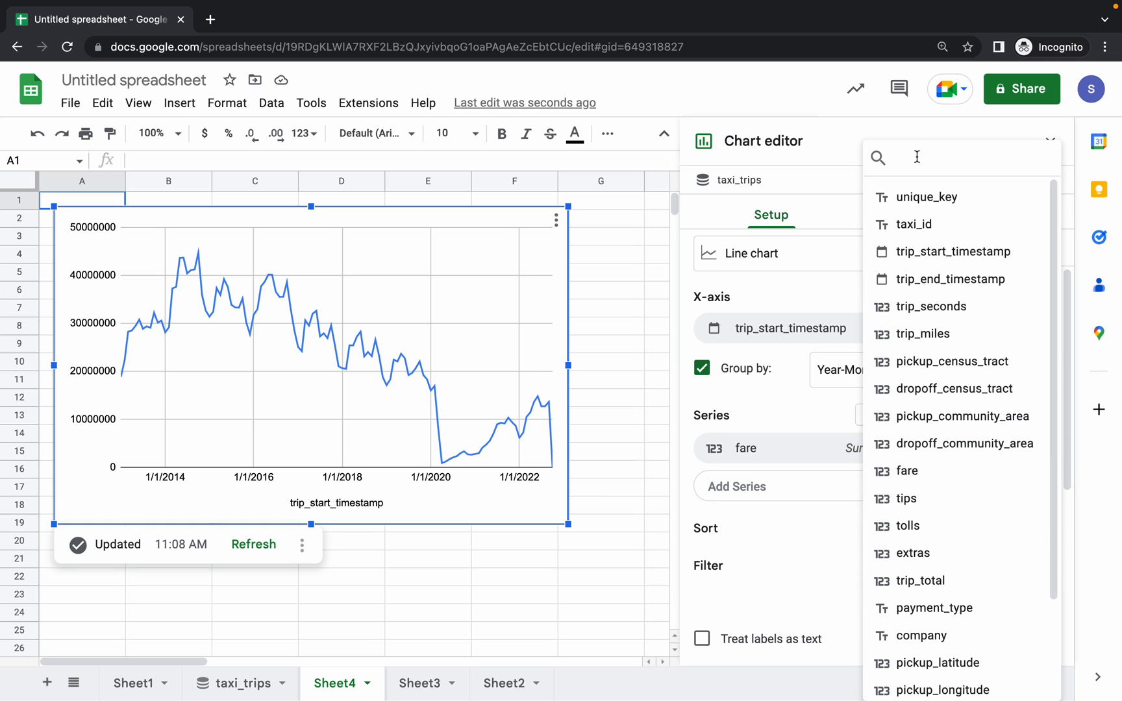
left_click(569, 39)
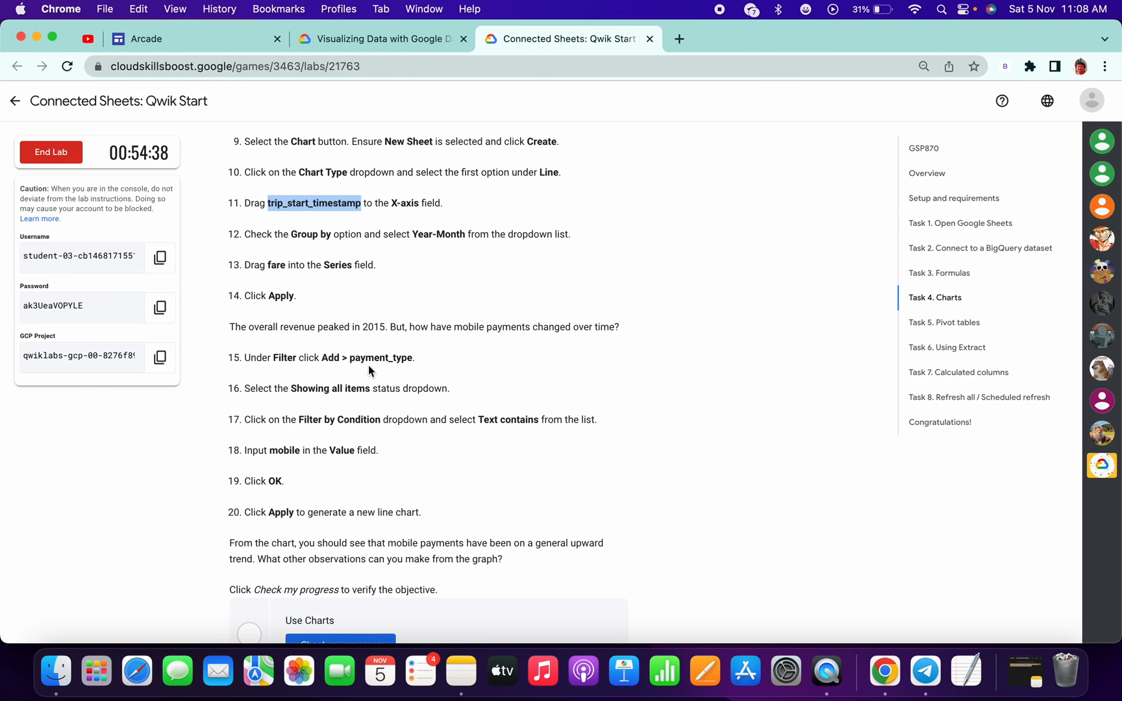
double_click(381, 358)
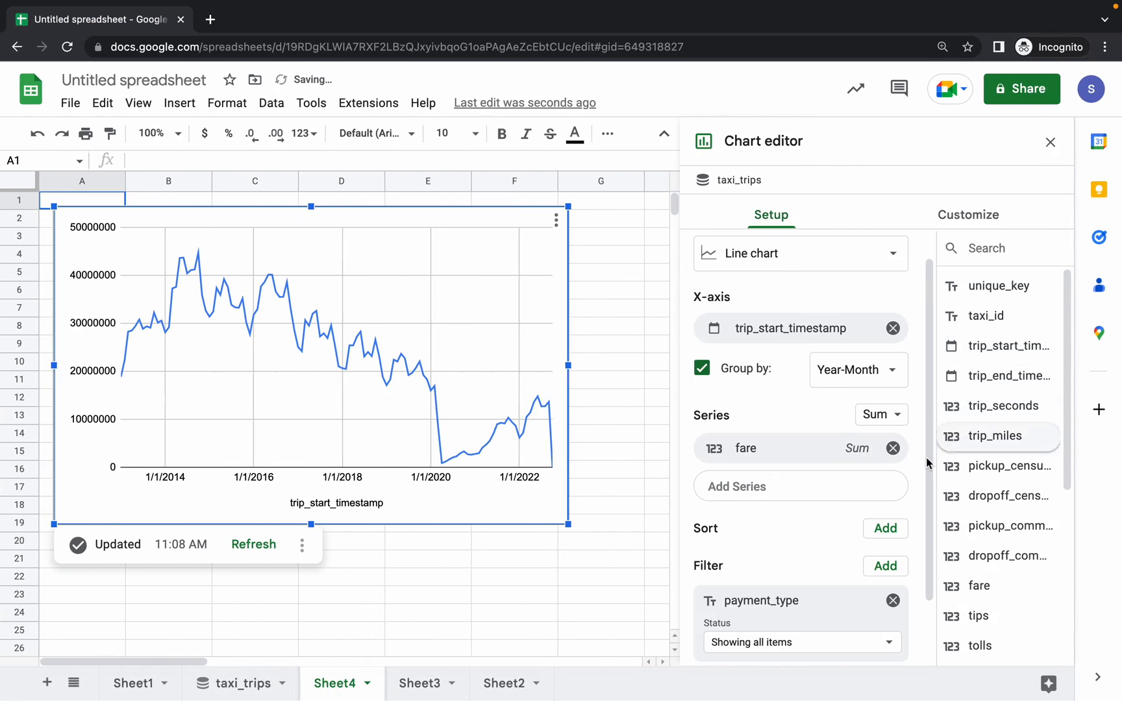
scroll("down", 3)
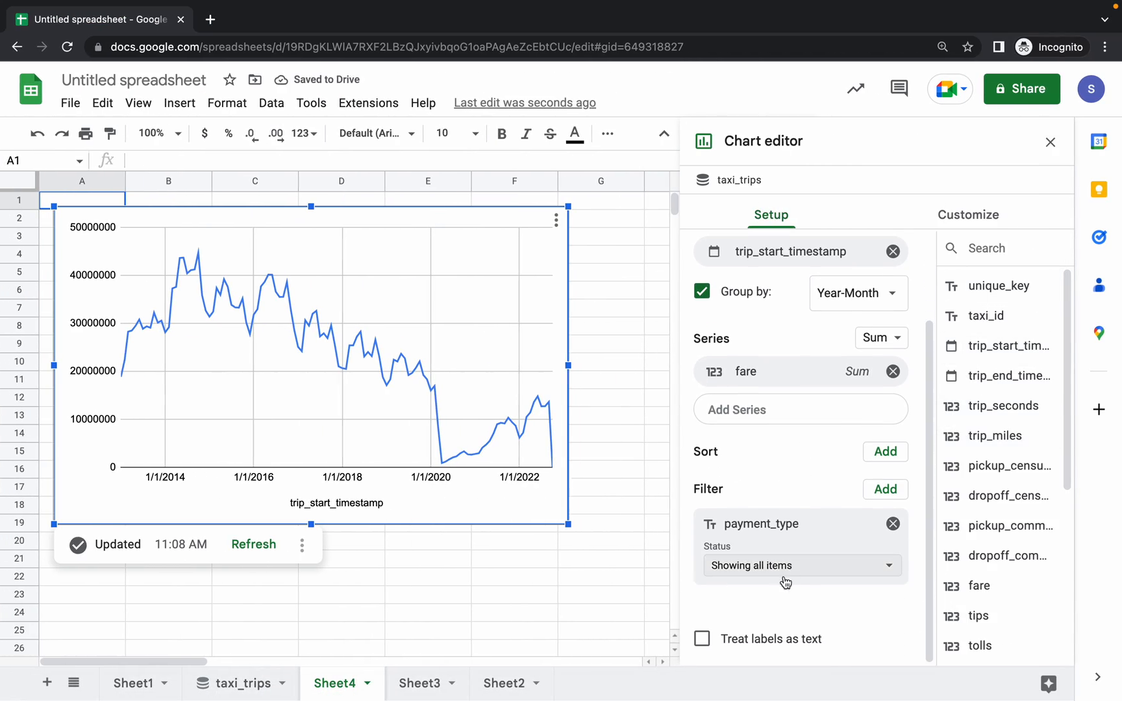
left_click(570, 39)
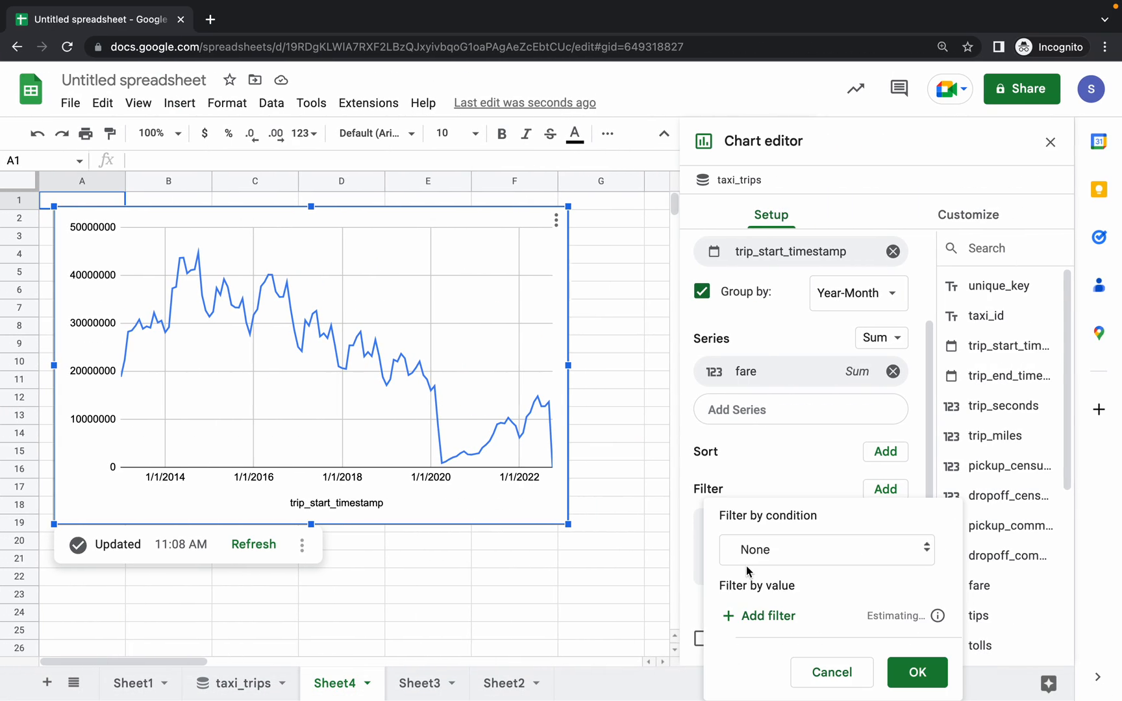
left_click(826, 550)
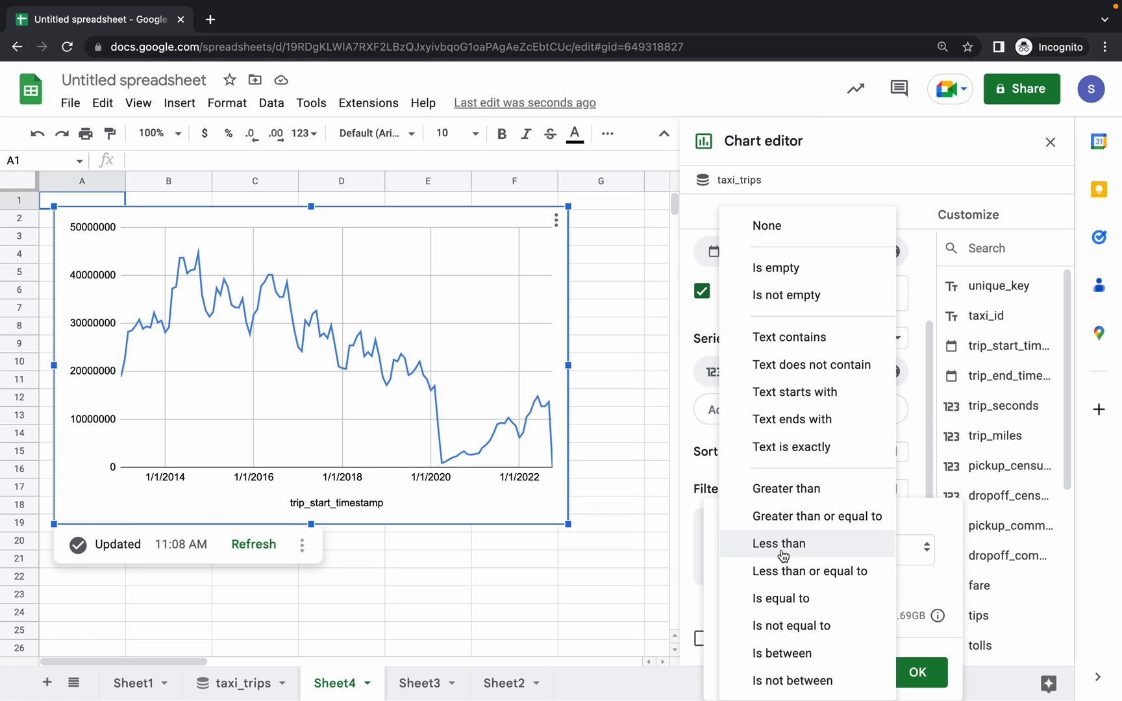
mouse_move(787, 338)
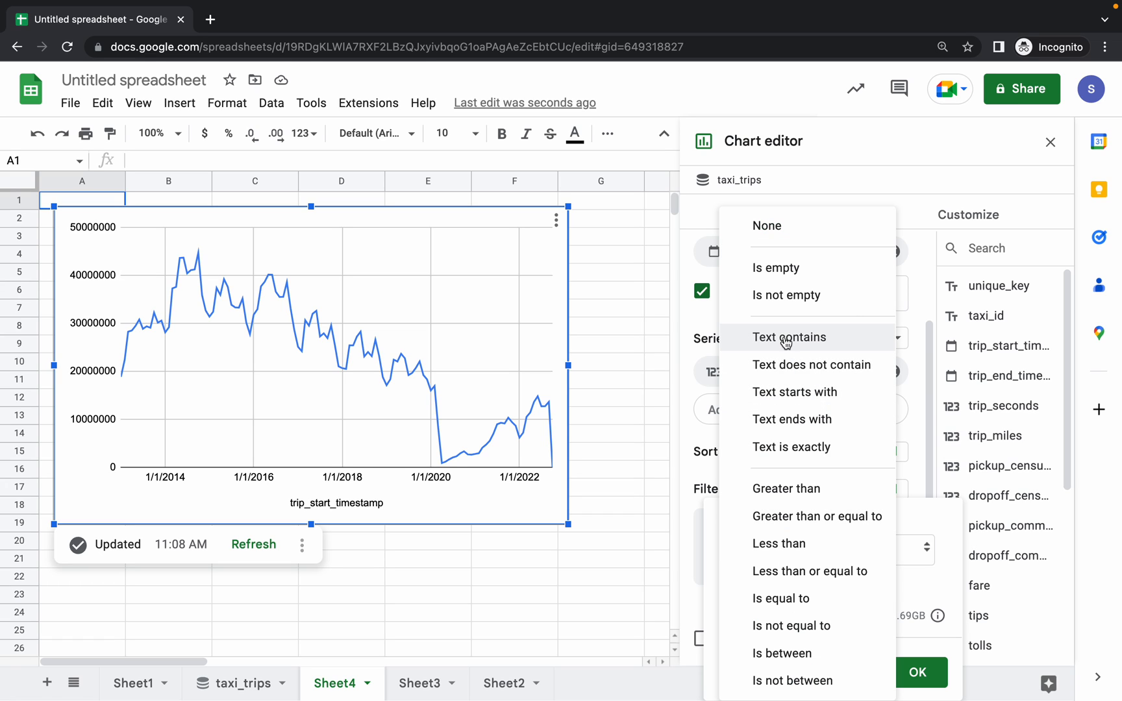
left_click(789, 337)
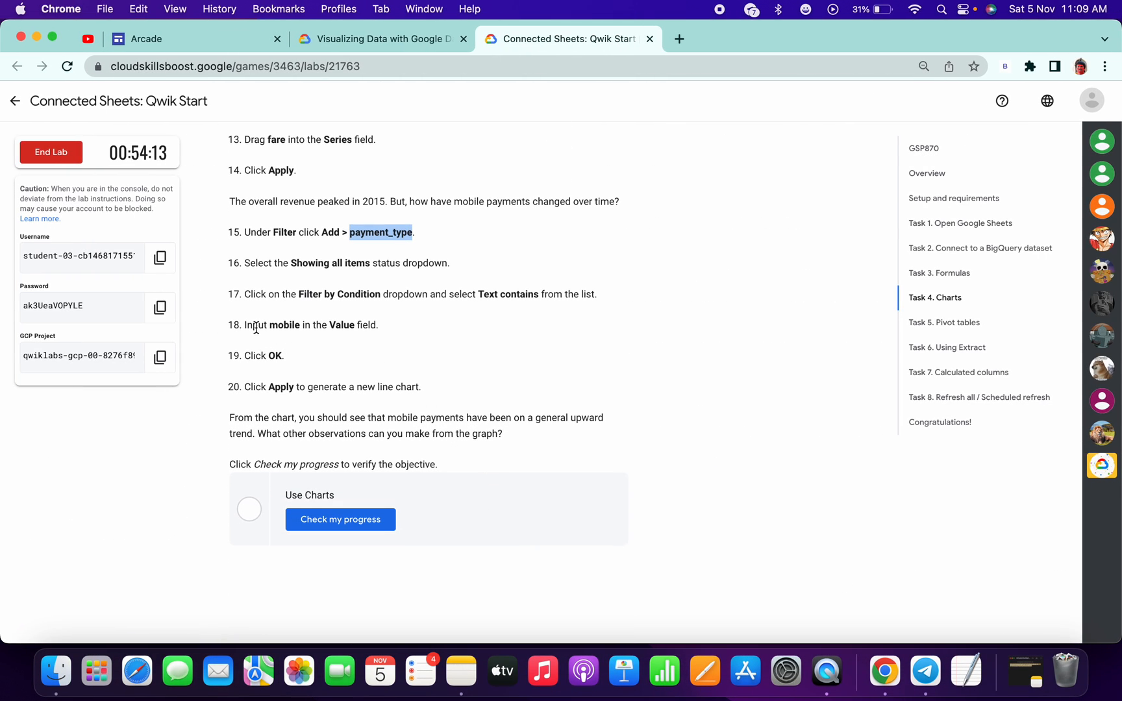
left_click(373, 39)
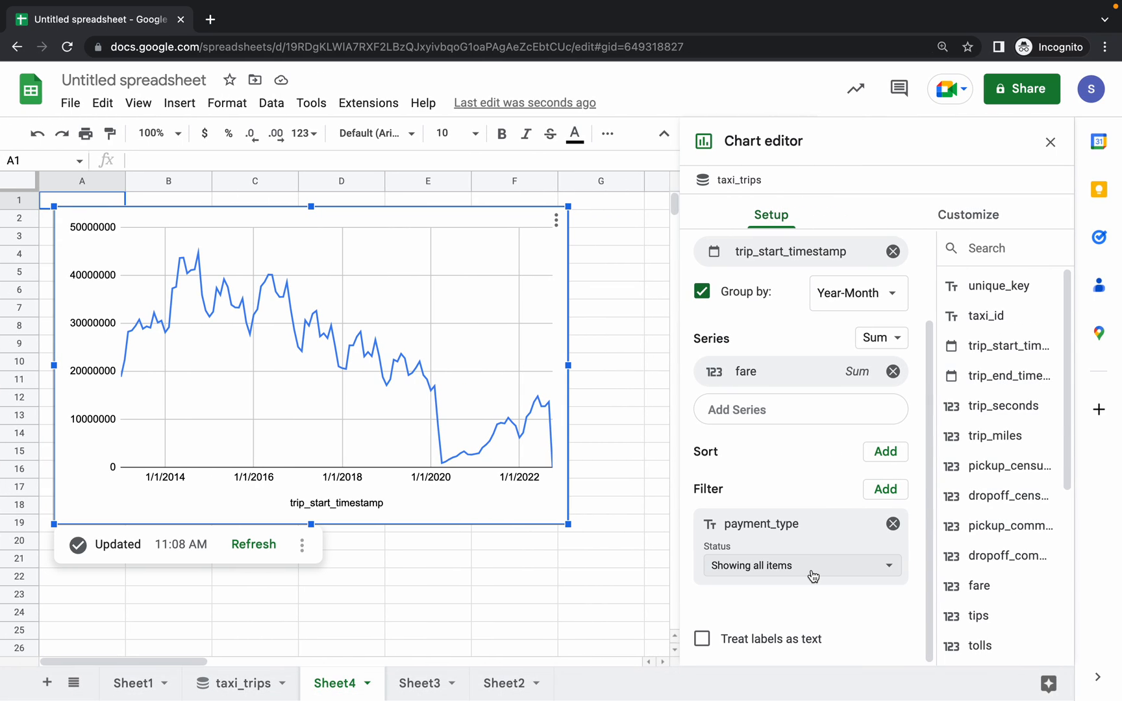
- Set the payment_type filter to Text contains "mobile" and confirm it
left_click(802, 565)
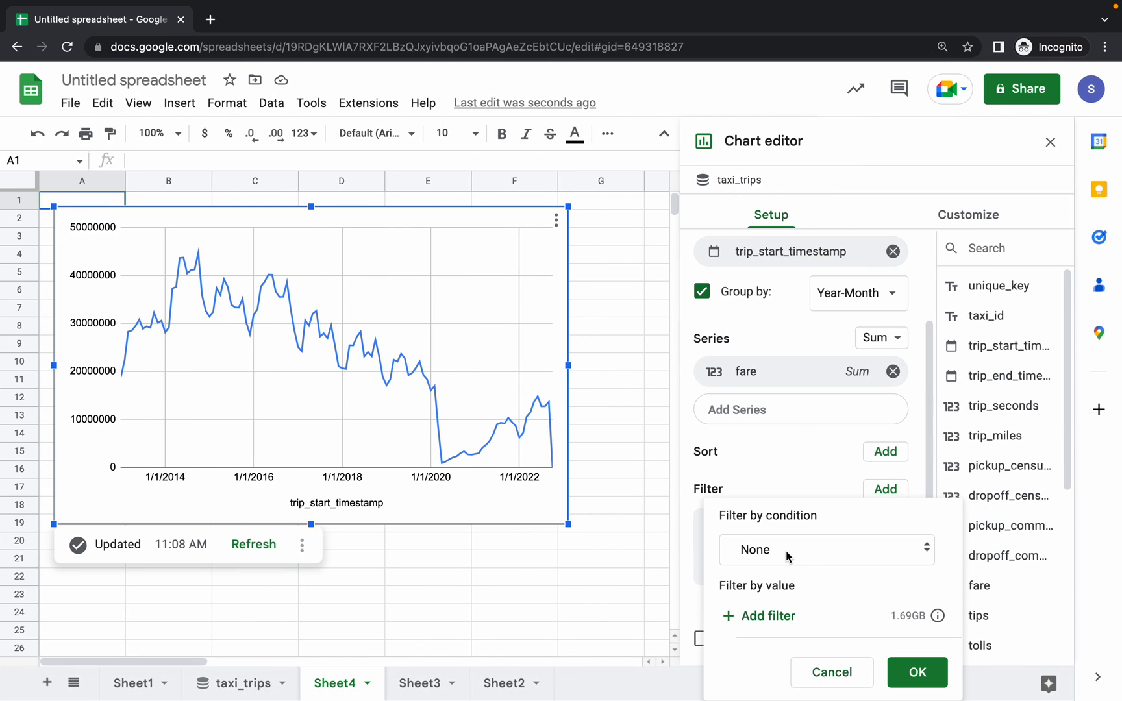
left_click(825, 549)
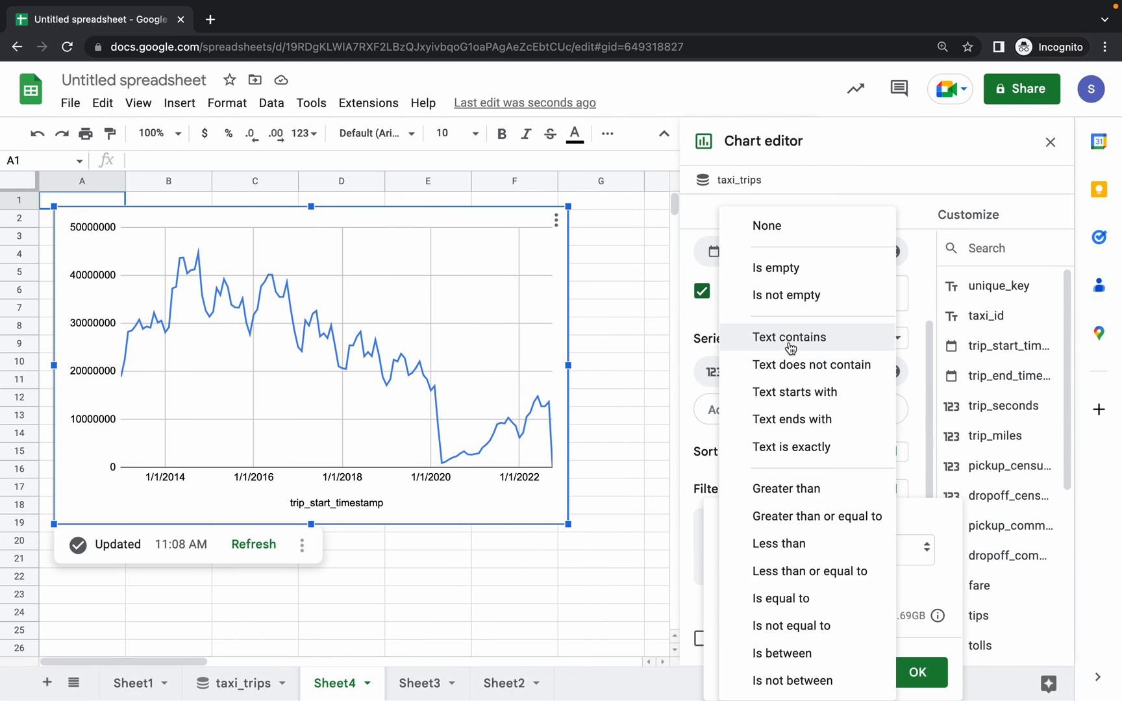
left_click(788, 337)
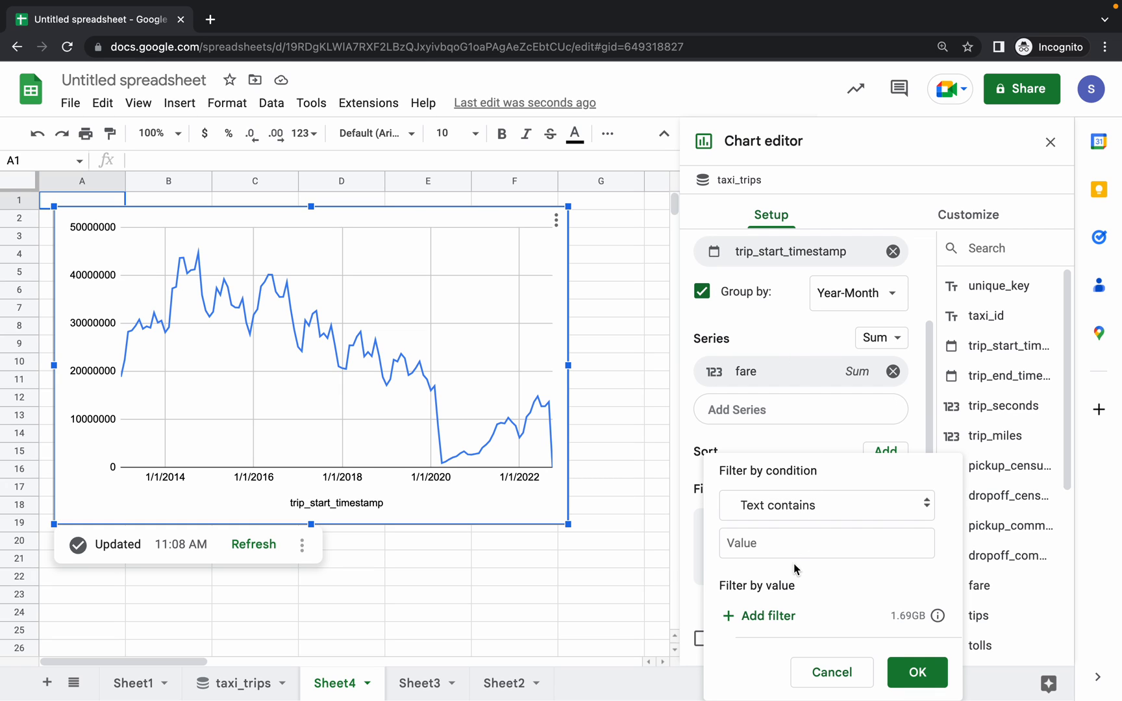
type("mobile")
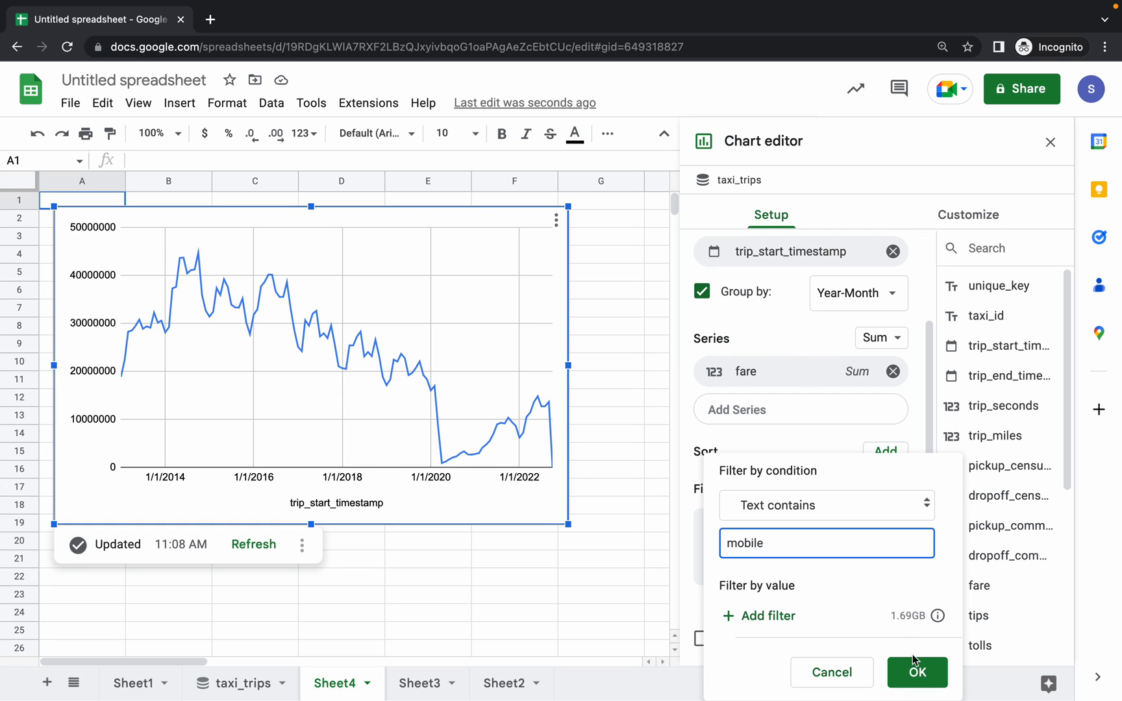
left_click(918, 672)
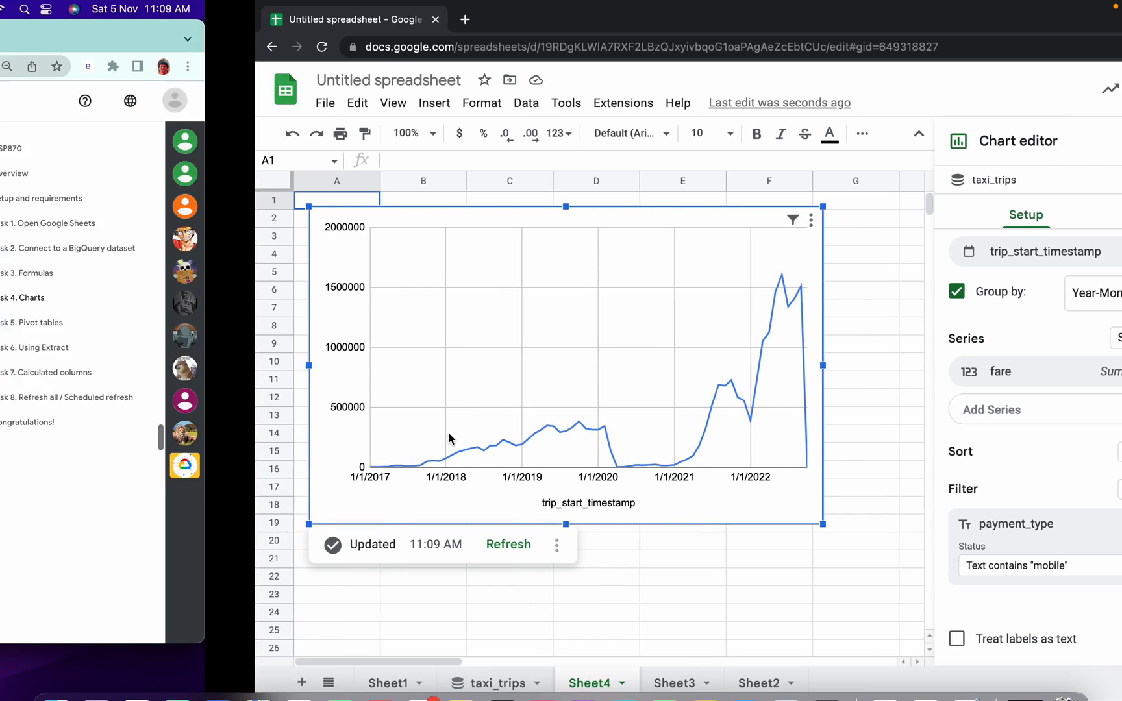
- Run Check my progress for Use Charts and scroll to the Task 5 Pivot tables instructions
left_click(567, 39)
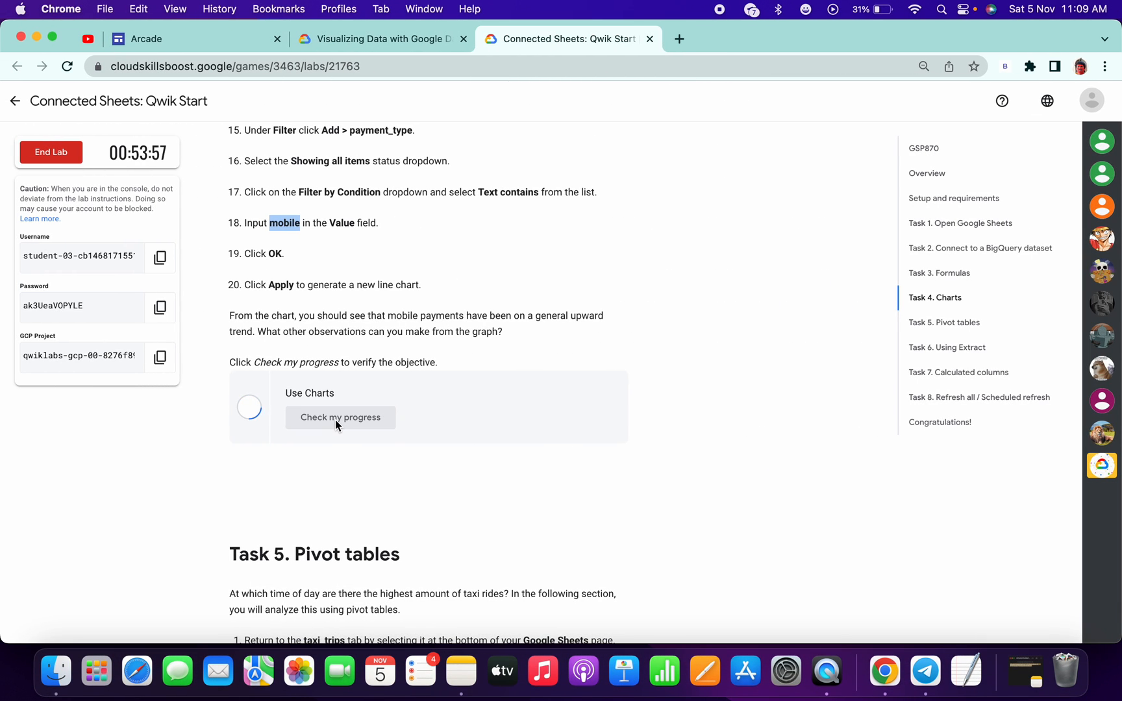
left_click(340, 417)
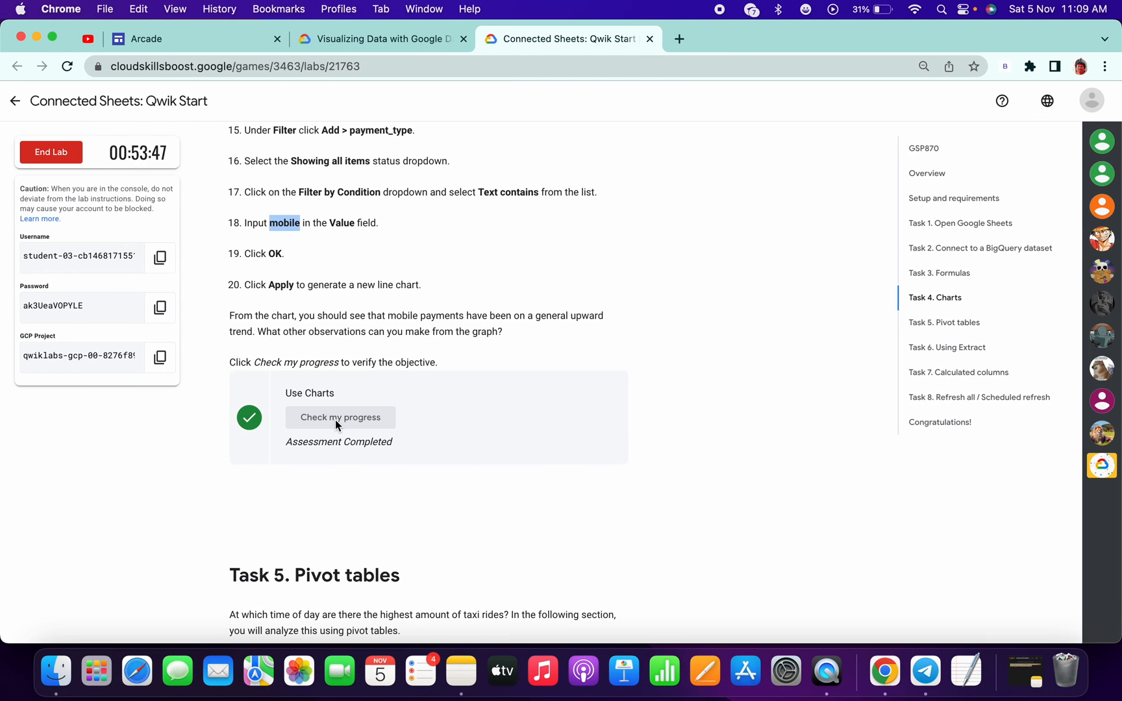
scroll("down", 3)
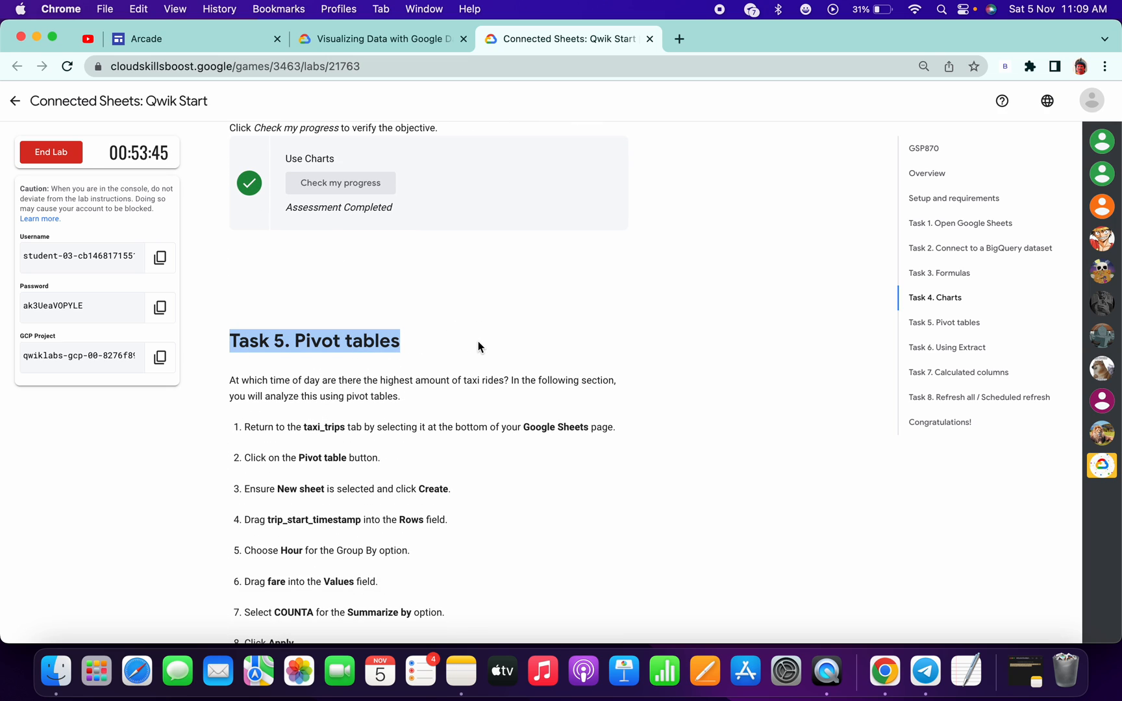
scroll("down", 3)
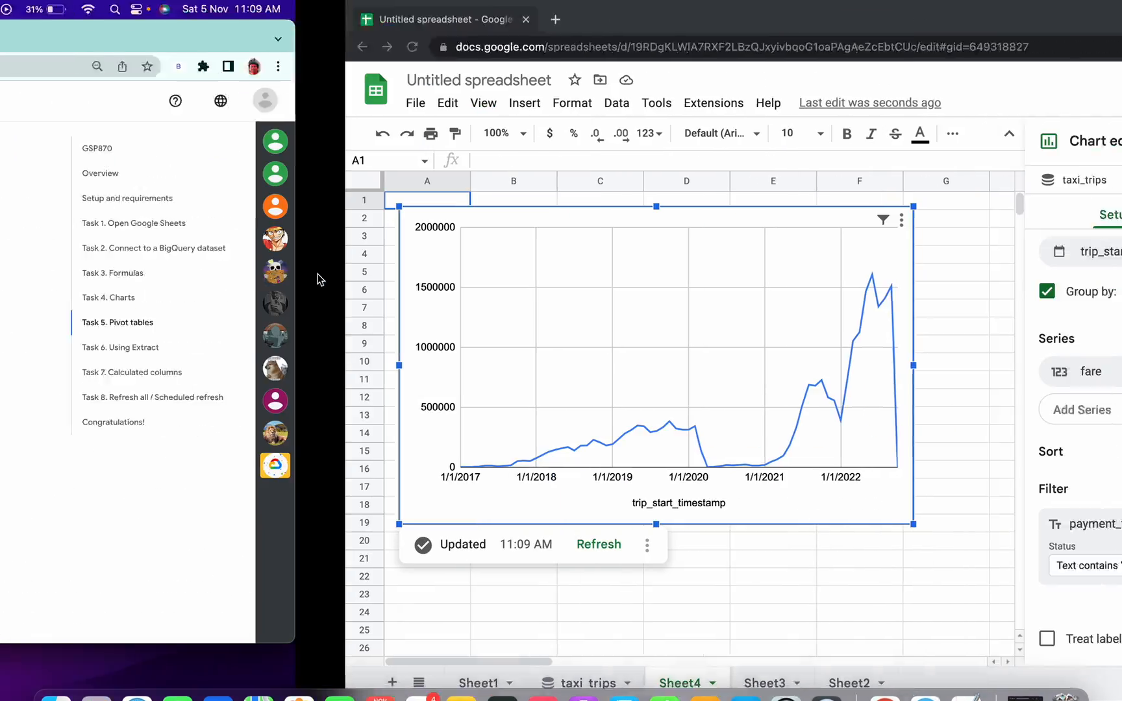
- From the taxi_trips sheet, create Pivot Table 1 on a new sheet
left_click(235, 682)
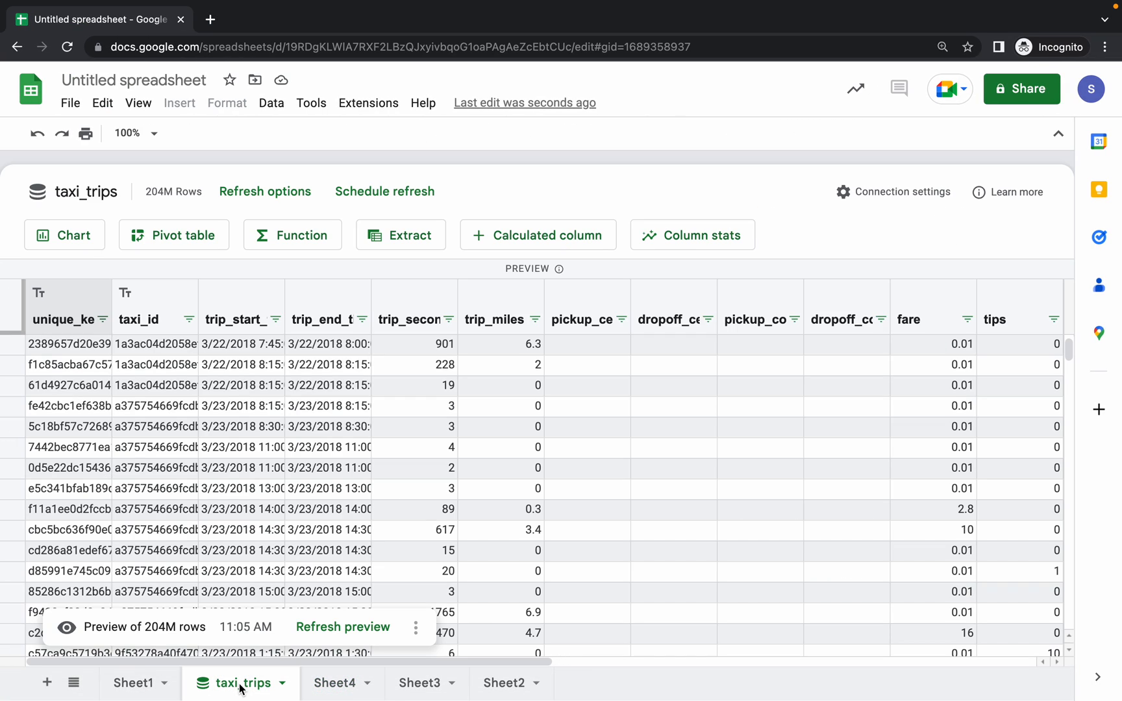
mouse_move(174, 235)
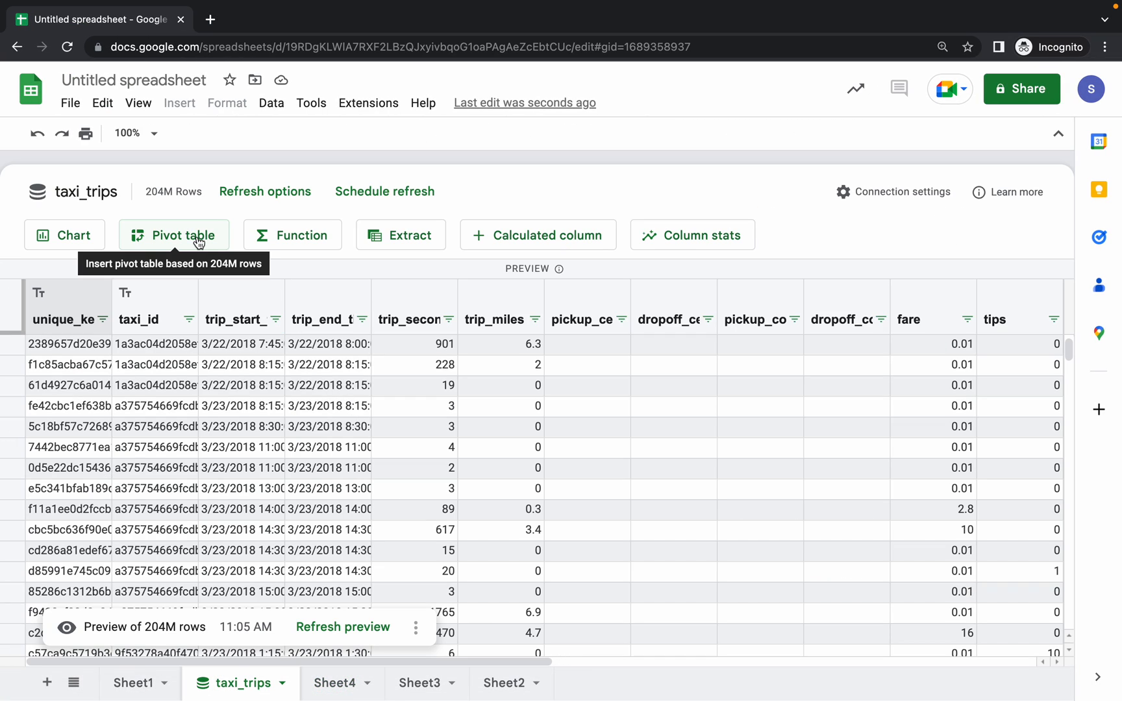
left_click(174, 235)
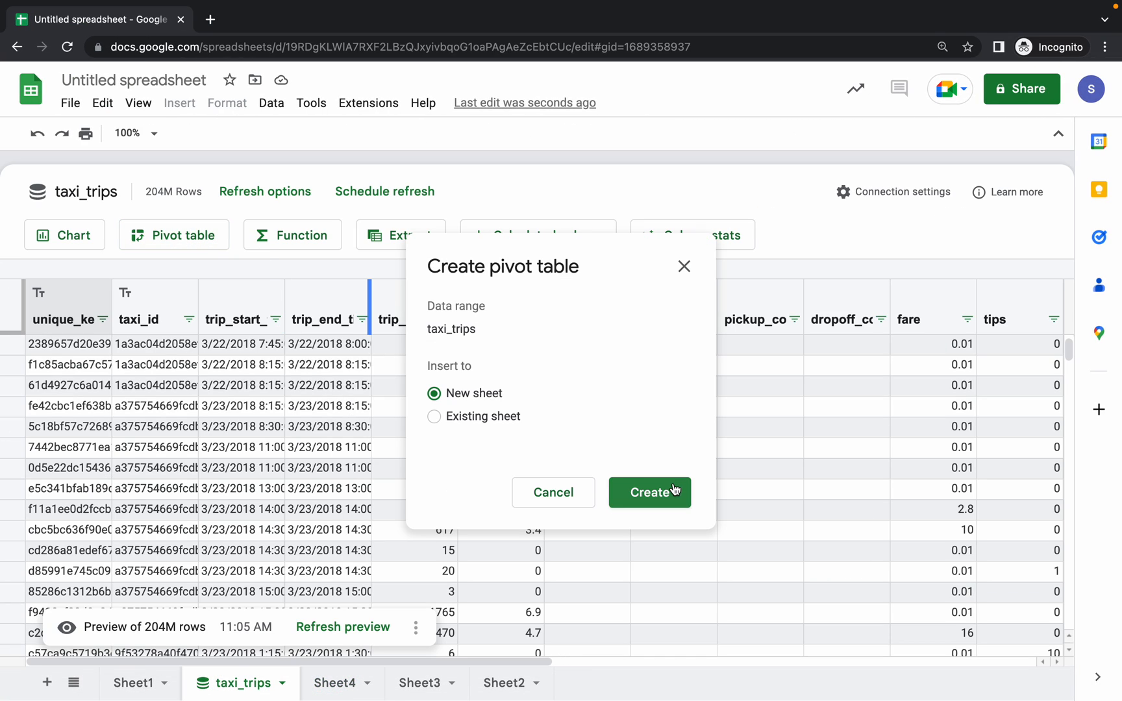
left_click(648, 492)
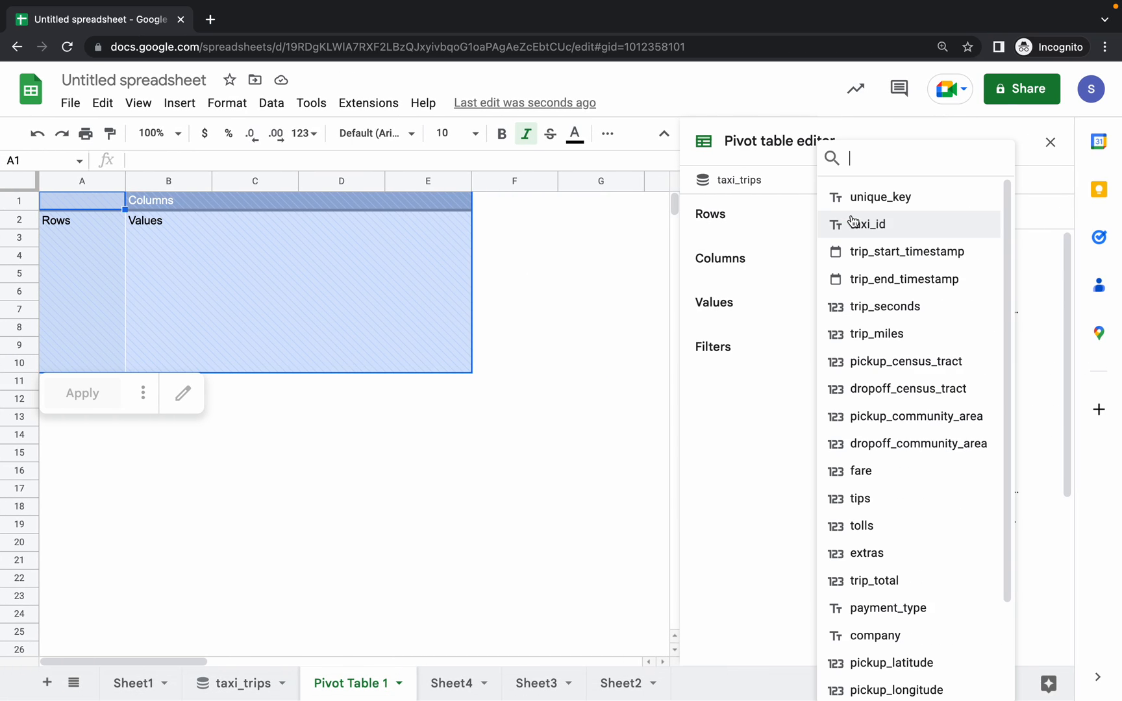
- Add trip_start_timestamp as pivot rows grouped by Hour
left_click(906, 251)
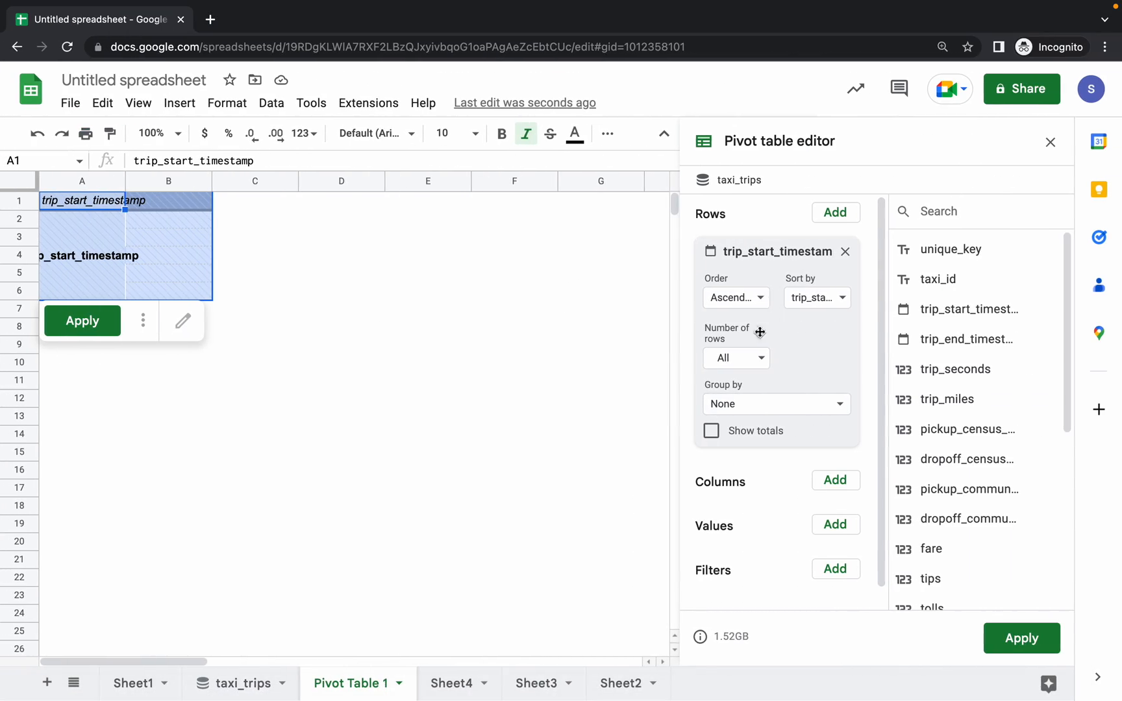
left_click(775, 404)
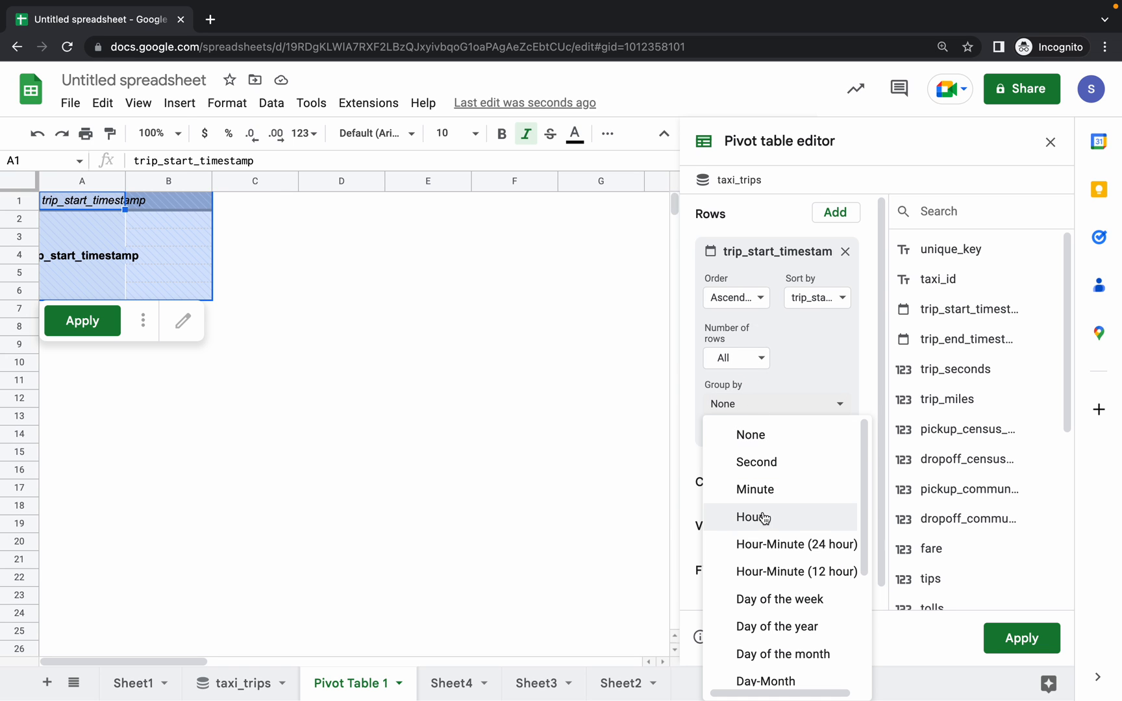
left_click(565, 39)
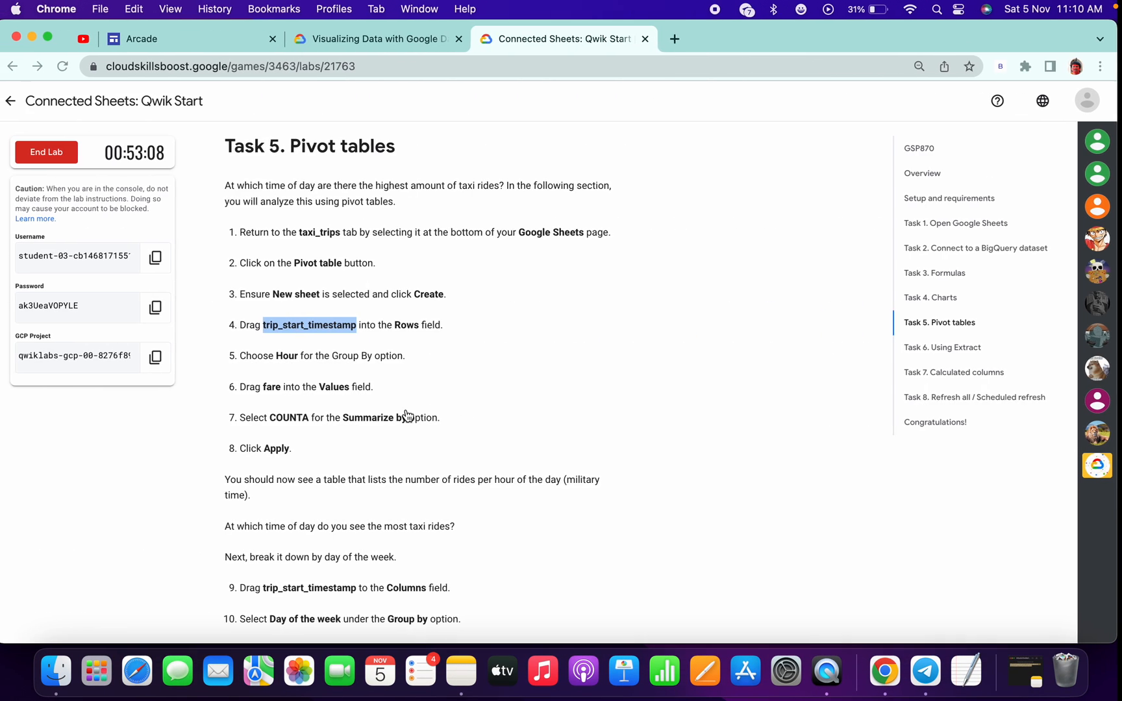
scroll("down", 3)
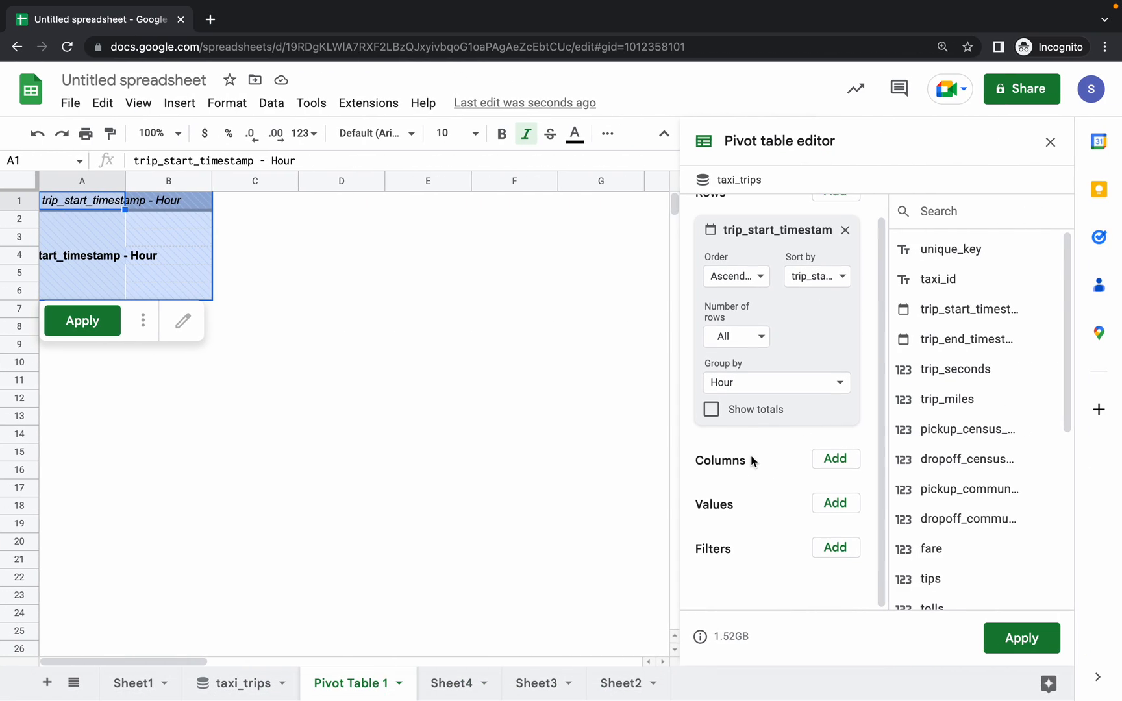
mouse_move(707, 495)
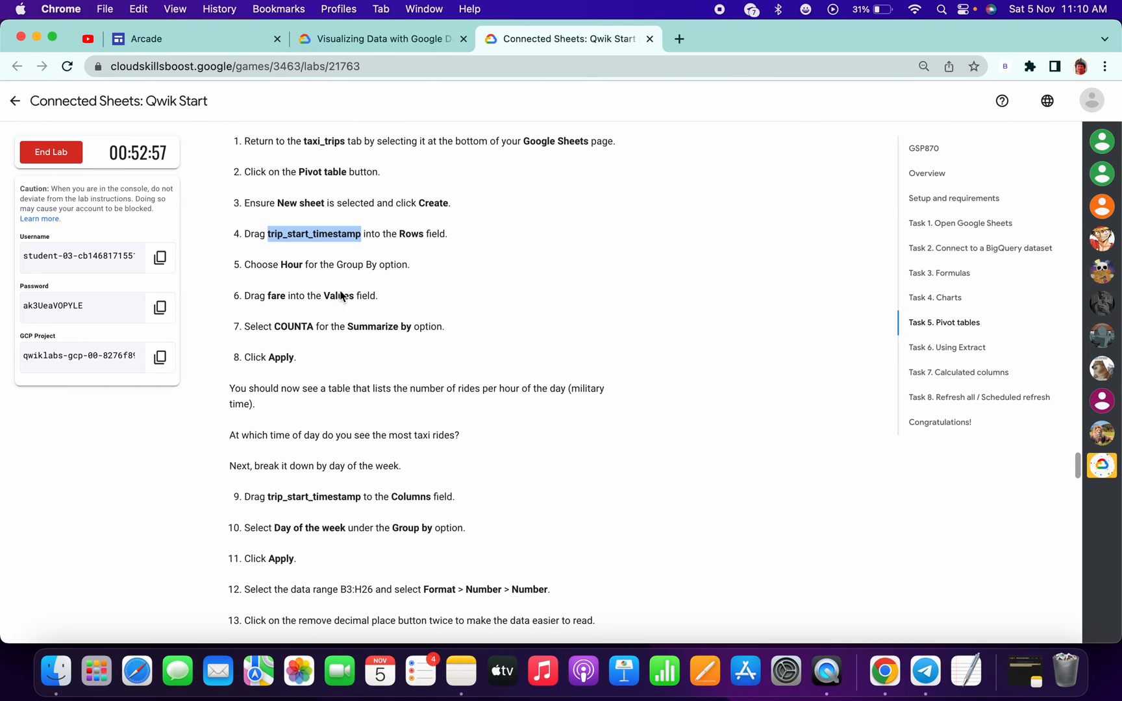
mouse_move(288, 497)
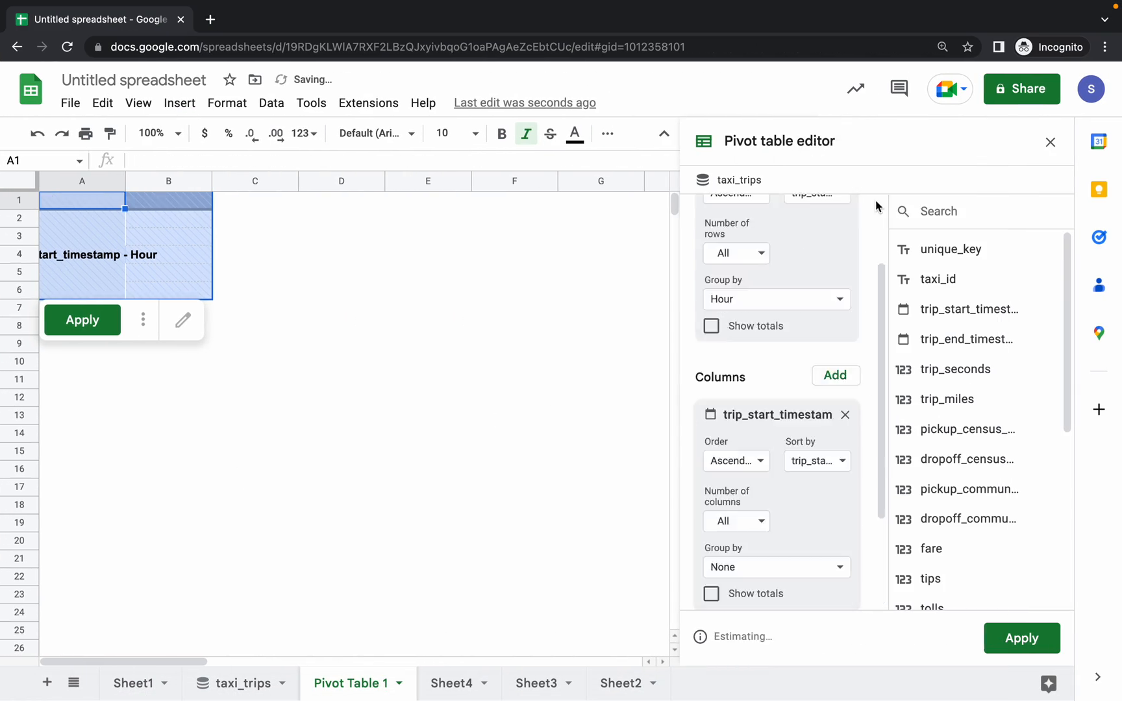
- Add trip_start_timestamp as pivot columns grouped by Day of the week
left_click(569, 39)
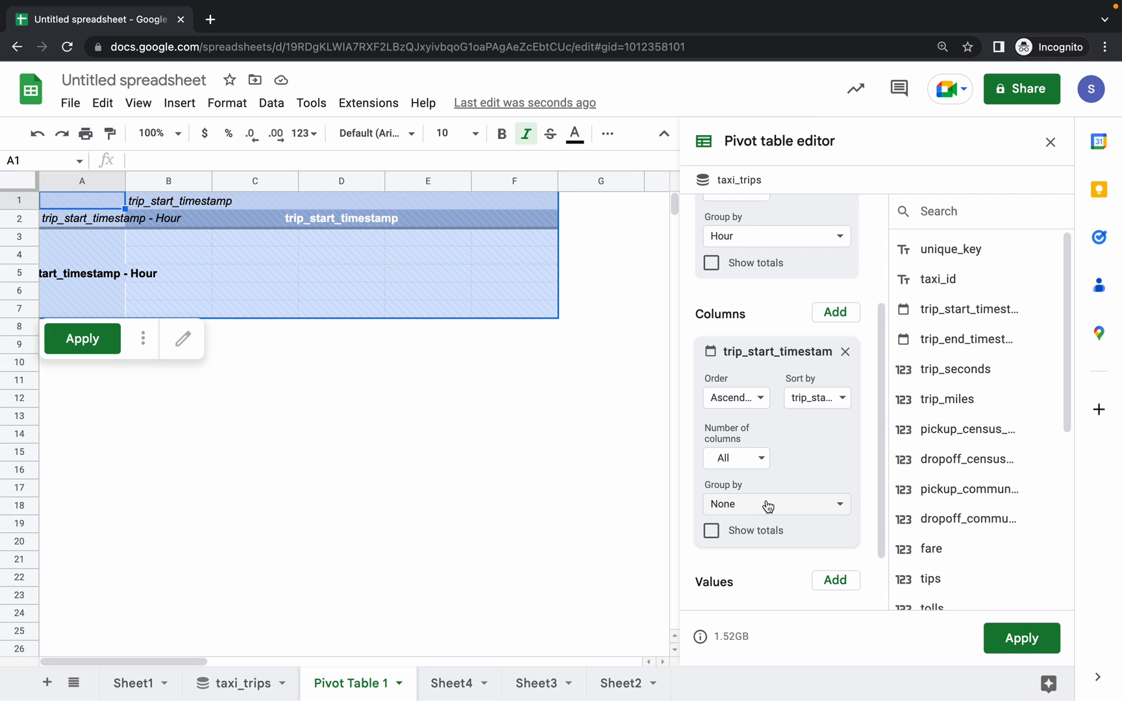
left_click(767, 504)
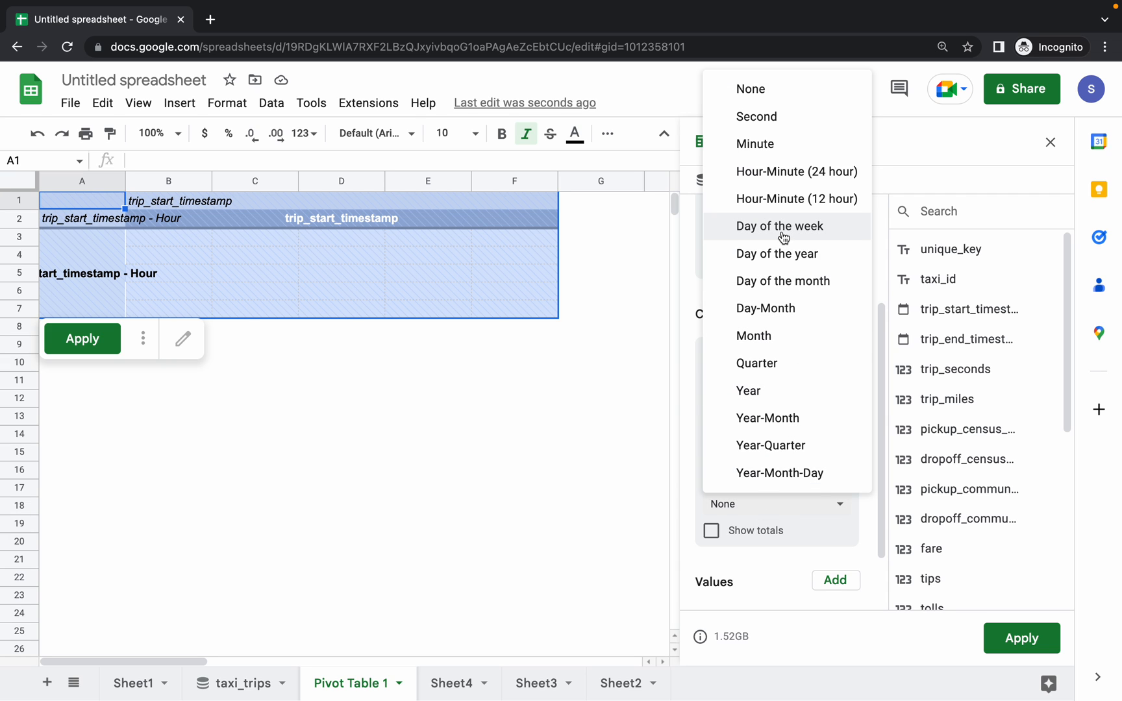
left_click(551, 39)
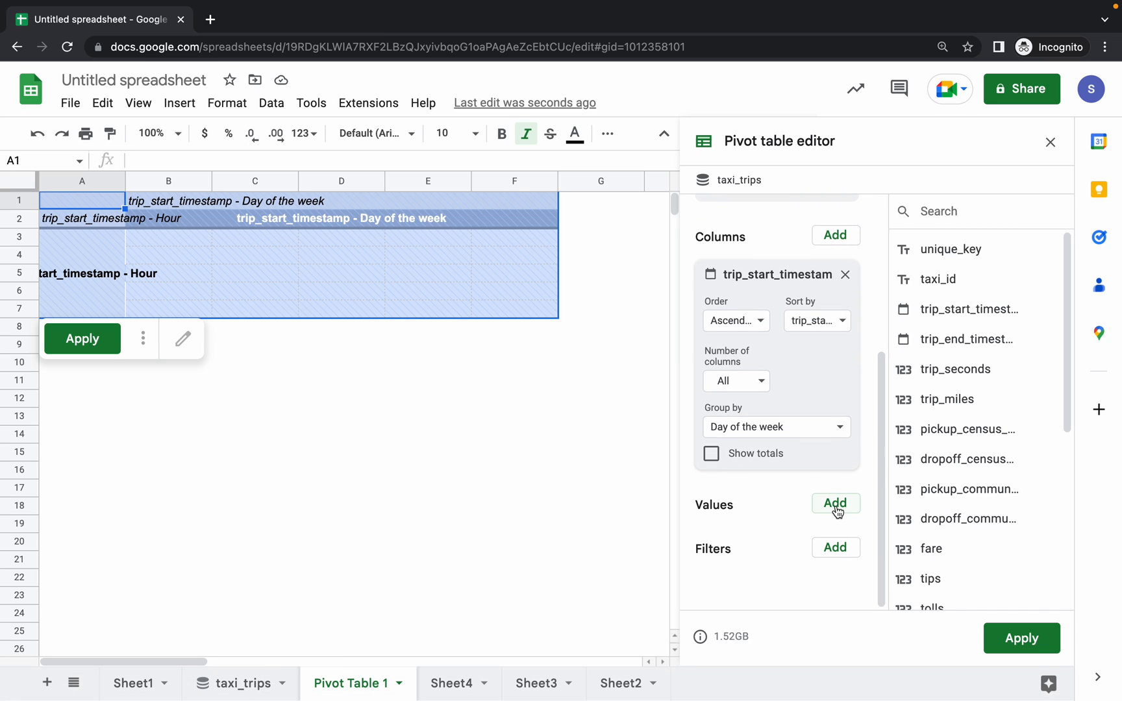
- Add fare as the pivot table's summed values
type("fa")
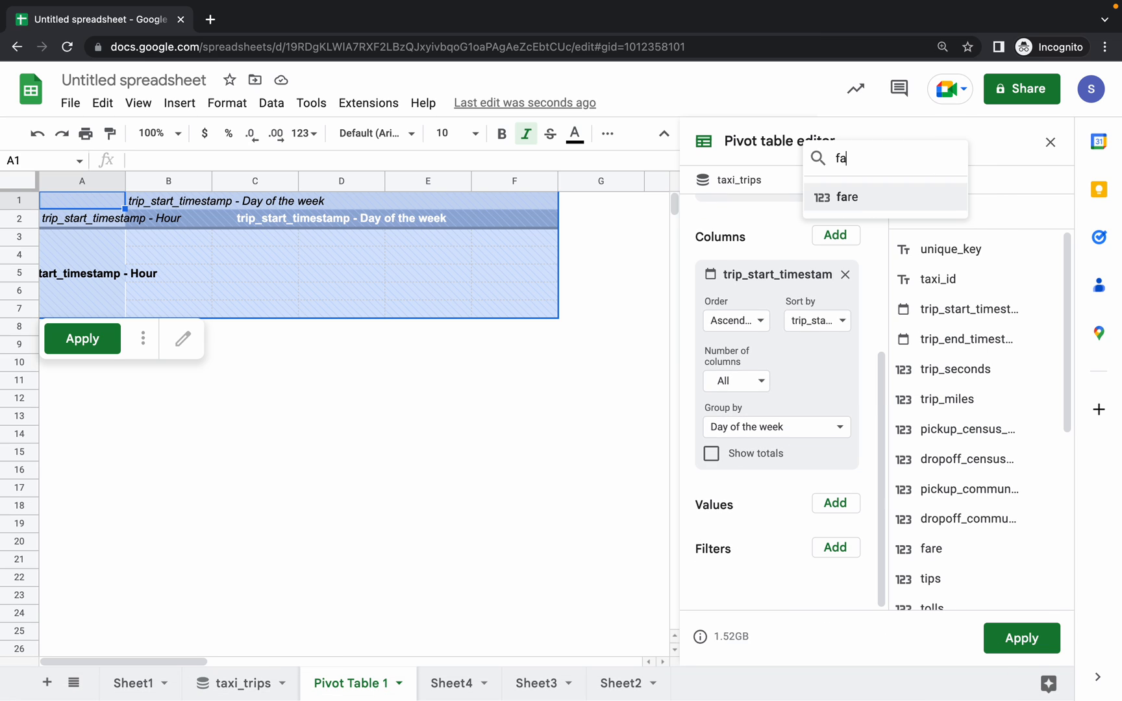
left_click(847, 197)
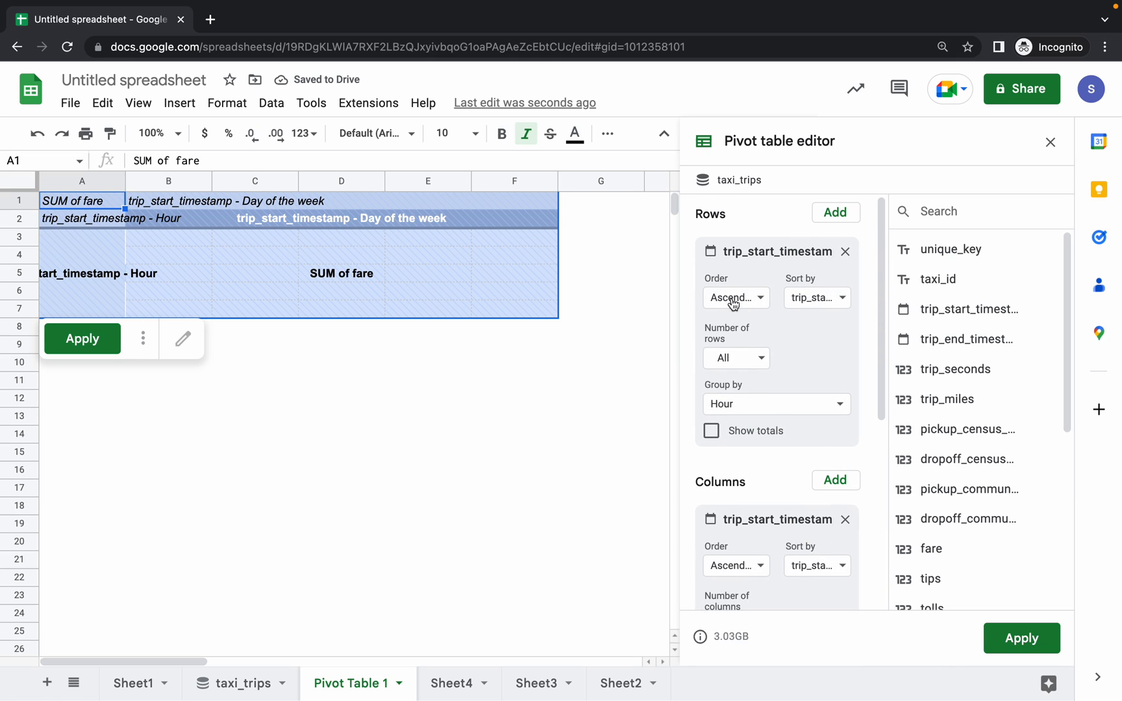
mouse_move(748, 391)
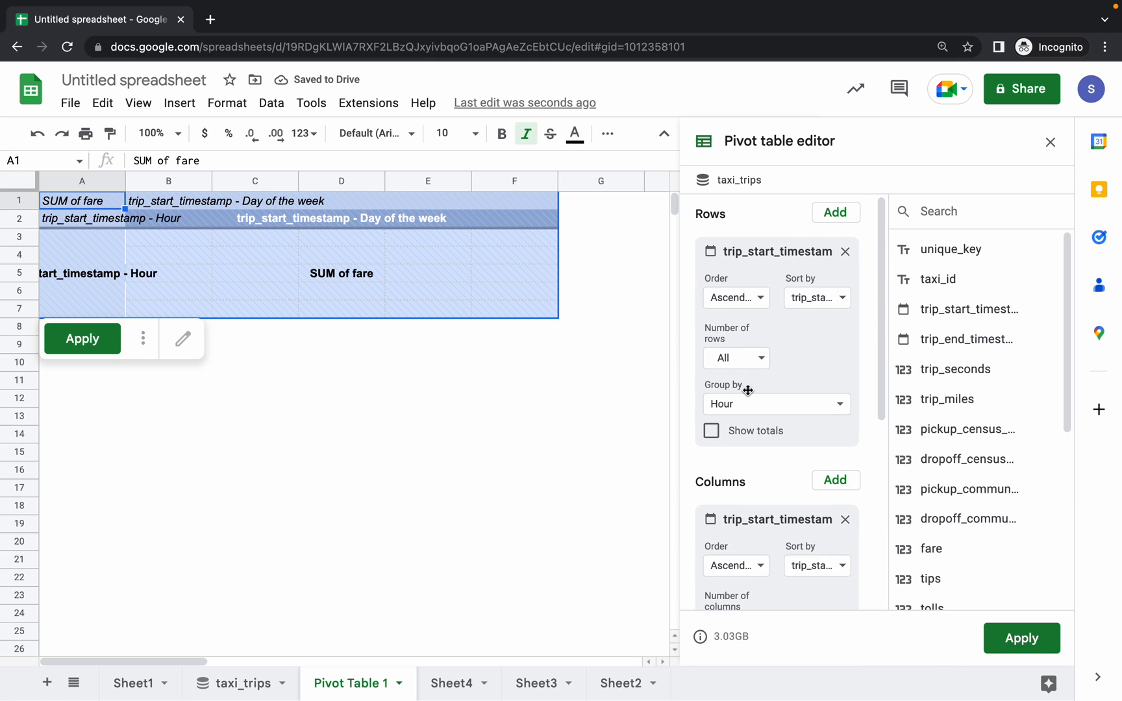
scroll("down", 3)
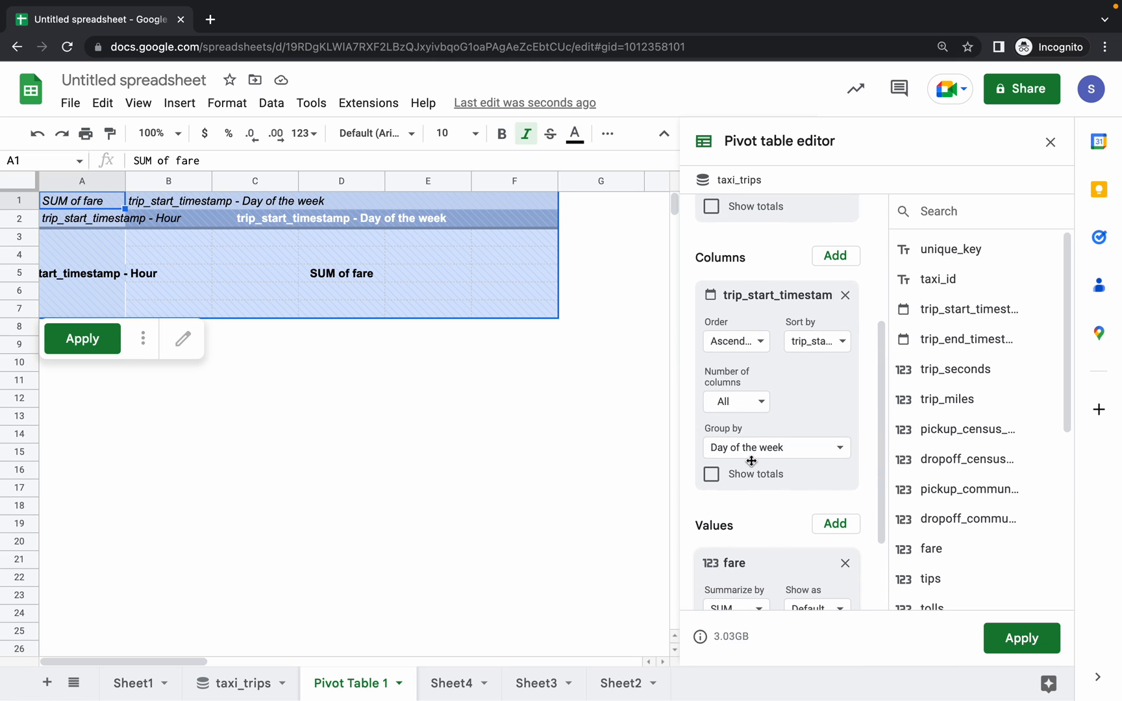
mouse_move(721, 462)
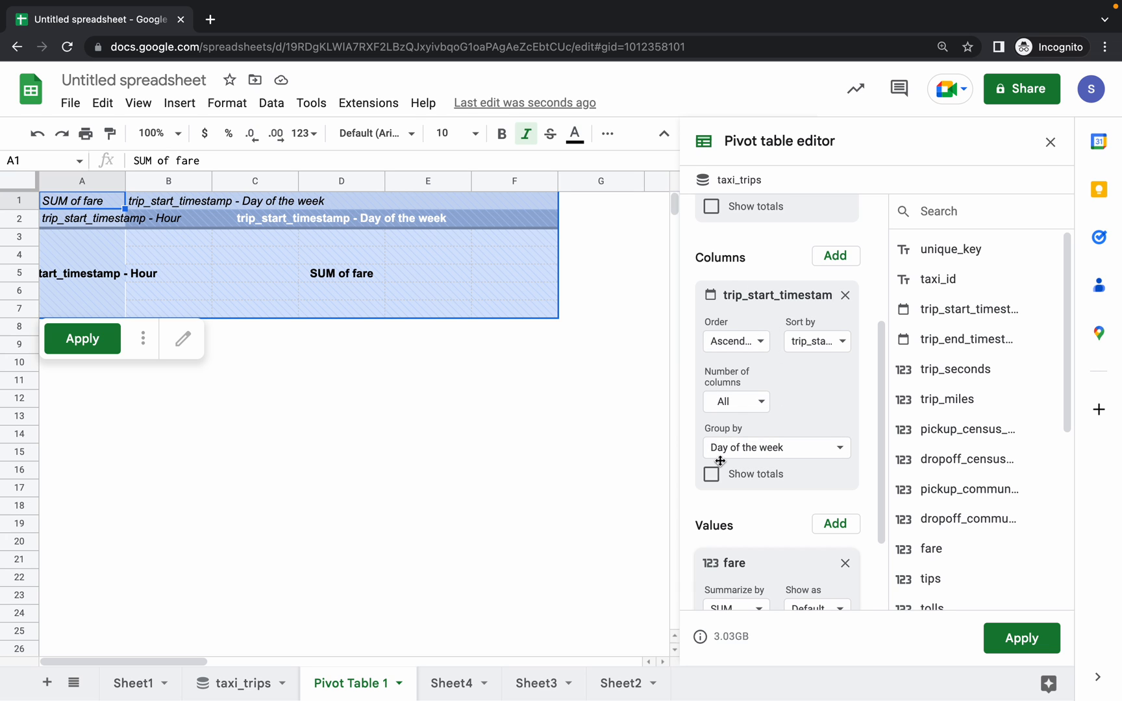
scroll("down", 3)
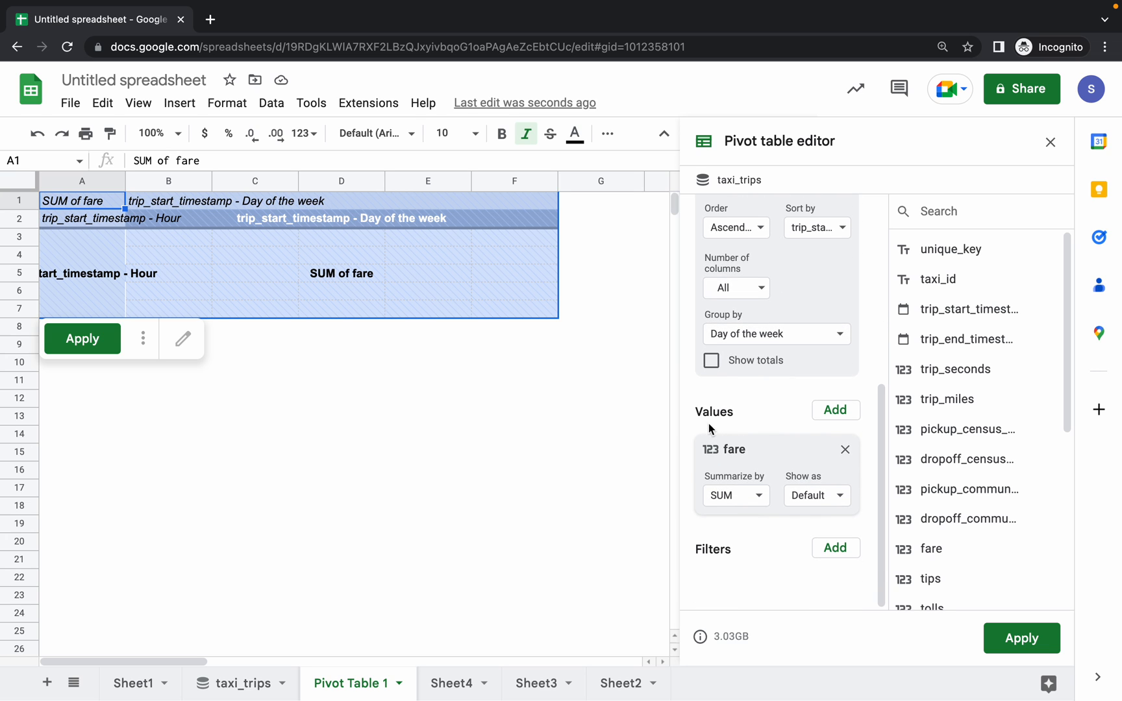
- Summarize fare by COUNTA instead of SUM and apply the pivot settings
left_click(569, 39)
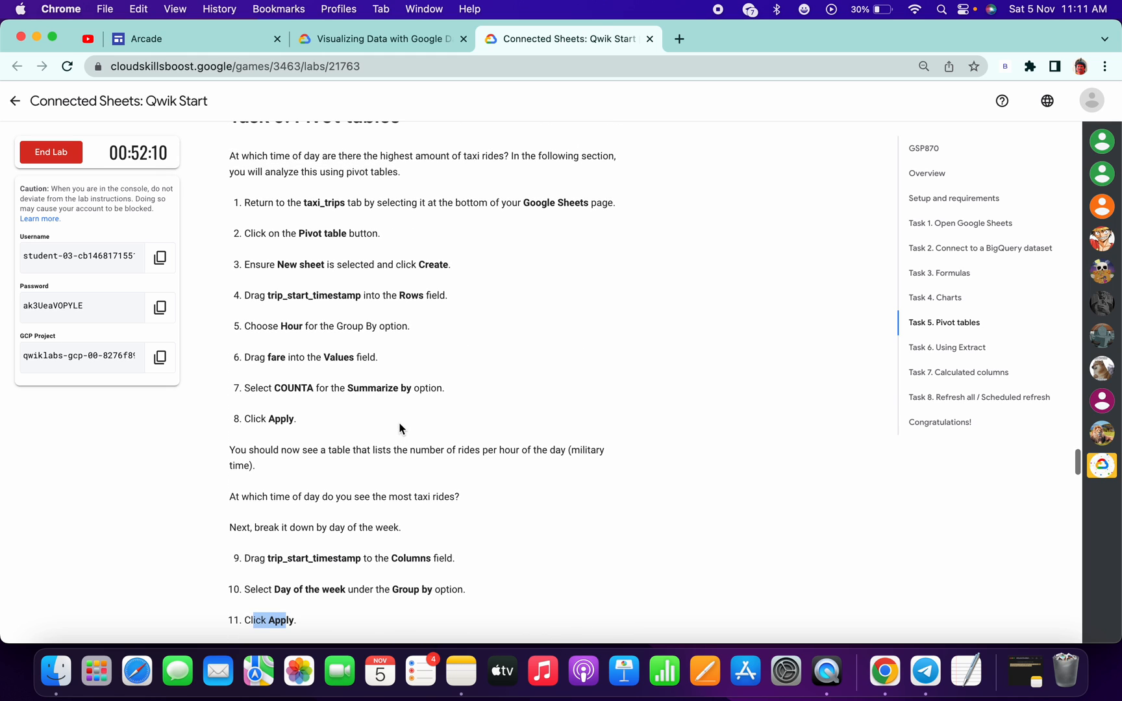
mouse_move(272, 370)
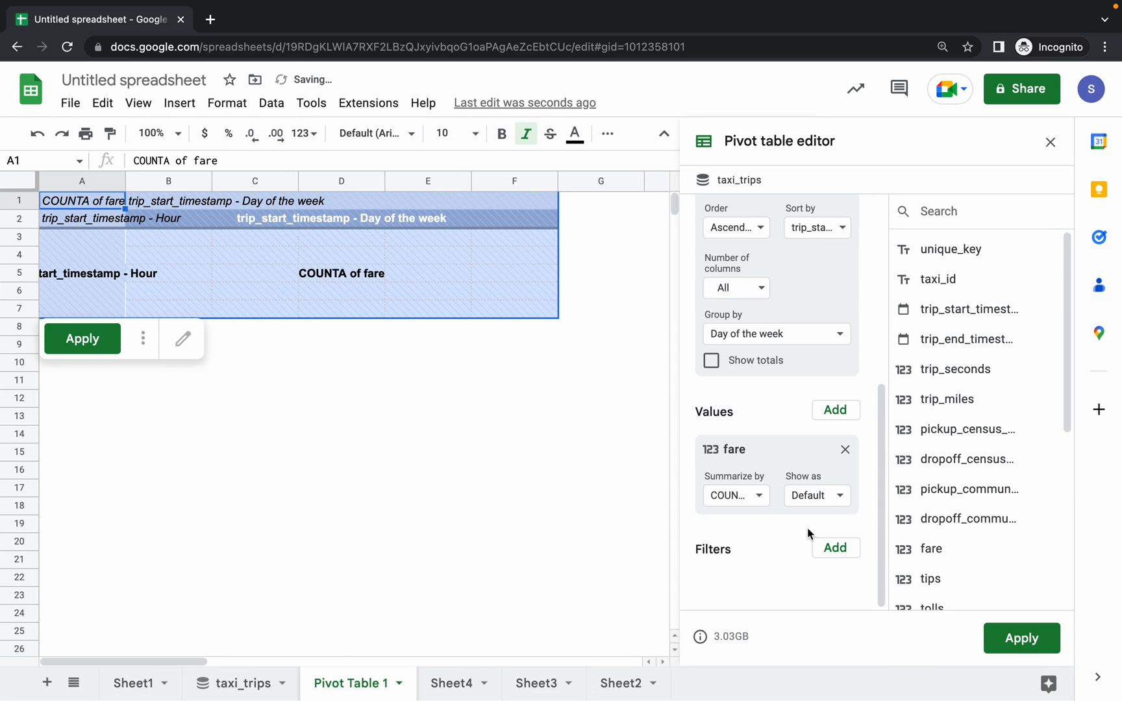
left_click(816, 495)
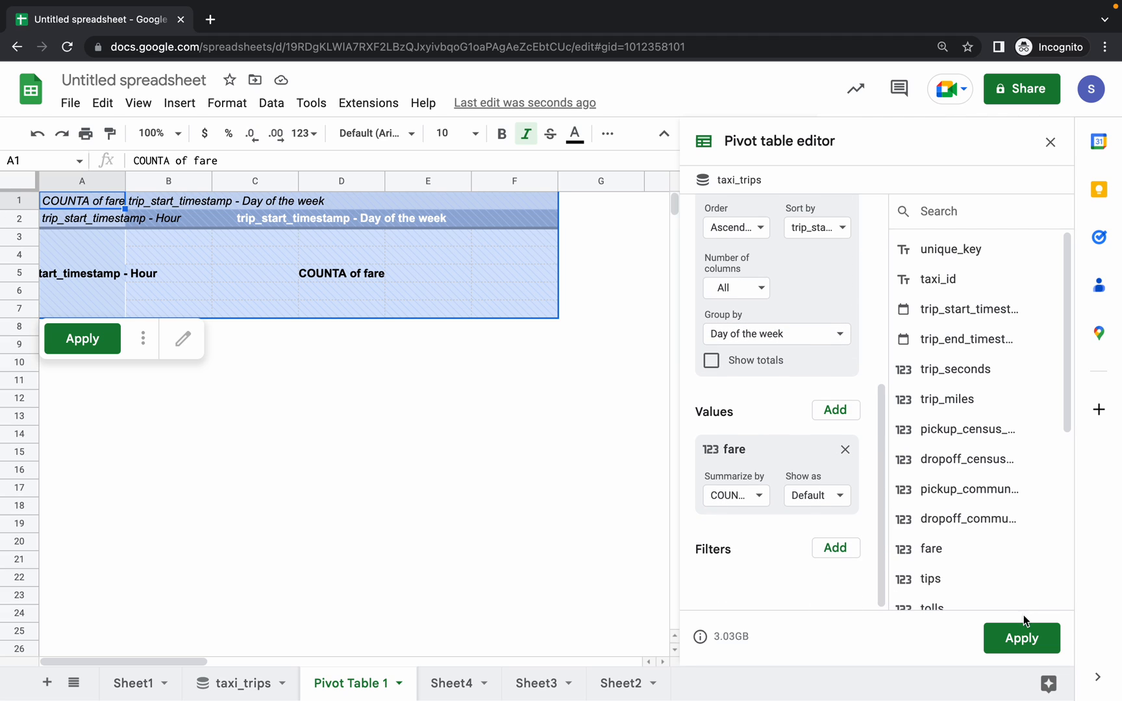
left_click(82, 339)
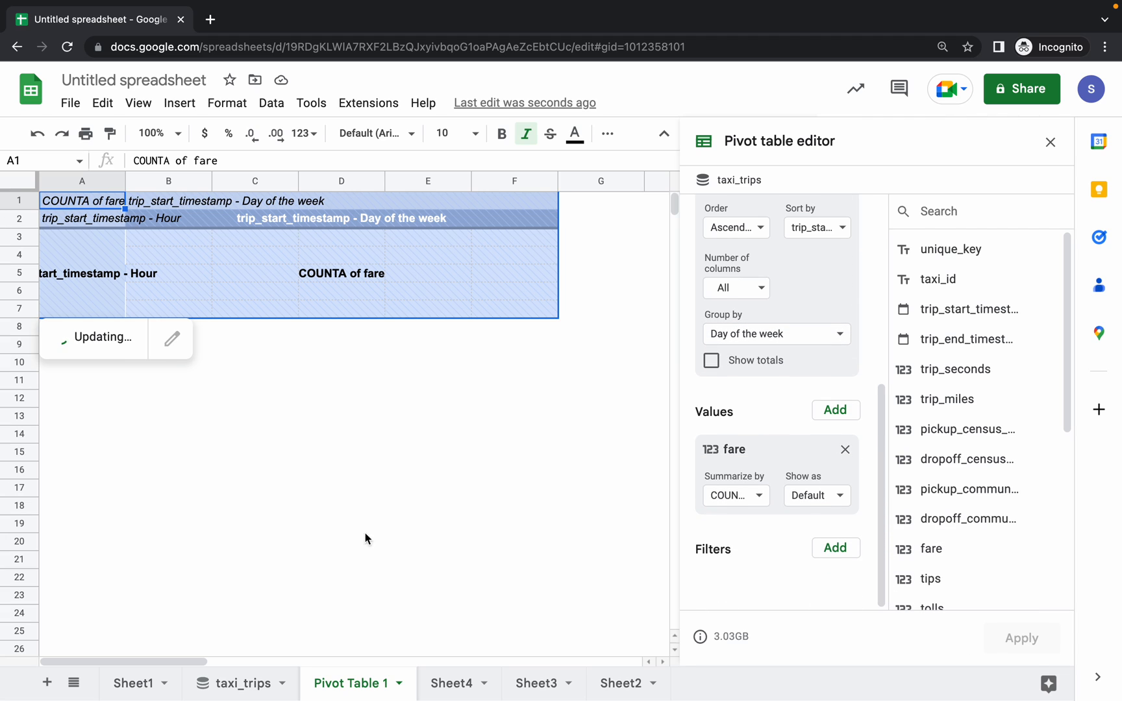
mouse_move(358, 524)
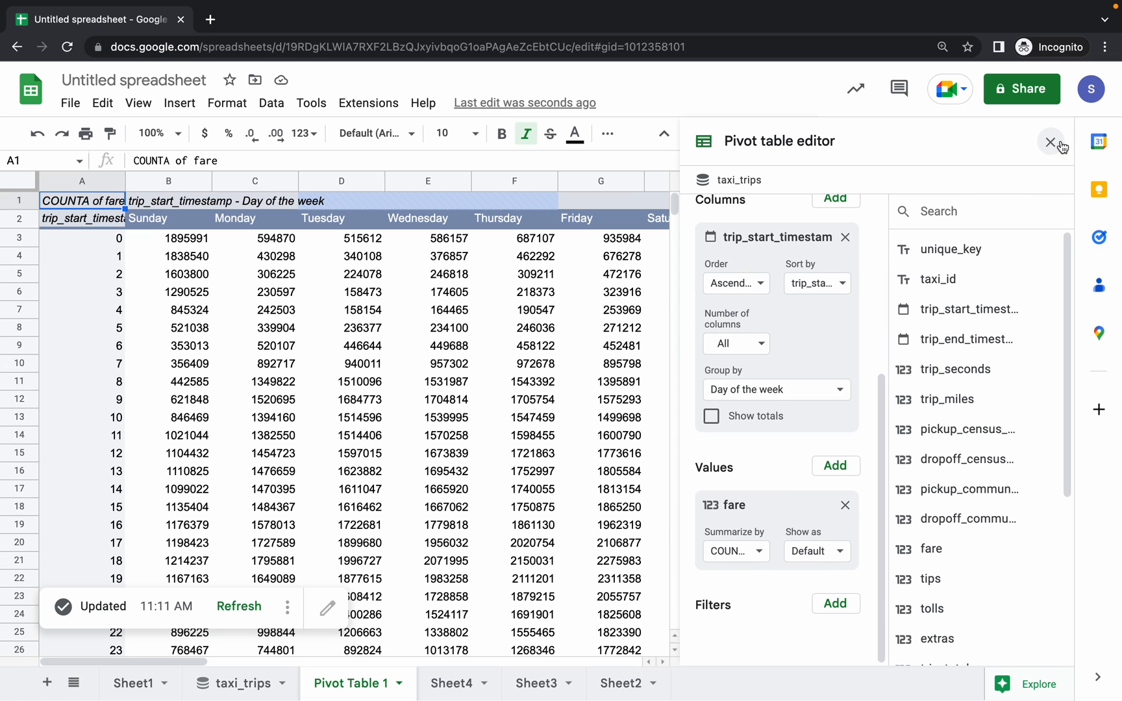
- Close the pivot editor and try selecting the Sunday column of ride counts
left_click(1051, 141)
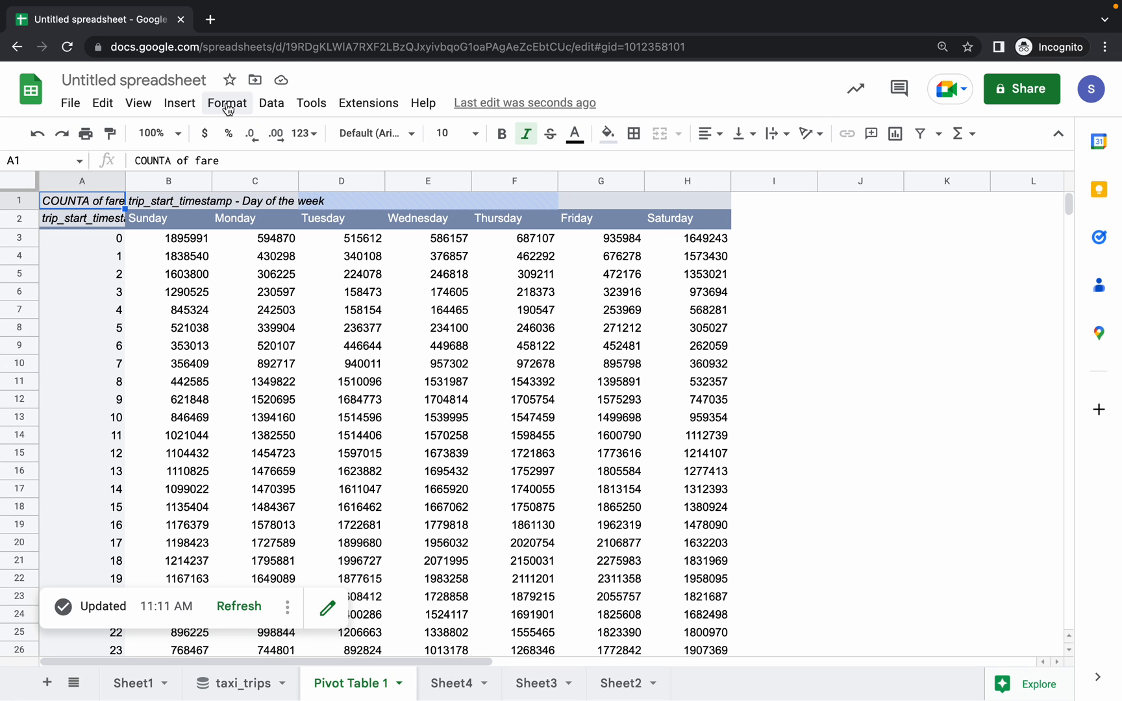
left_click(227, 103)
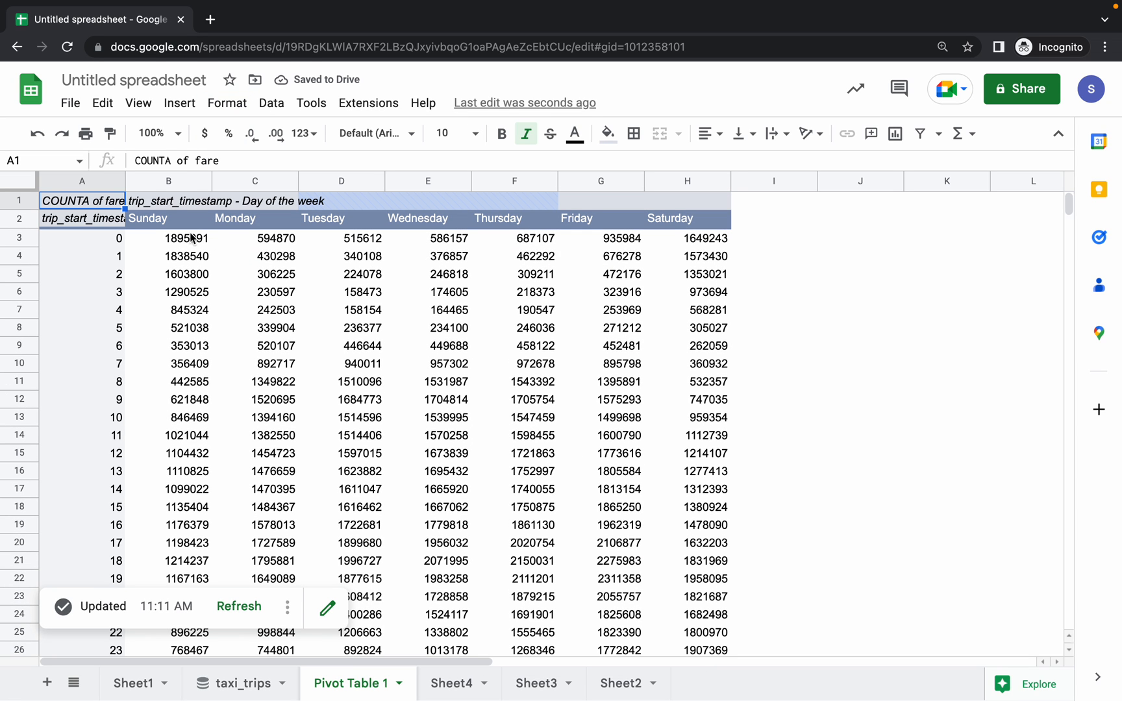
left_click(167, 218)
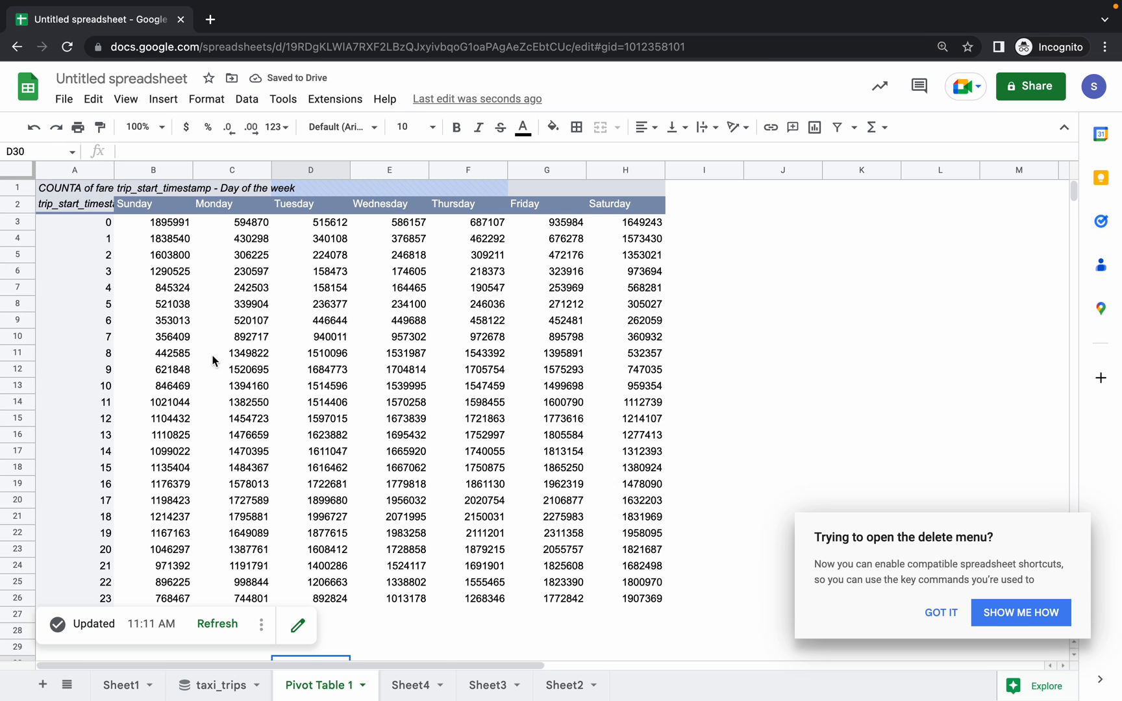
left_click(152, 204)
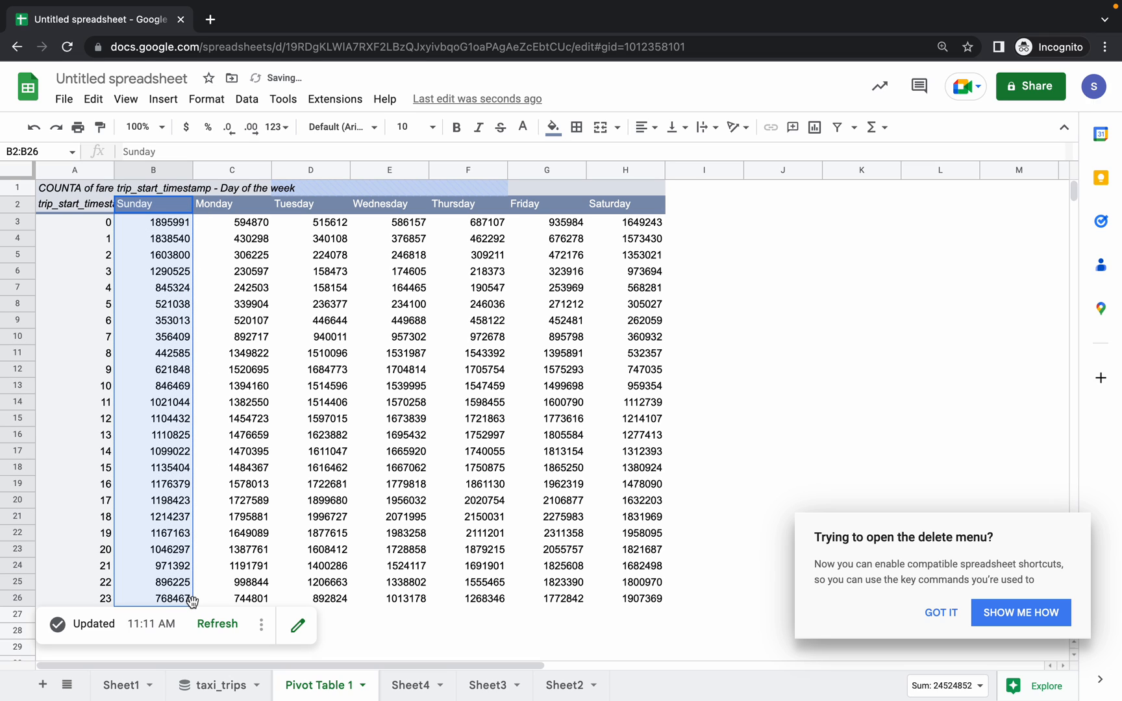
mouse_move(393, 655)
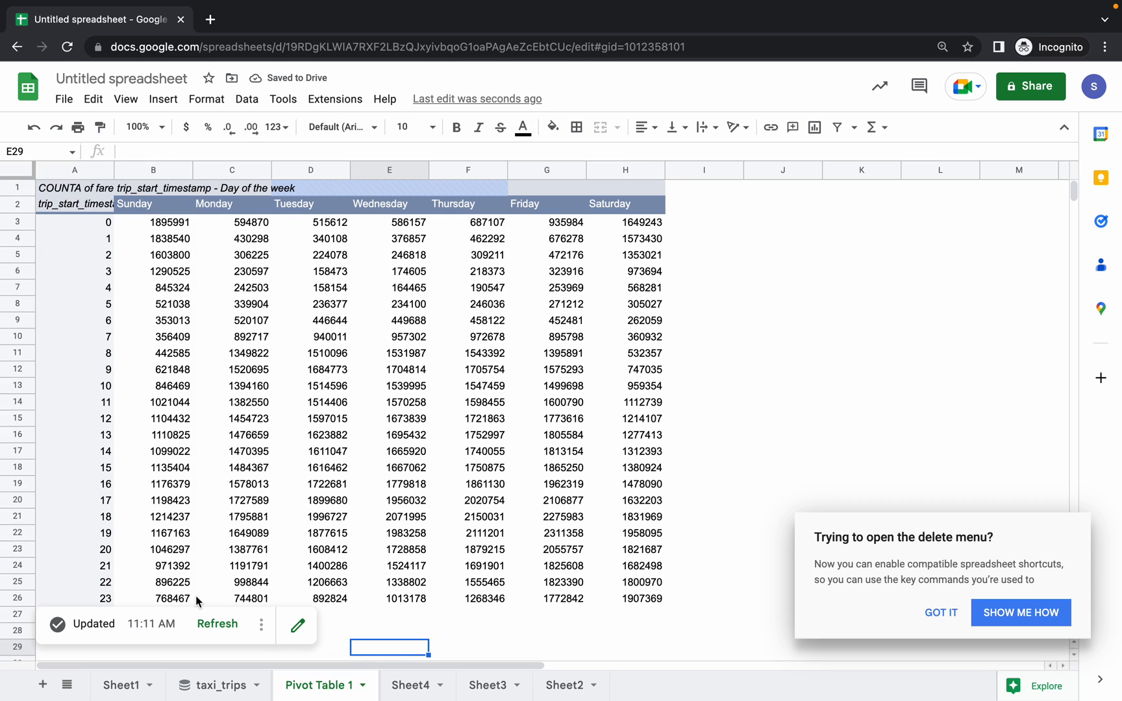
left_click(231, 598)
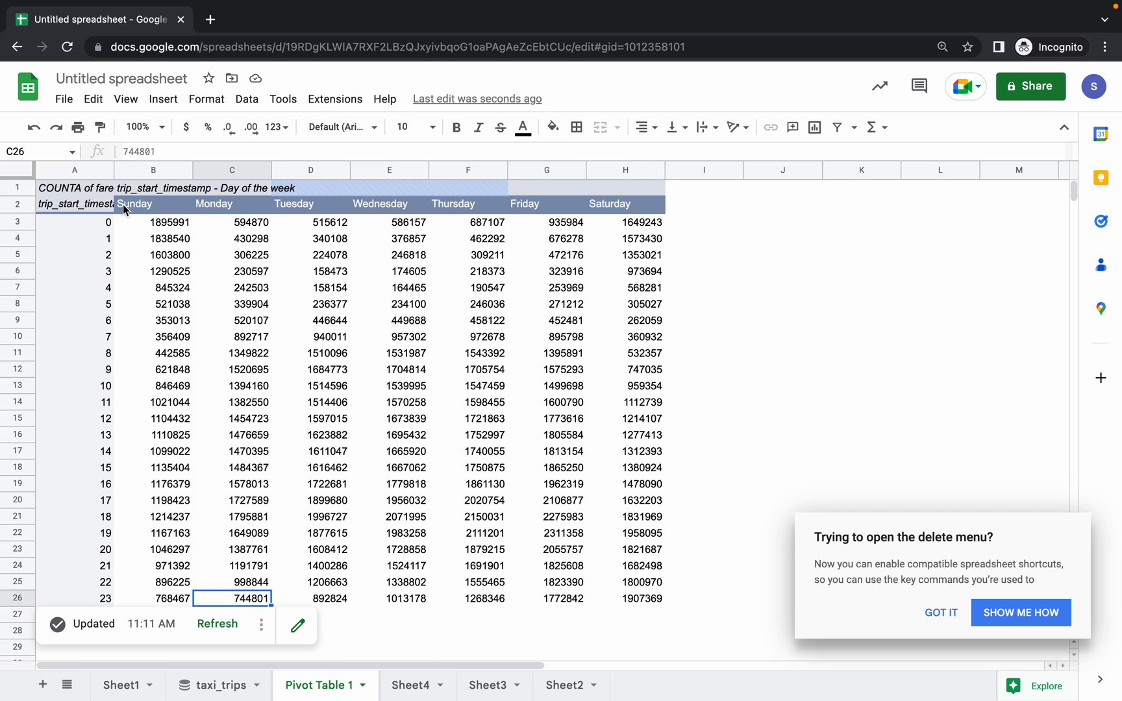
- Select the ride-count block B2:I26 from Sunday to Saturday, then review the lab instructions
left_click(133, 204)
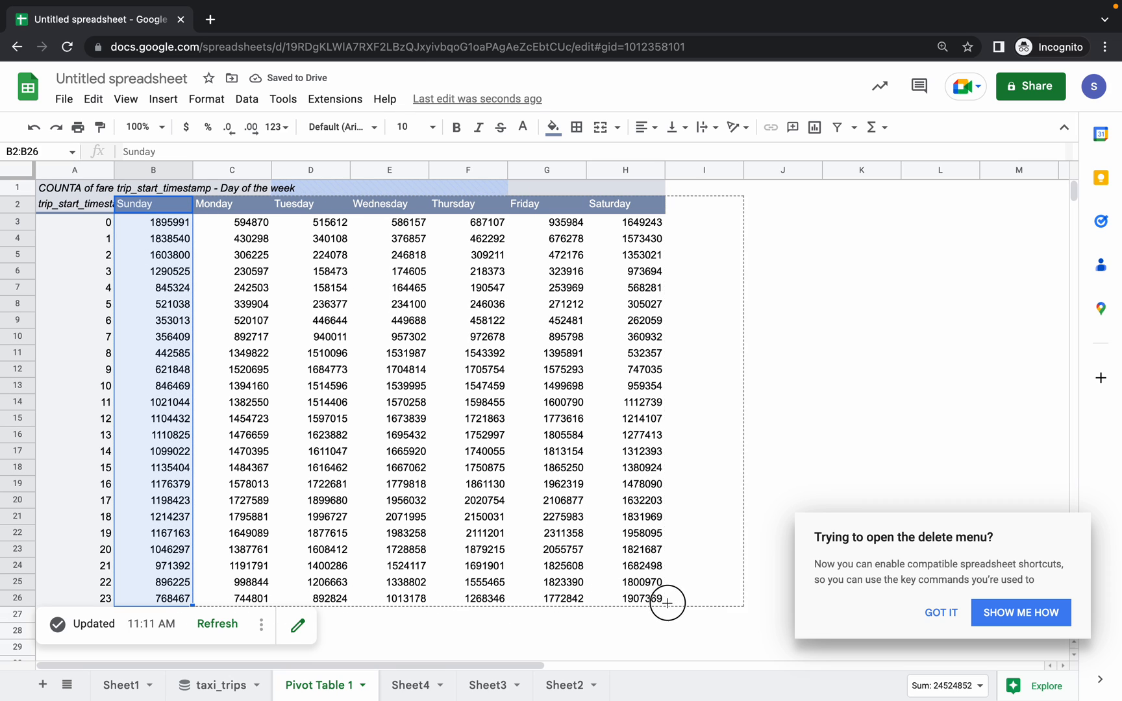
left_click_drag(665, 603, 745, 614)
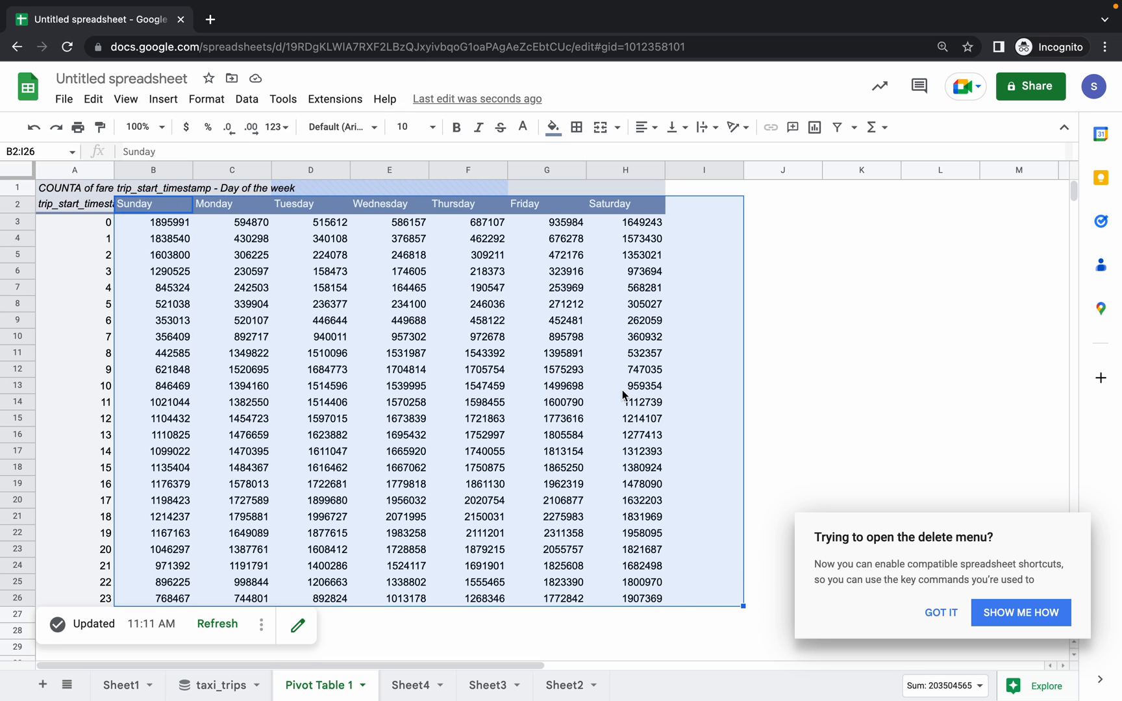
left_click(569, 39)
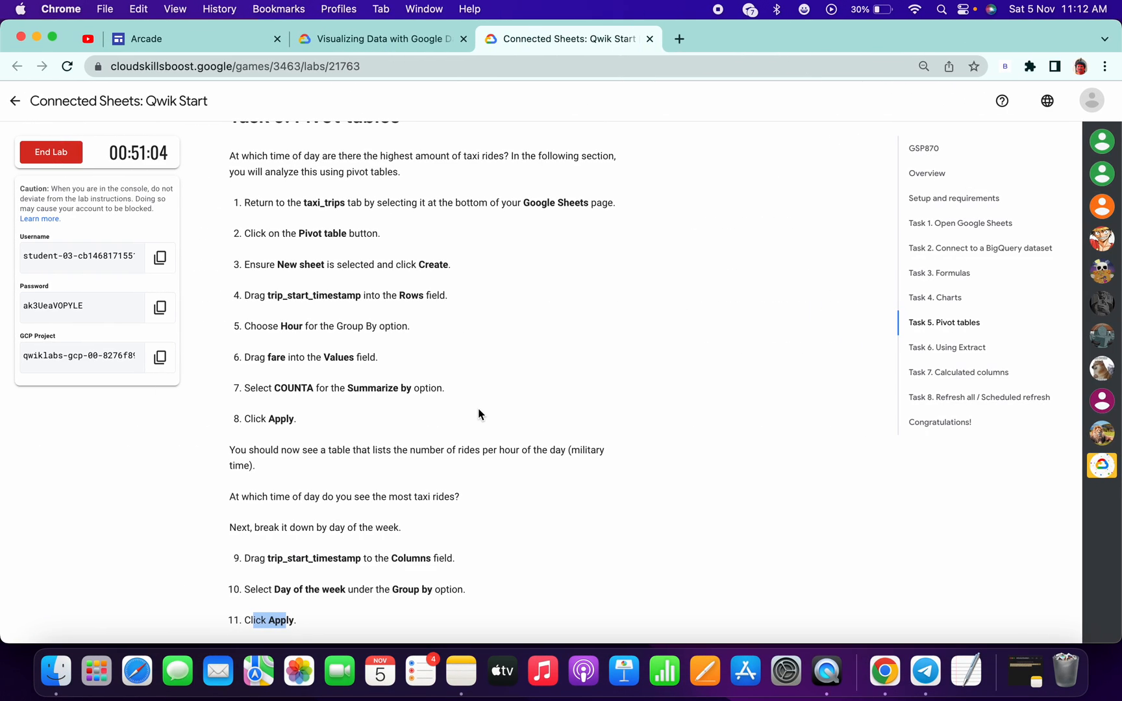
scroll("down", 3)
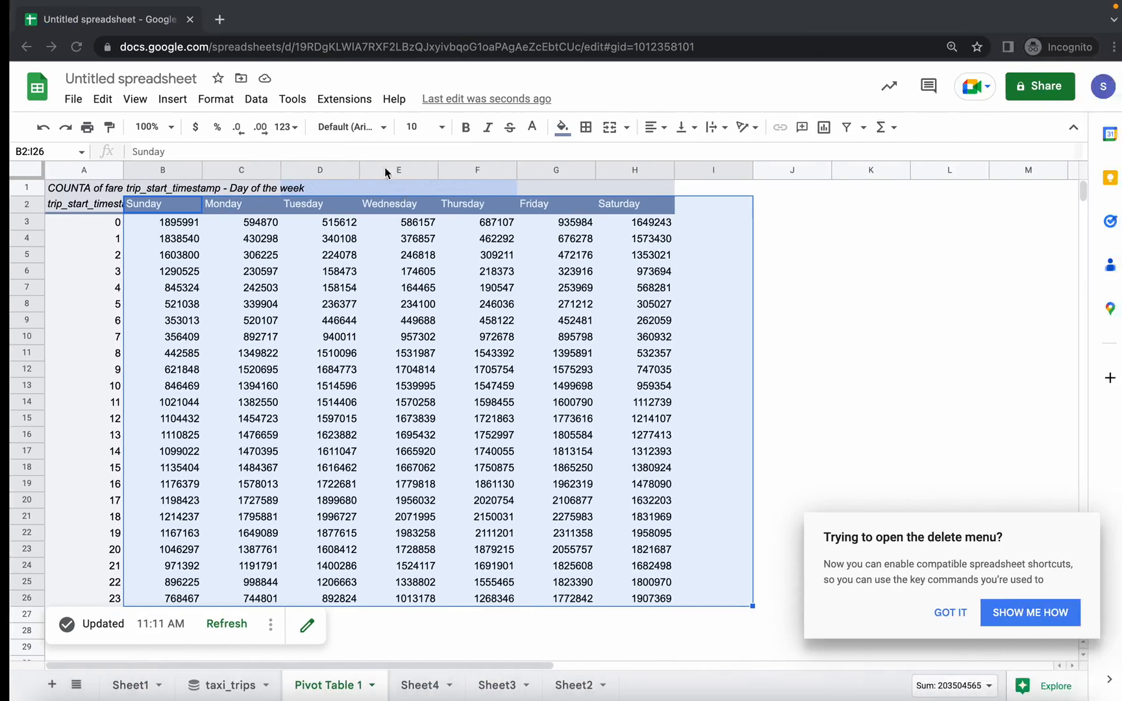
- Apply a White to green colour-scale conditional format to the selected ride counts
left_click(207, 98)
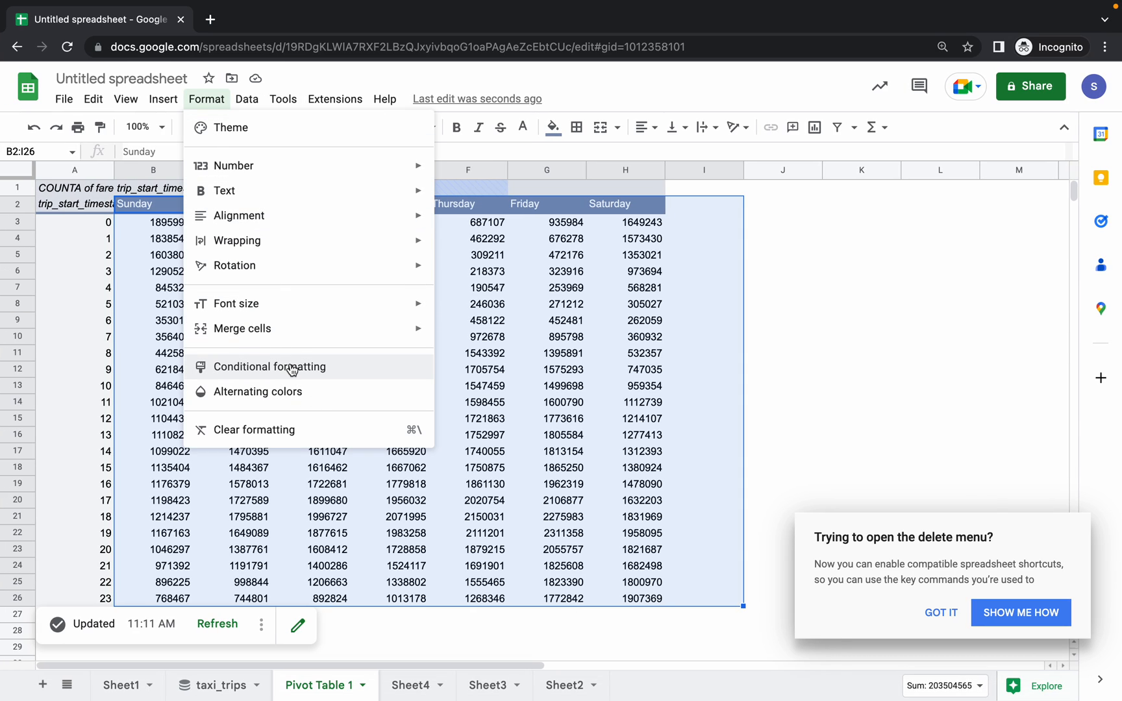
left_click(270, 367)
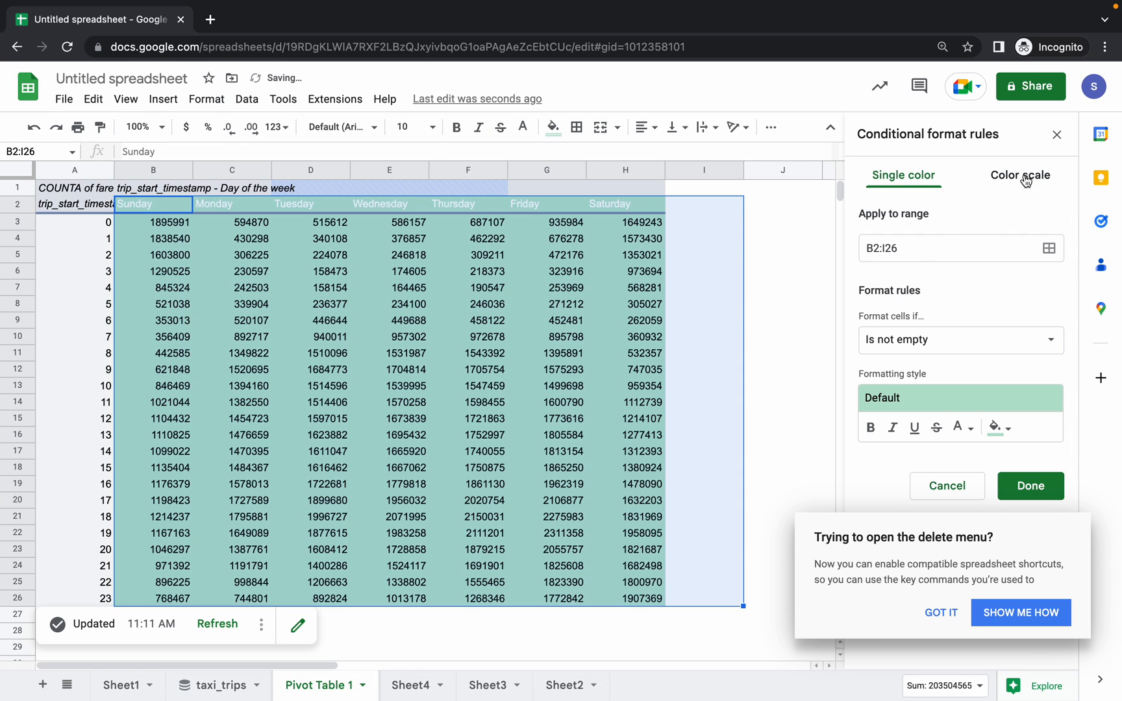
left_click(1011, 176)
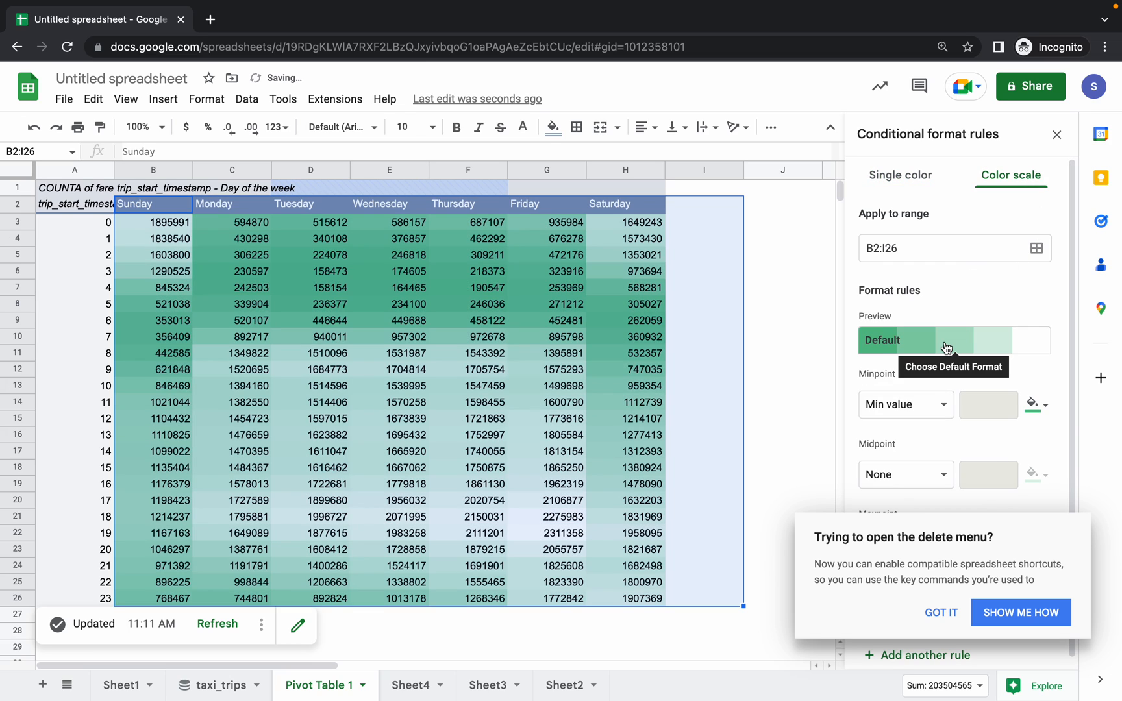
left_click(952, 340)
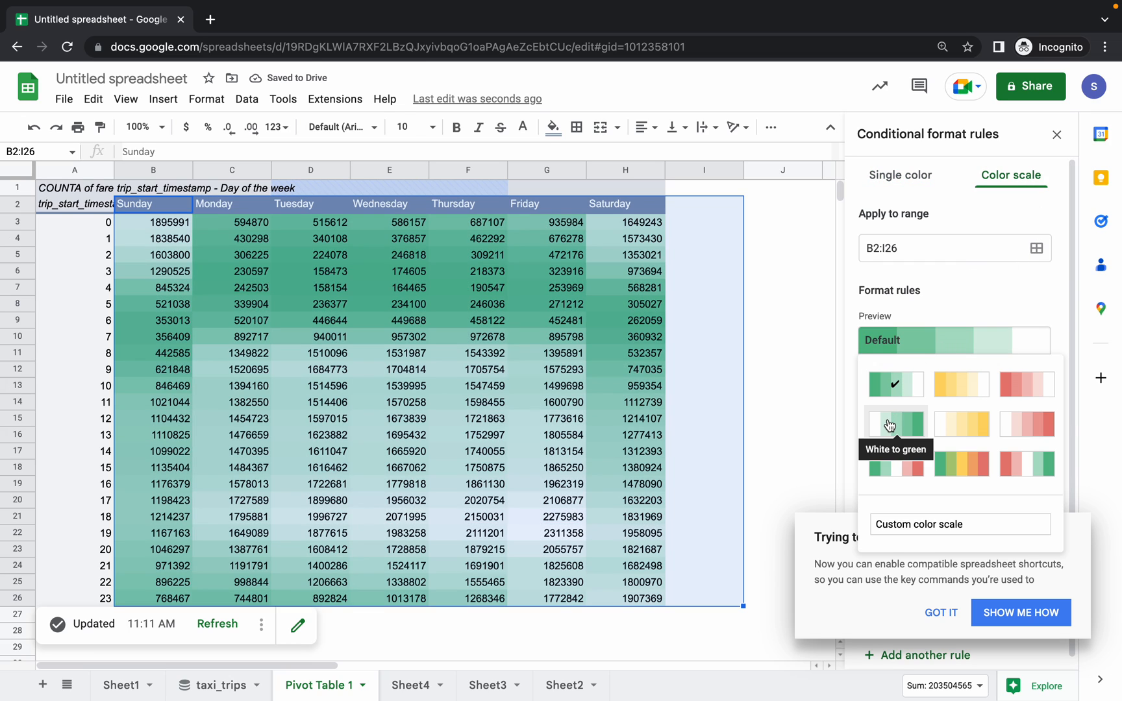
left_click(895, 425)
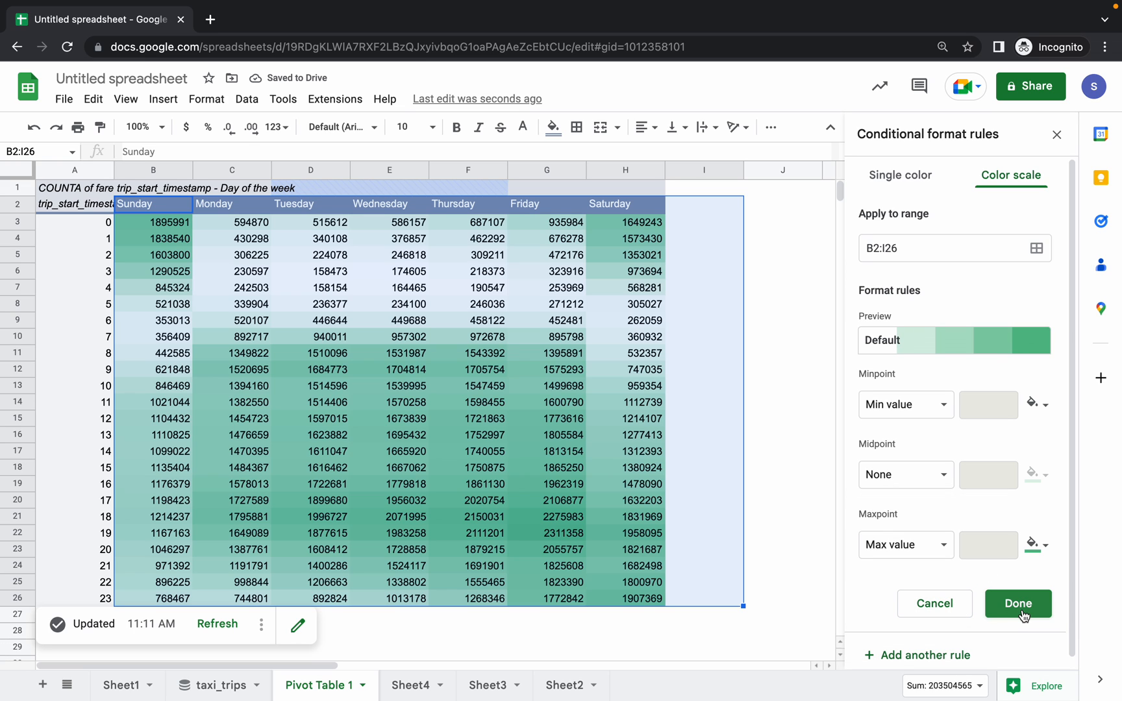
left_click(569, 39)
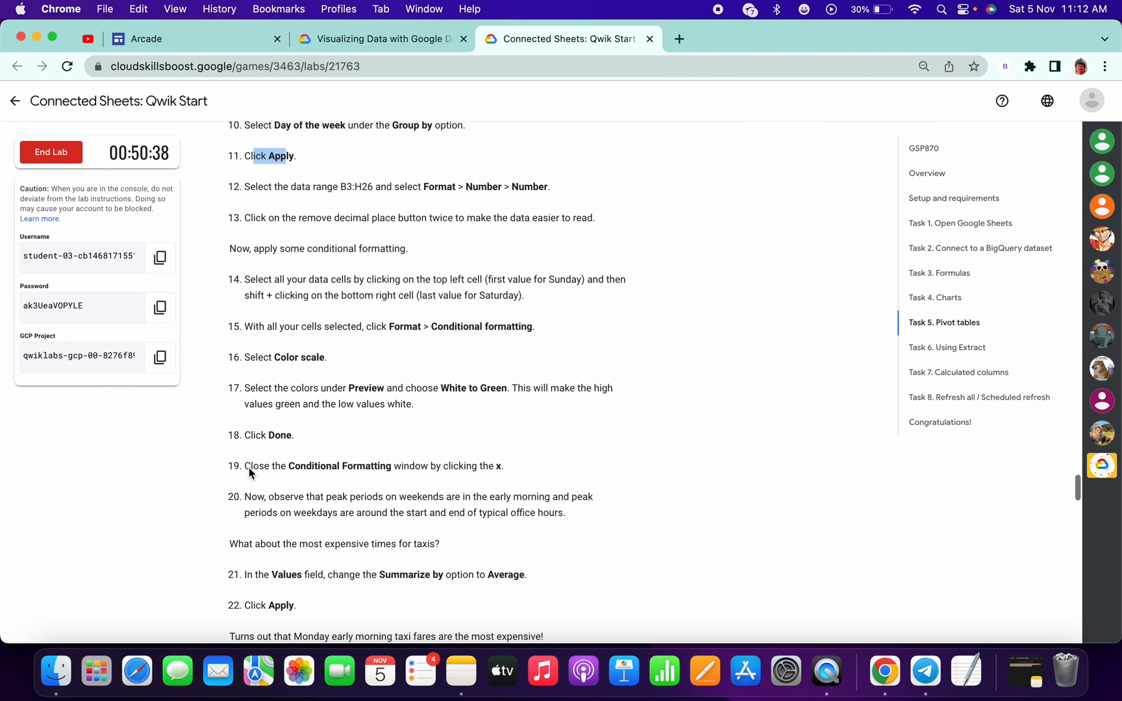
- Review the remaining pivot instructions and return to the lab page
scroll("down", 3)
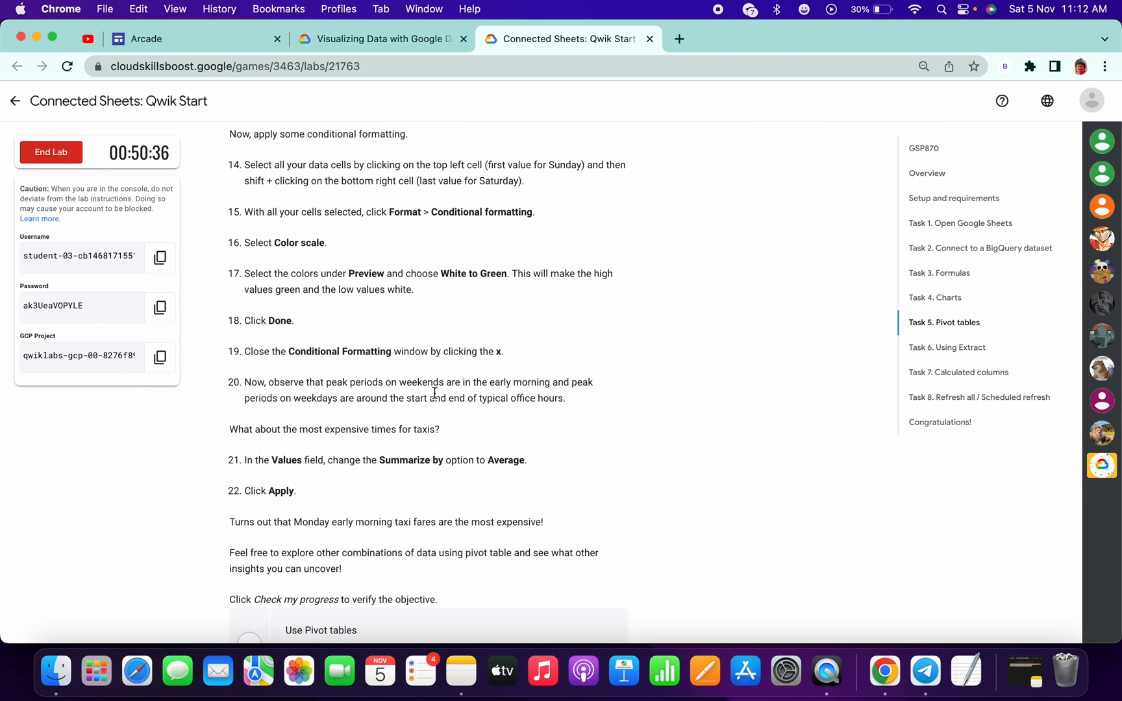
scroll("down", 3)
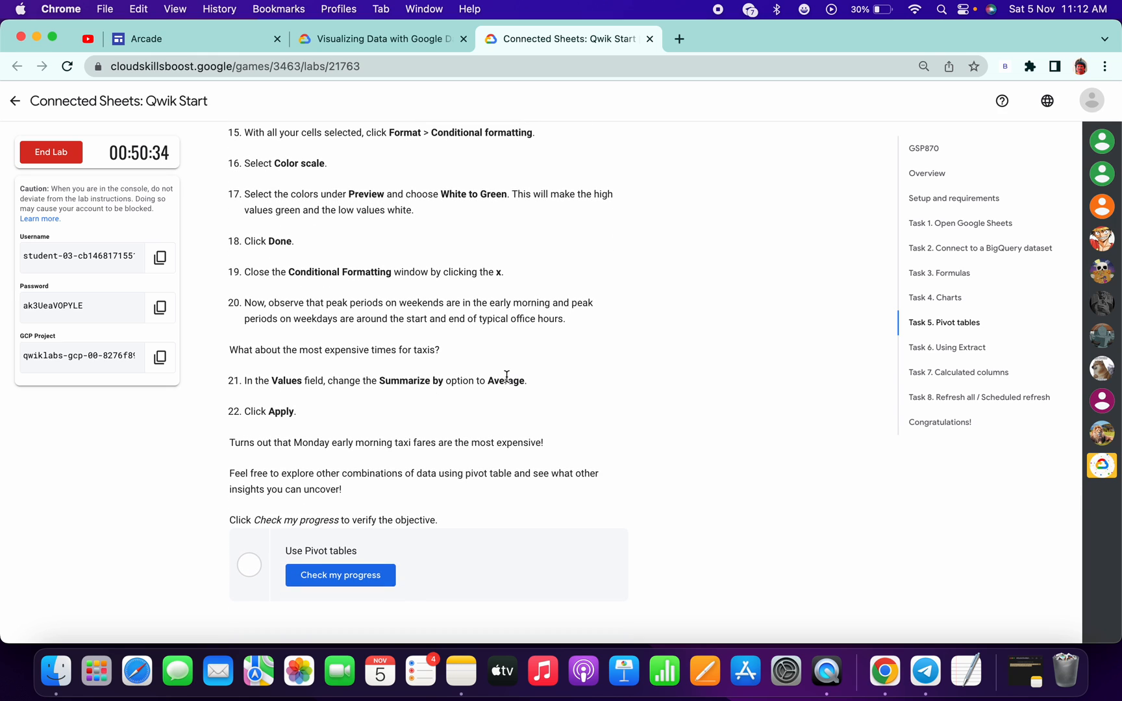
double_click(286, 380)
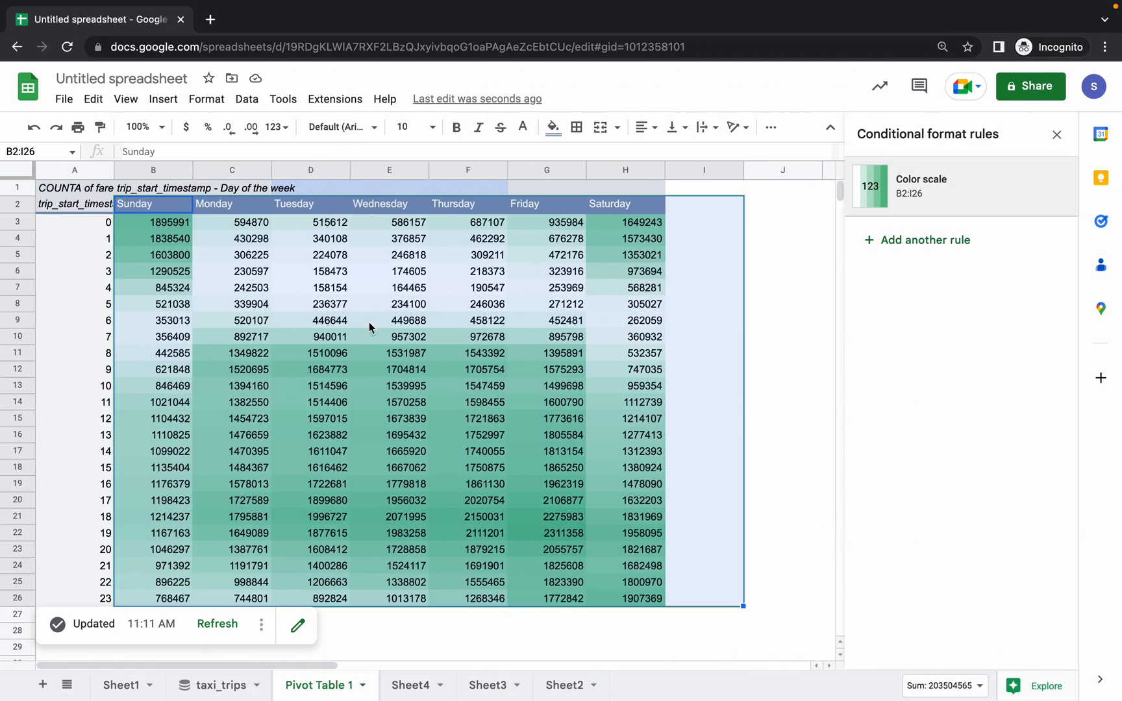
left_click(567, 39)
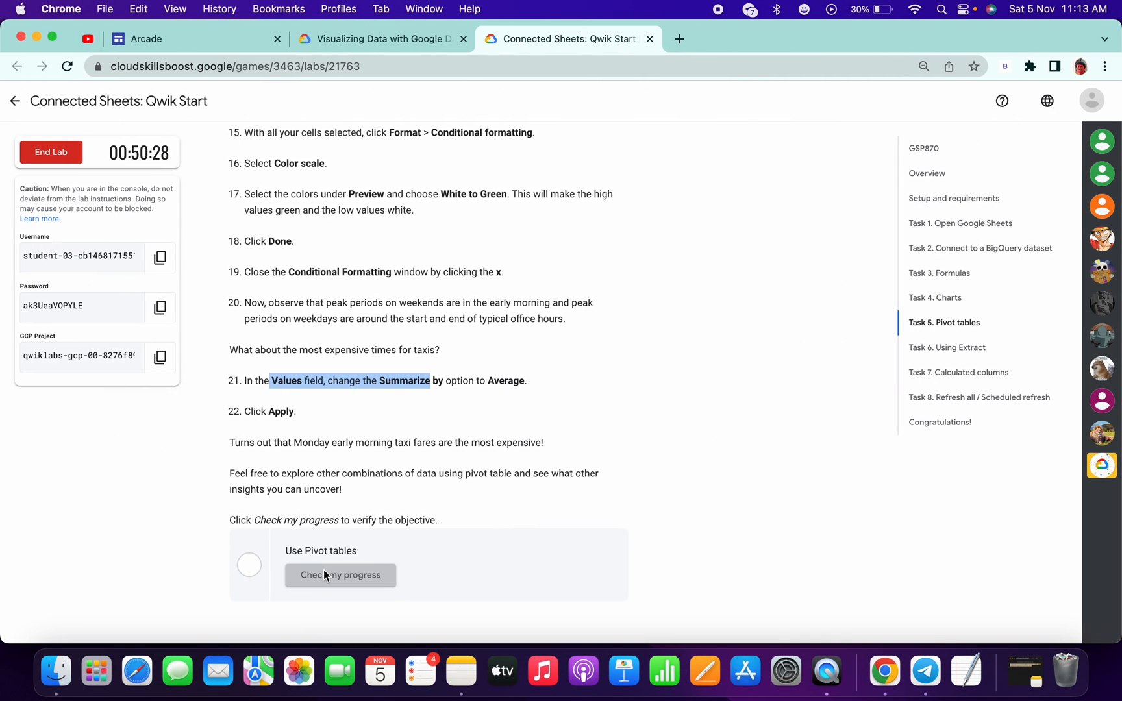
- Run Check my progress for Use Pivot tables and scroll to Task 6 Using Extract
left_click(340, 574)
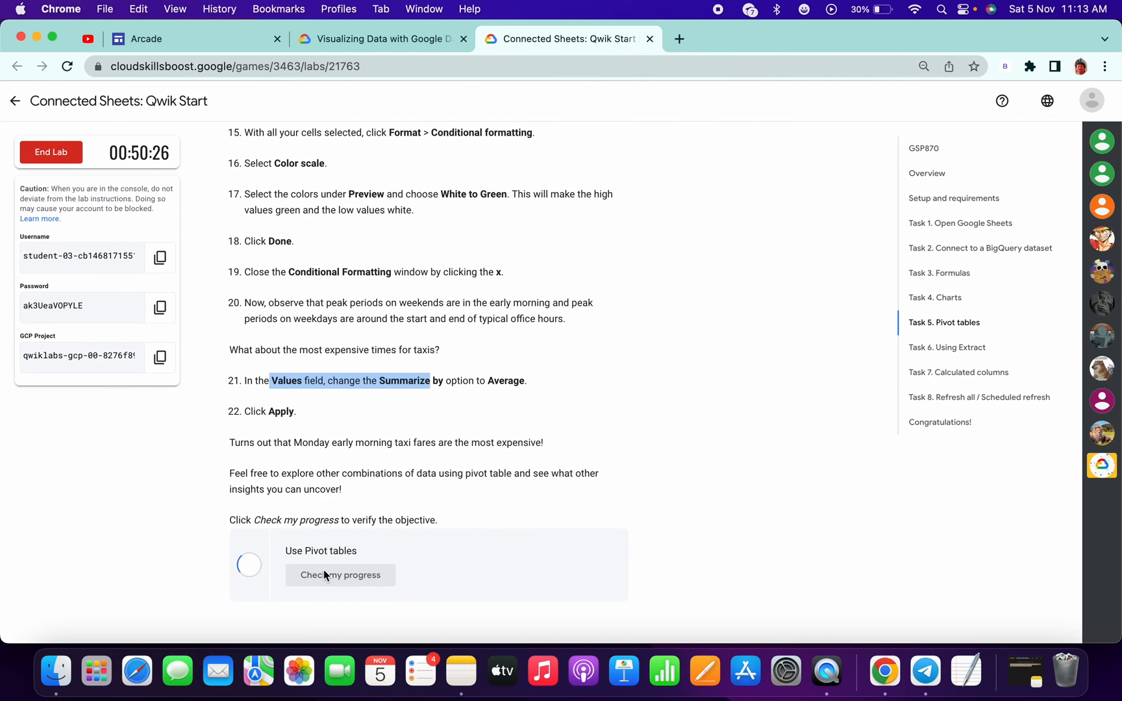
left_click(341, 574)
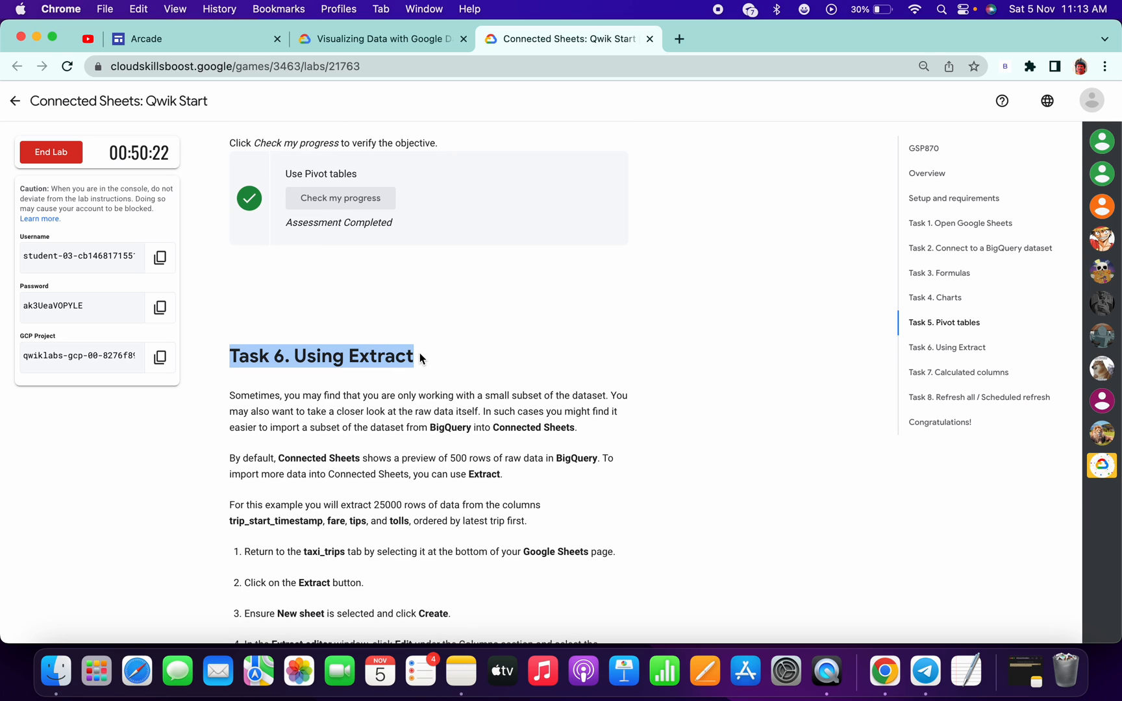
scroll("down", 3)
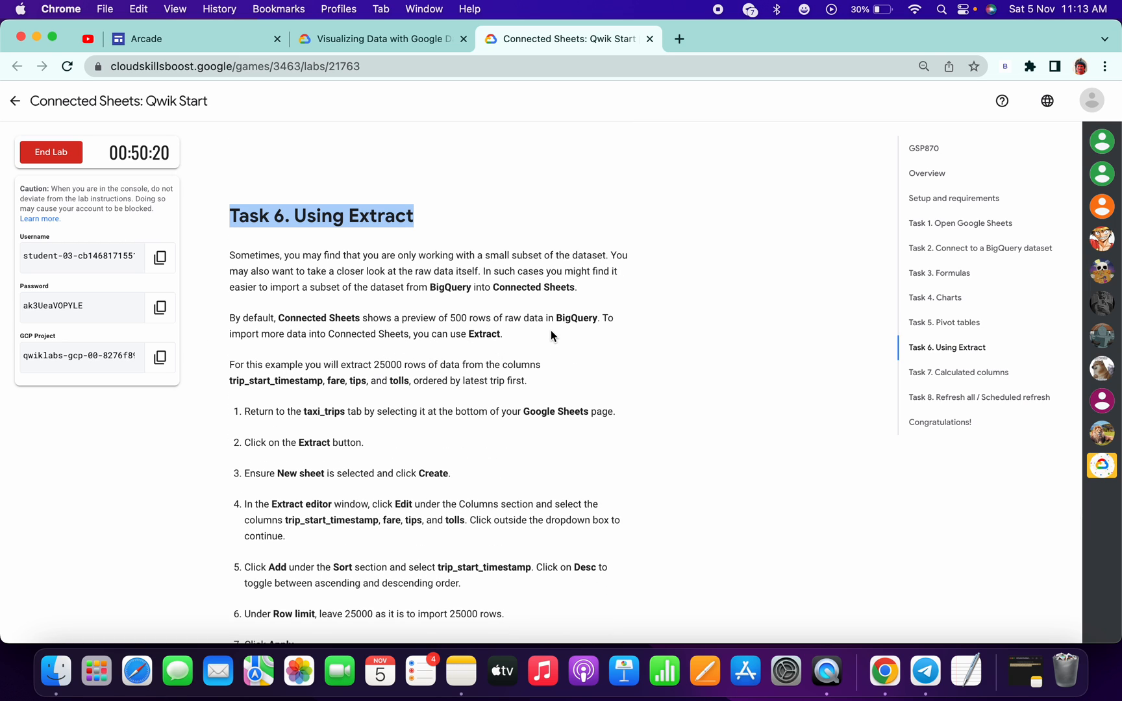
scroll("down", 3)
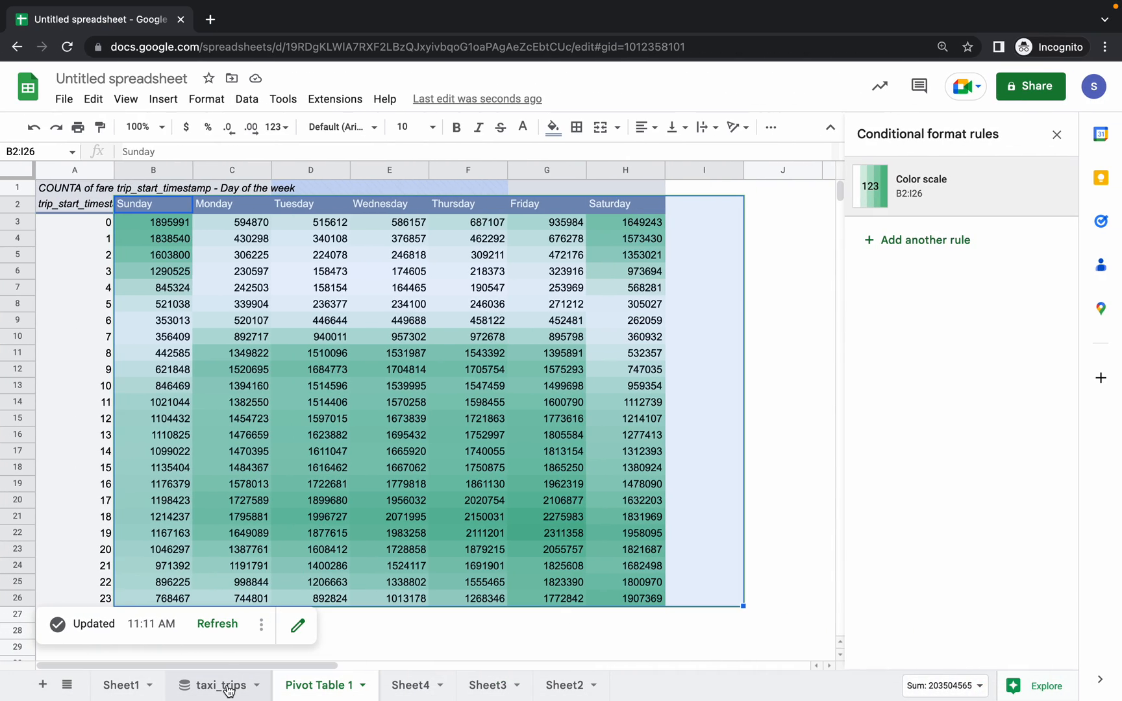
- From taxi_trips, create Extract 1 on a new sheet and start editing its columns
left_click(218, 684)
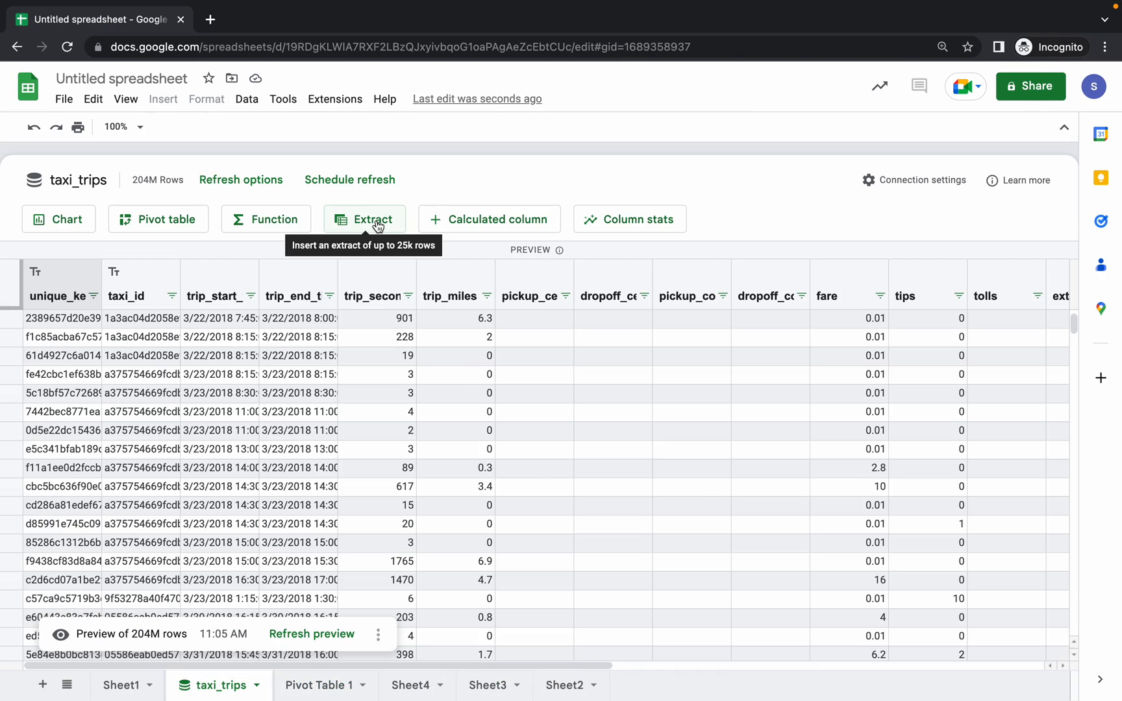
left_click(363, 220)
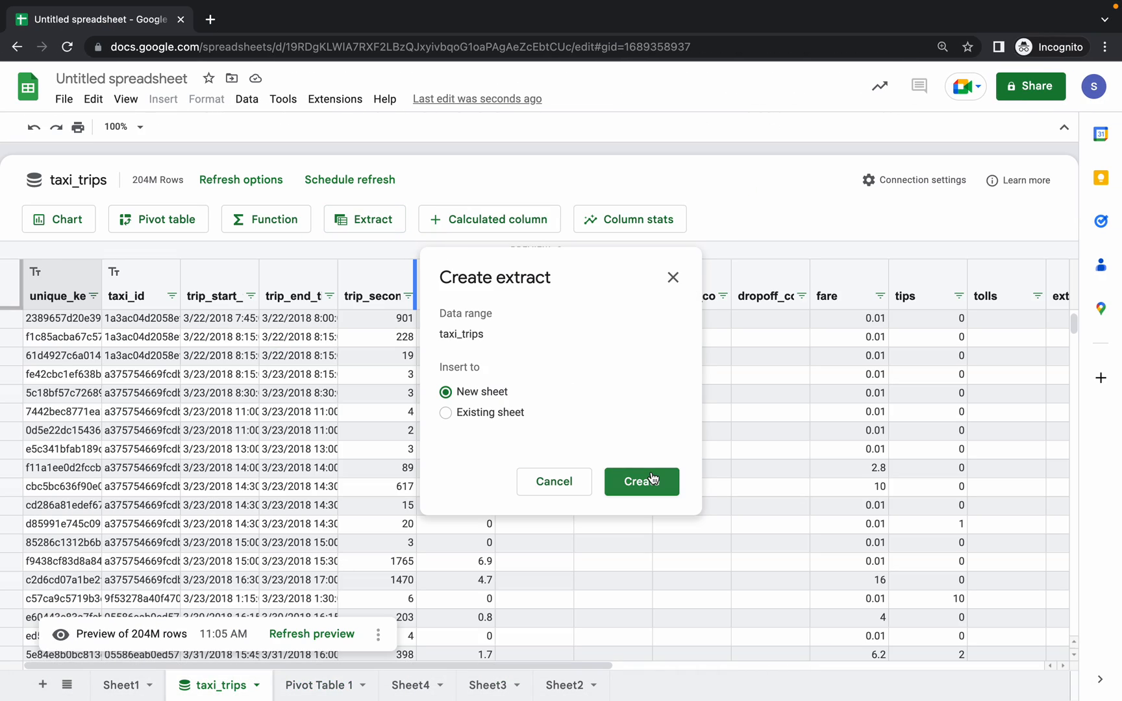
left_click(641, 482)
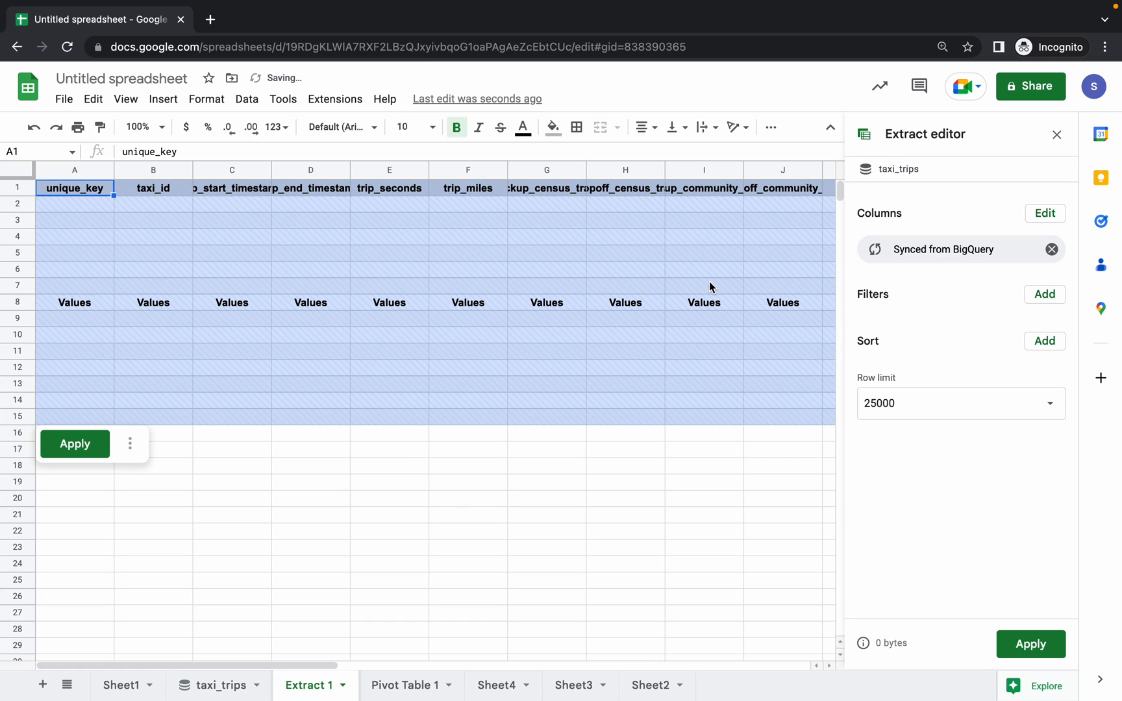
left_click(1044, 213)
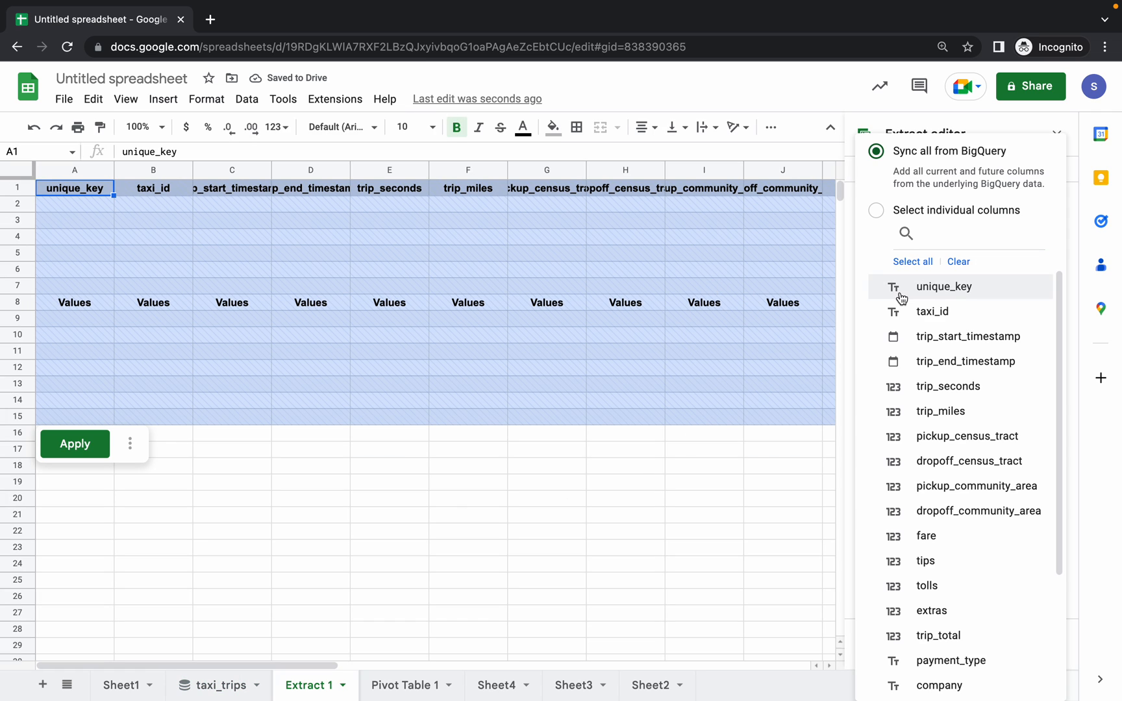
left_click(569, 39)
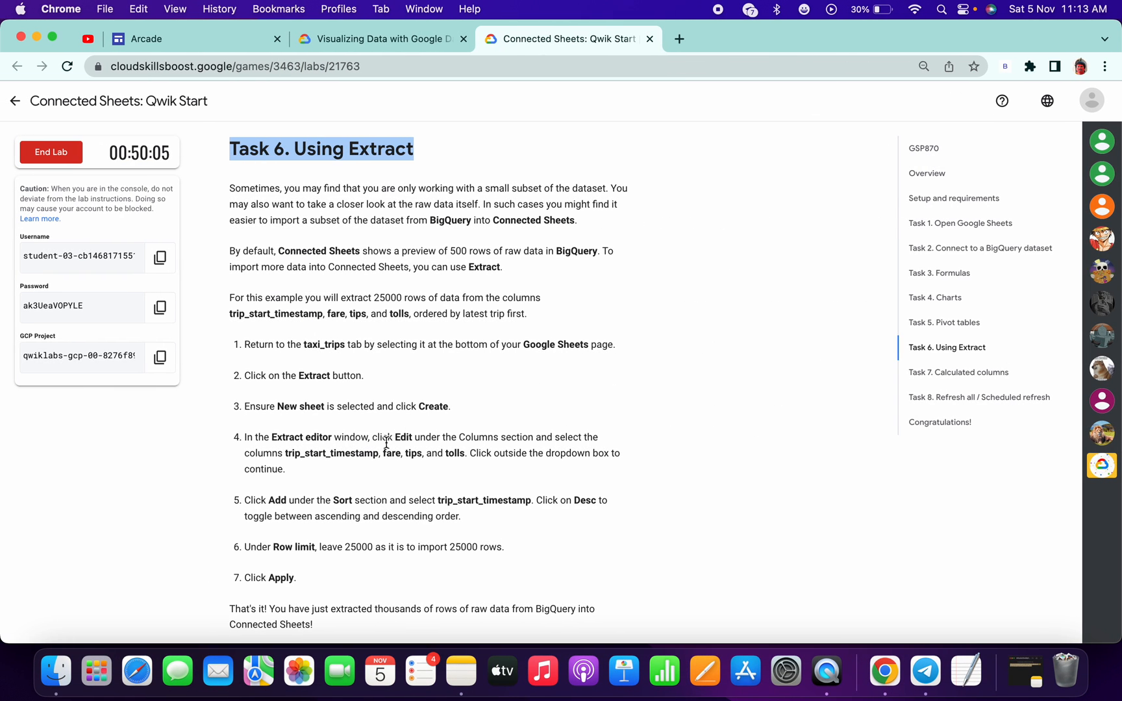
scroll("down", 3)
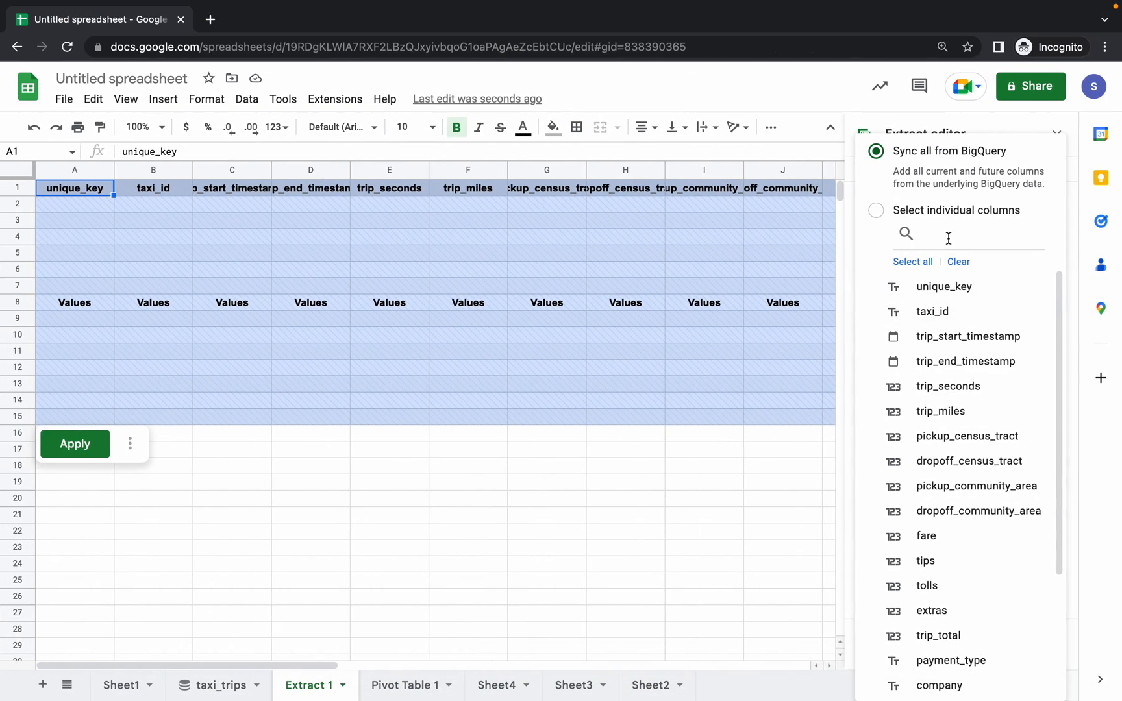
- Include trip_start_timestamp, fare, tips and tolls as the extract columns
type("trip_start_timestamp")
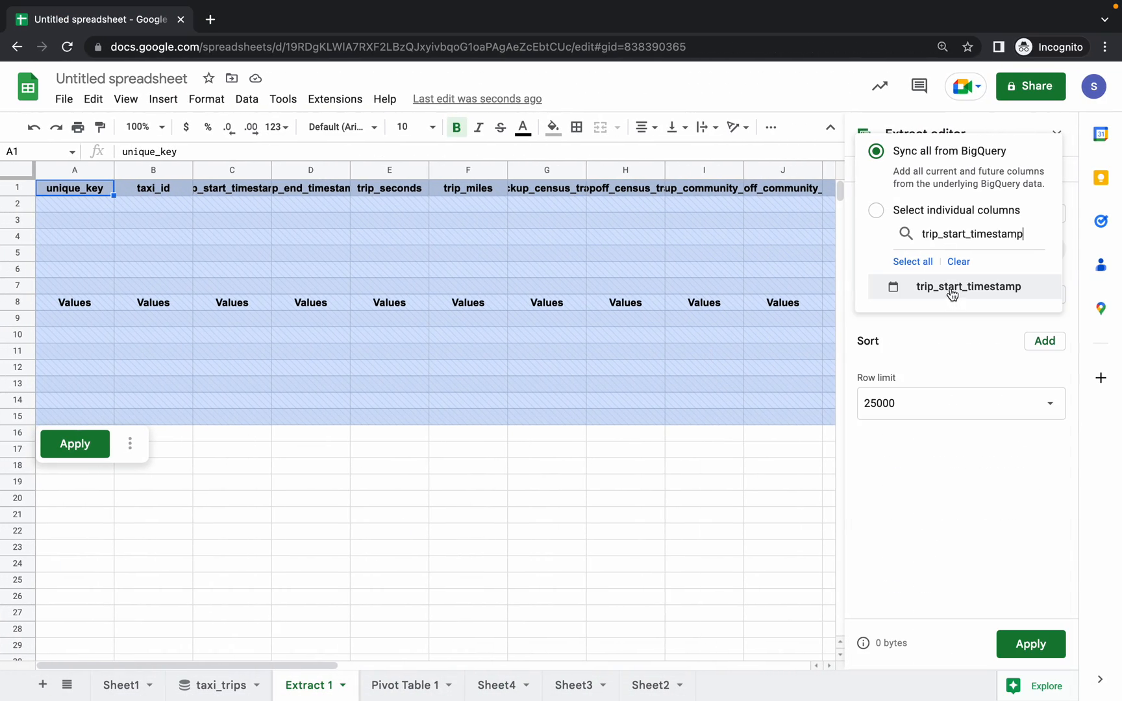
left_click(569, 39)
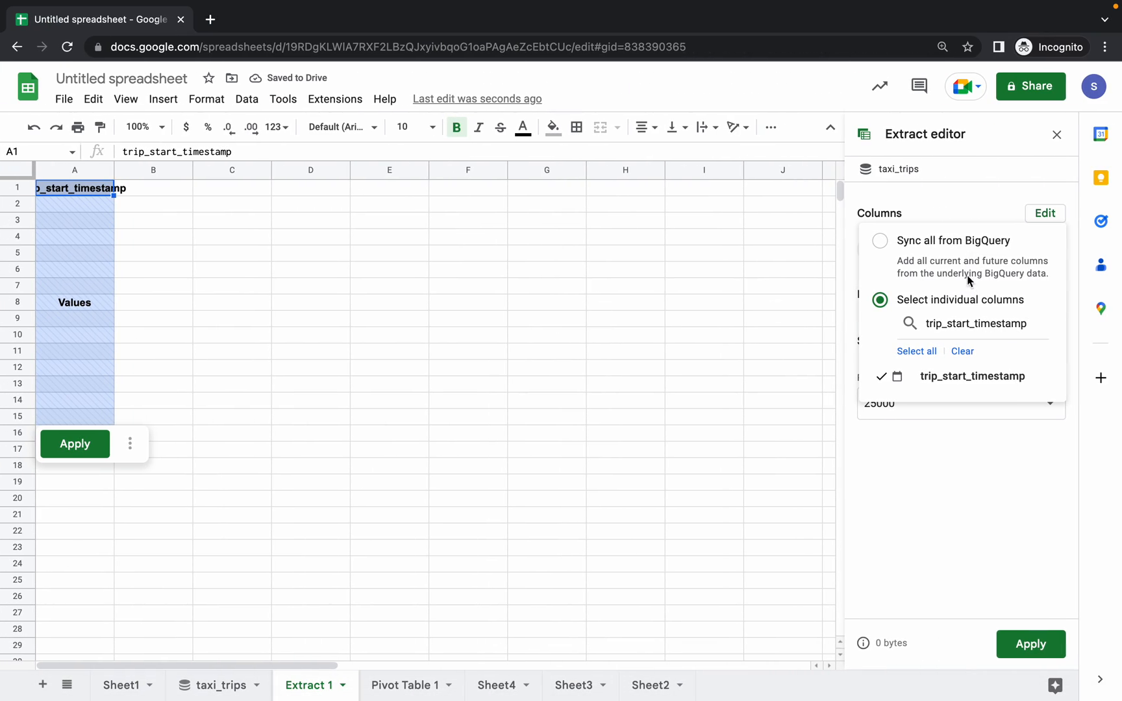
triple_click(974, 323)
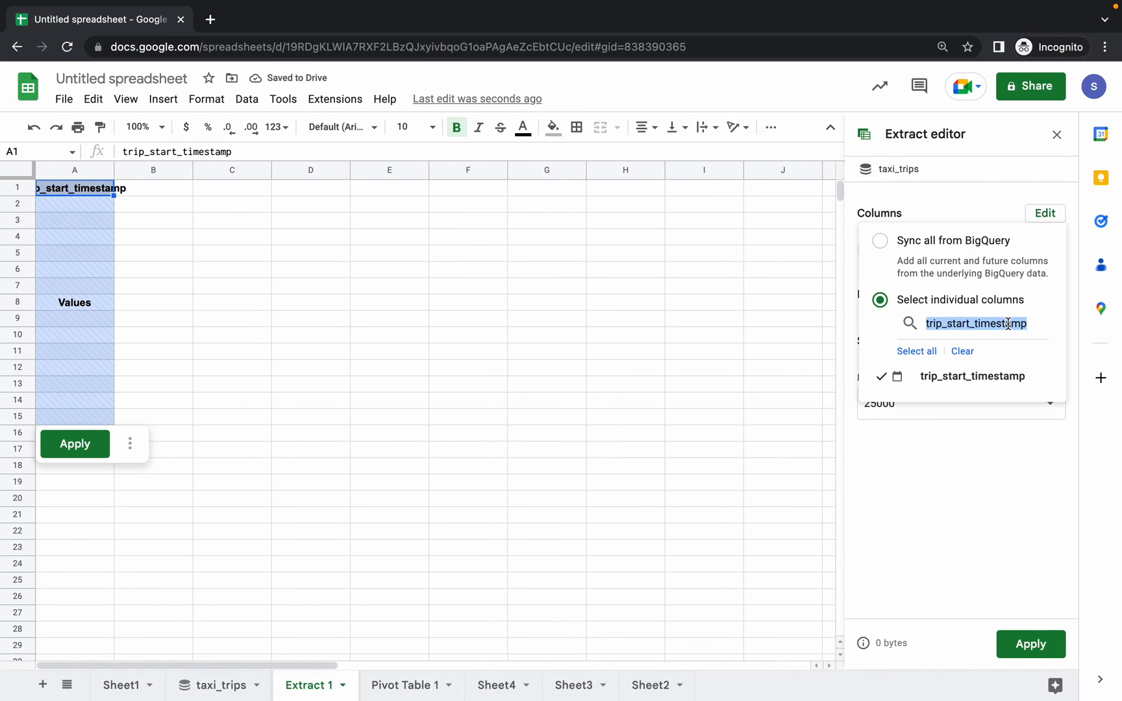
type("fare")
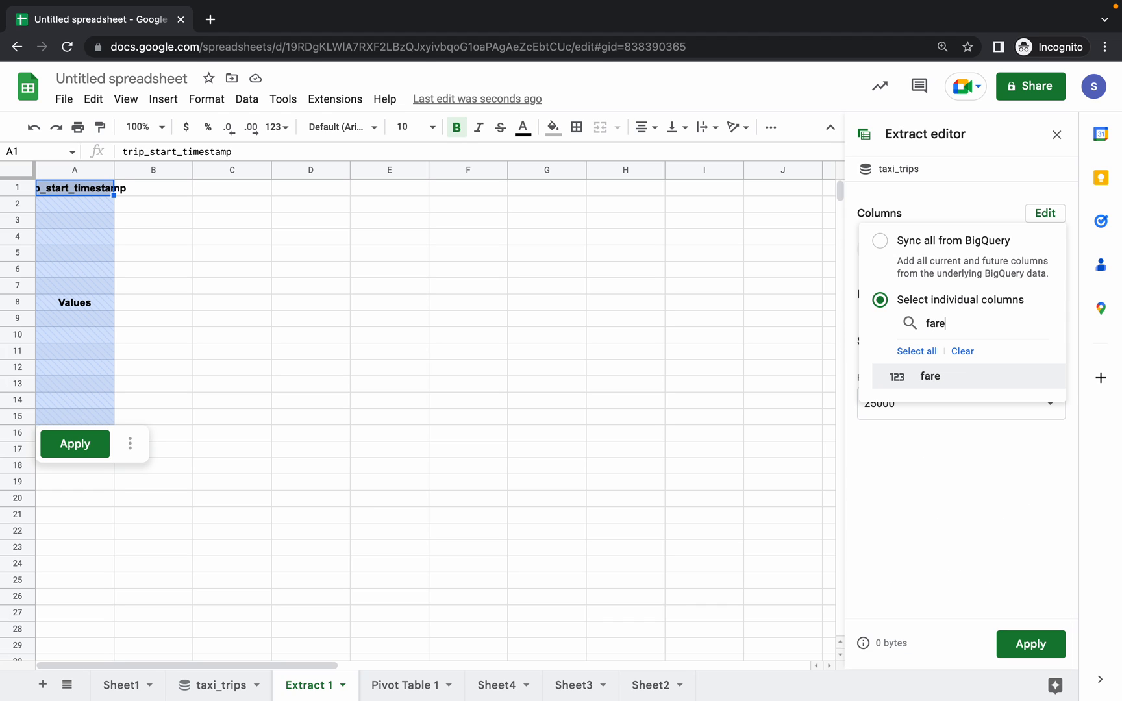
left_click(930, 375)
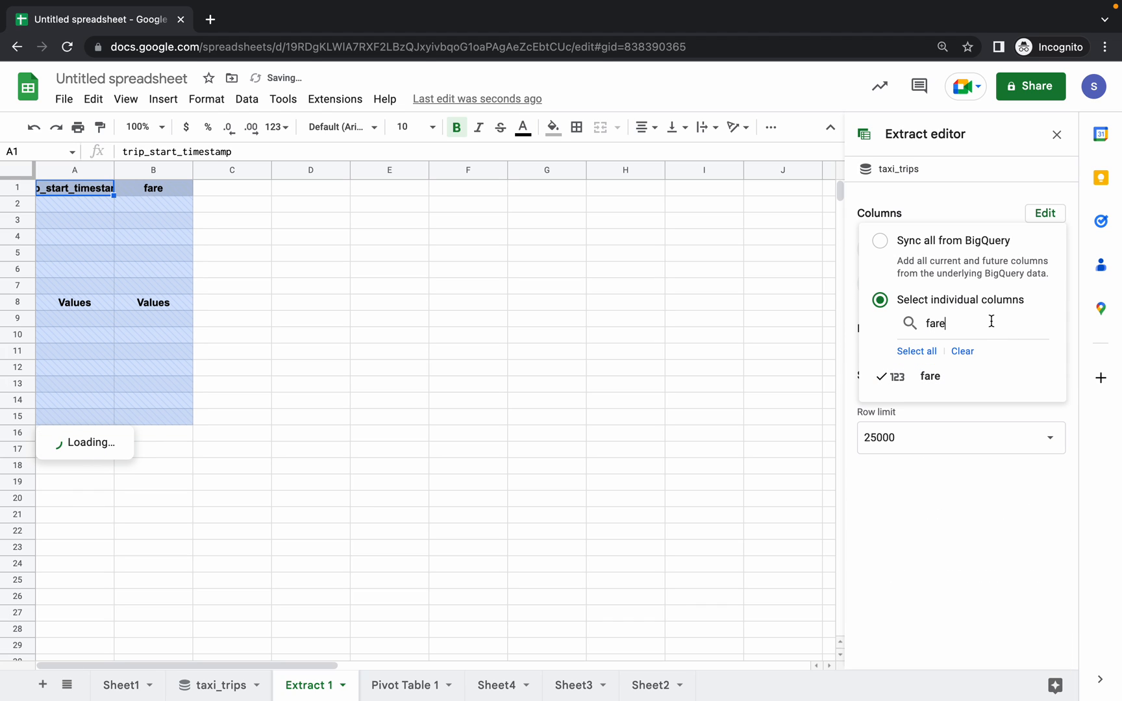
type("tips")
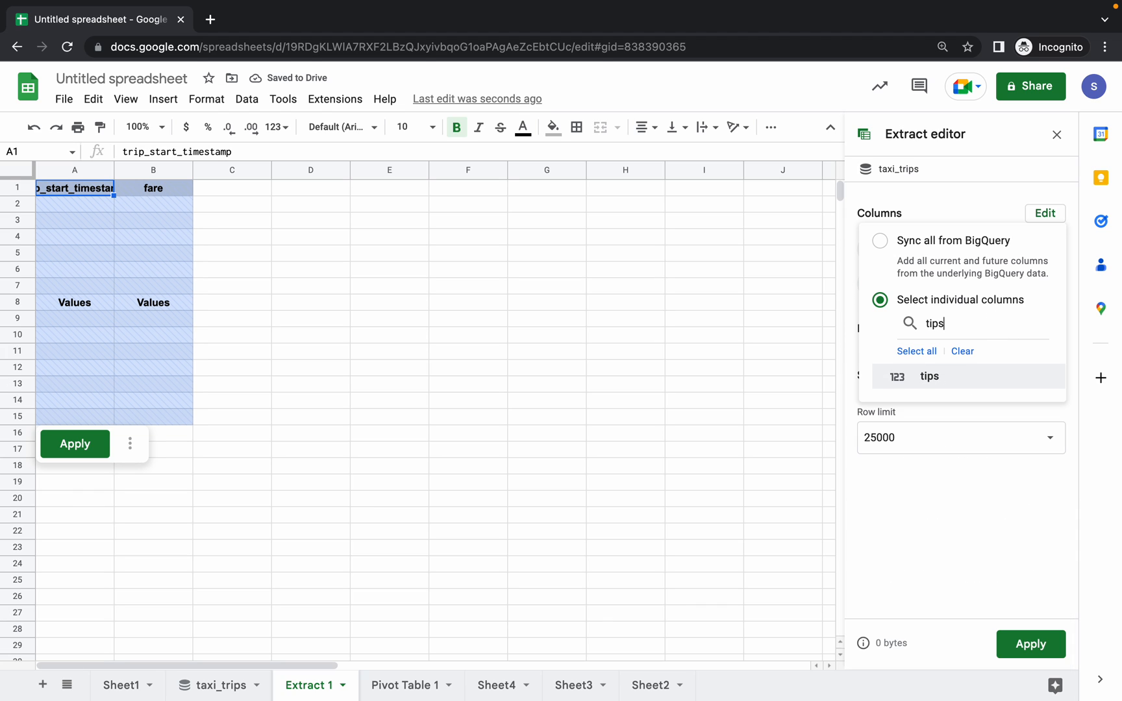
left_click(929, 376)
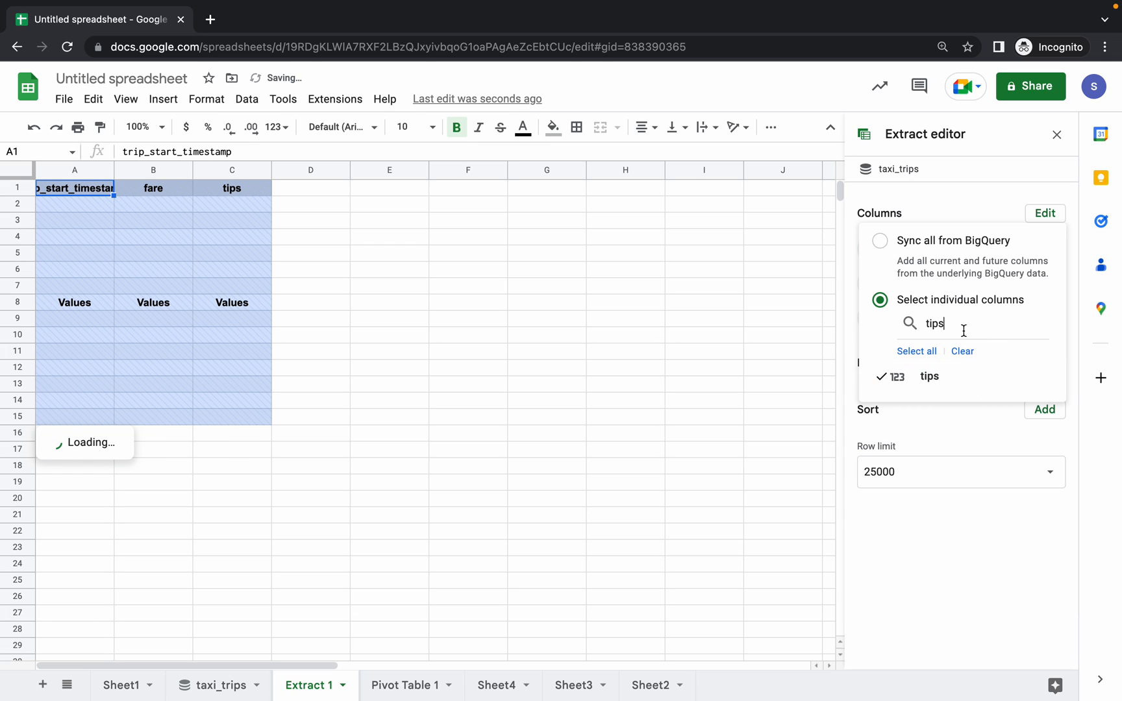
type("tol")
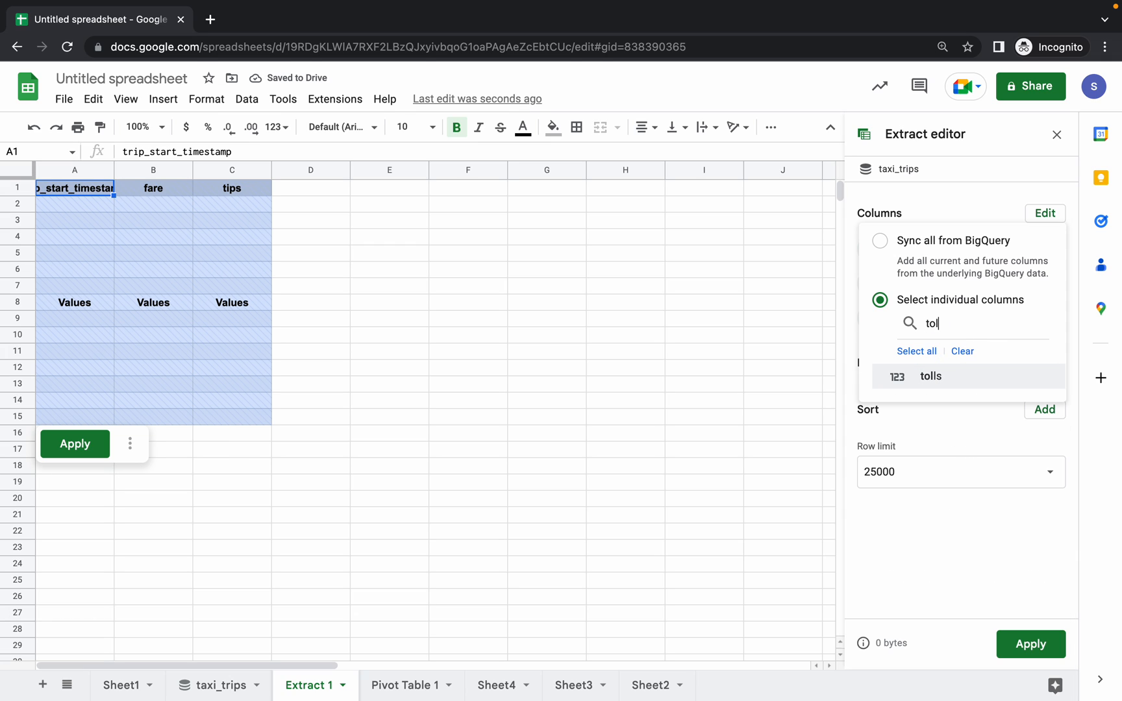
left_click(930, 376)
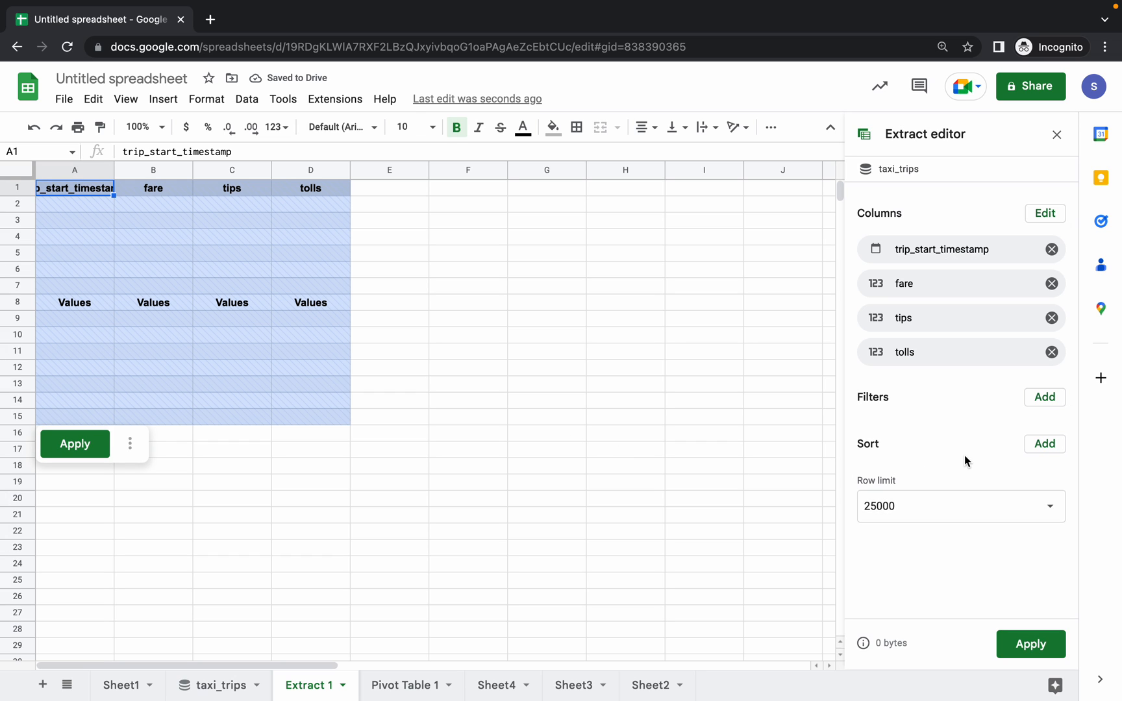
- Apply the extract to load its rows and run Check my progress for Using Extract
left_click(568, 39)
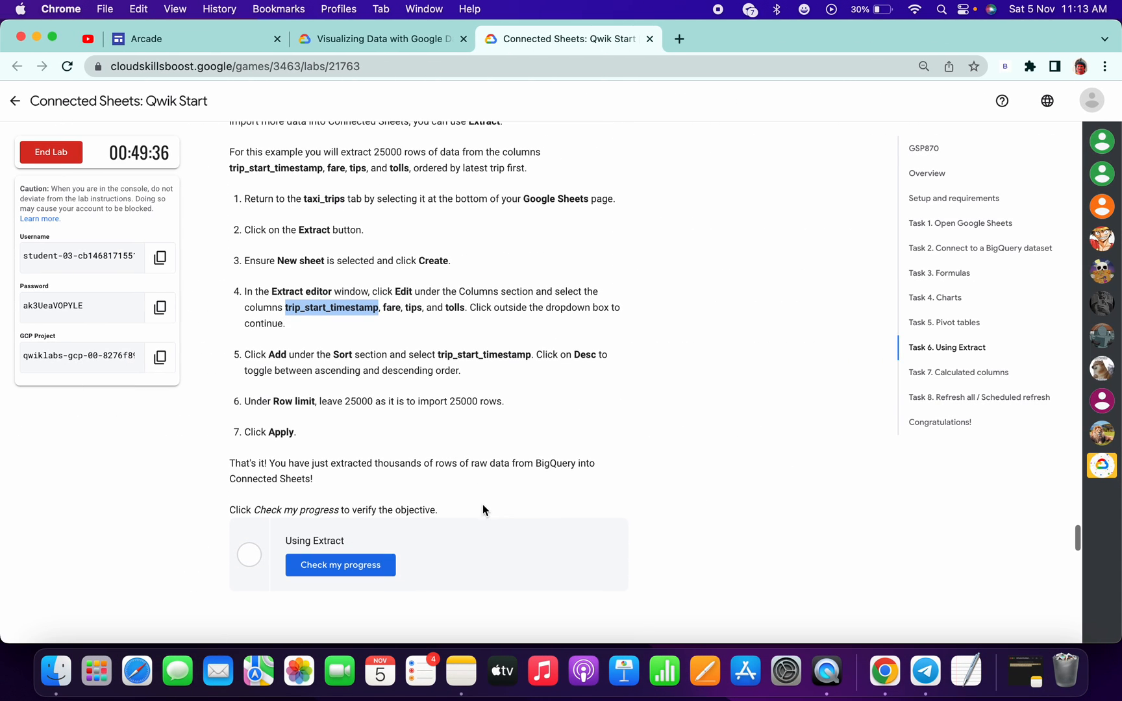
mouse_move(418, 408)
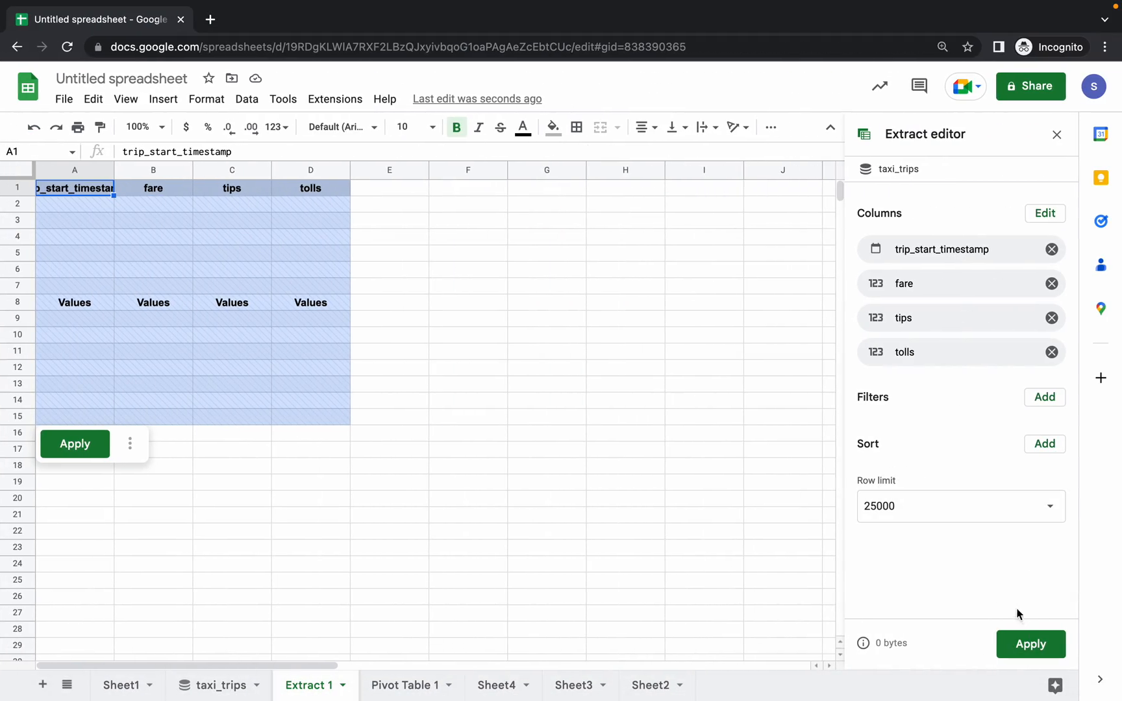
left_click(1030, 645)
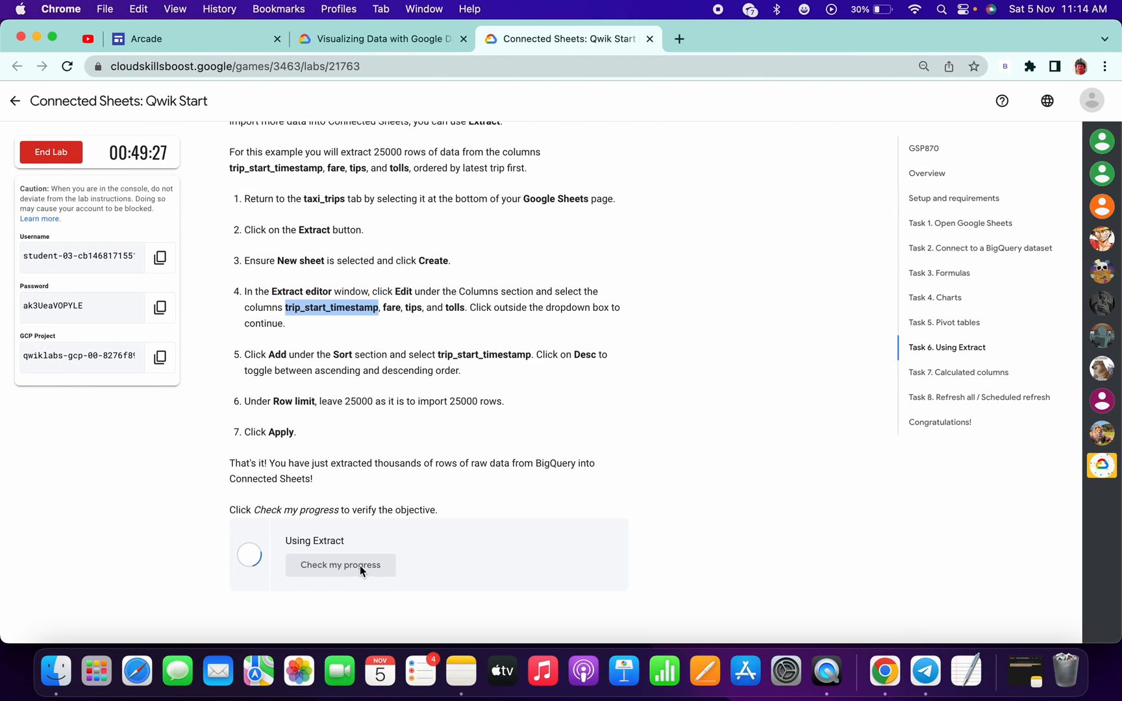
left_click(341, 565)
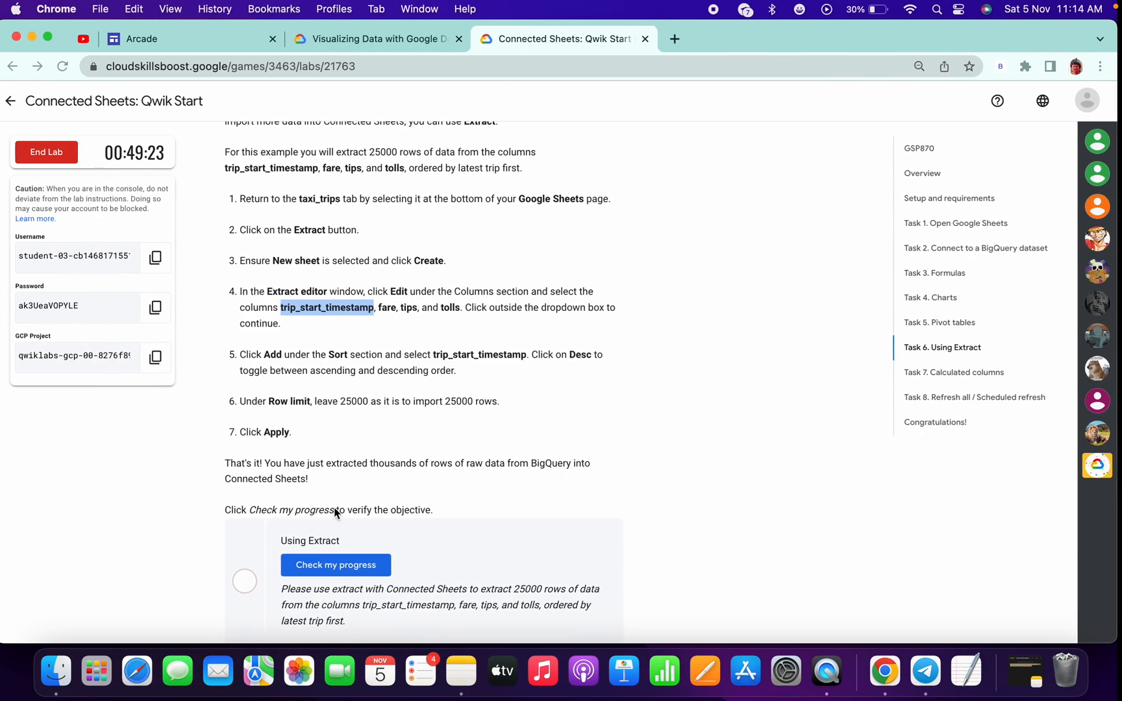
left_click(335, 565)
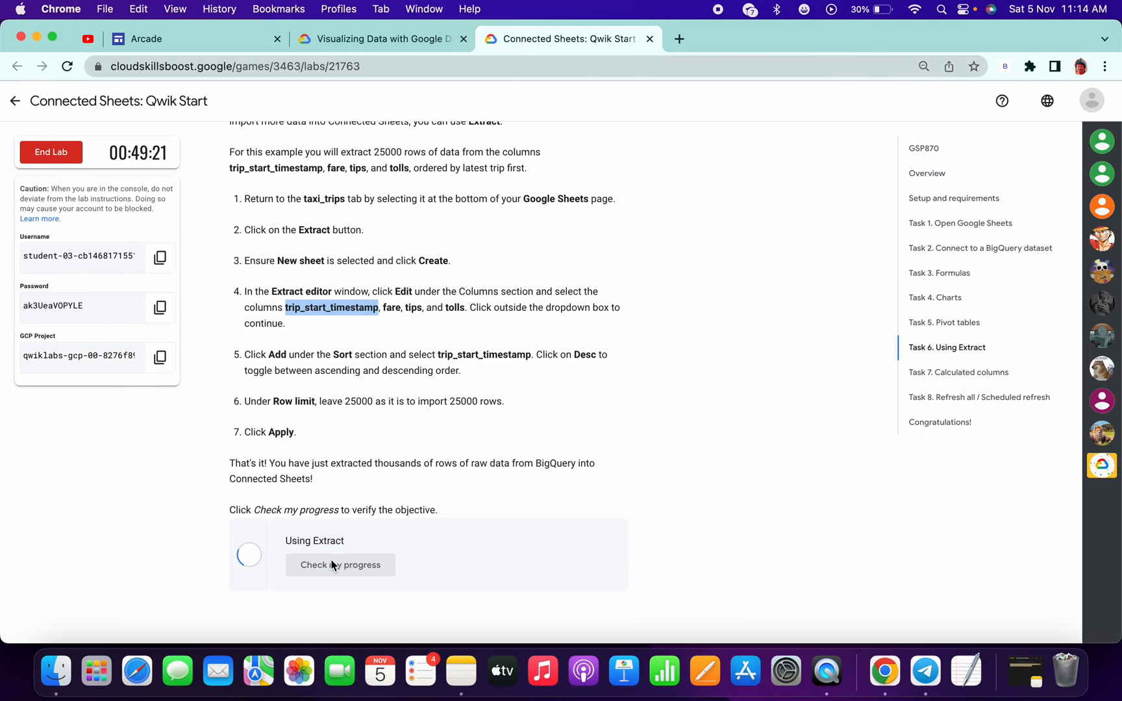
left_click(341, 565)
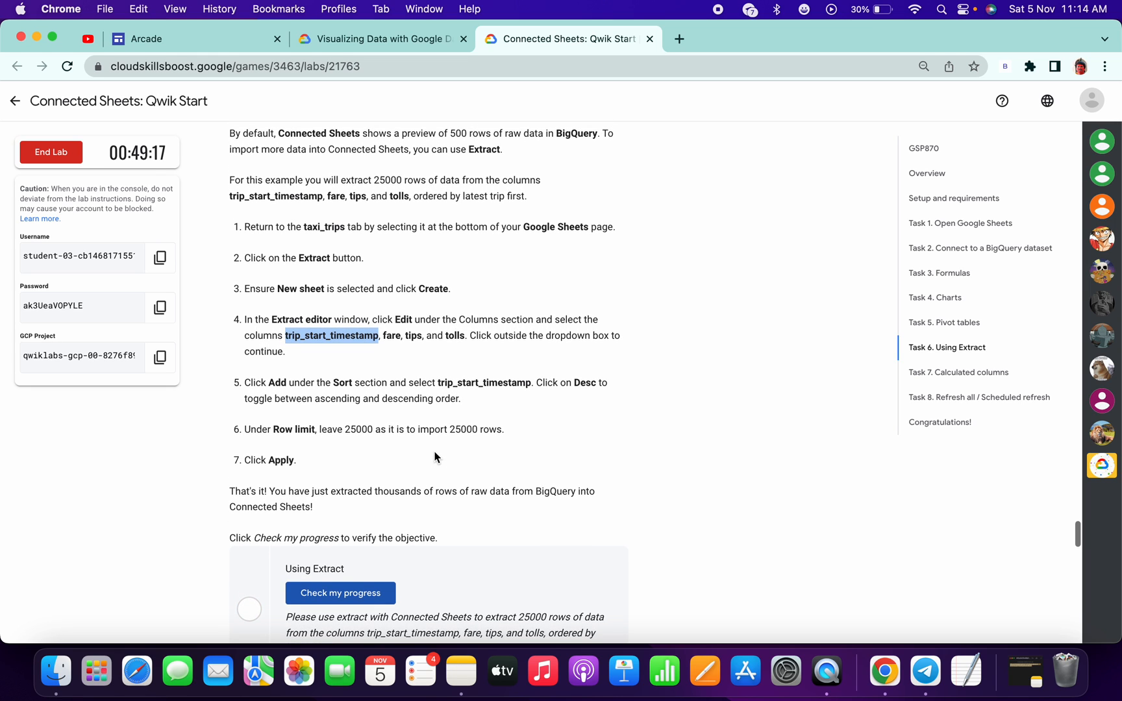
- Re-run the extract progress check, which still reports incomplete, and return to the sheet
scroll("down", 3)
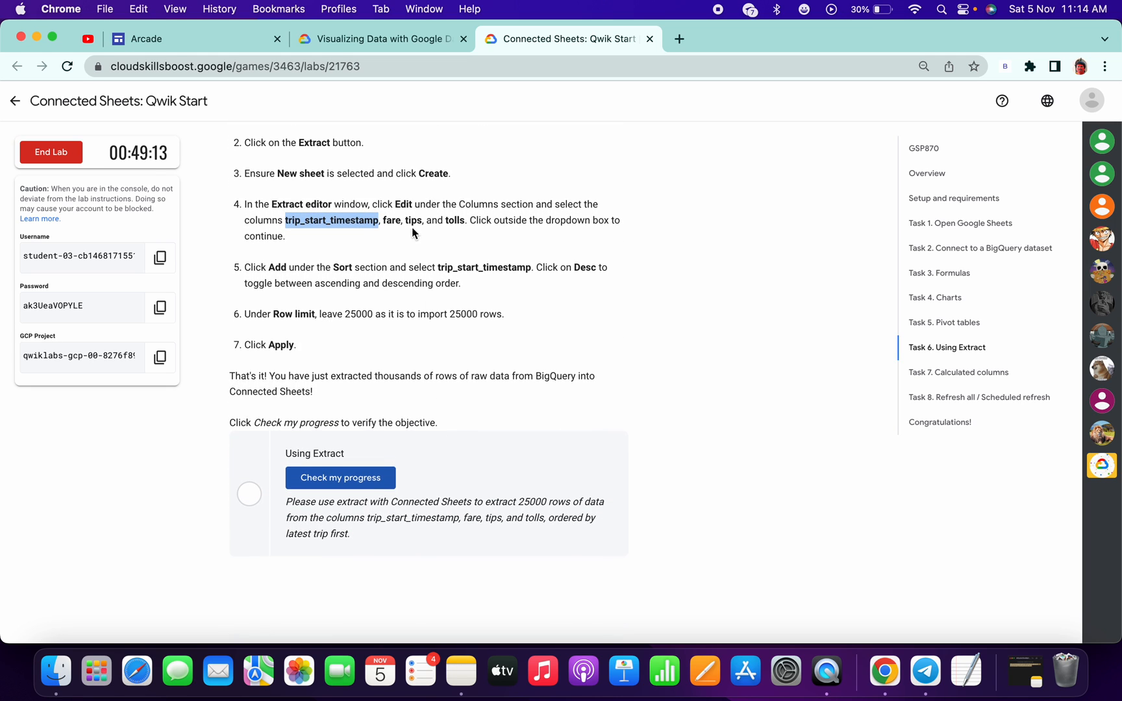
left_click(340, 478)
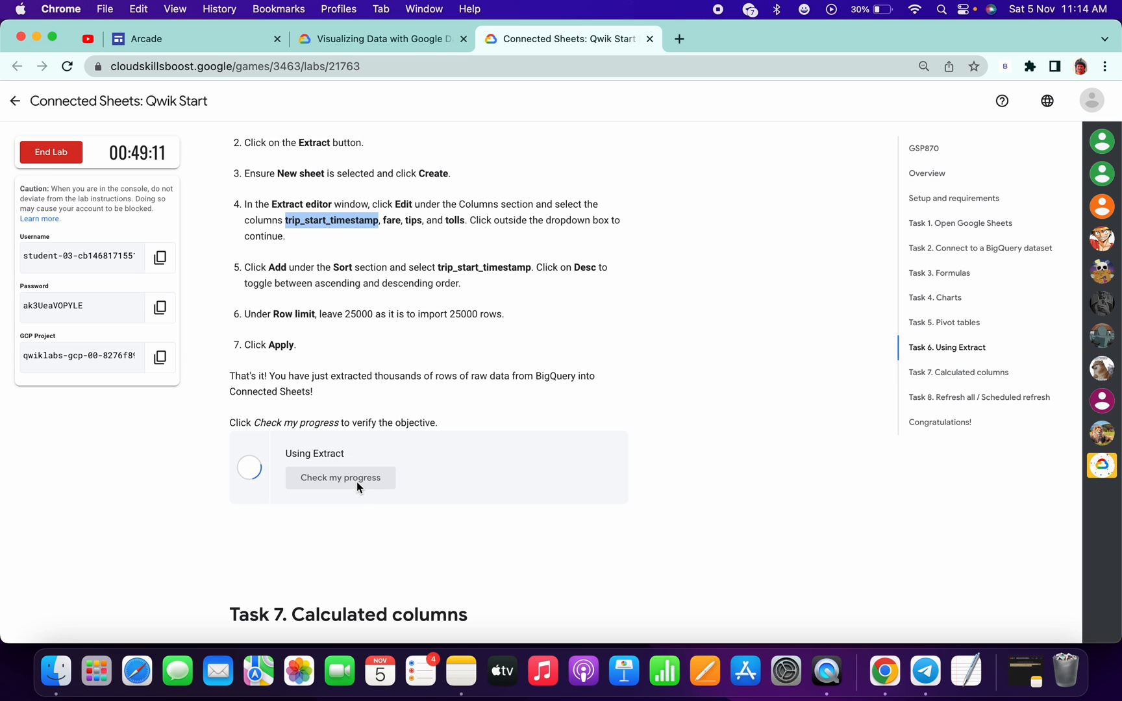
left_click(340, 478)
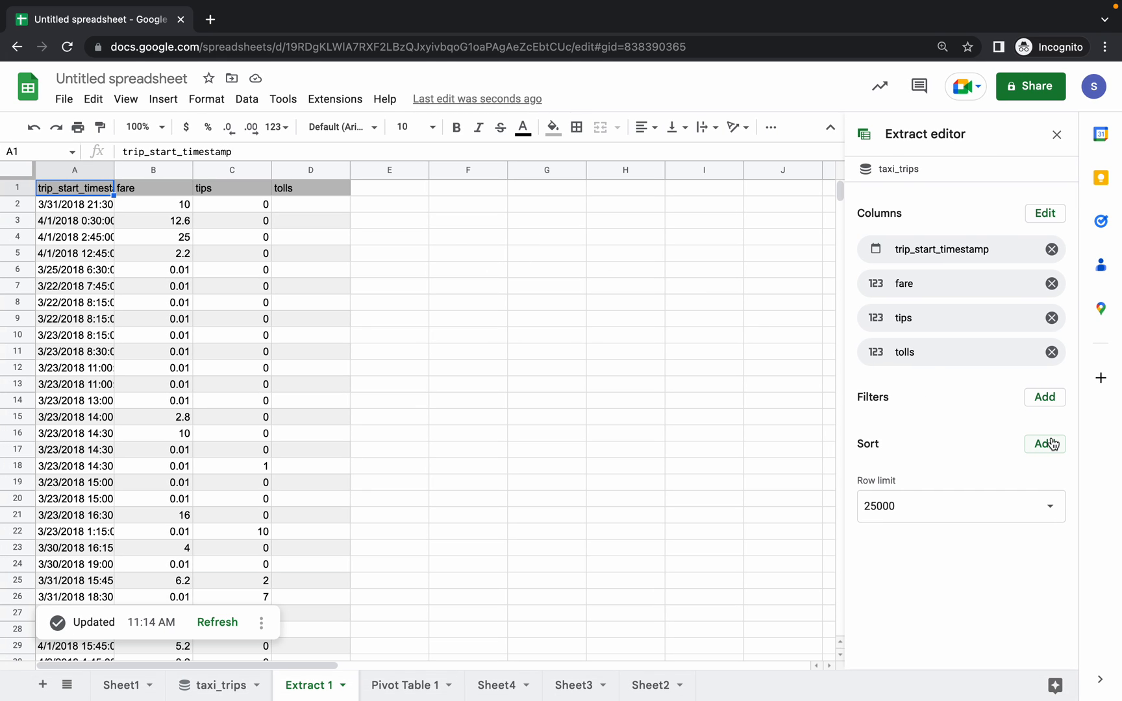
- Sort Extract 1 by trip_start_timestamp descending and apply so the rows reload
left_click(569, 39)
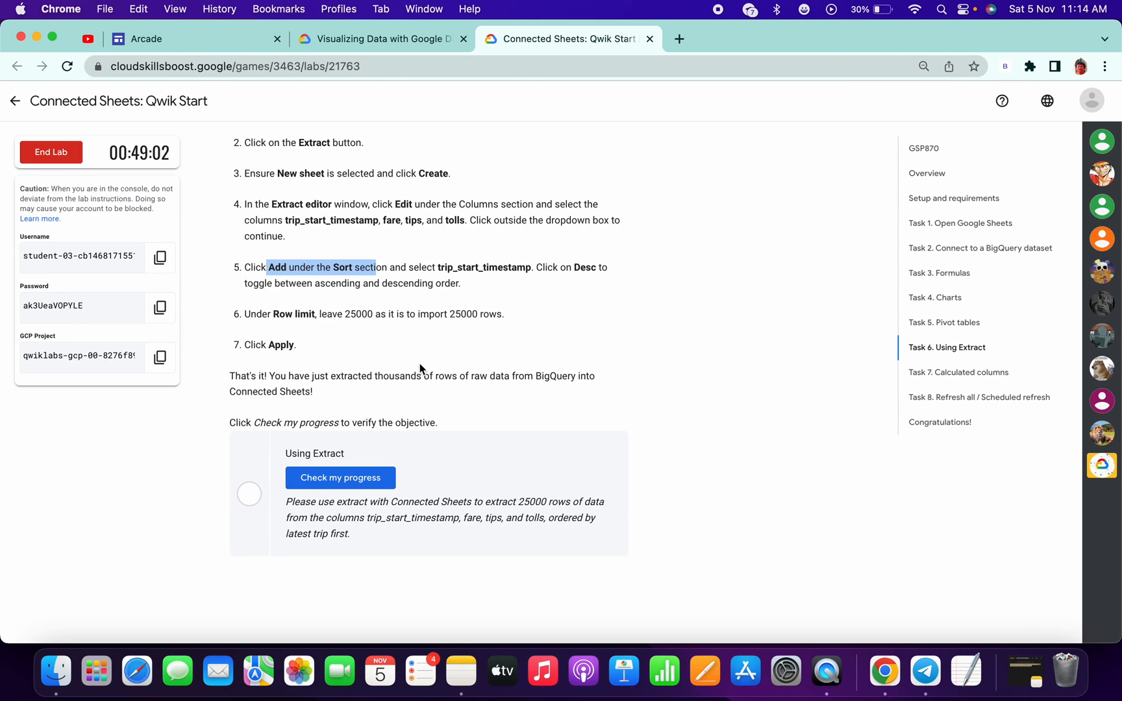
mouse_move(478, 265)
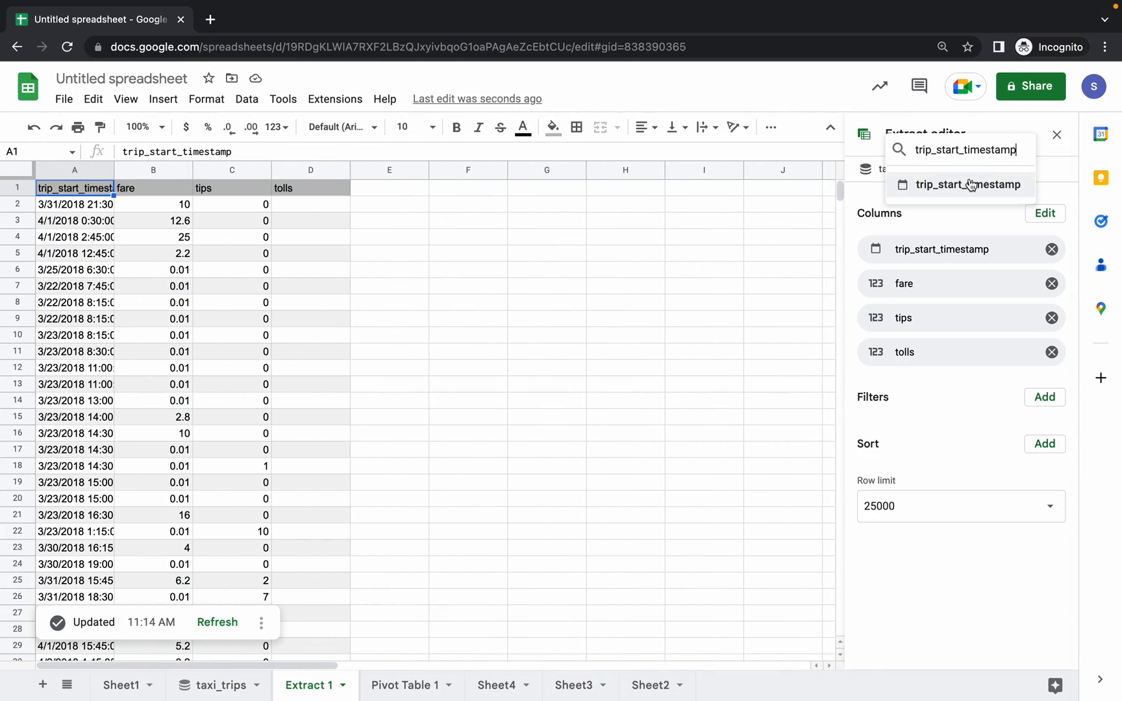
left_click(969, 184)
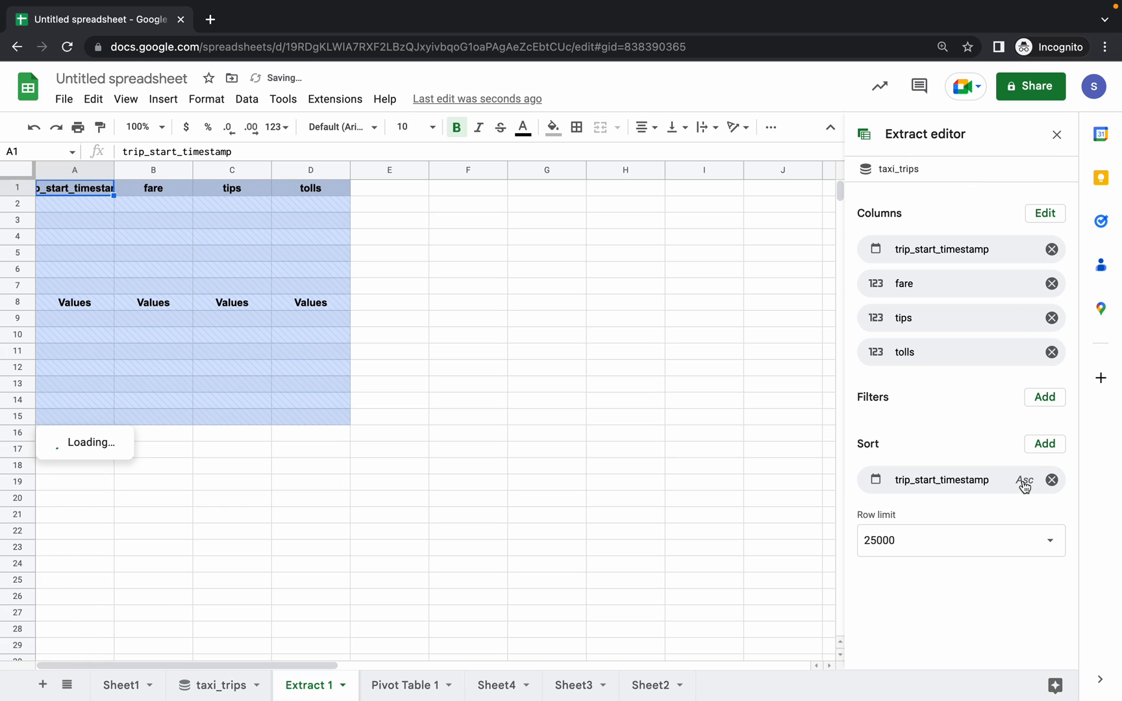
left_click(1022, 481)
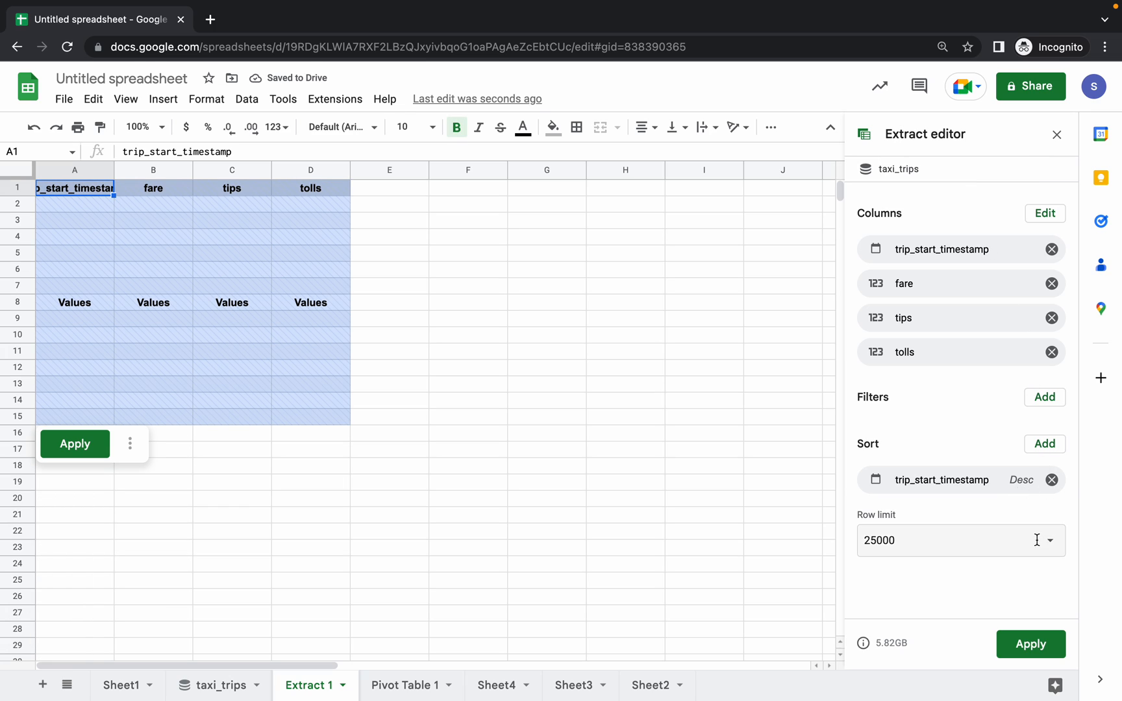
left_click(1030, 644)
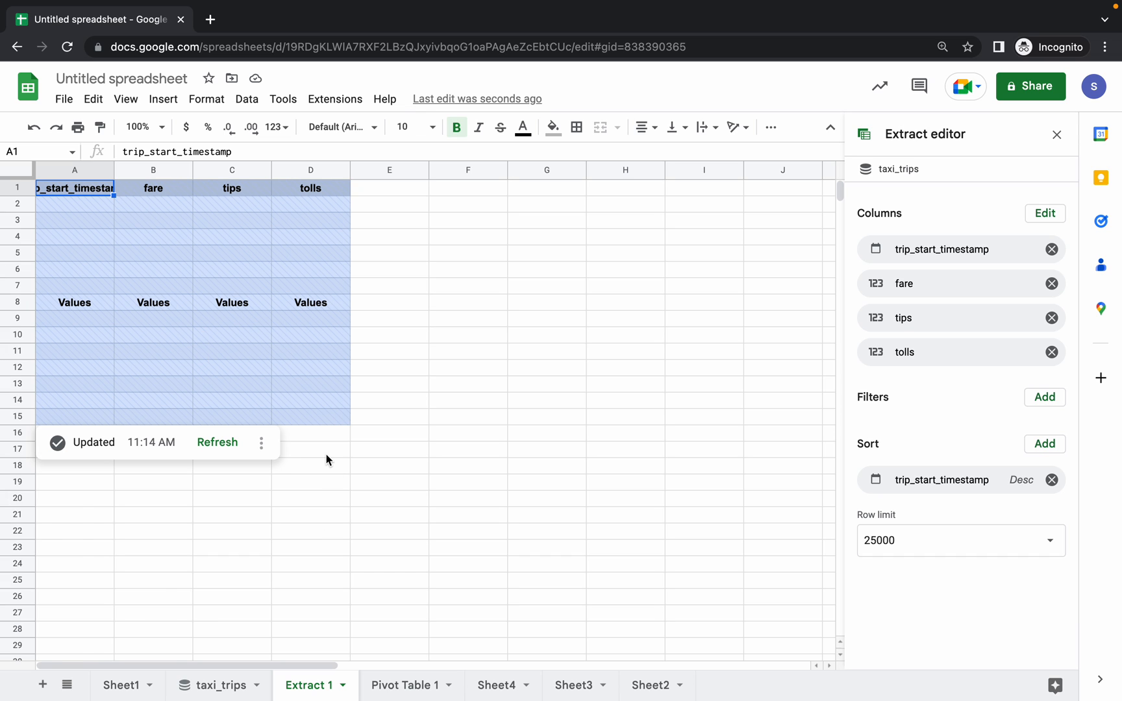
left_click(569, 39)
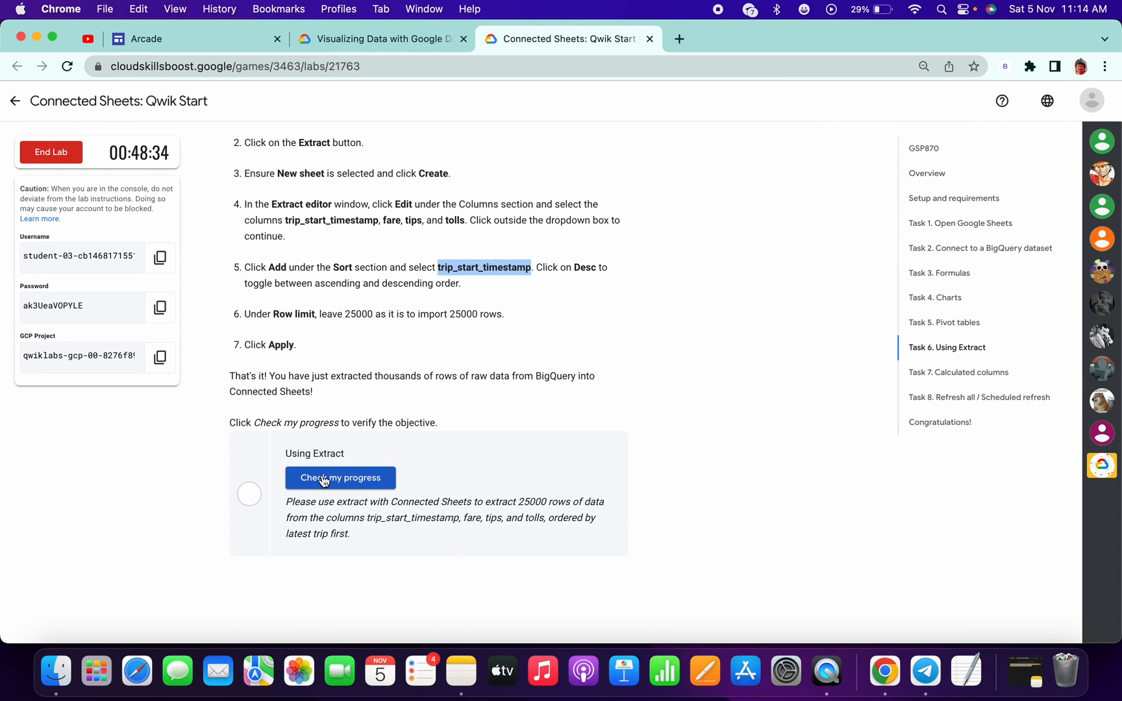
- Check the extract task, then copy the Task 7 tip percentage formula and the tip_percentage name
left_click(340, 478)
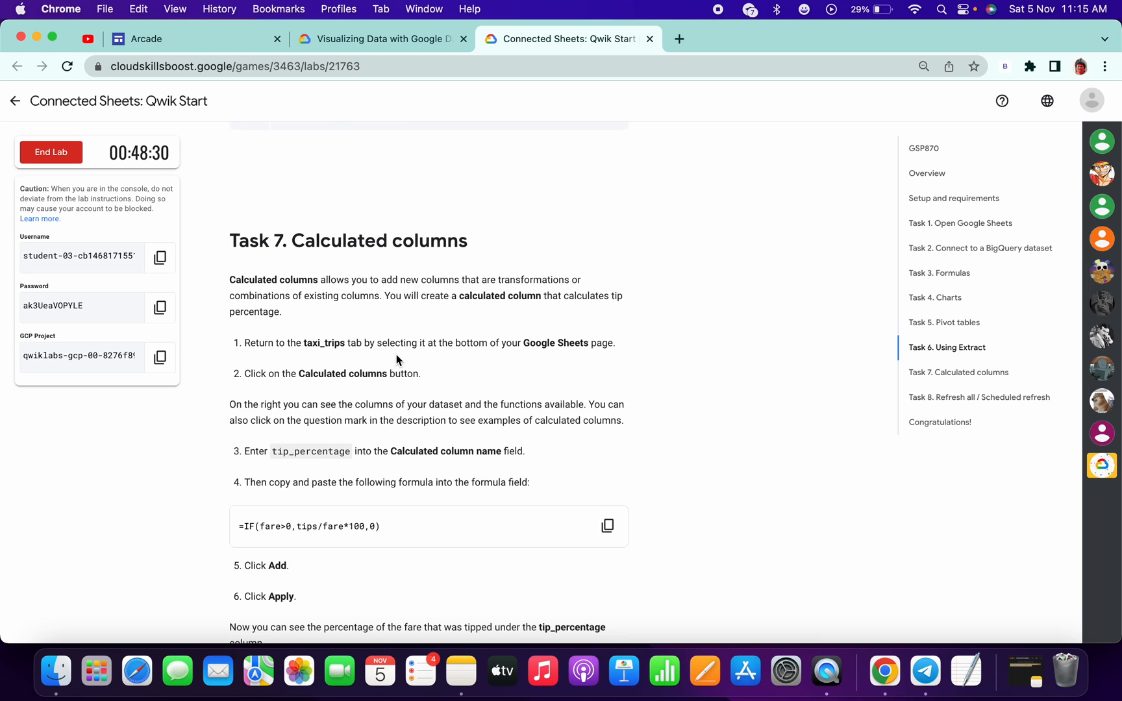
scroll("down", 3)
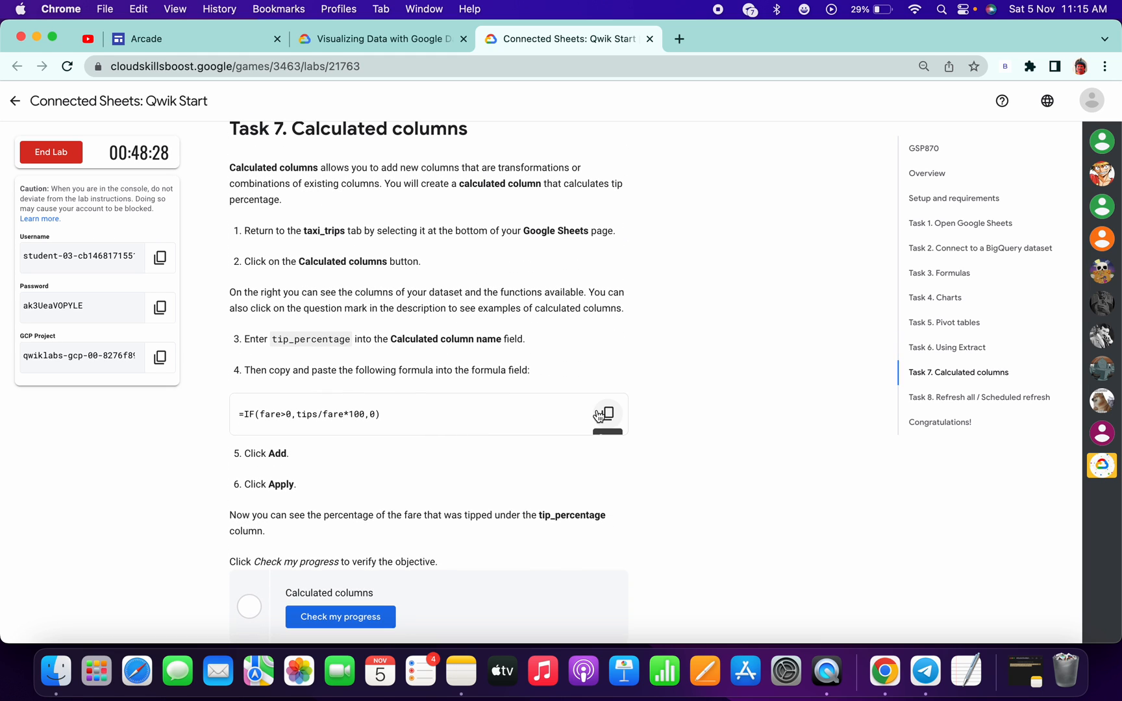
left_click(604, 413)
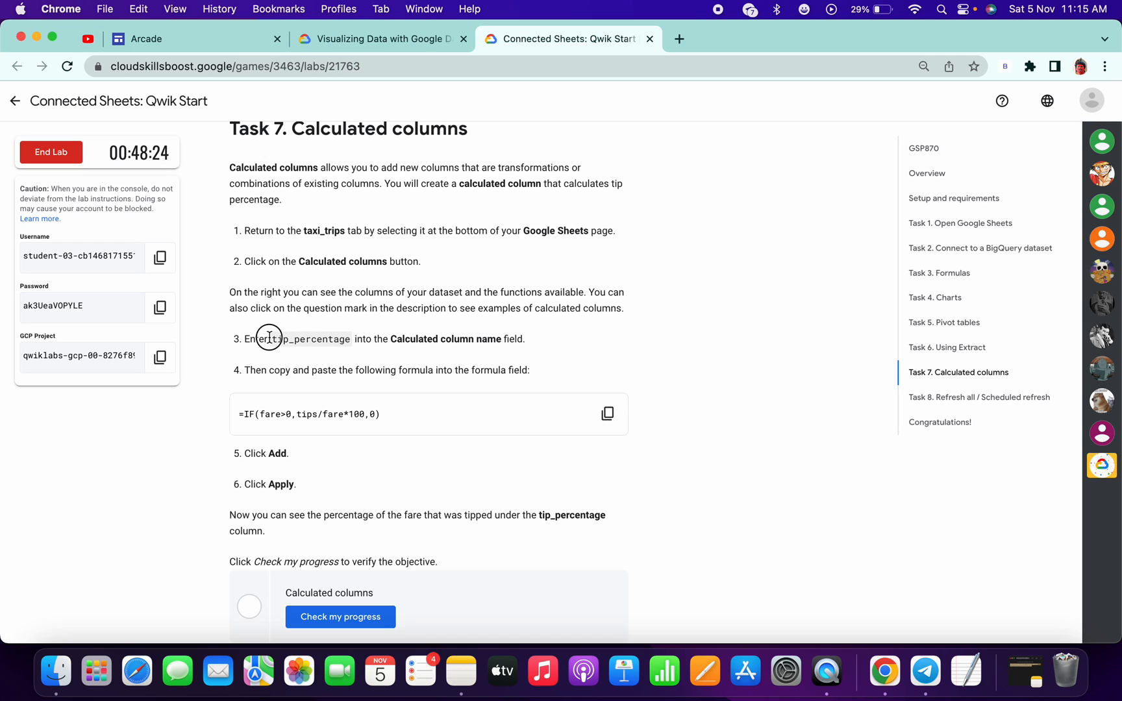
double_click(310, 339)
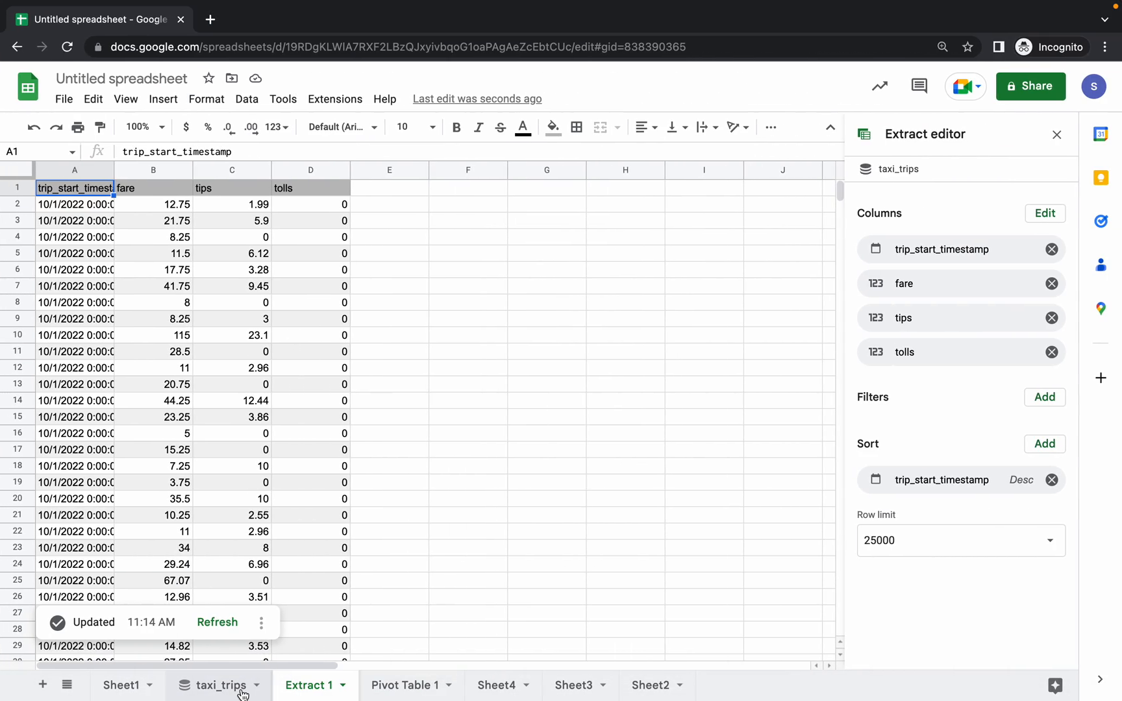
- Add a tip_percentage calculated column to taxi_trips and apply it, then return to the lab
left_click(222, 685)
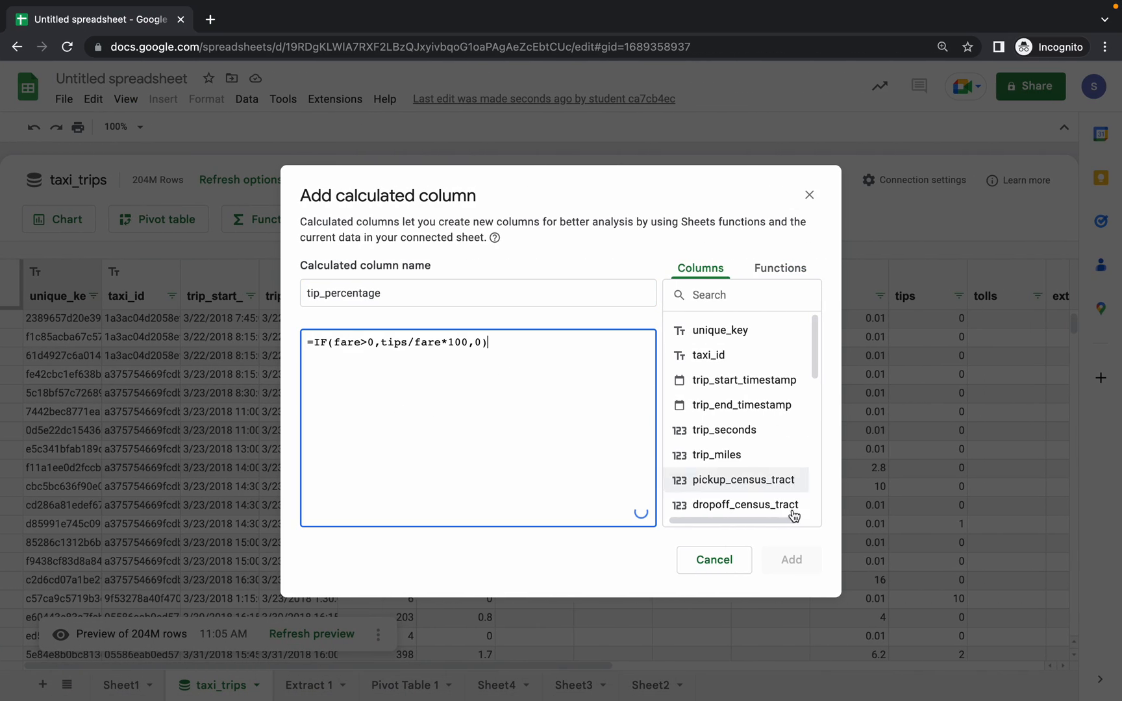
left_click(791, 560)
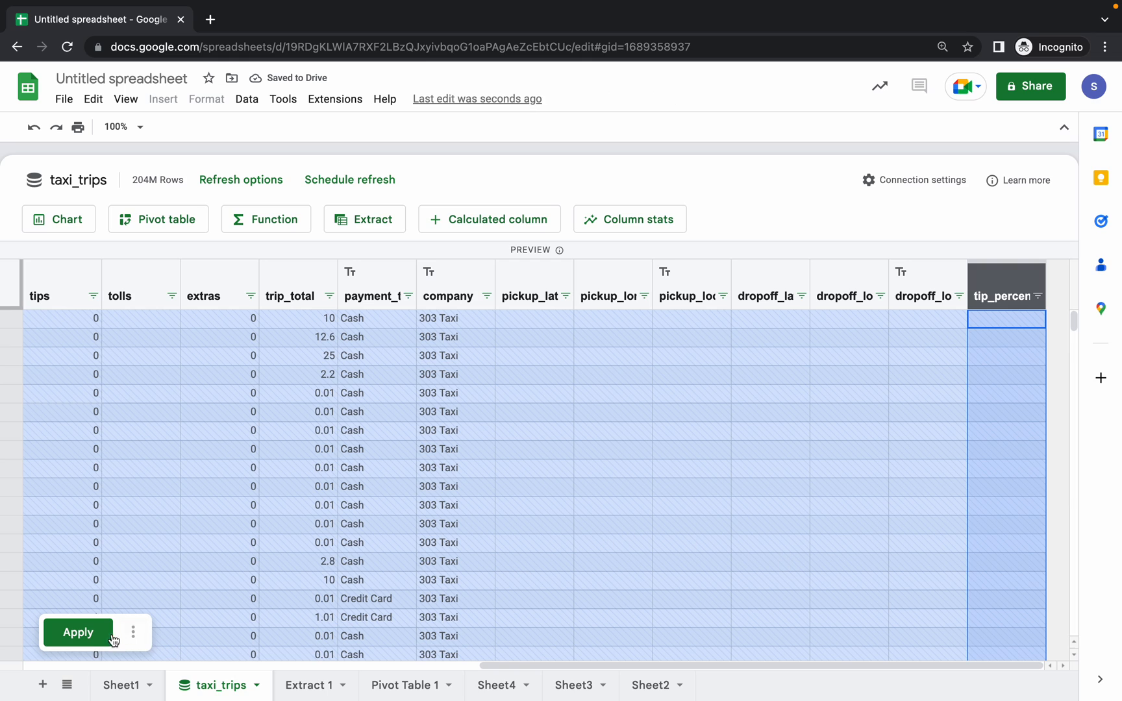
left_click(77, 632)
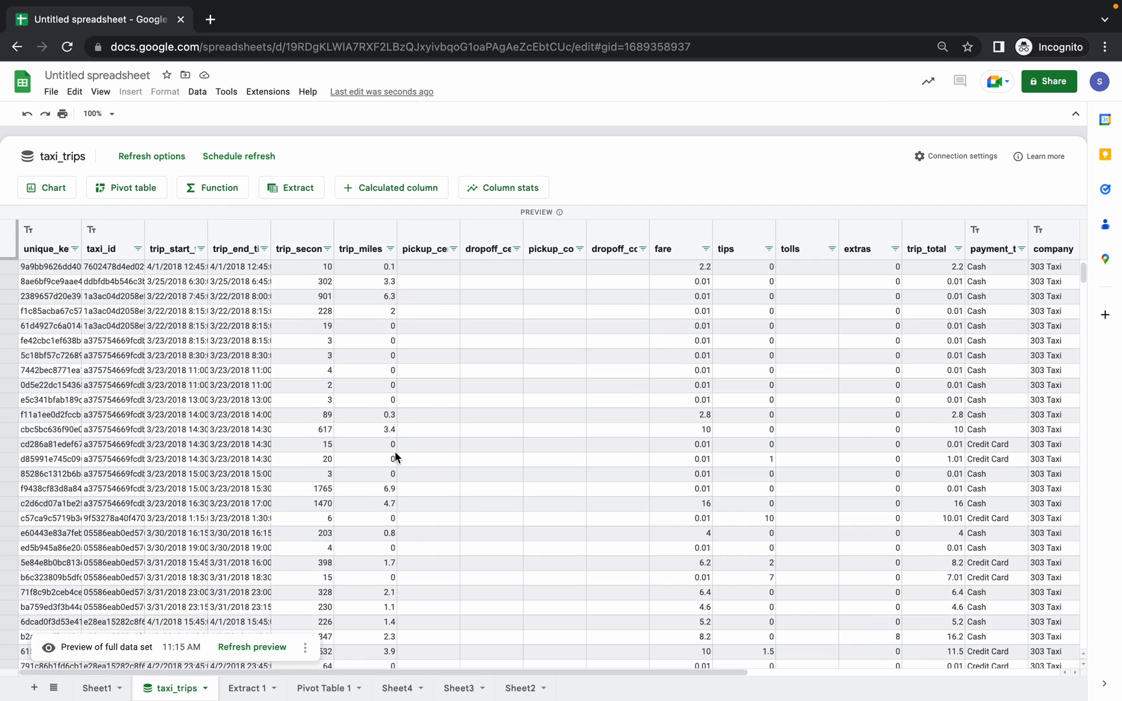
left_click(568, 39)
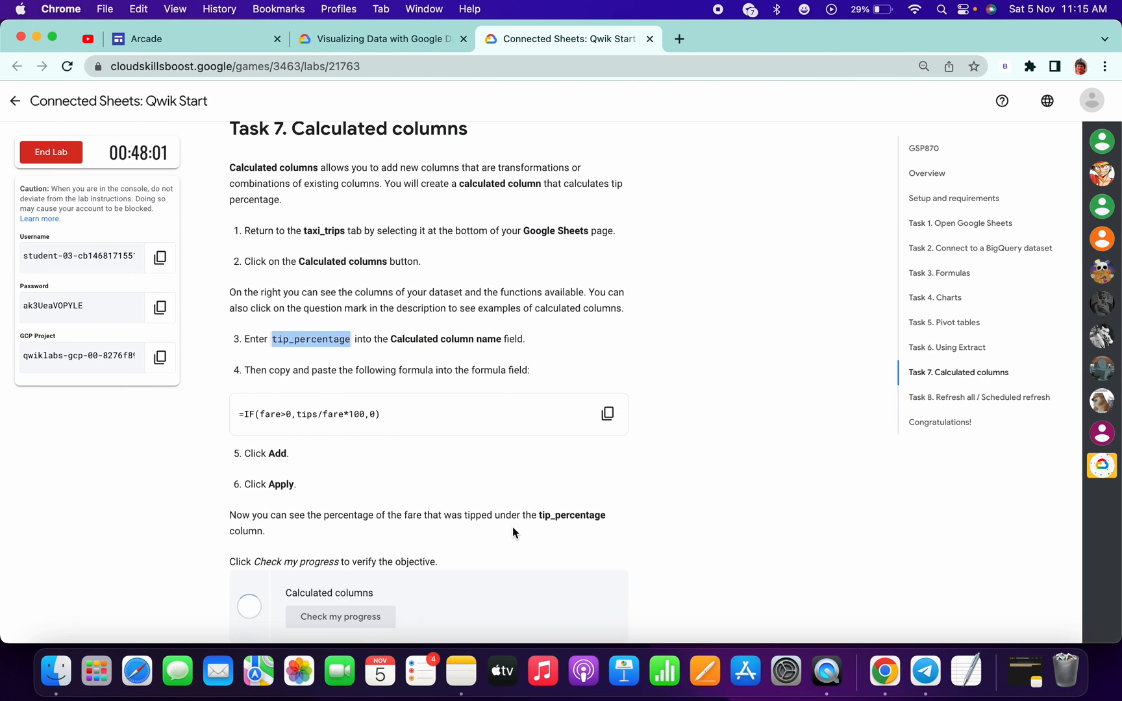
- Check the Calculated columns task and jump to the lab's Congratulations section
scroll("down", 3)
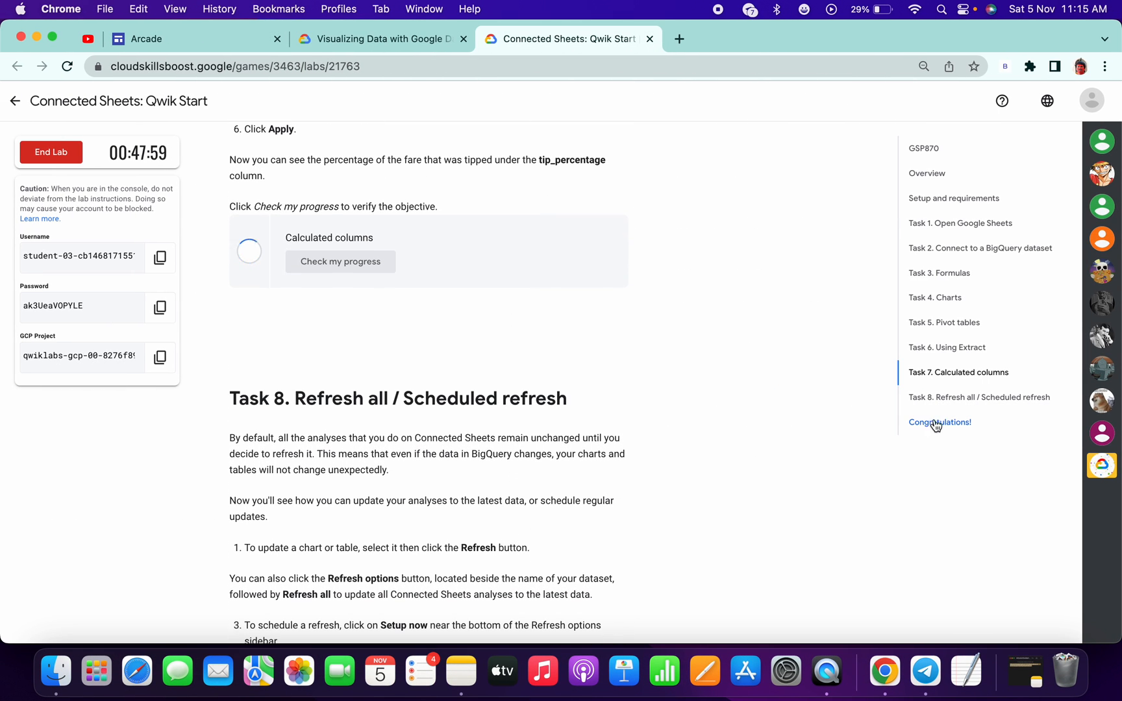
left_click(939, 422)
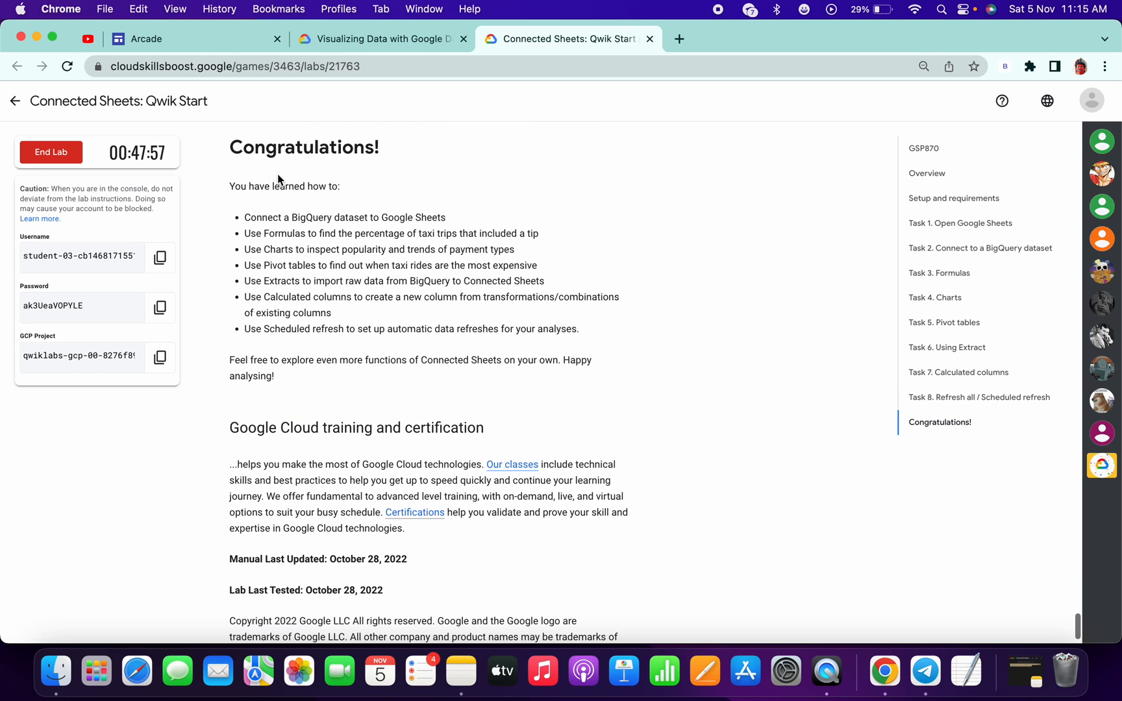
double_click(303, 148)
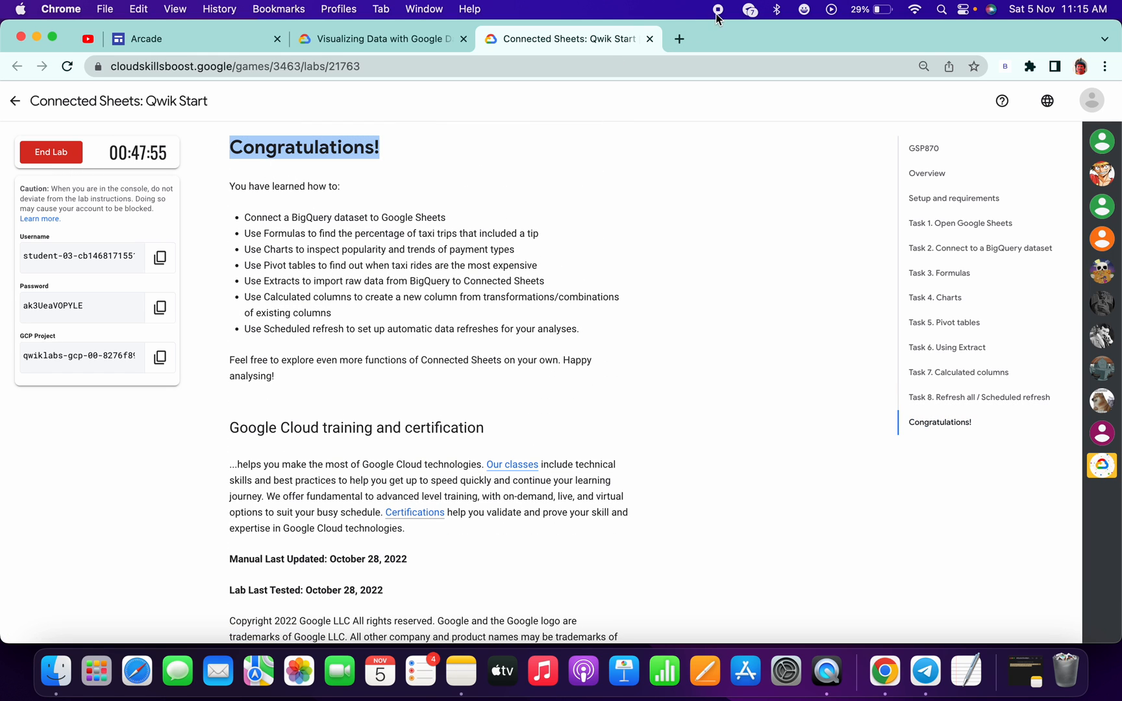